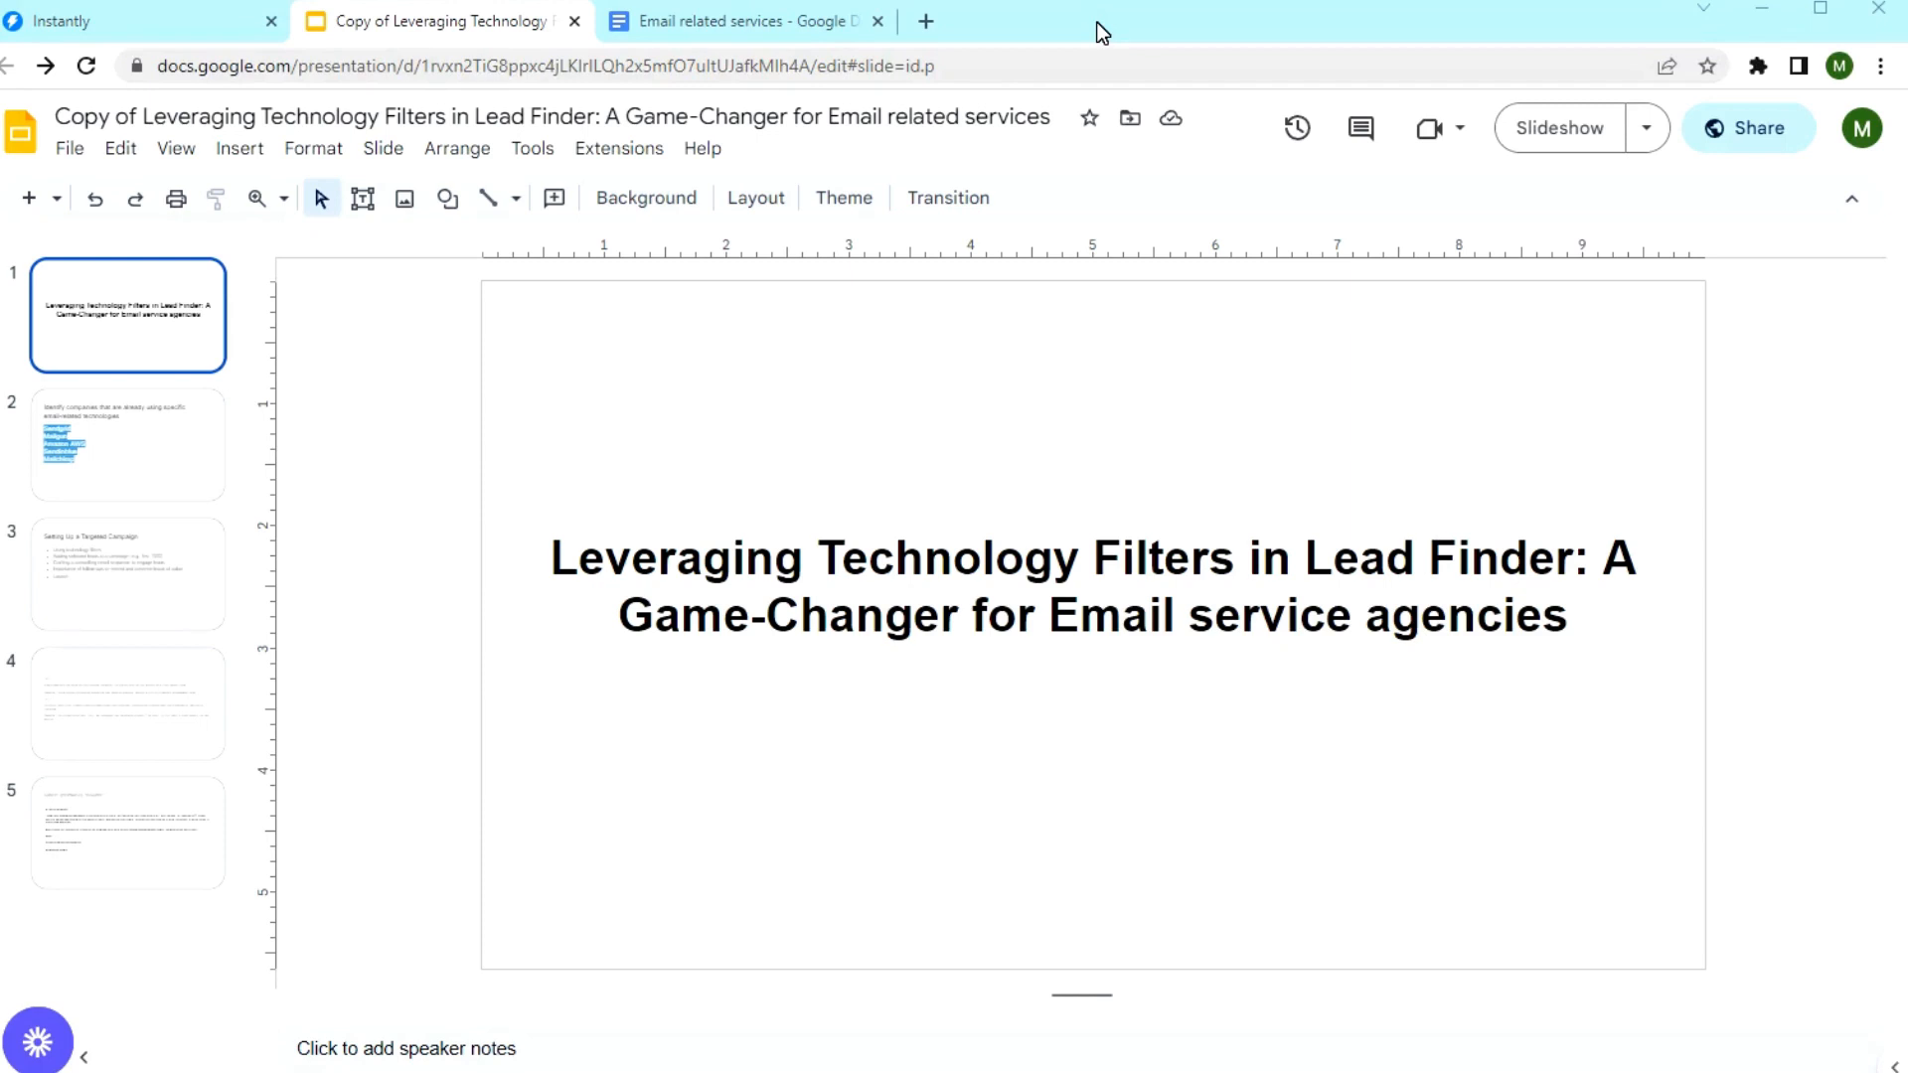
Switch from Google Slides to the Instantly browser tab showing the Lead Finder.
click(100, 22)
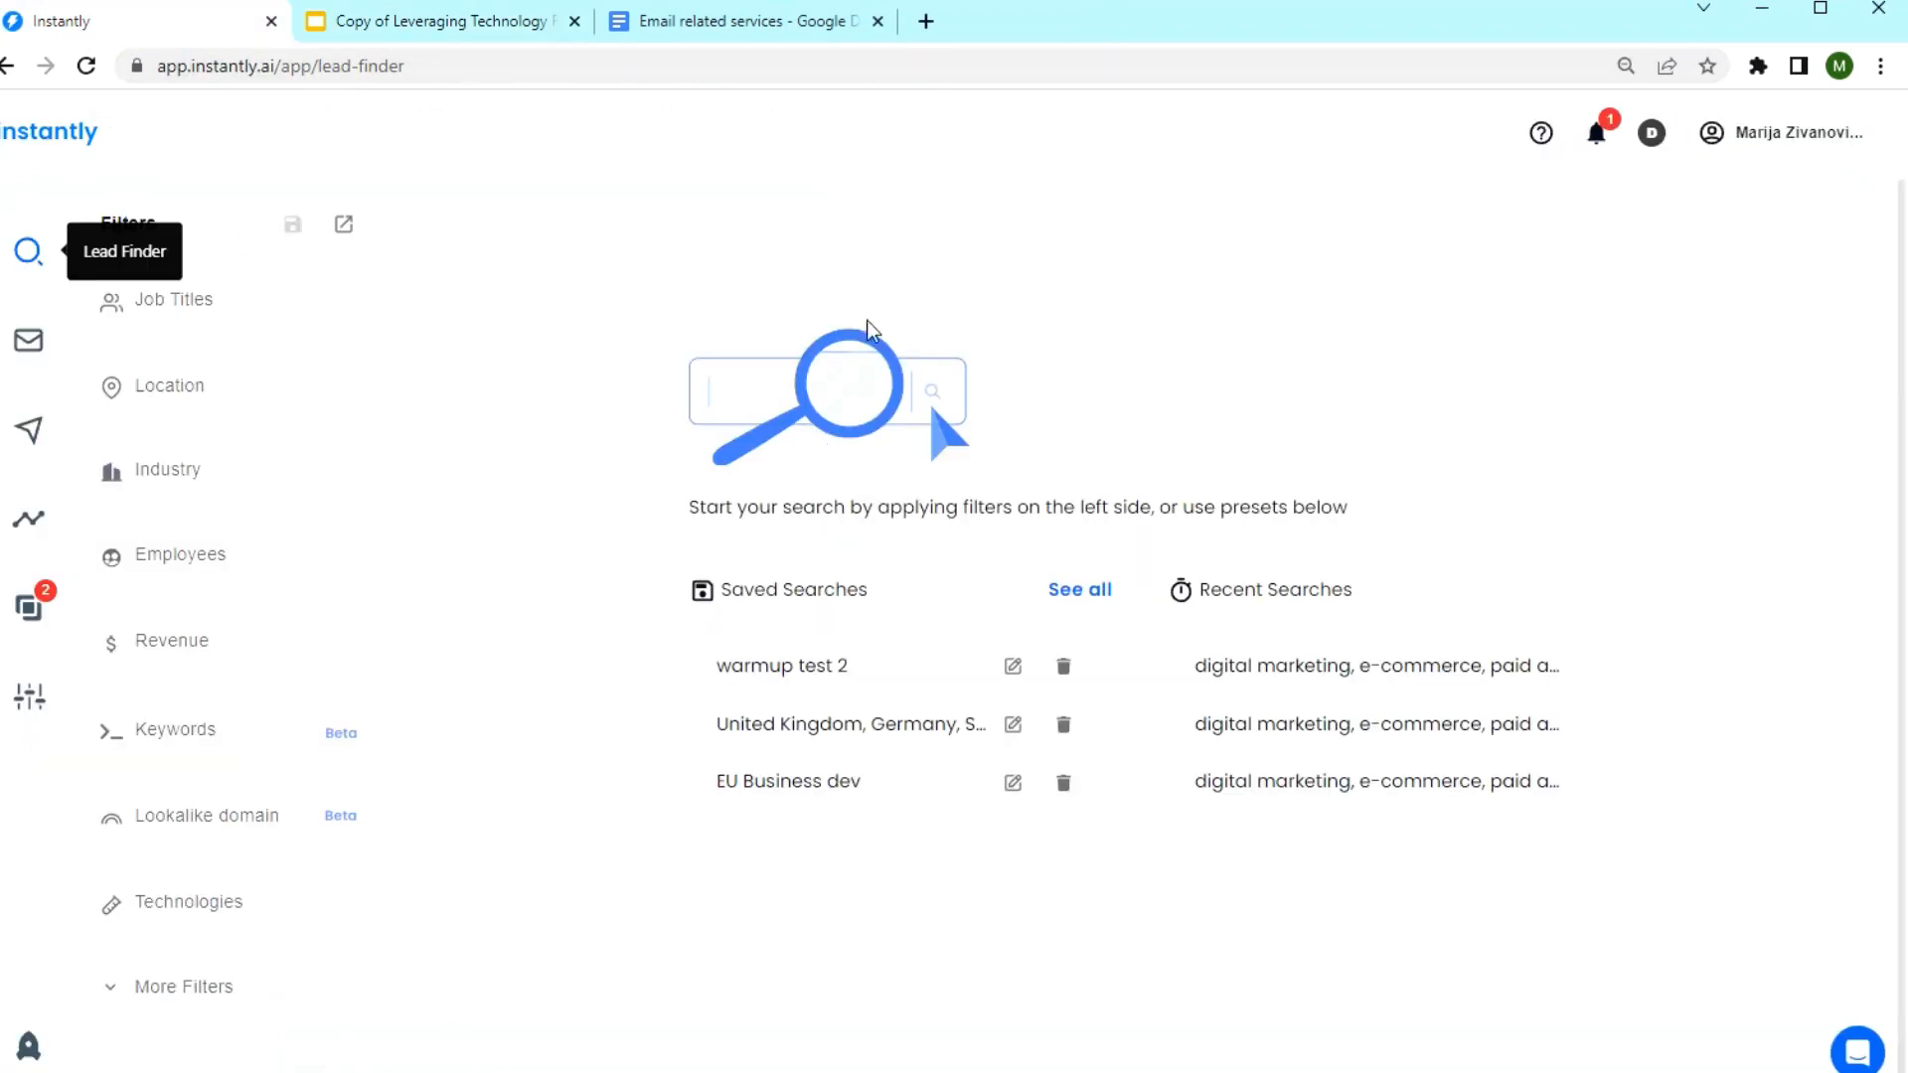
mouse_move(483, 676)
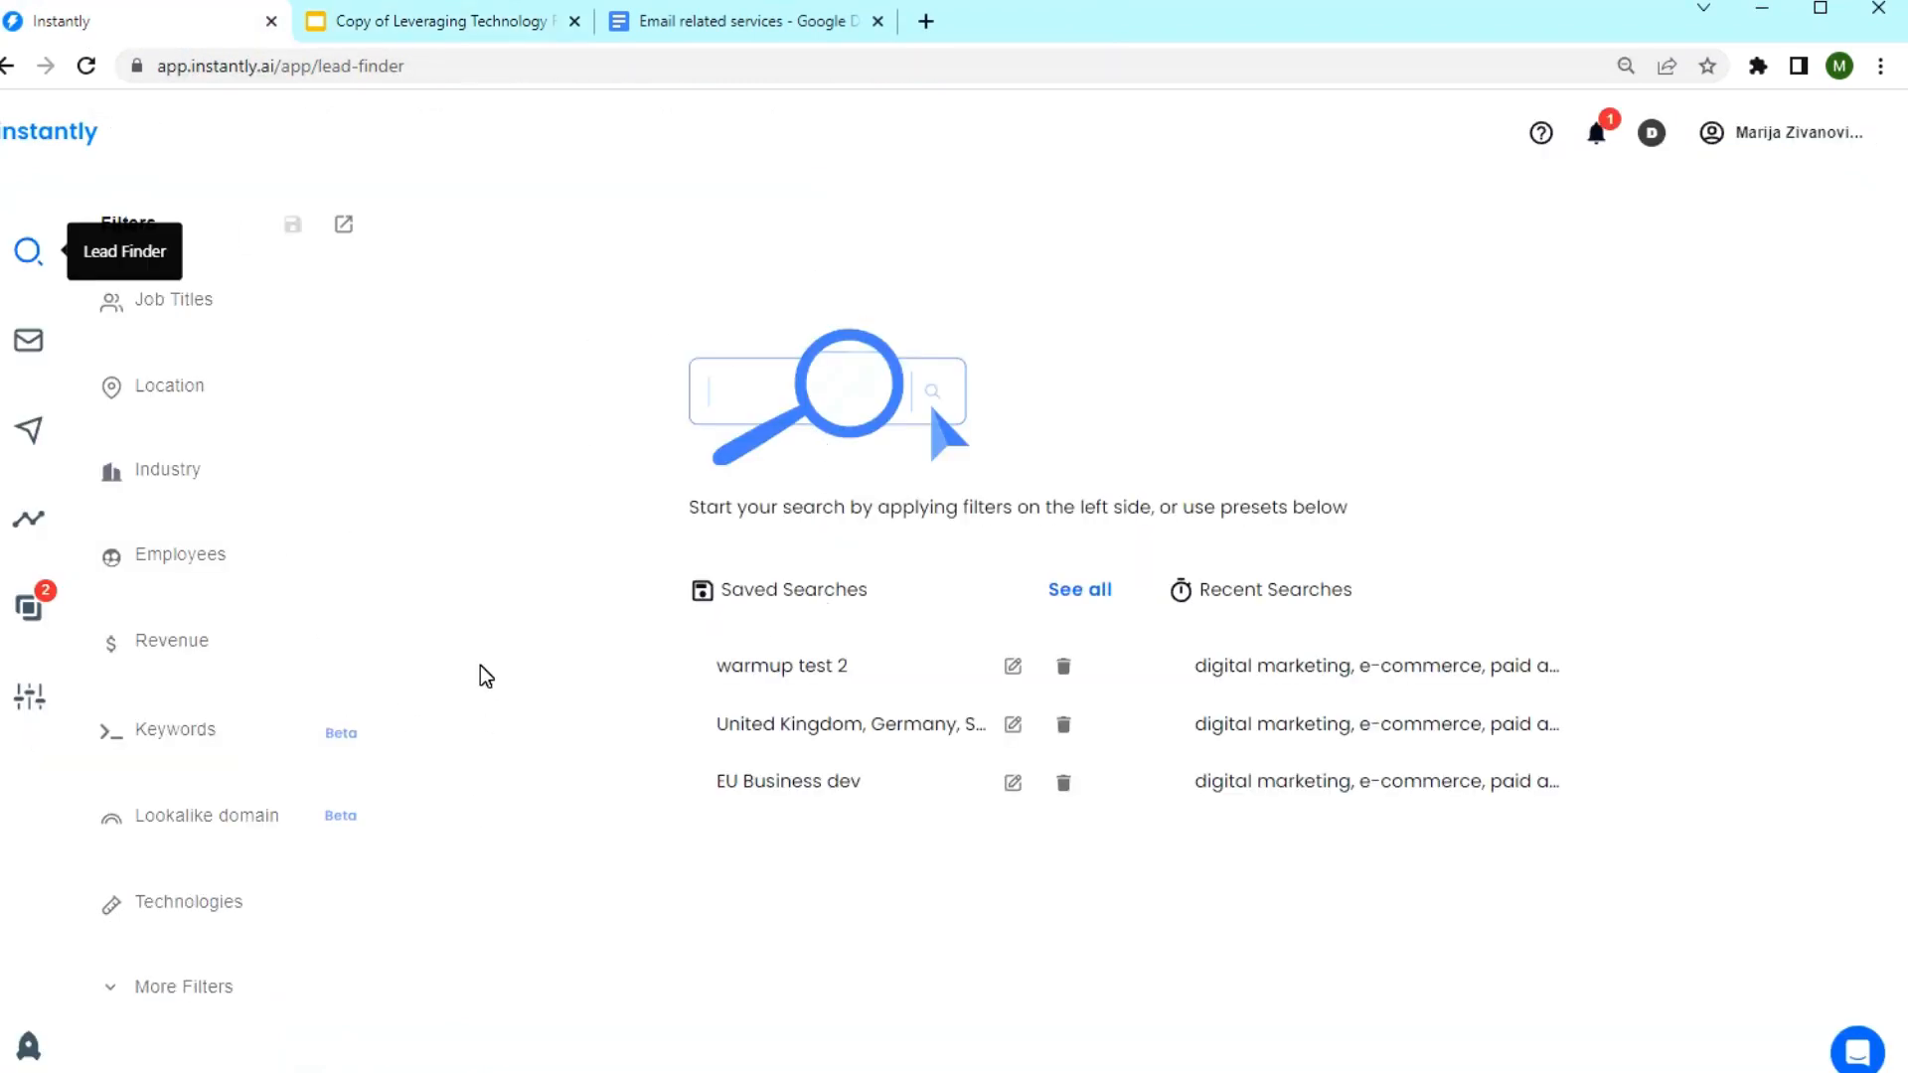
mouse_move(777, 723)
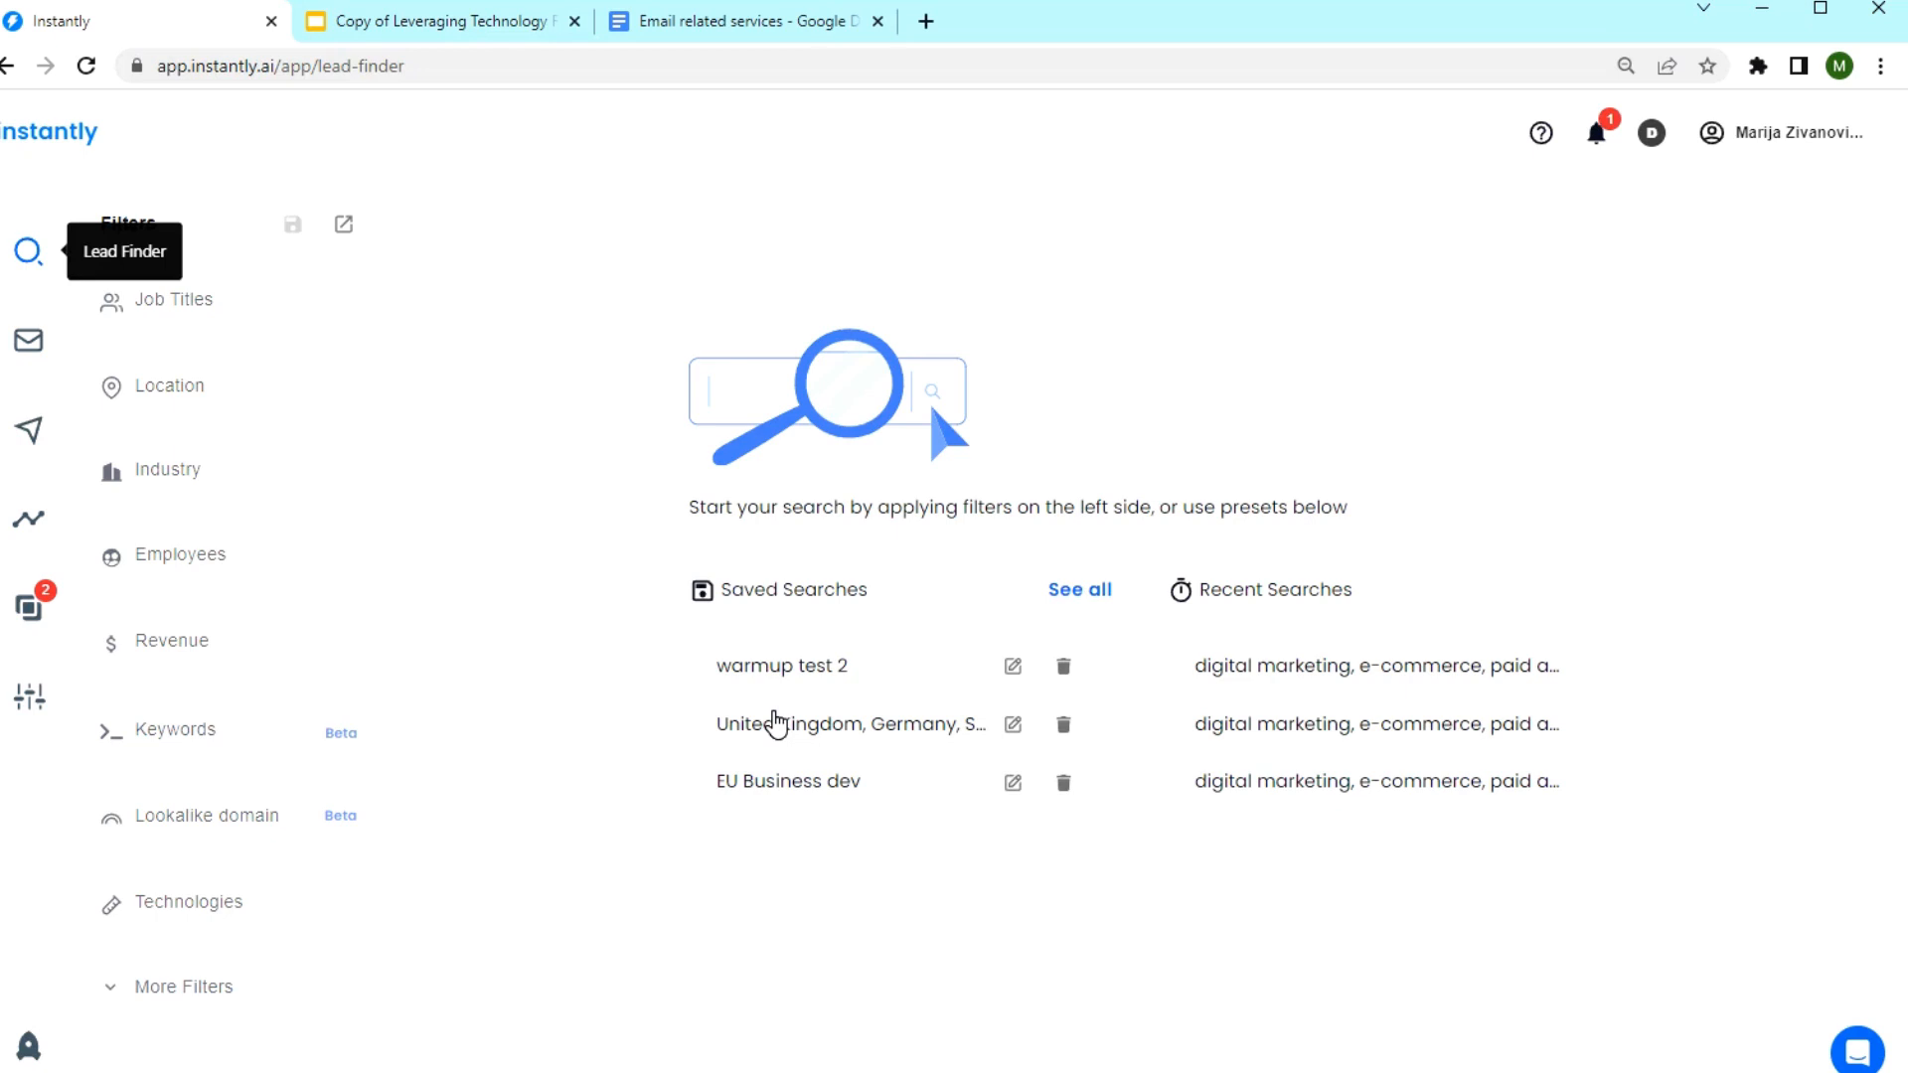
mouse_move(733, 684)
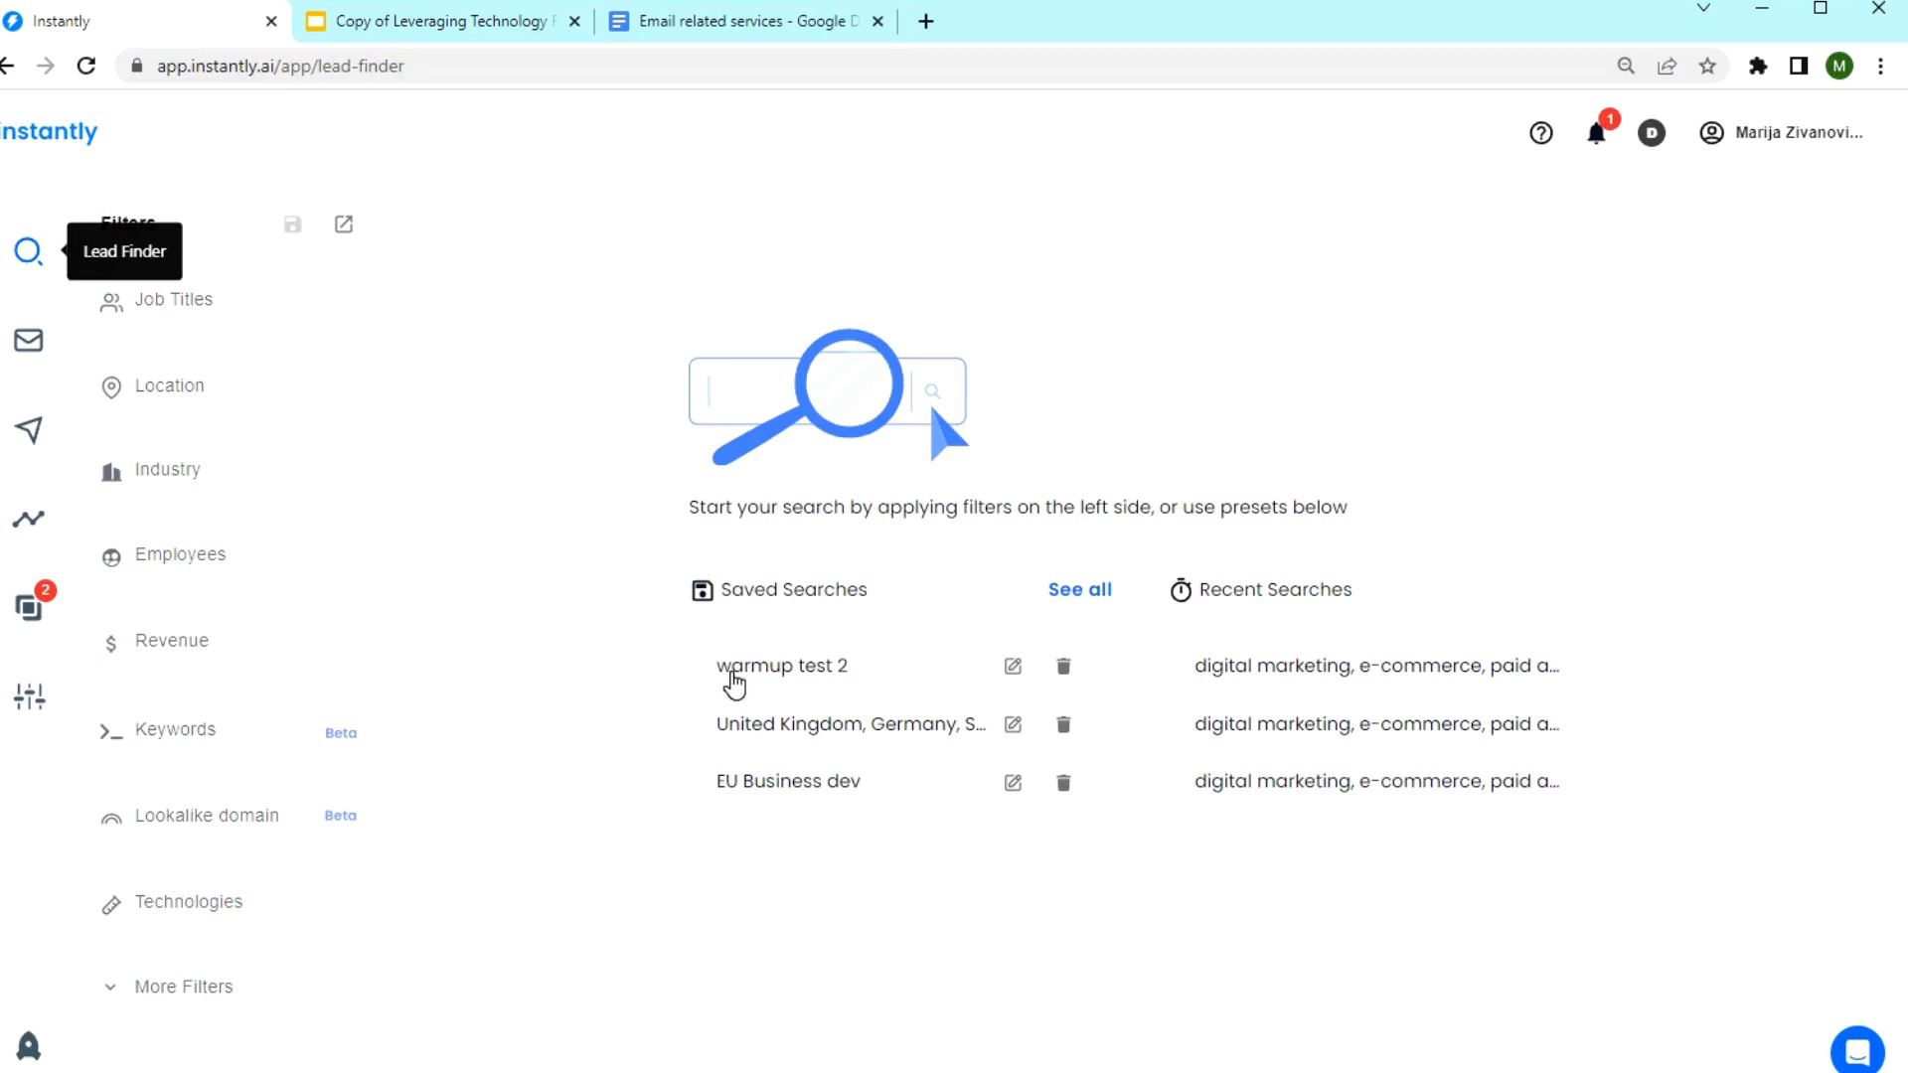
mouse_move(487, 604)
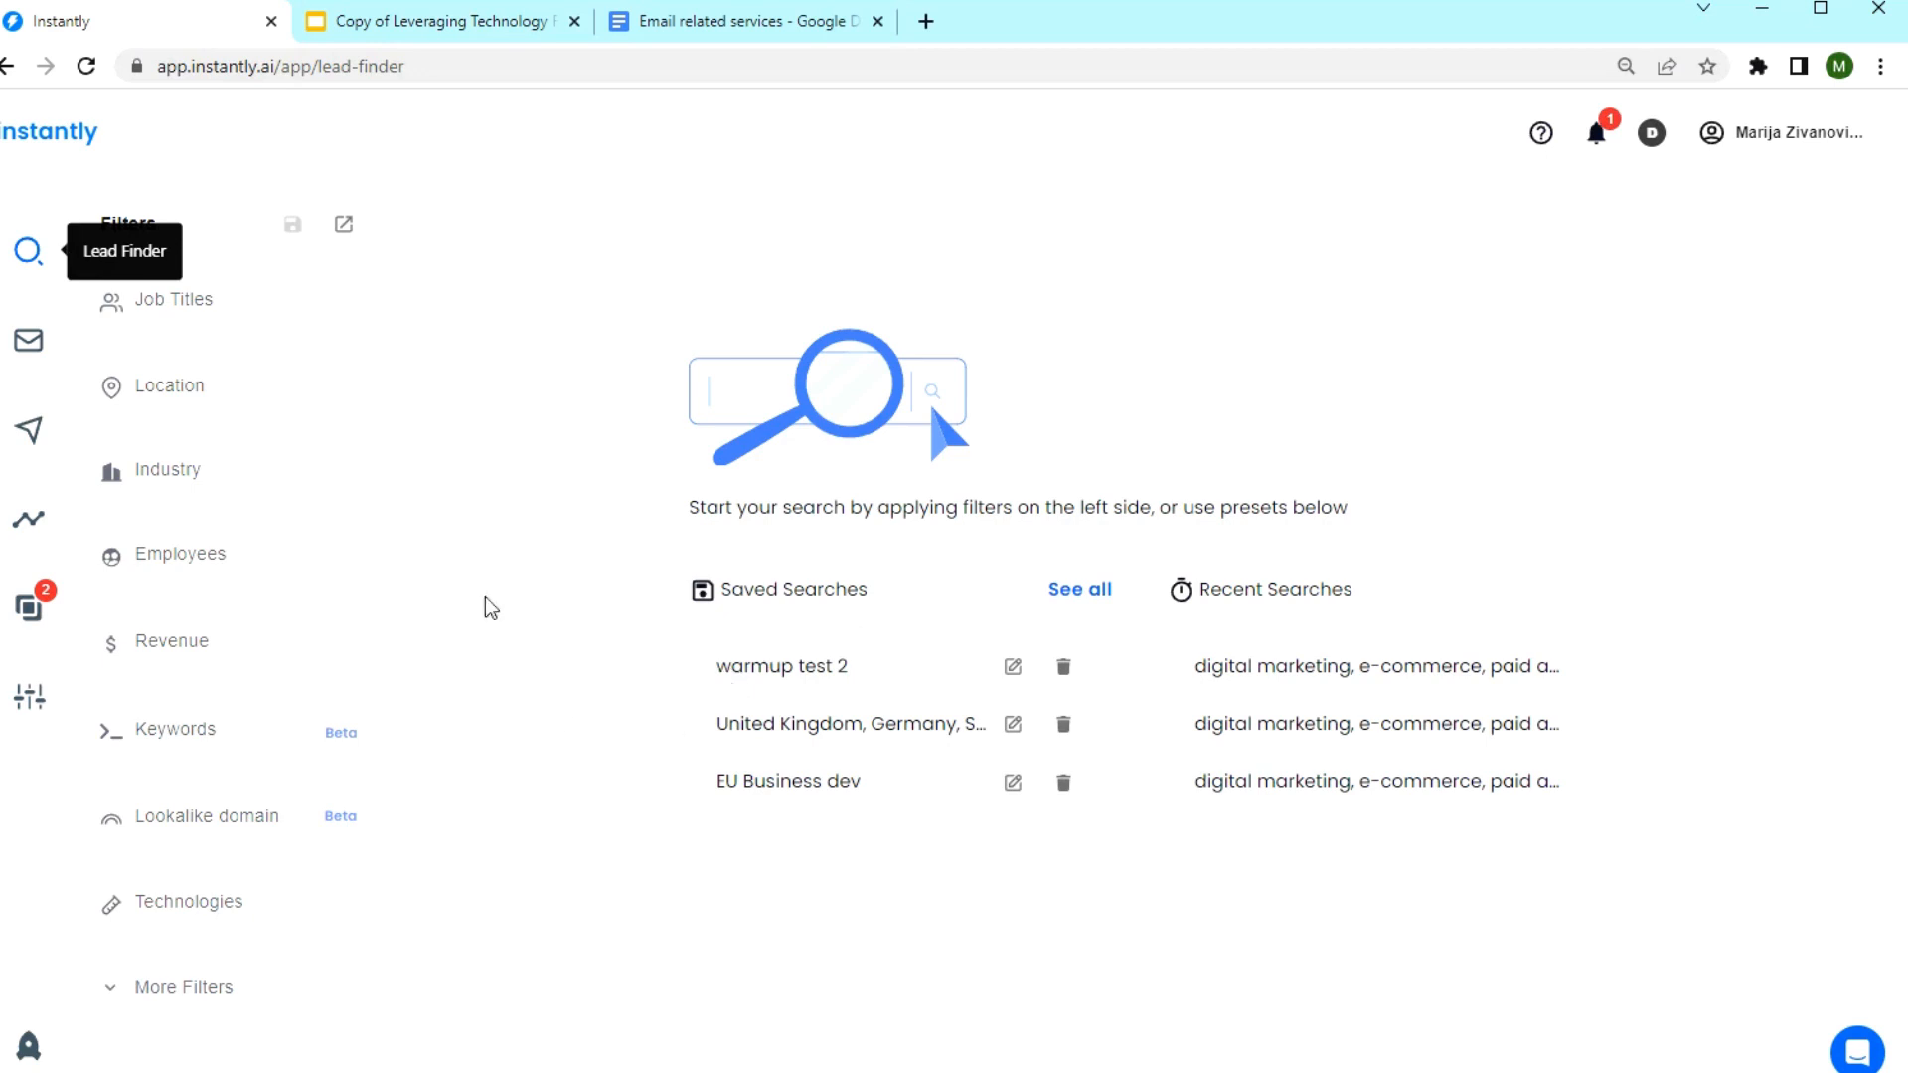
mouse_move(430, 159)
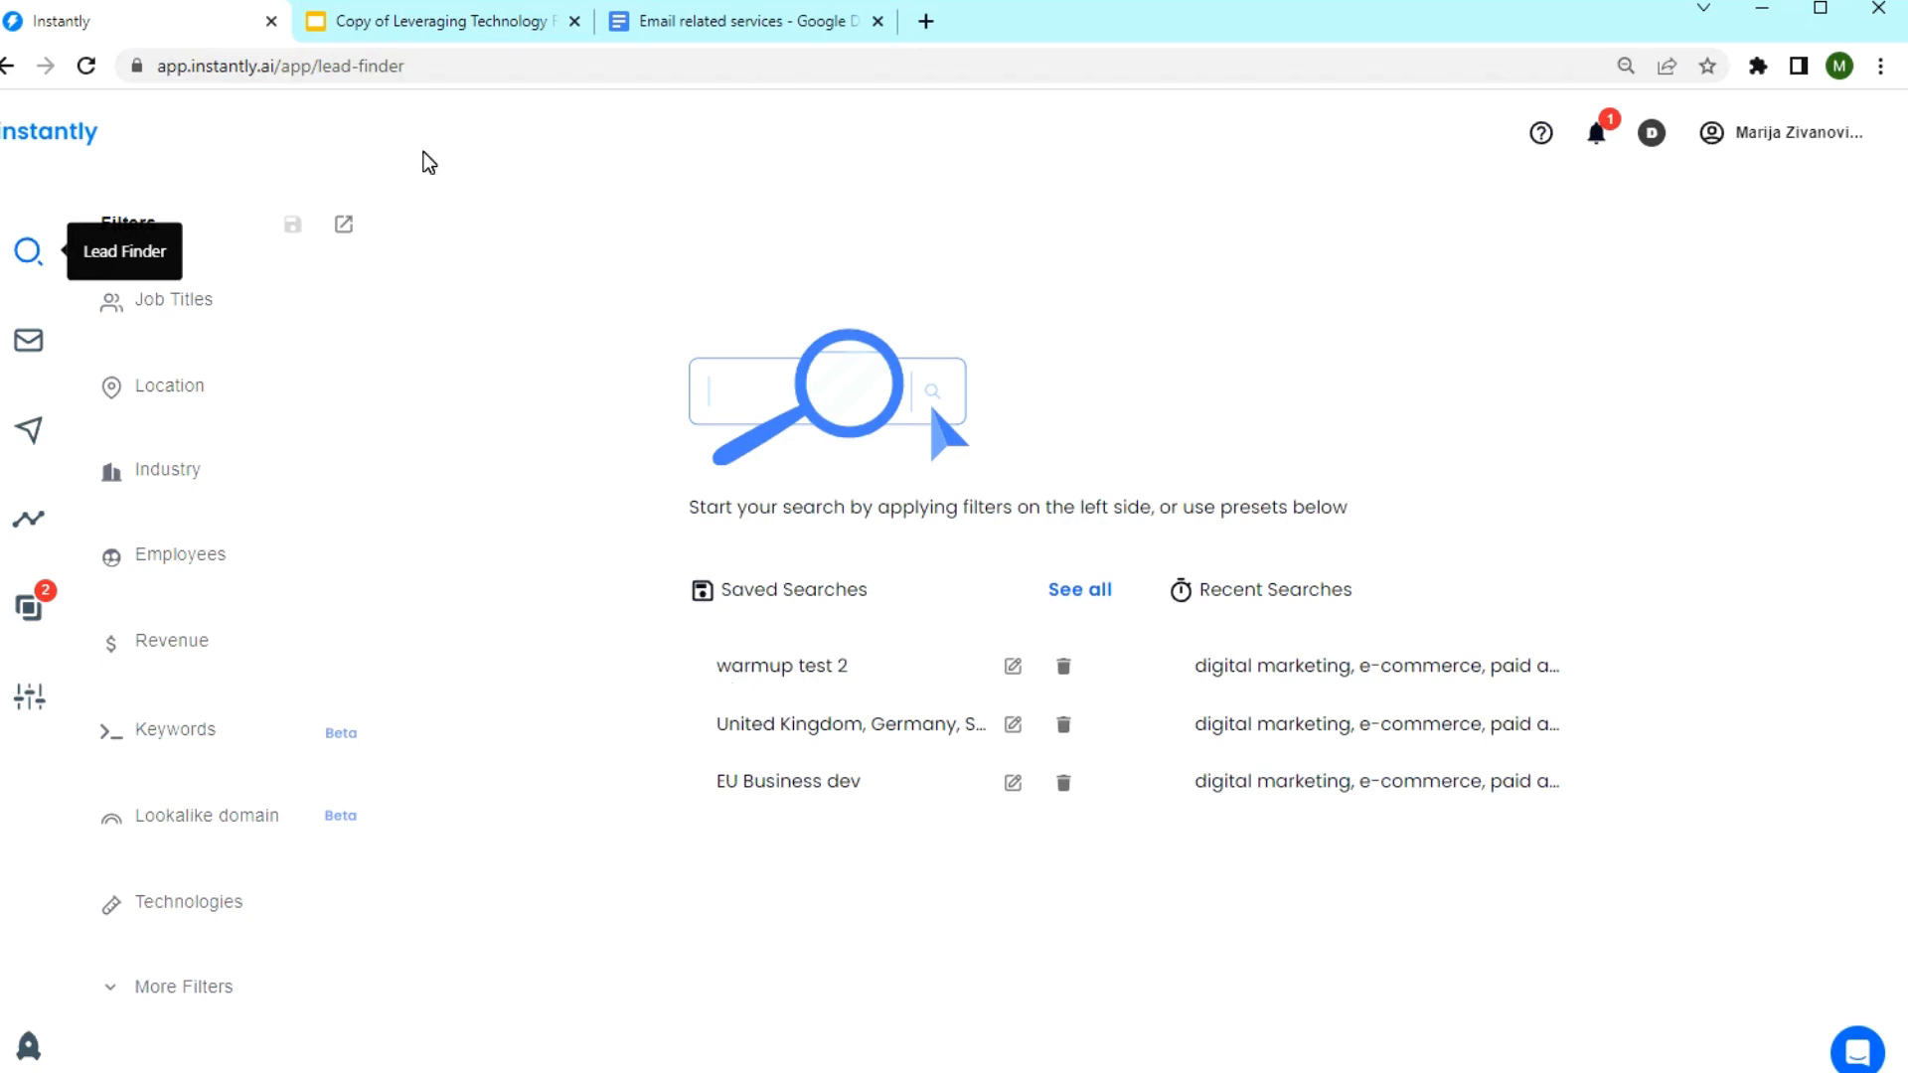
Show slide 2 listing target email technologies (Sendgrid, Mailgun, Amazon AWS, Sendinblue, Mailchimp).
click(442, 20)
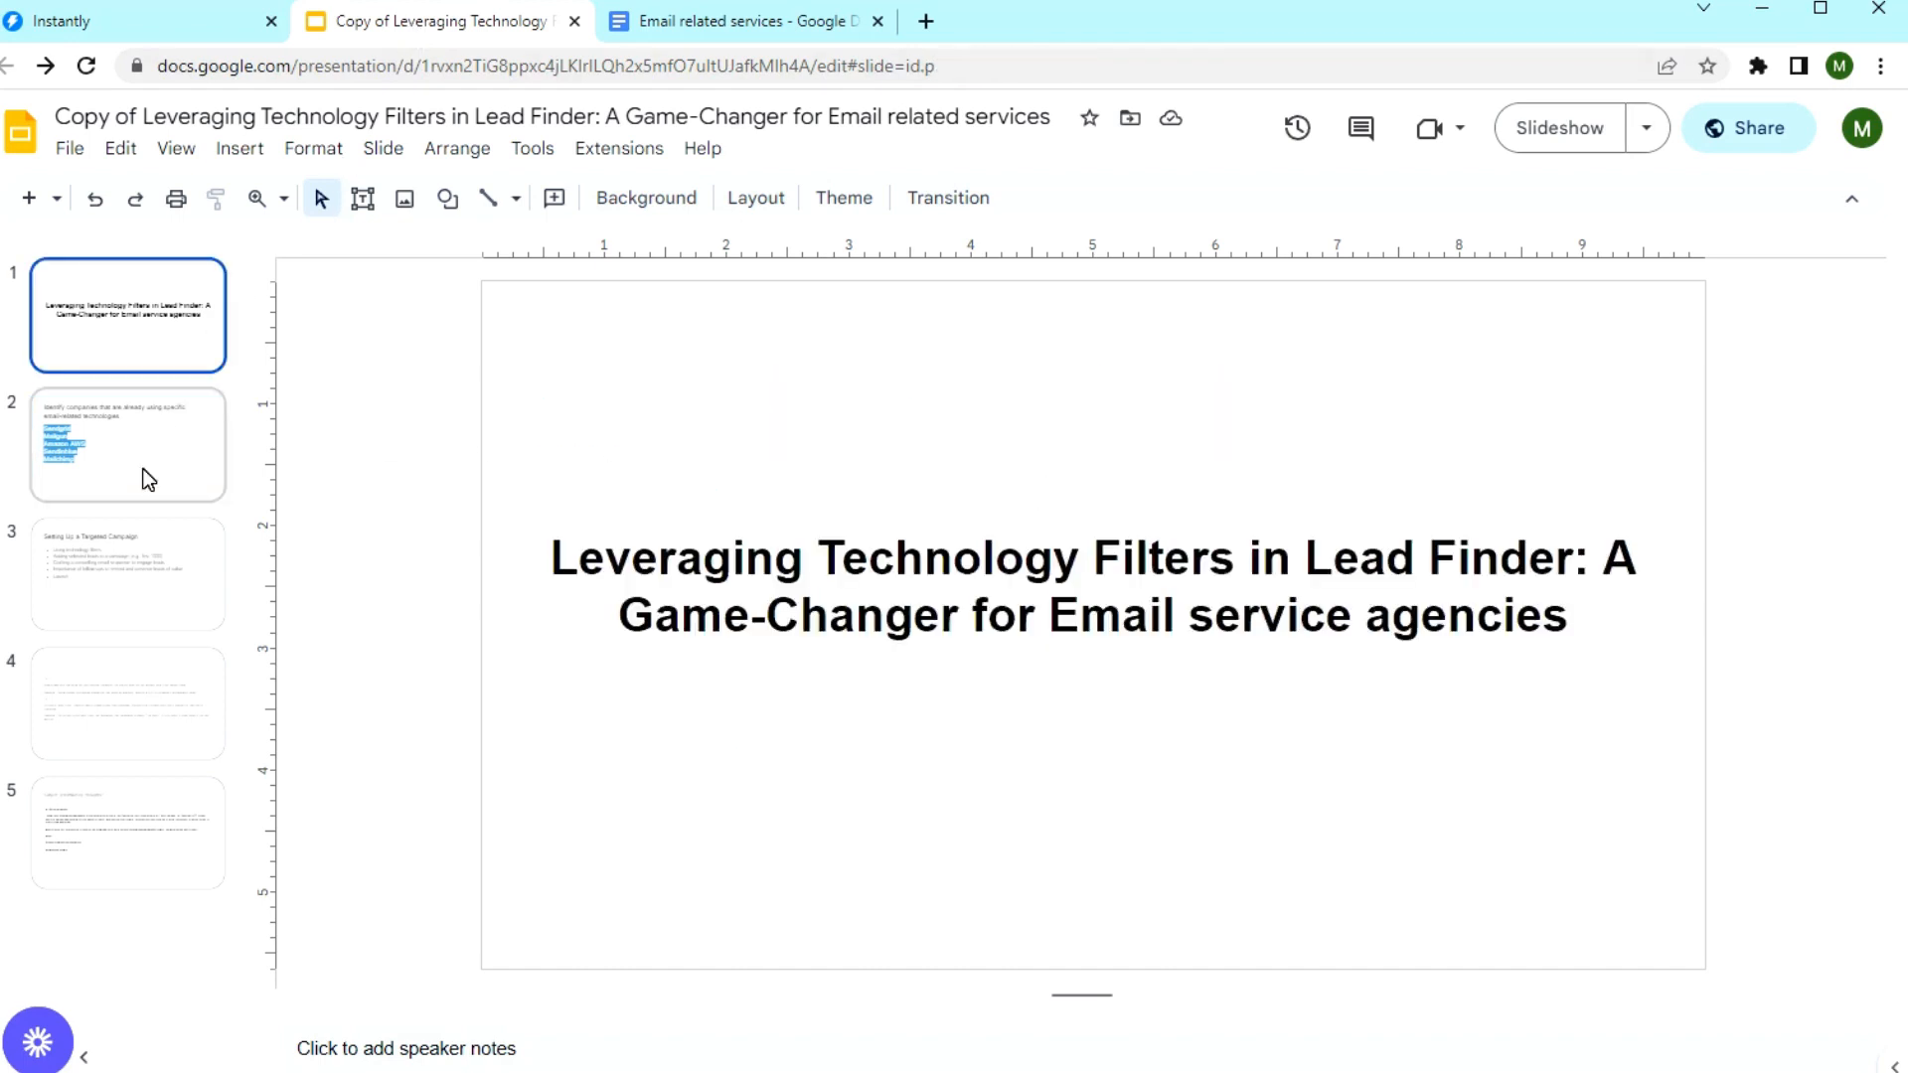
click(127, 444)
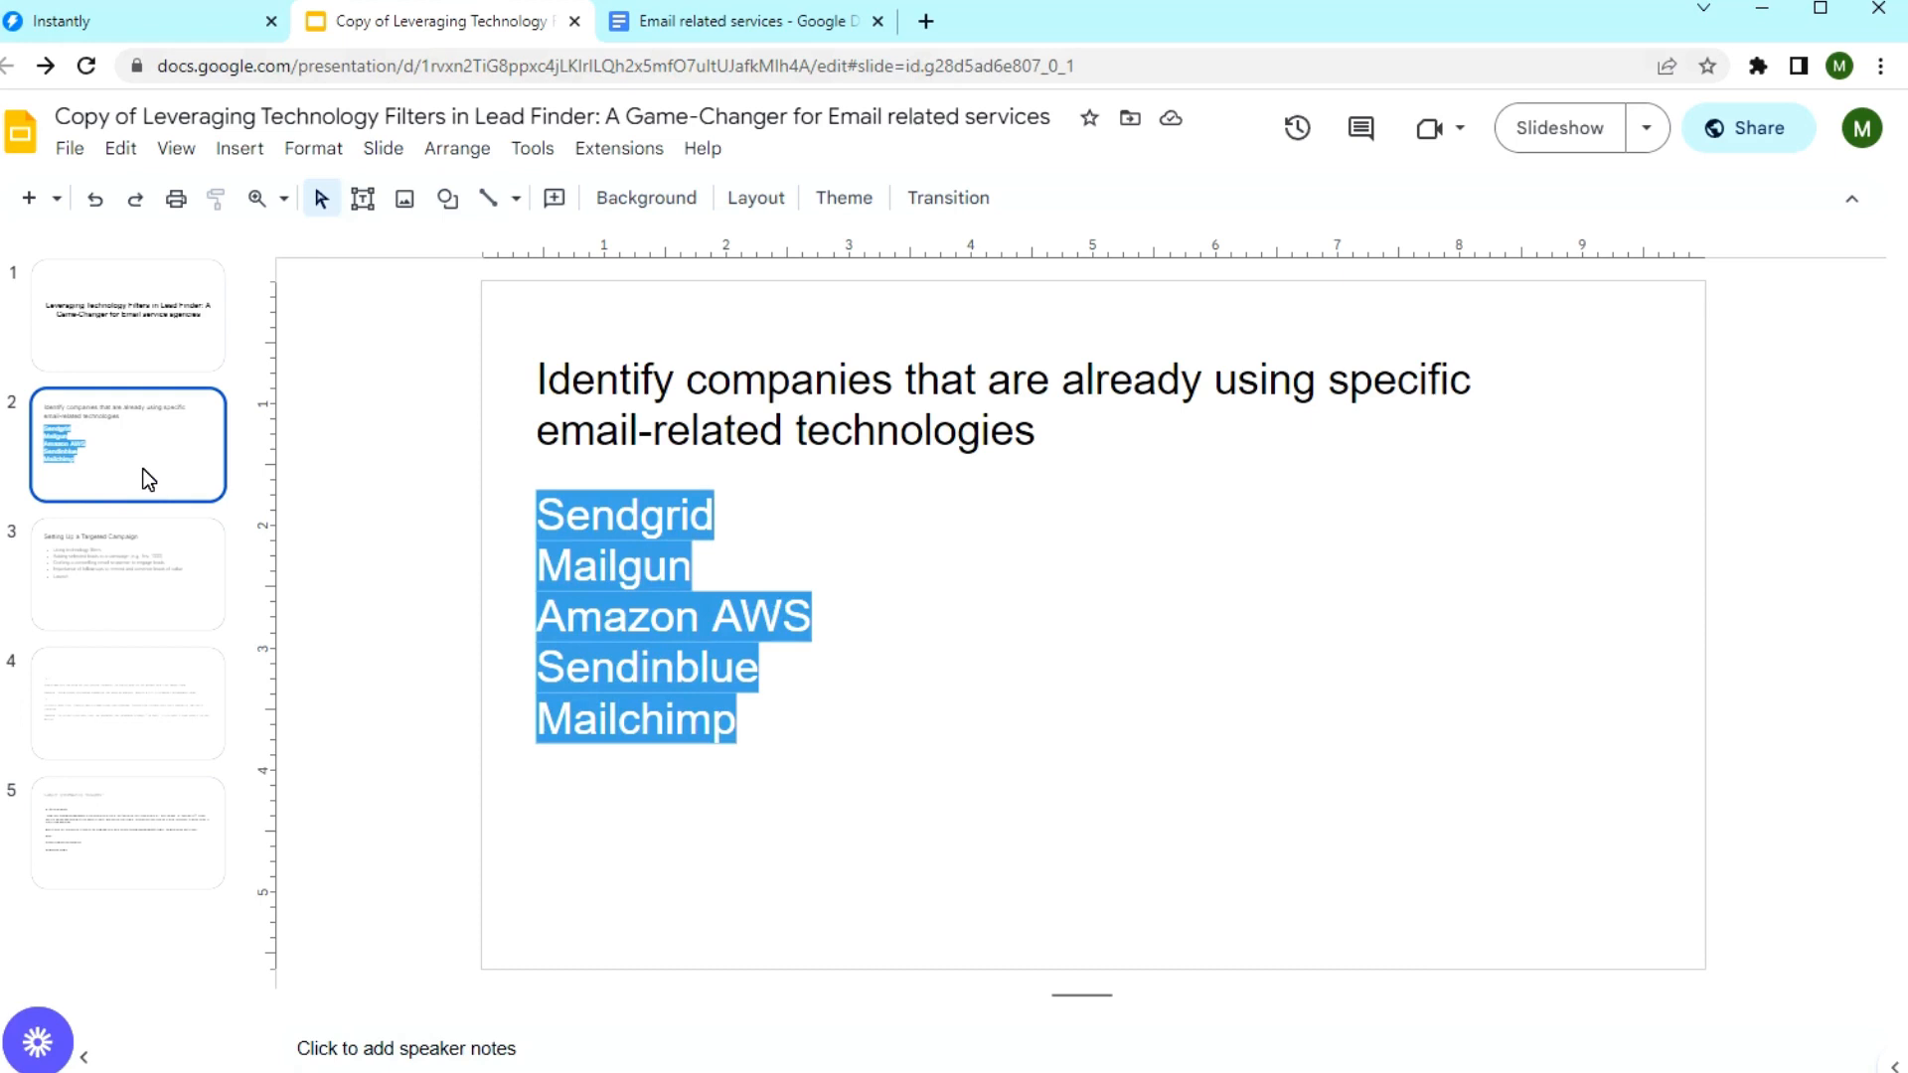
mouse_move(831, 638)
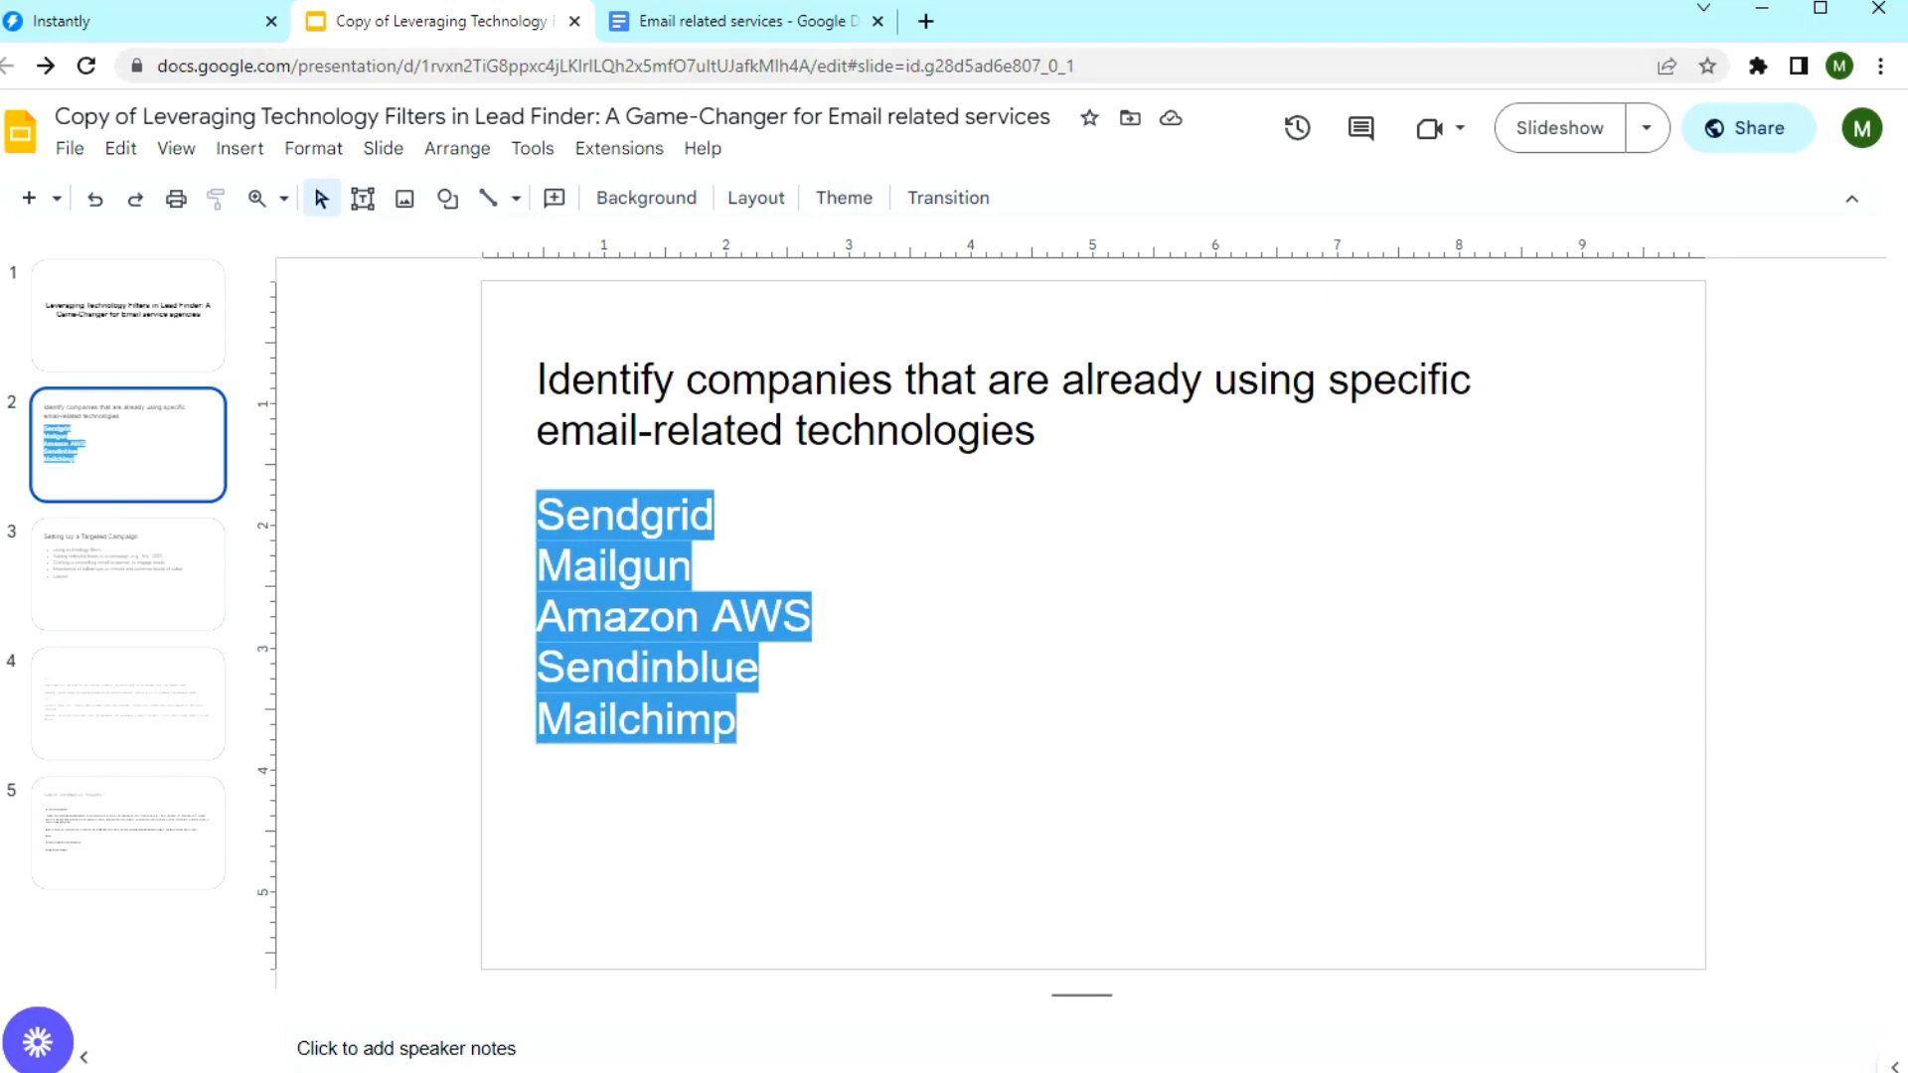
mouse_move(465, 767)
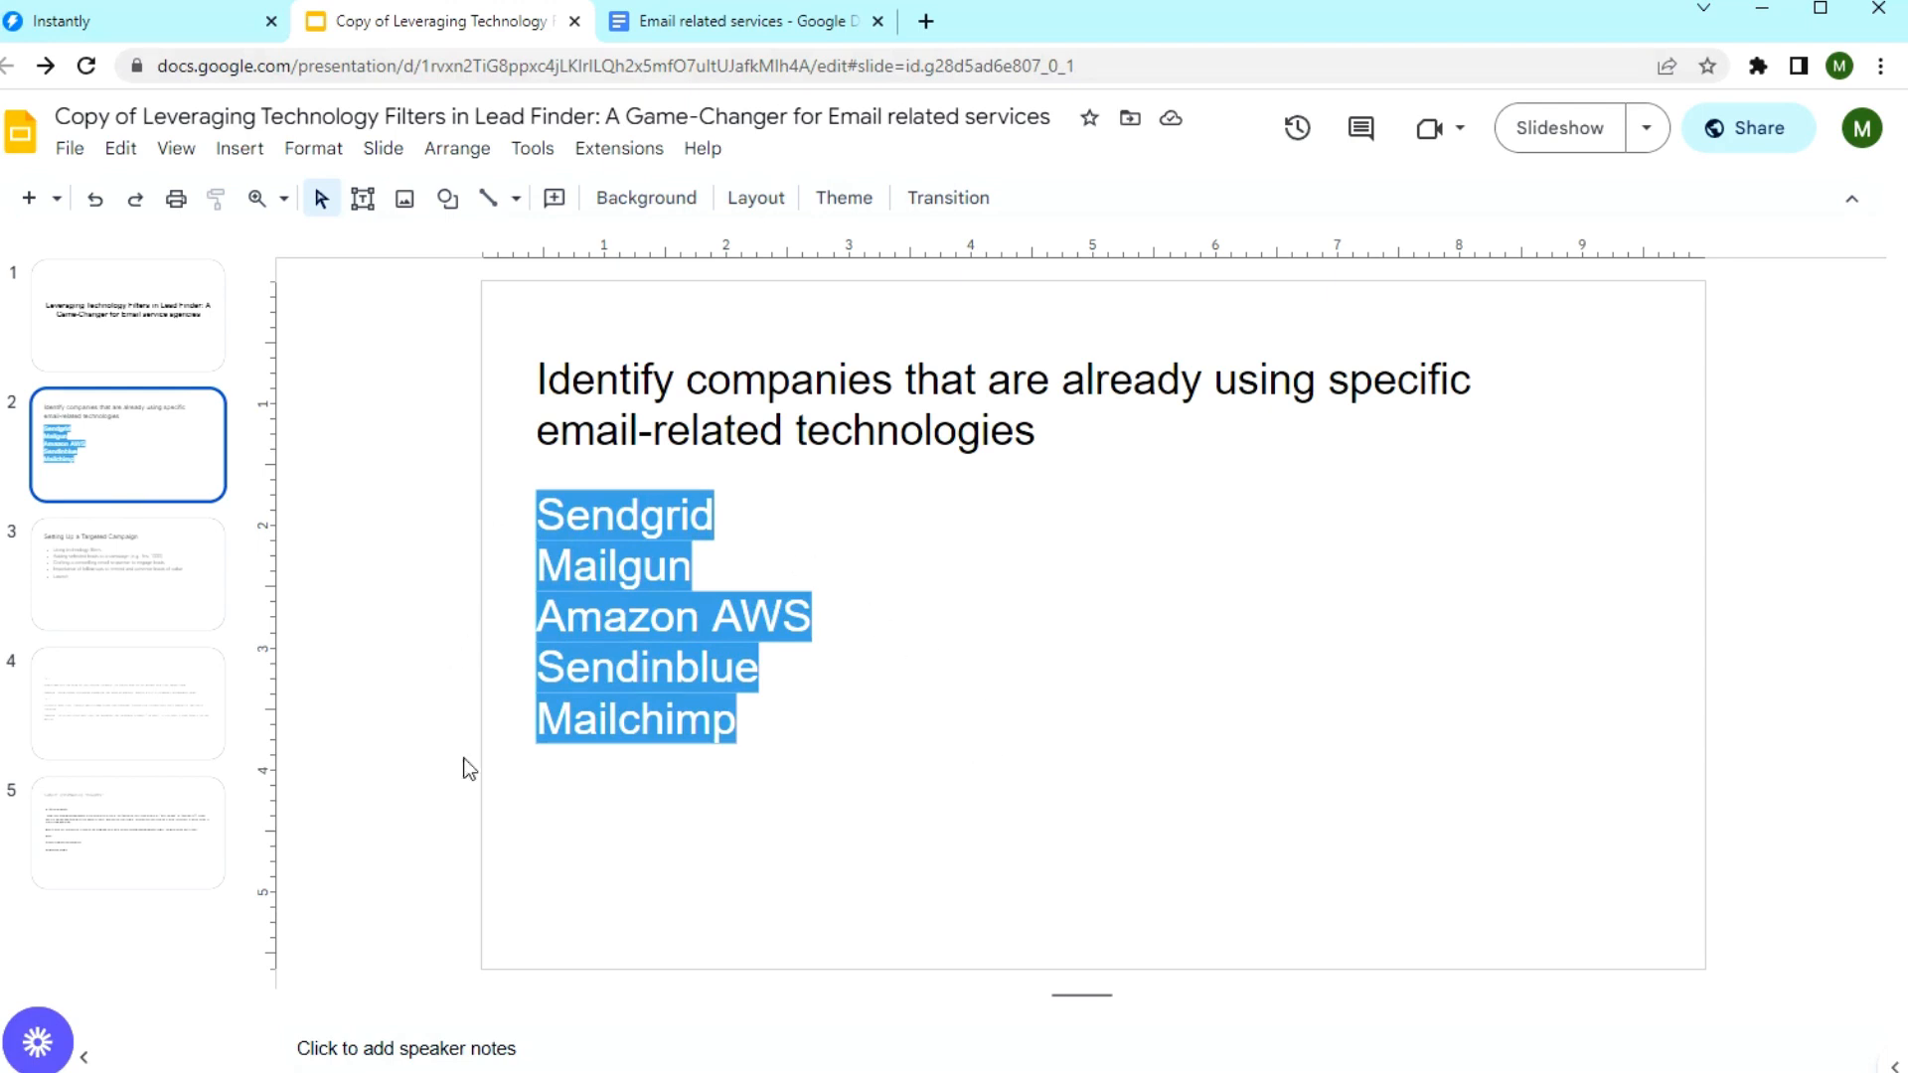
mouse_move(143, 32)
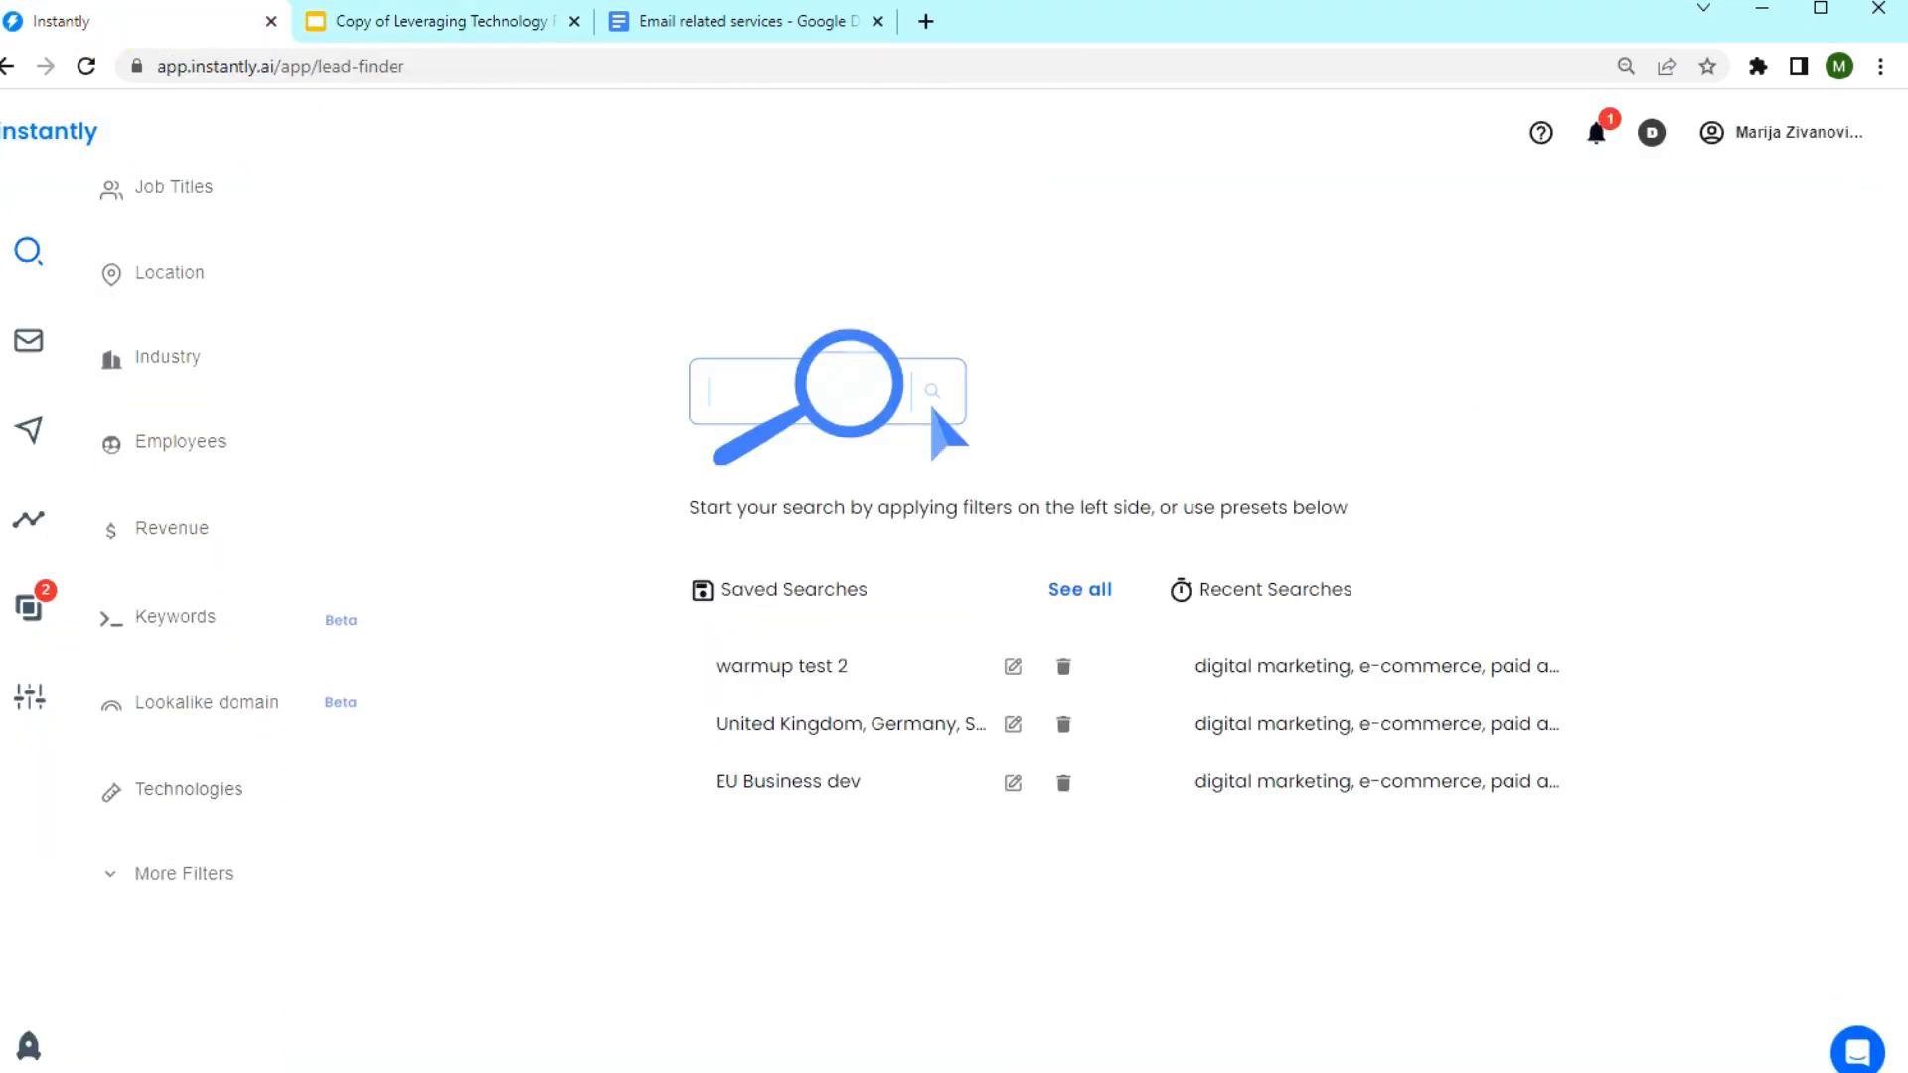
mouse_move(227, 795)
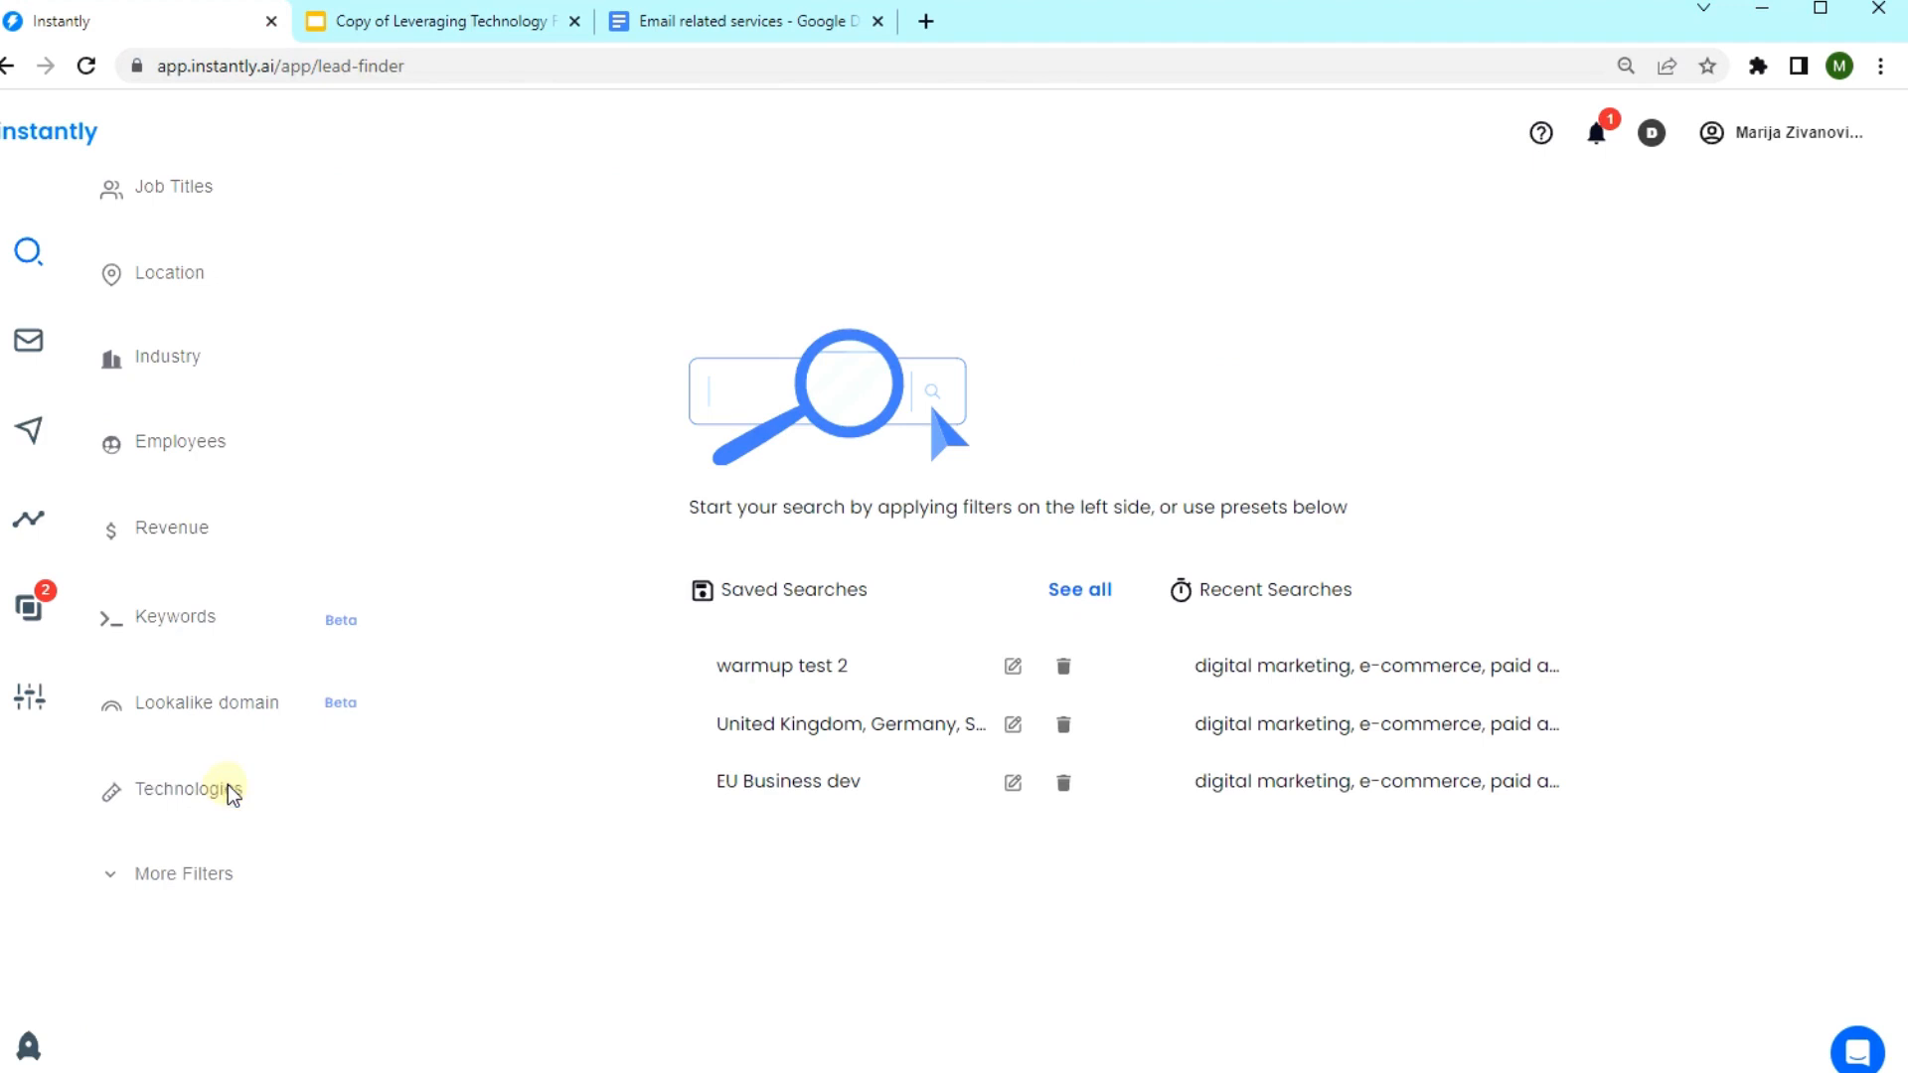
mouse_move(169, 755)
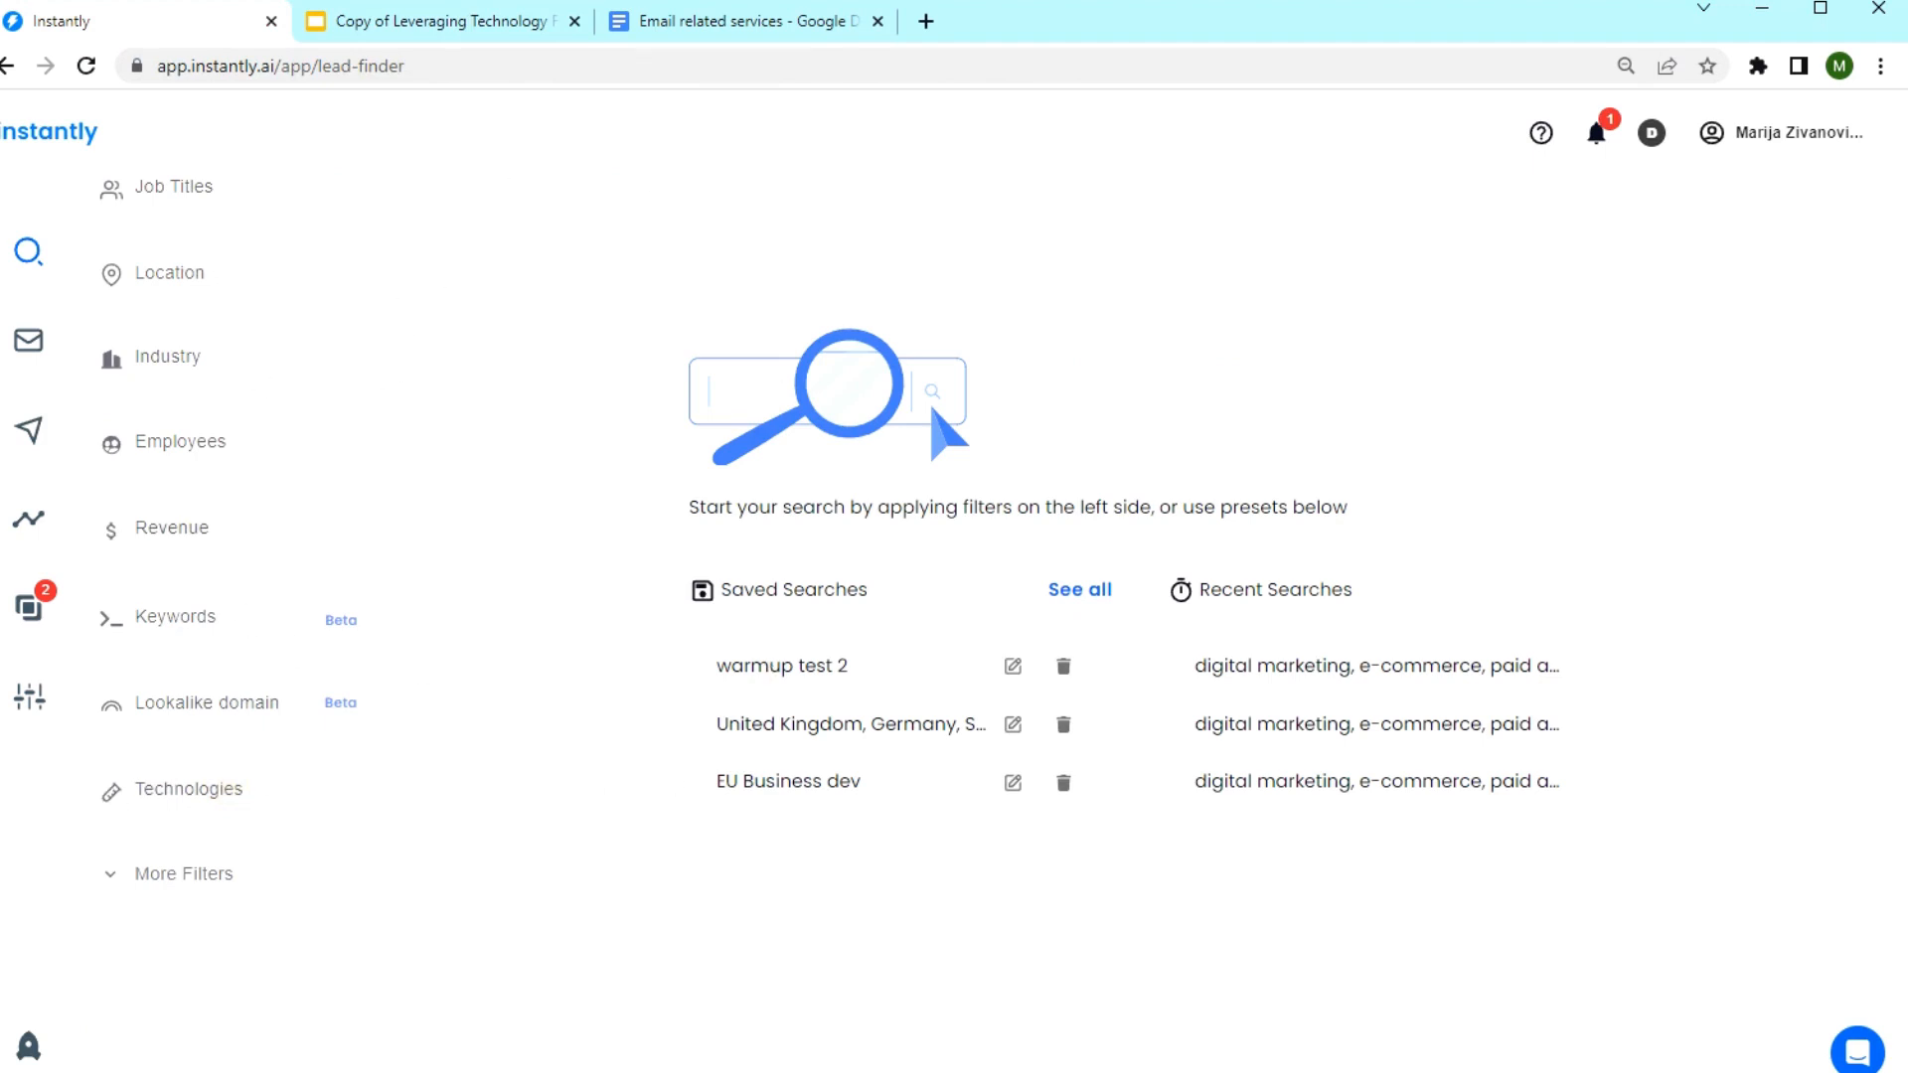
mouse_move(489, 508)
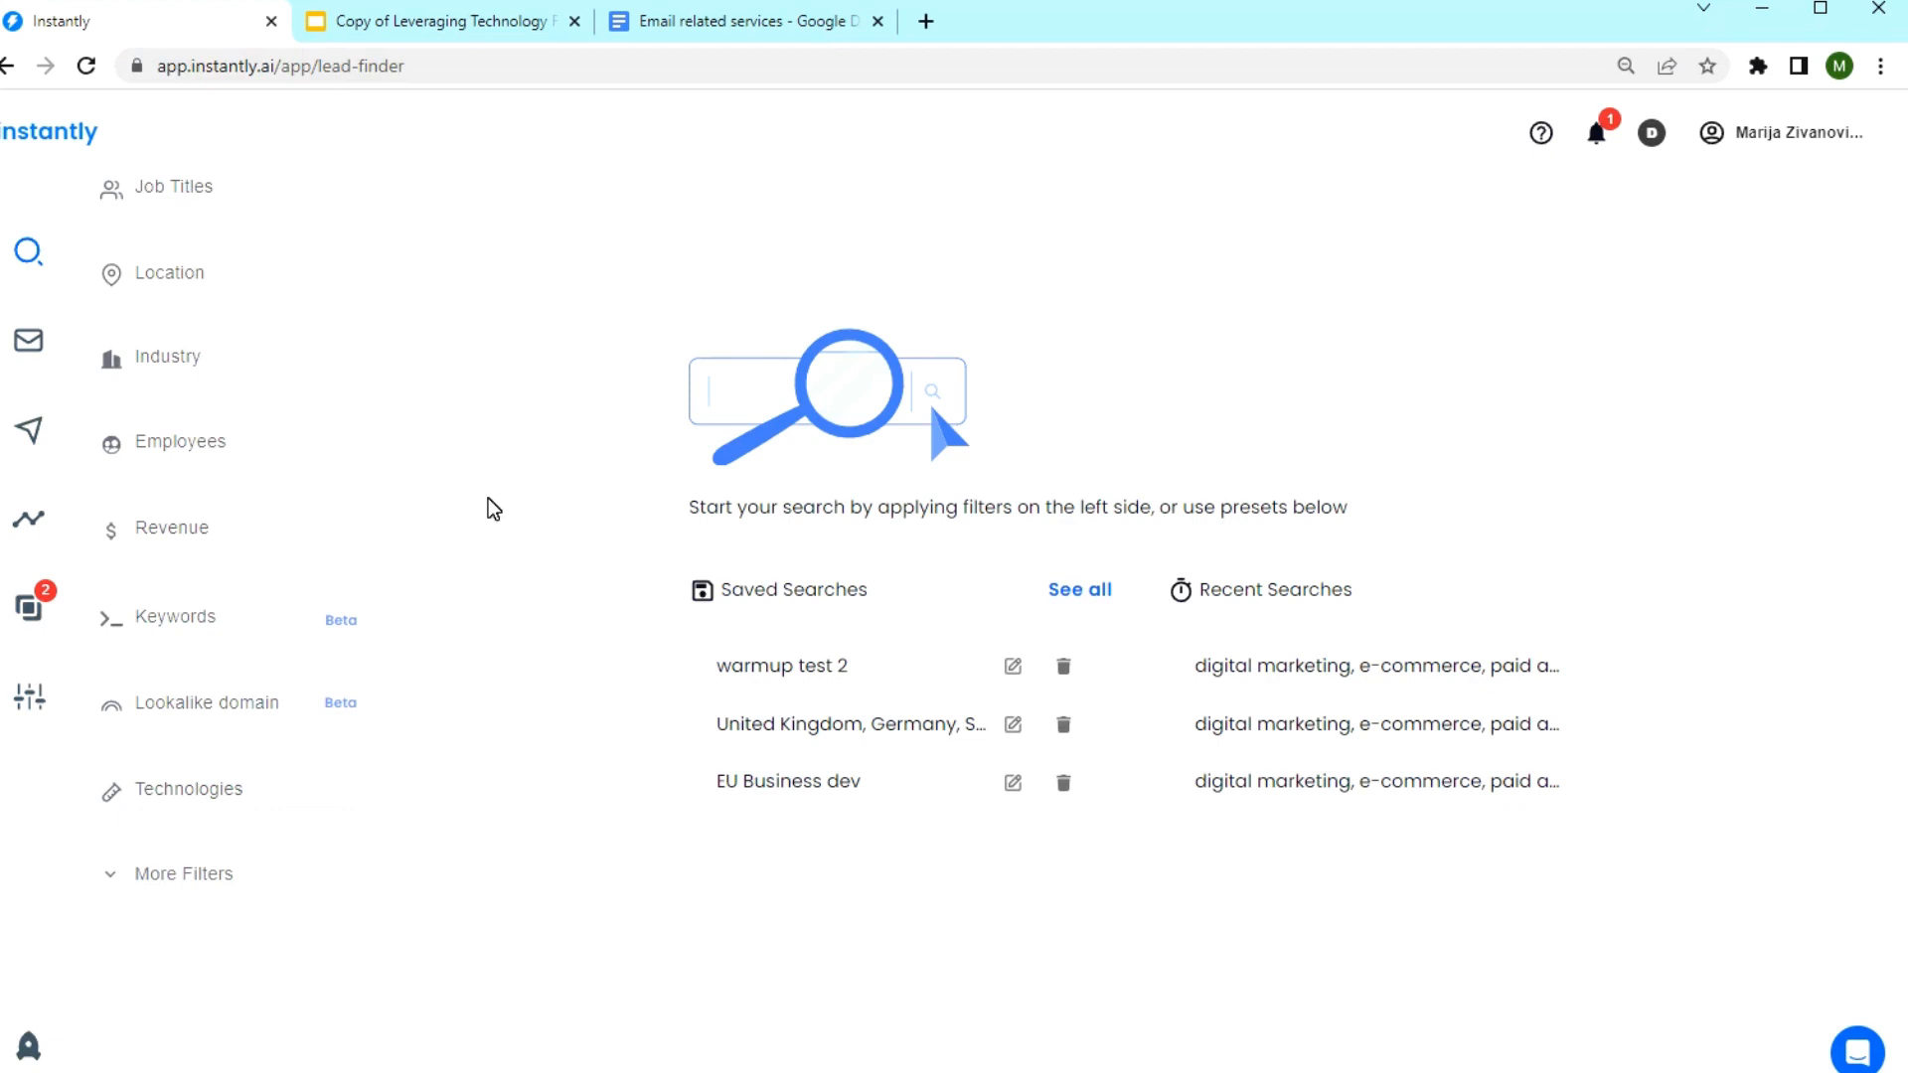
mouse_move(715, 859)
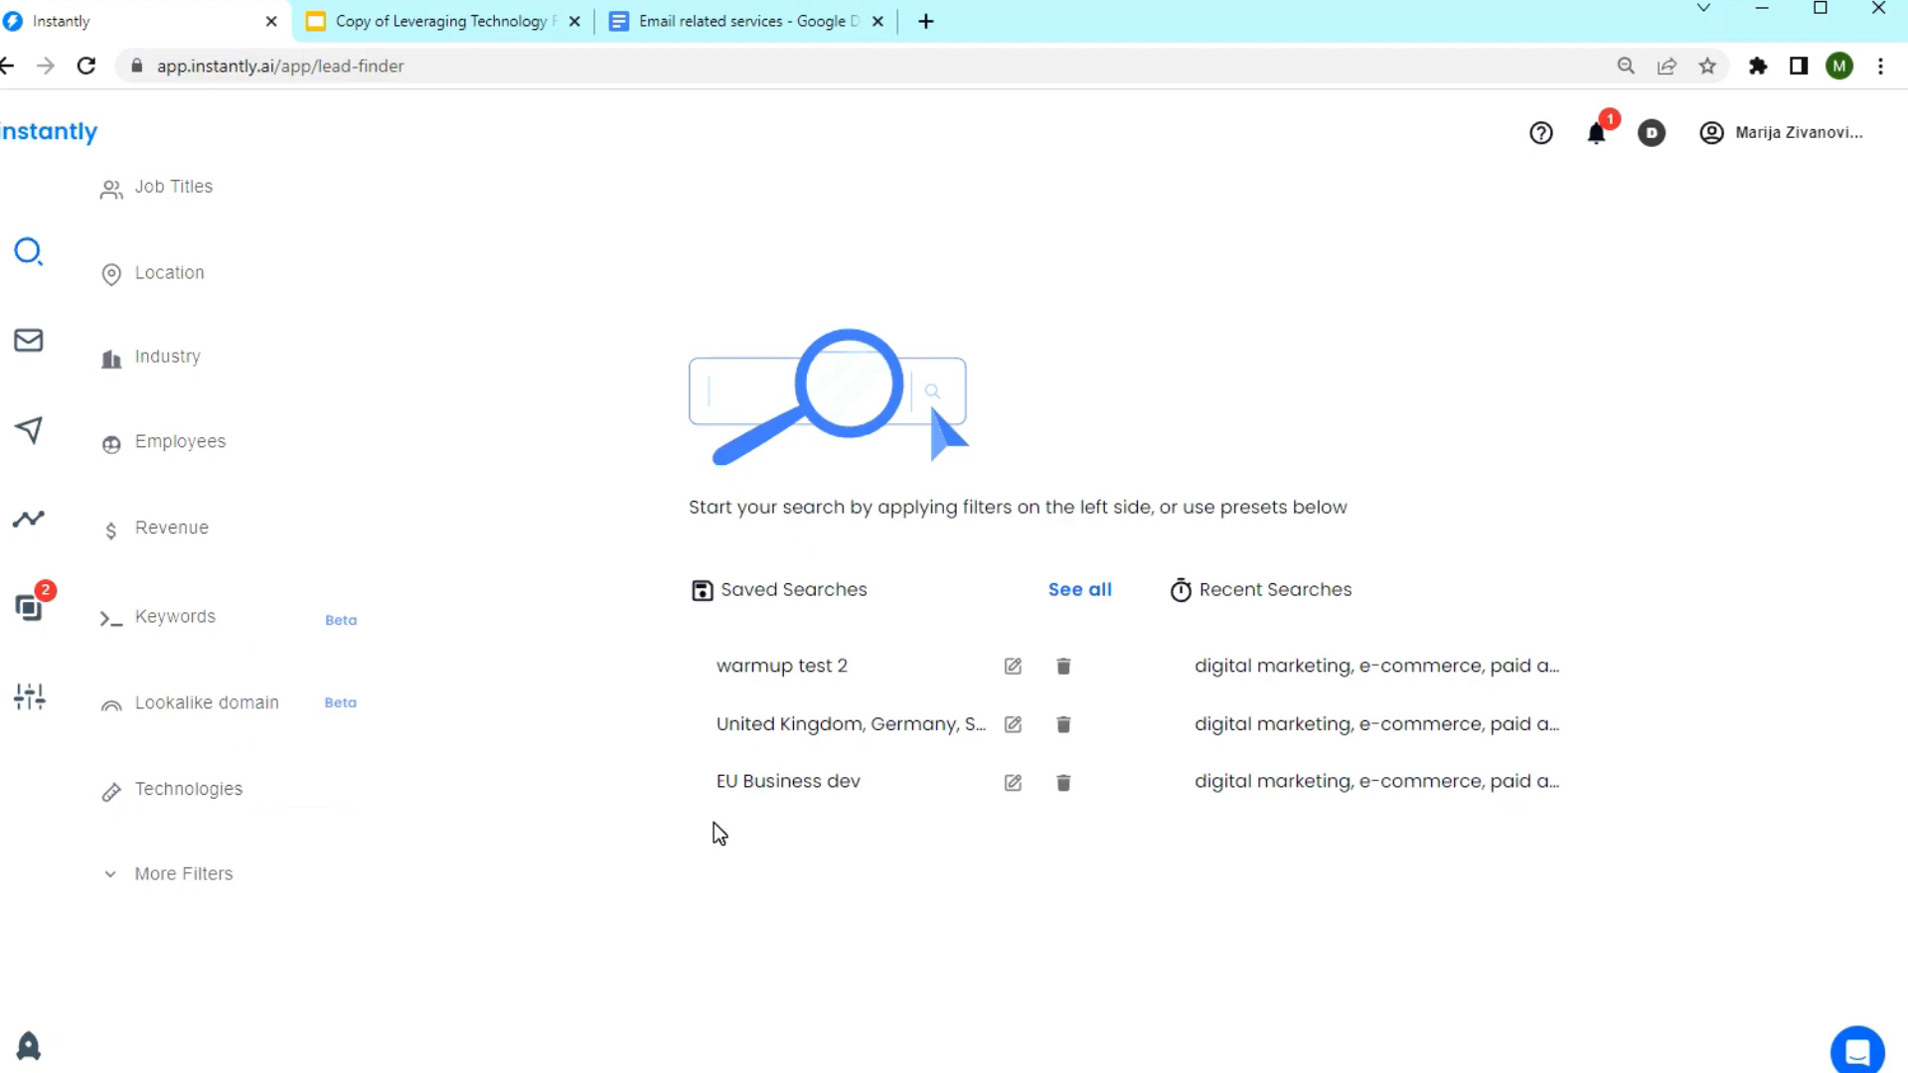
mouse_move(634, 577)
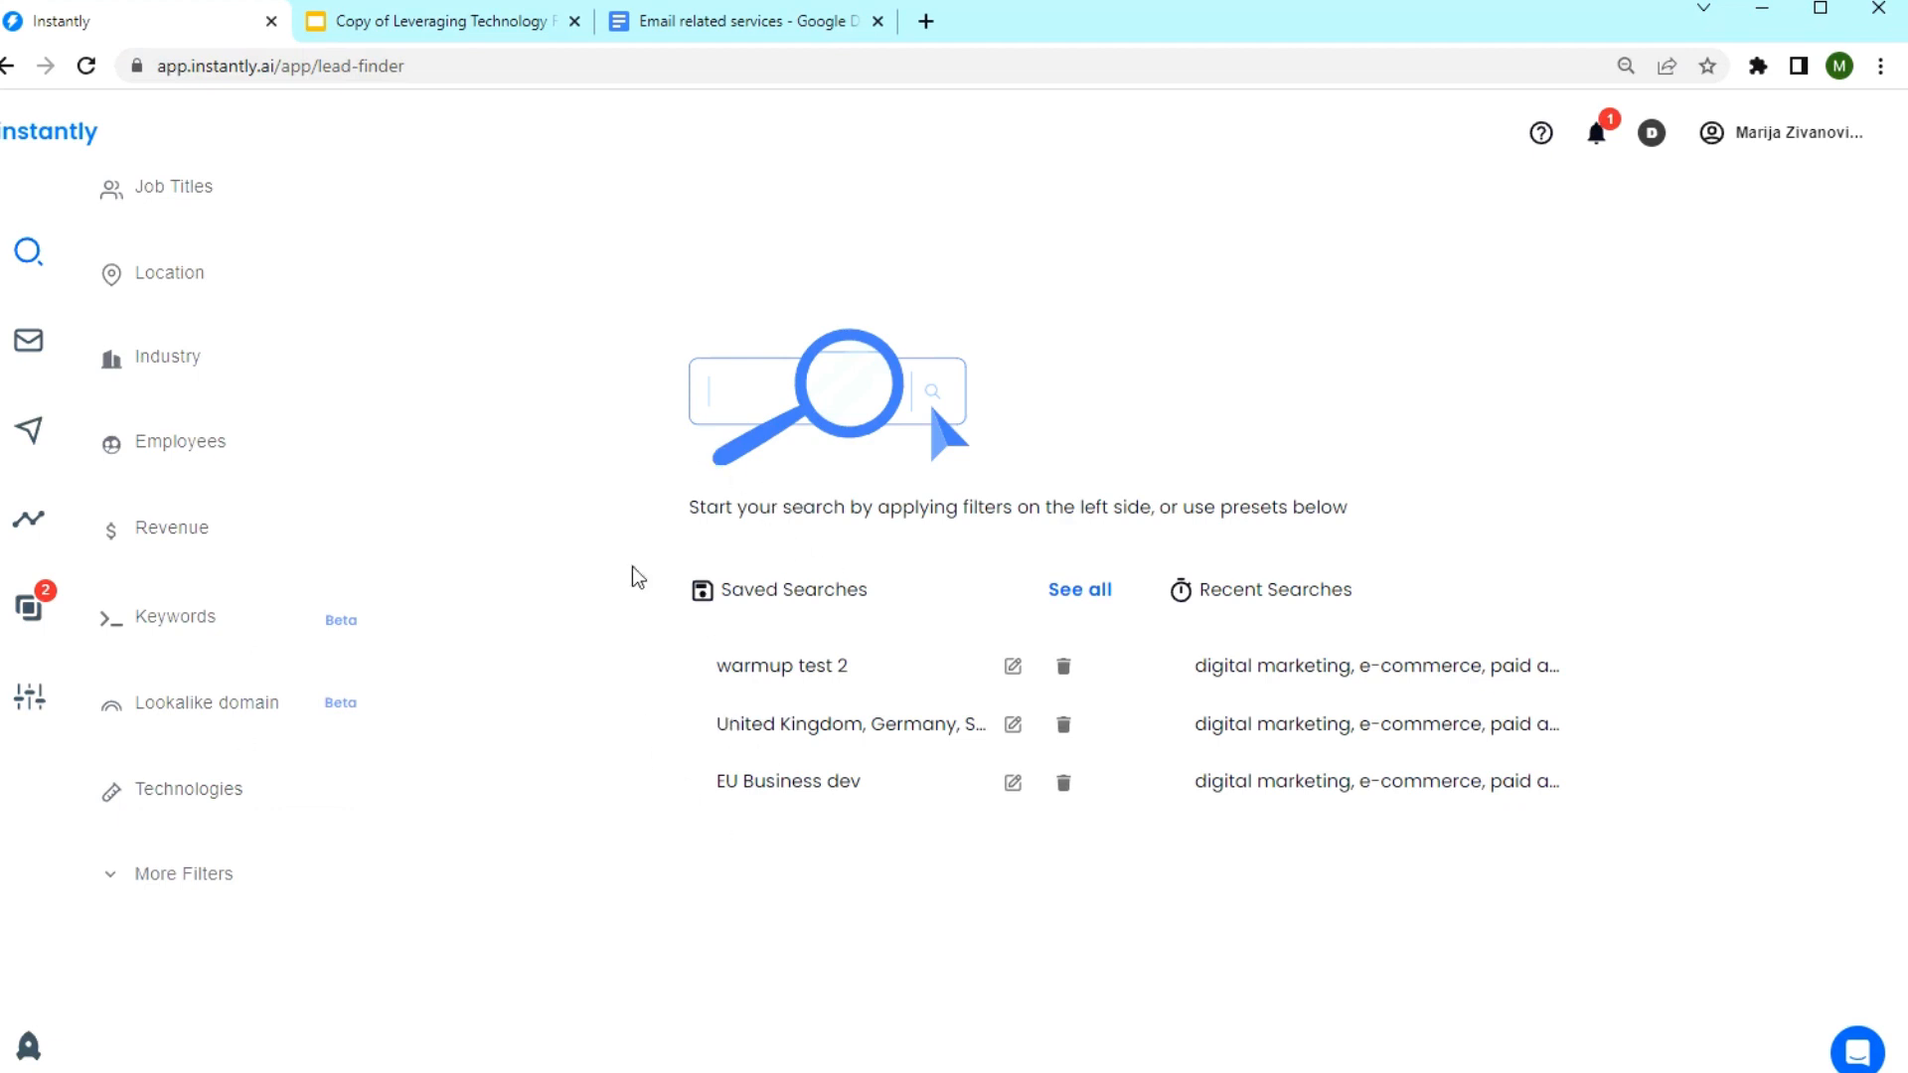
click(441, 20)
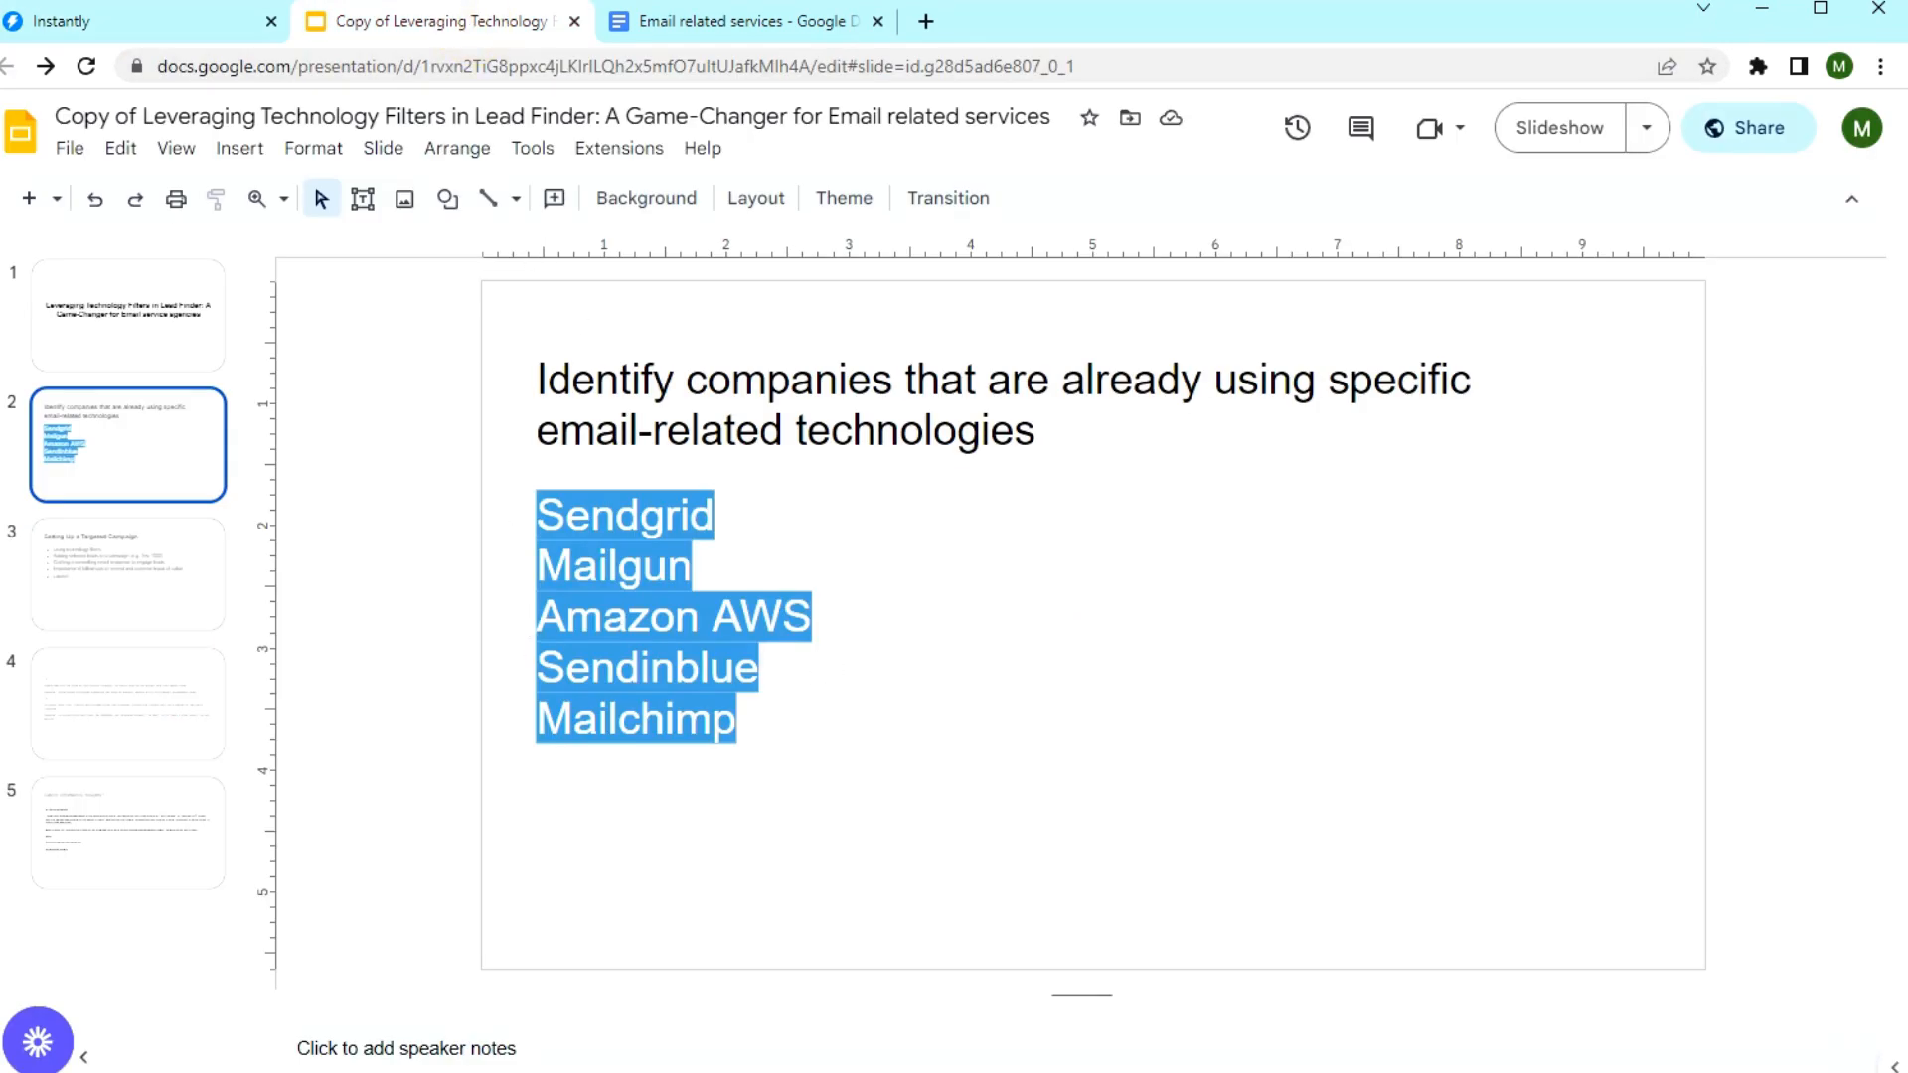
mouse_move(1098, 730)
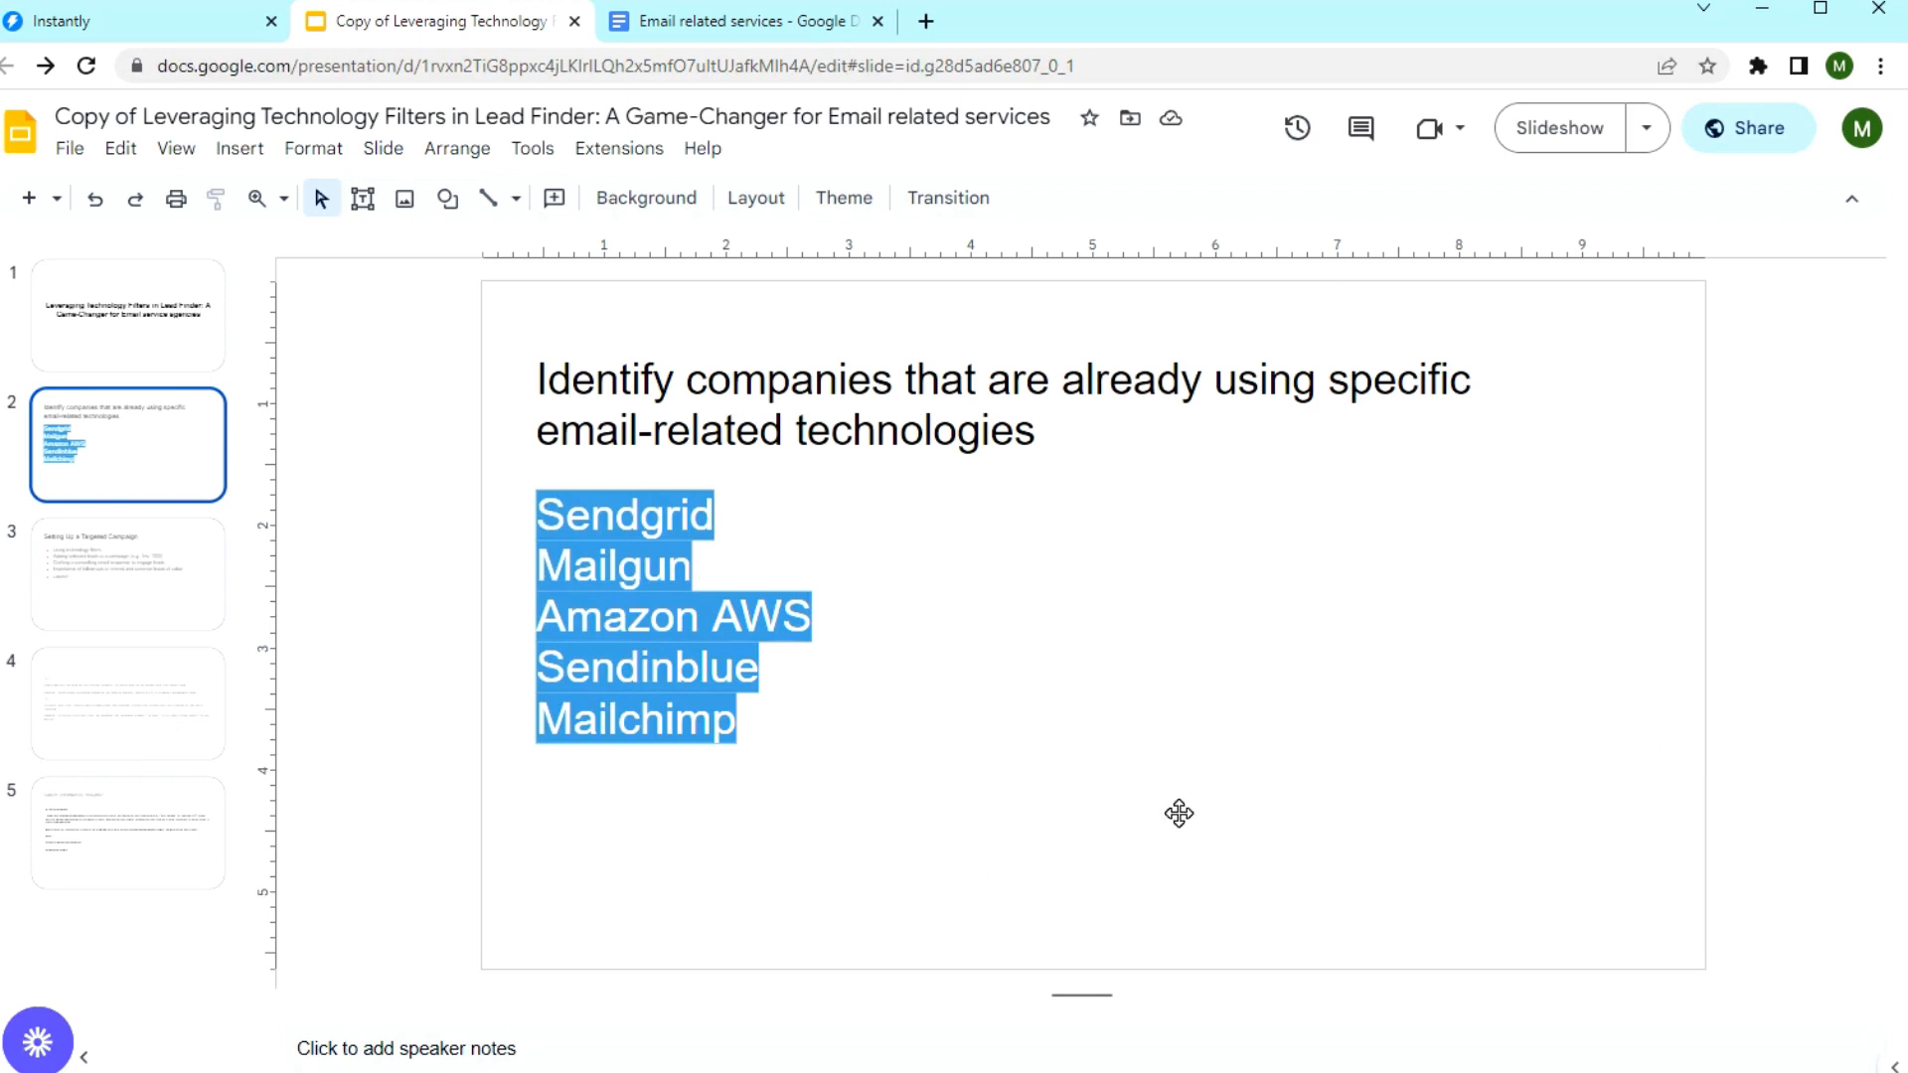
mouse_move(1103, 875)
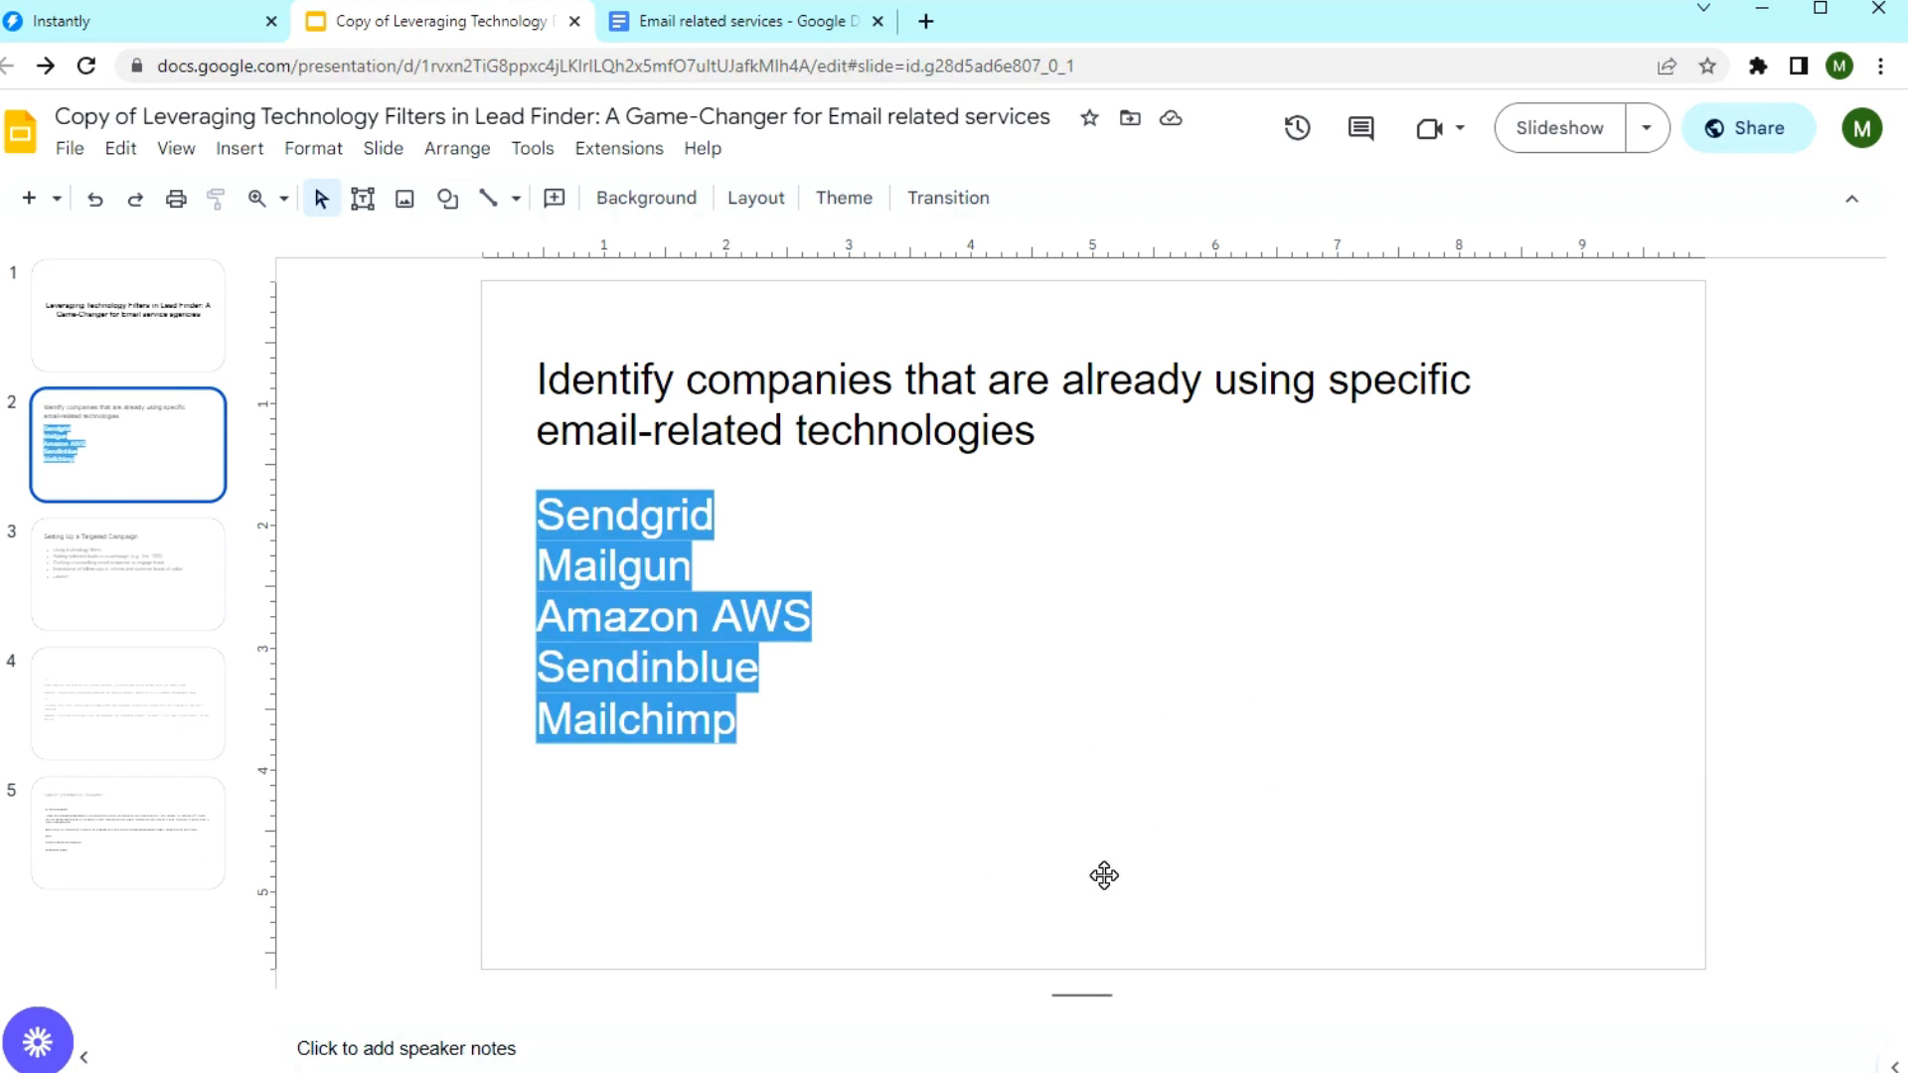
mouse_move(1026, 735)
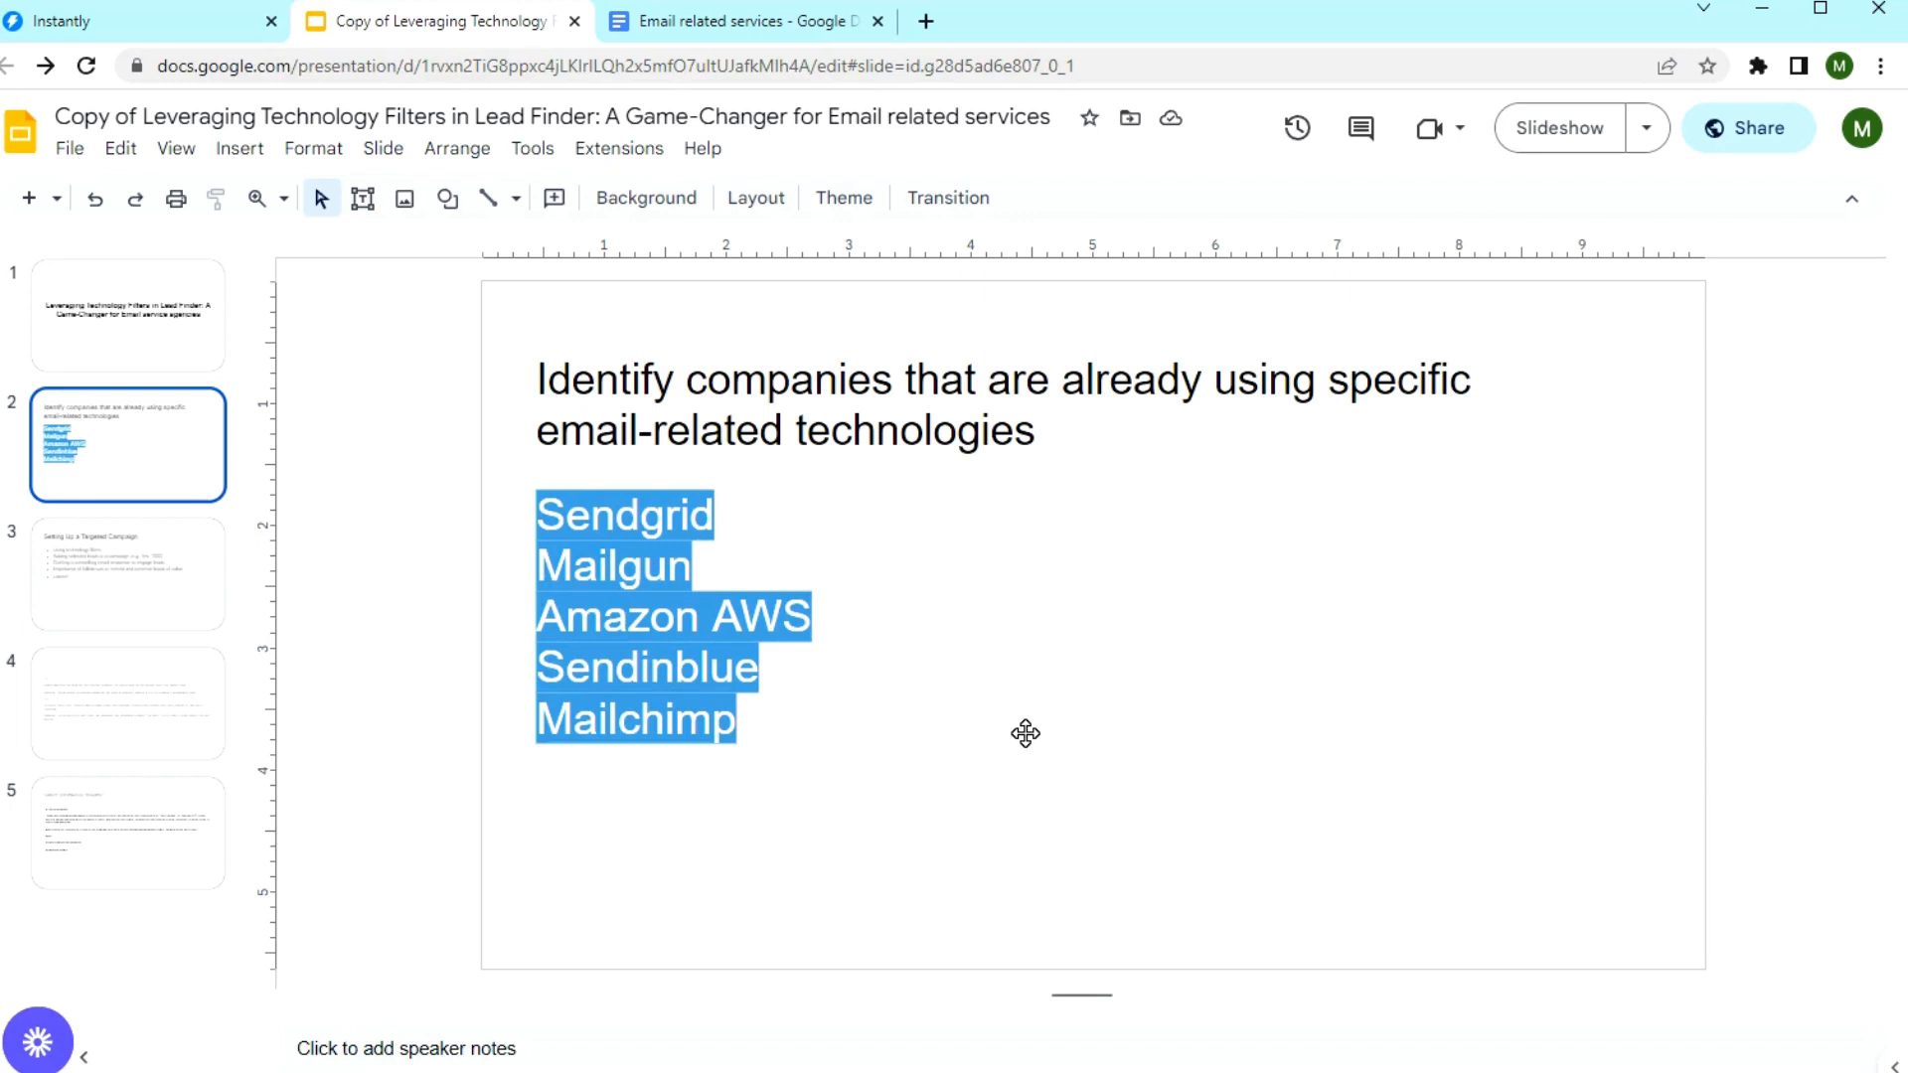
mouse_move(982, 738)
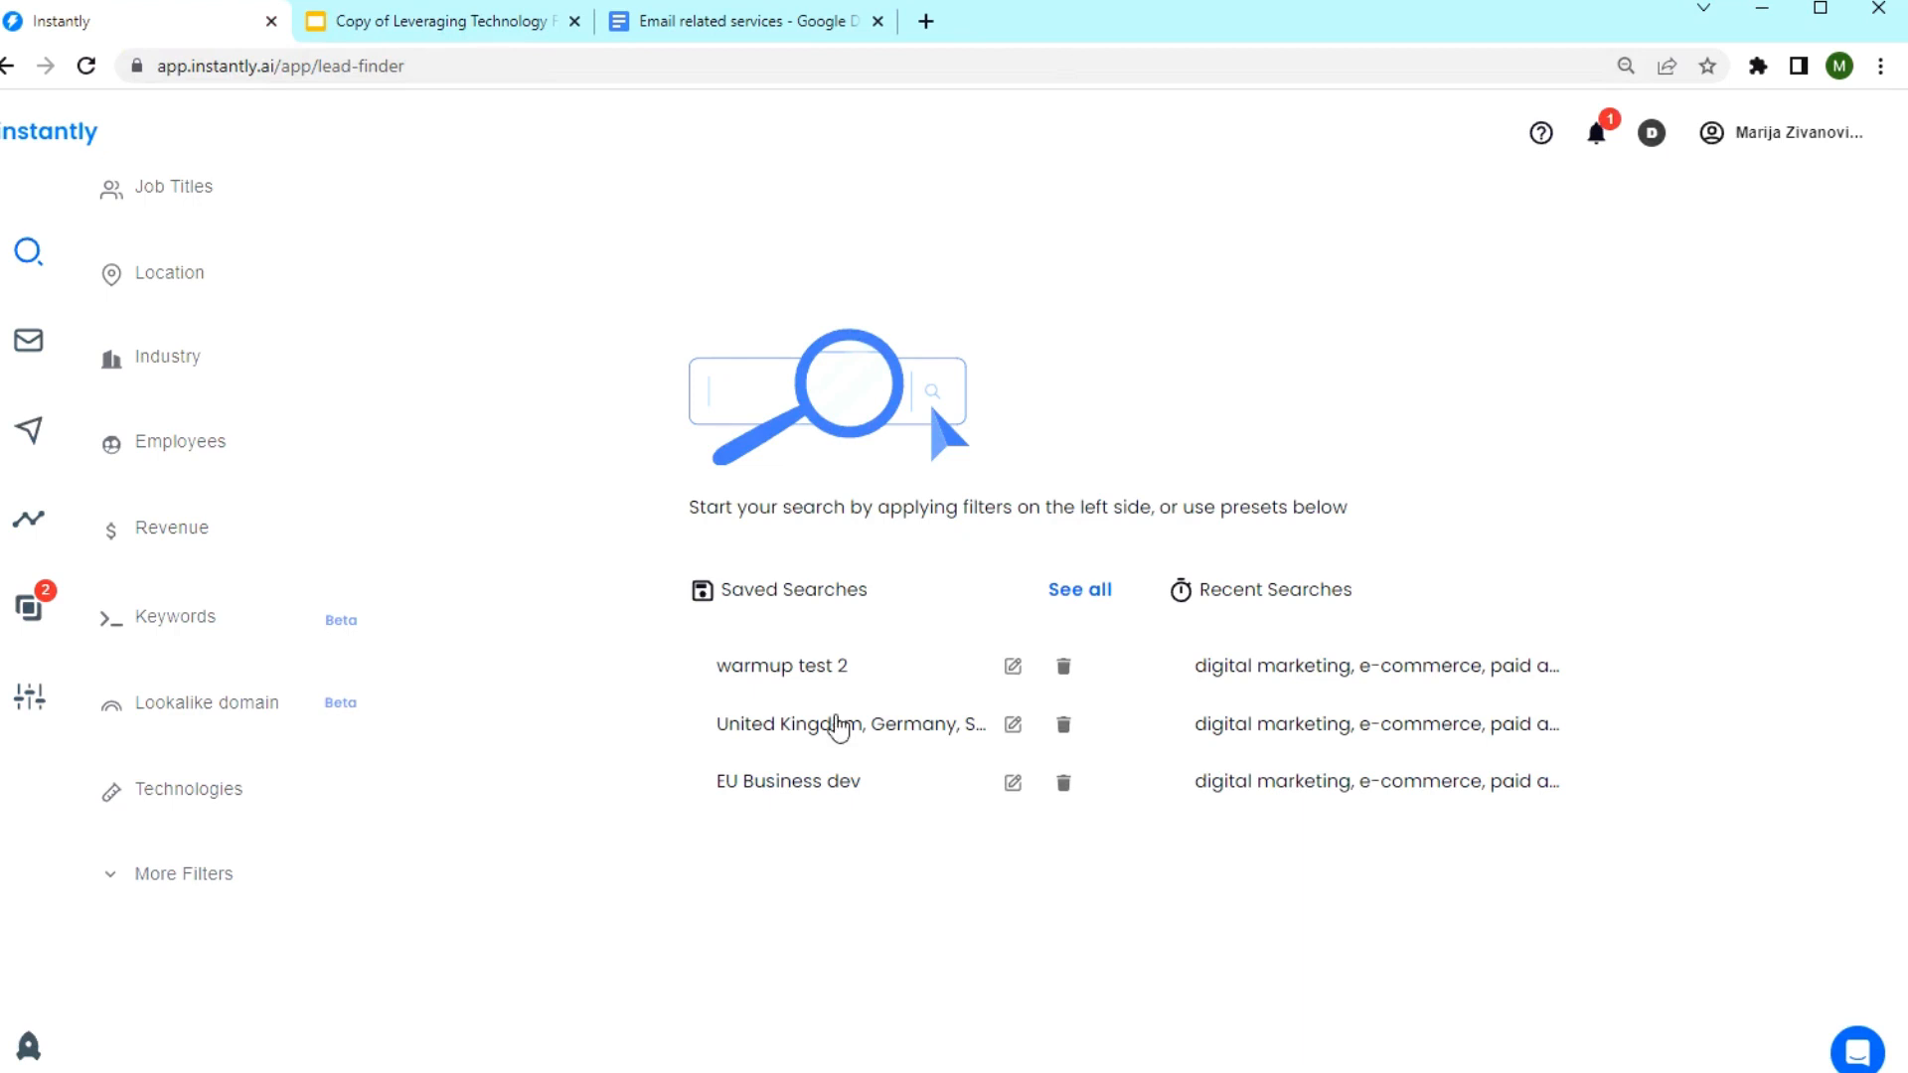
mouse_move(572, 707)
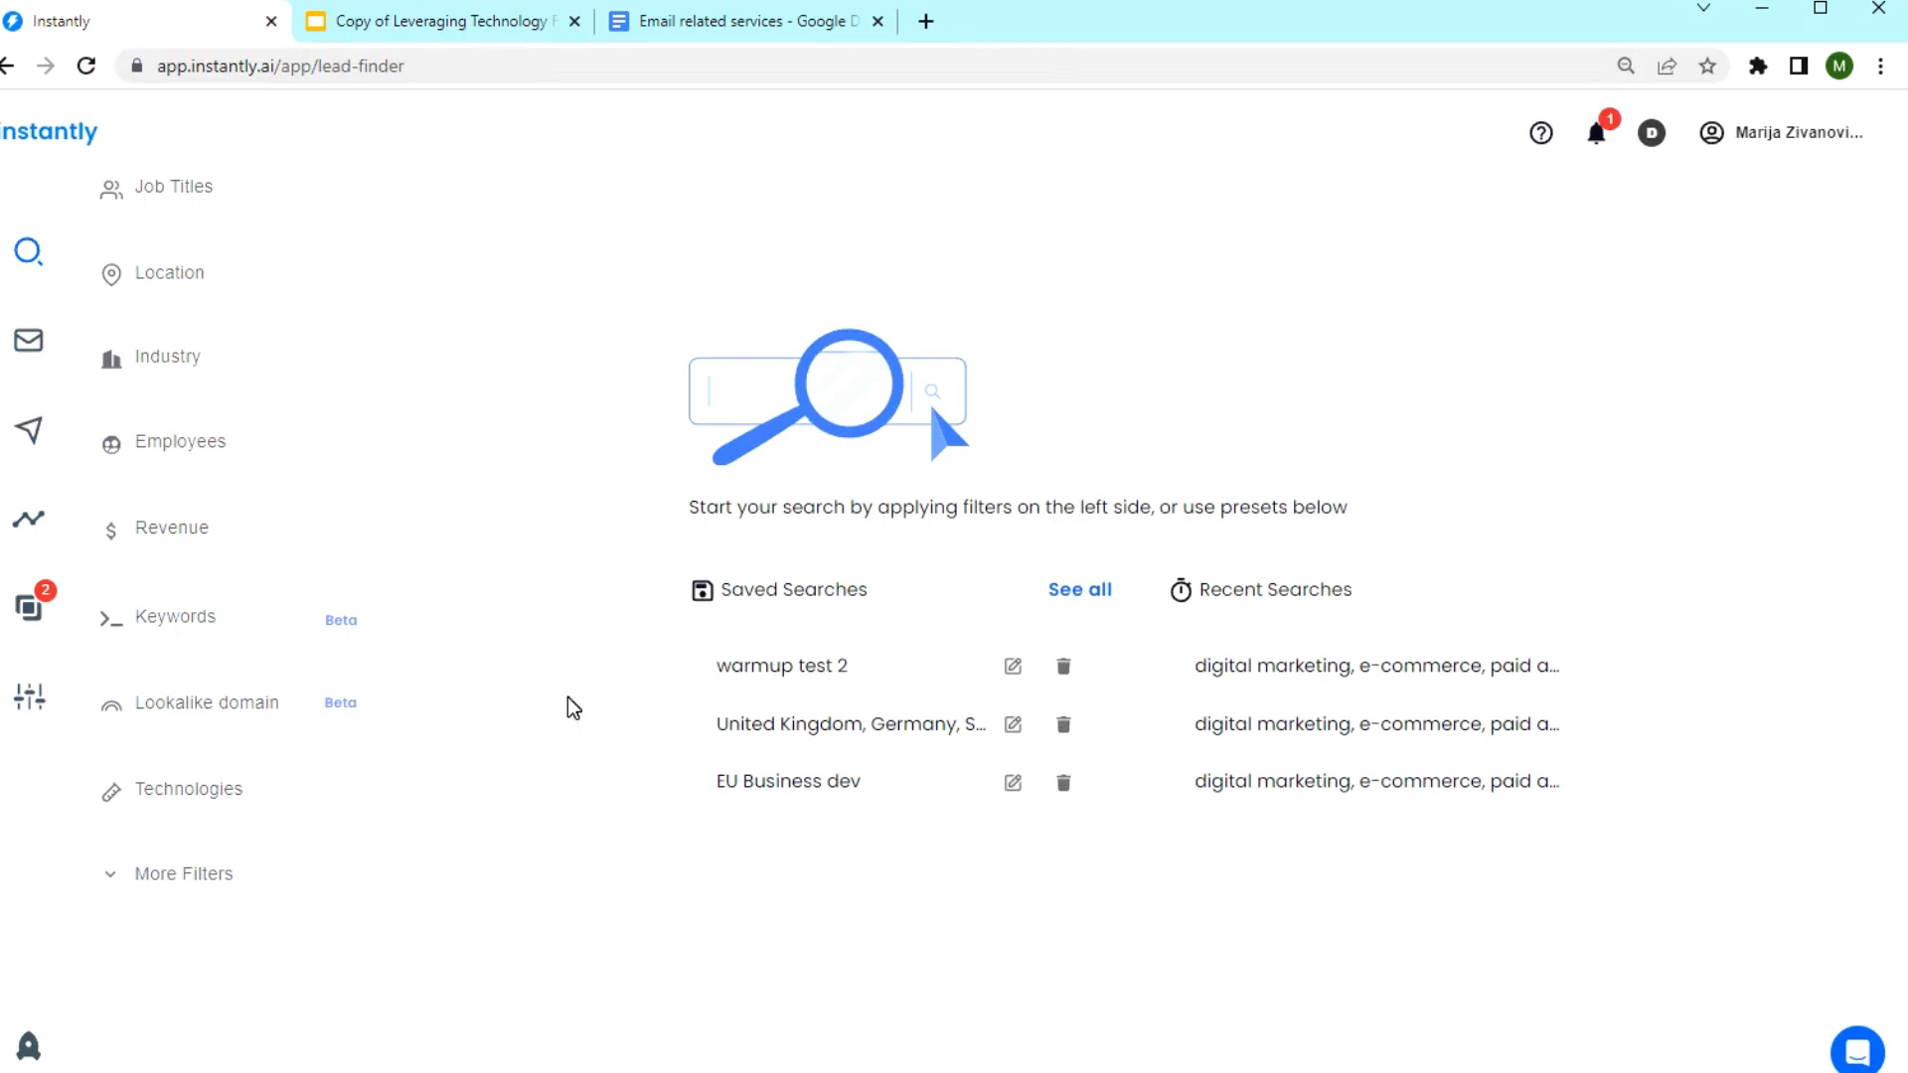
mouse_move(777, 616)
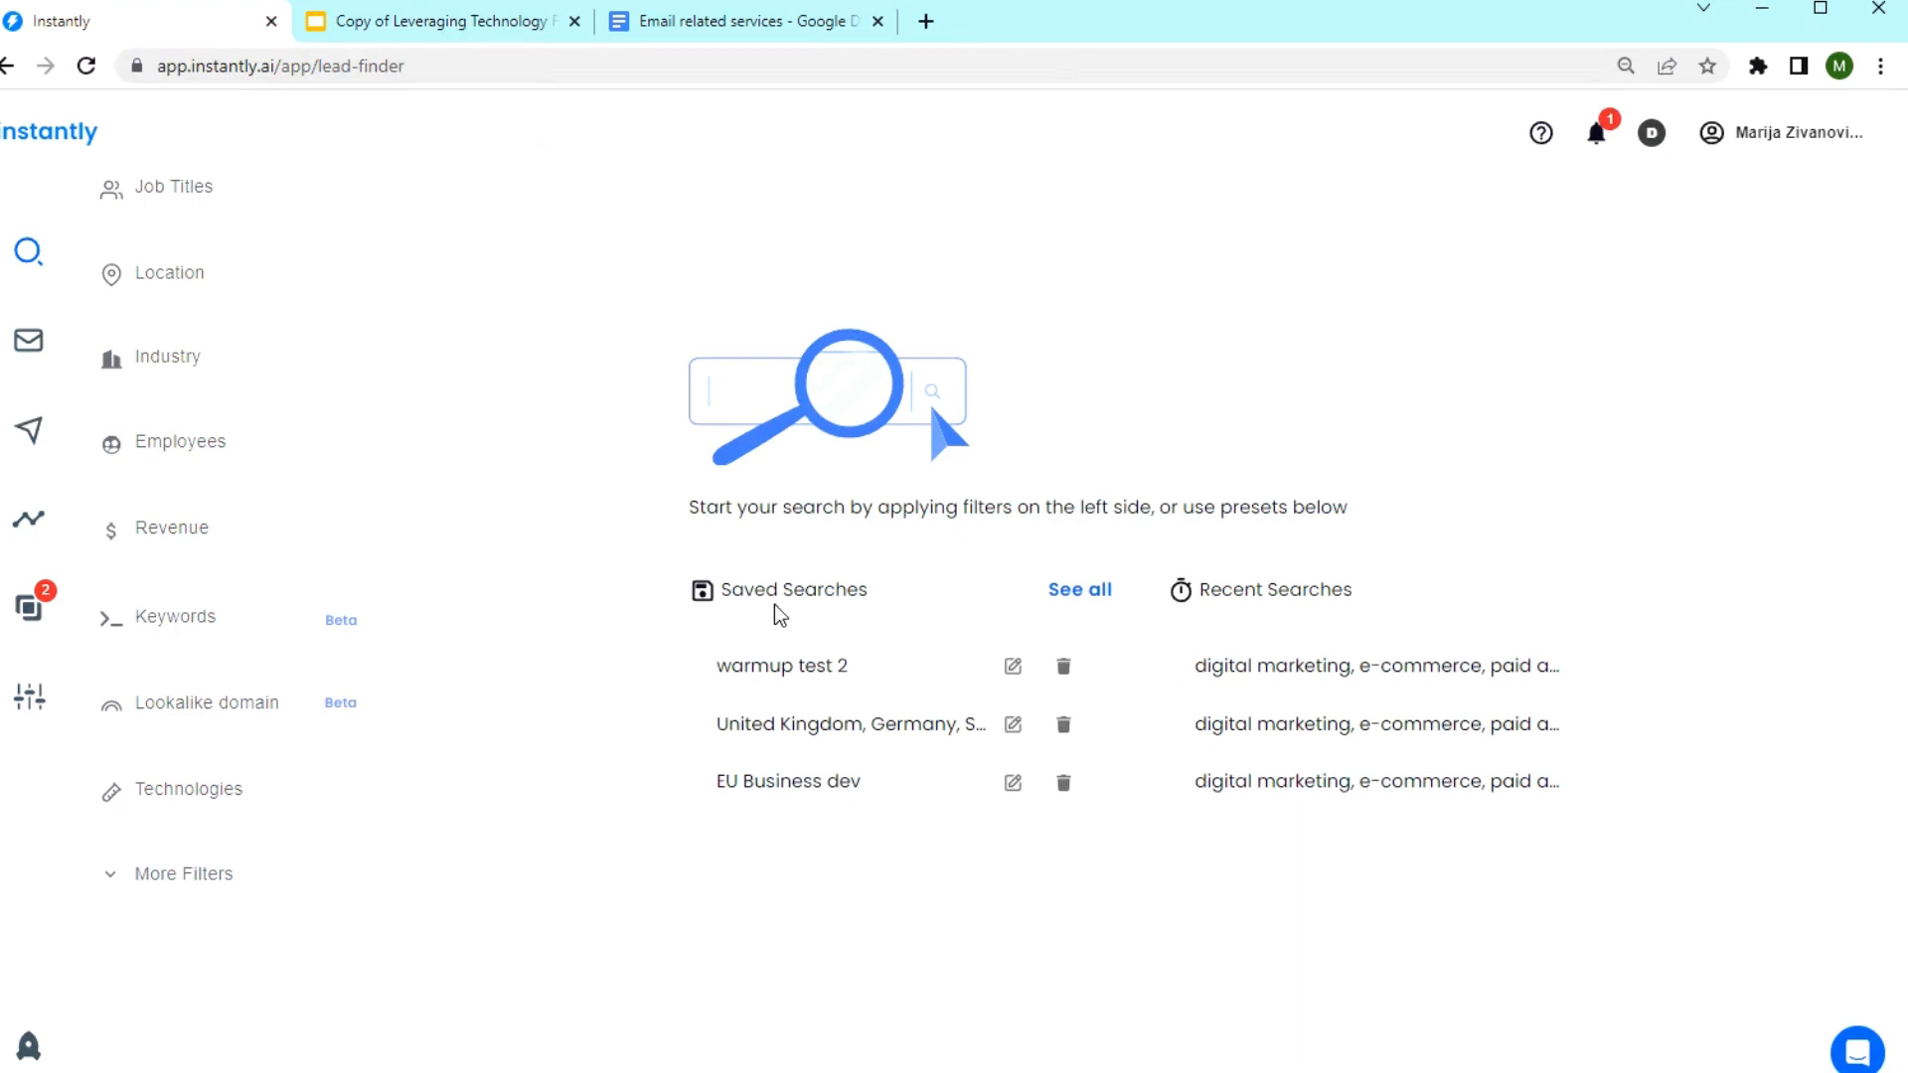
click(447, 20)
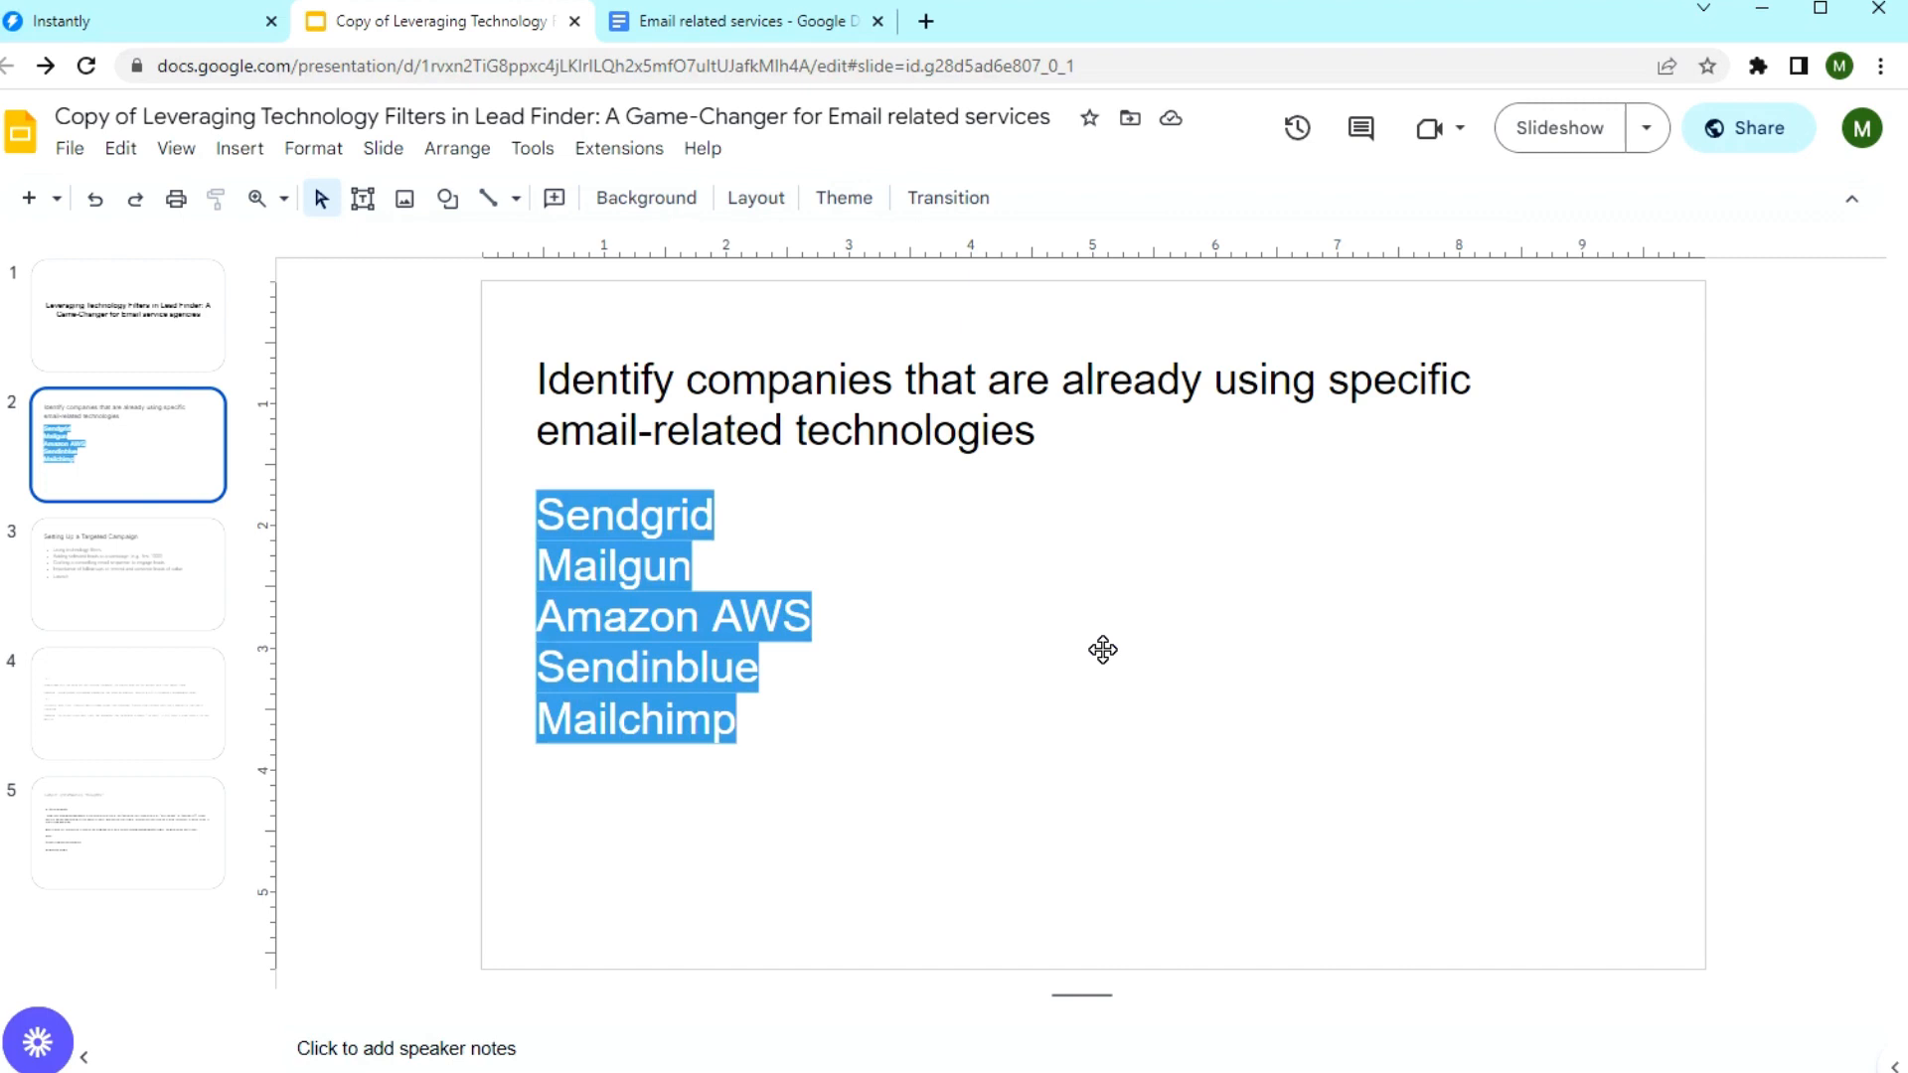
mouse_move(1215, 765)
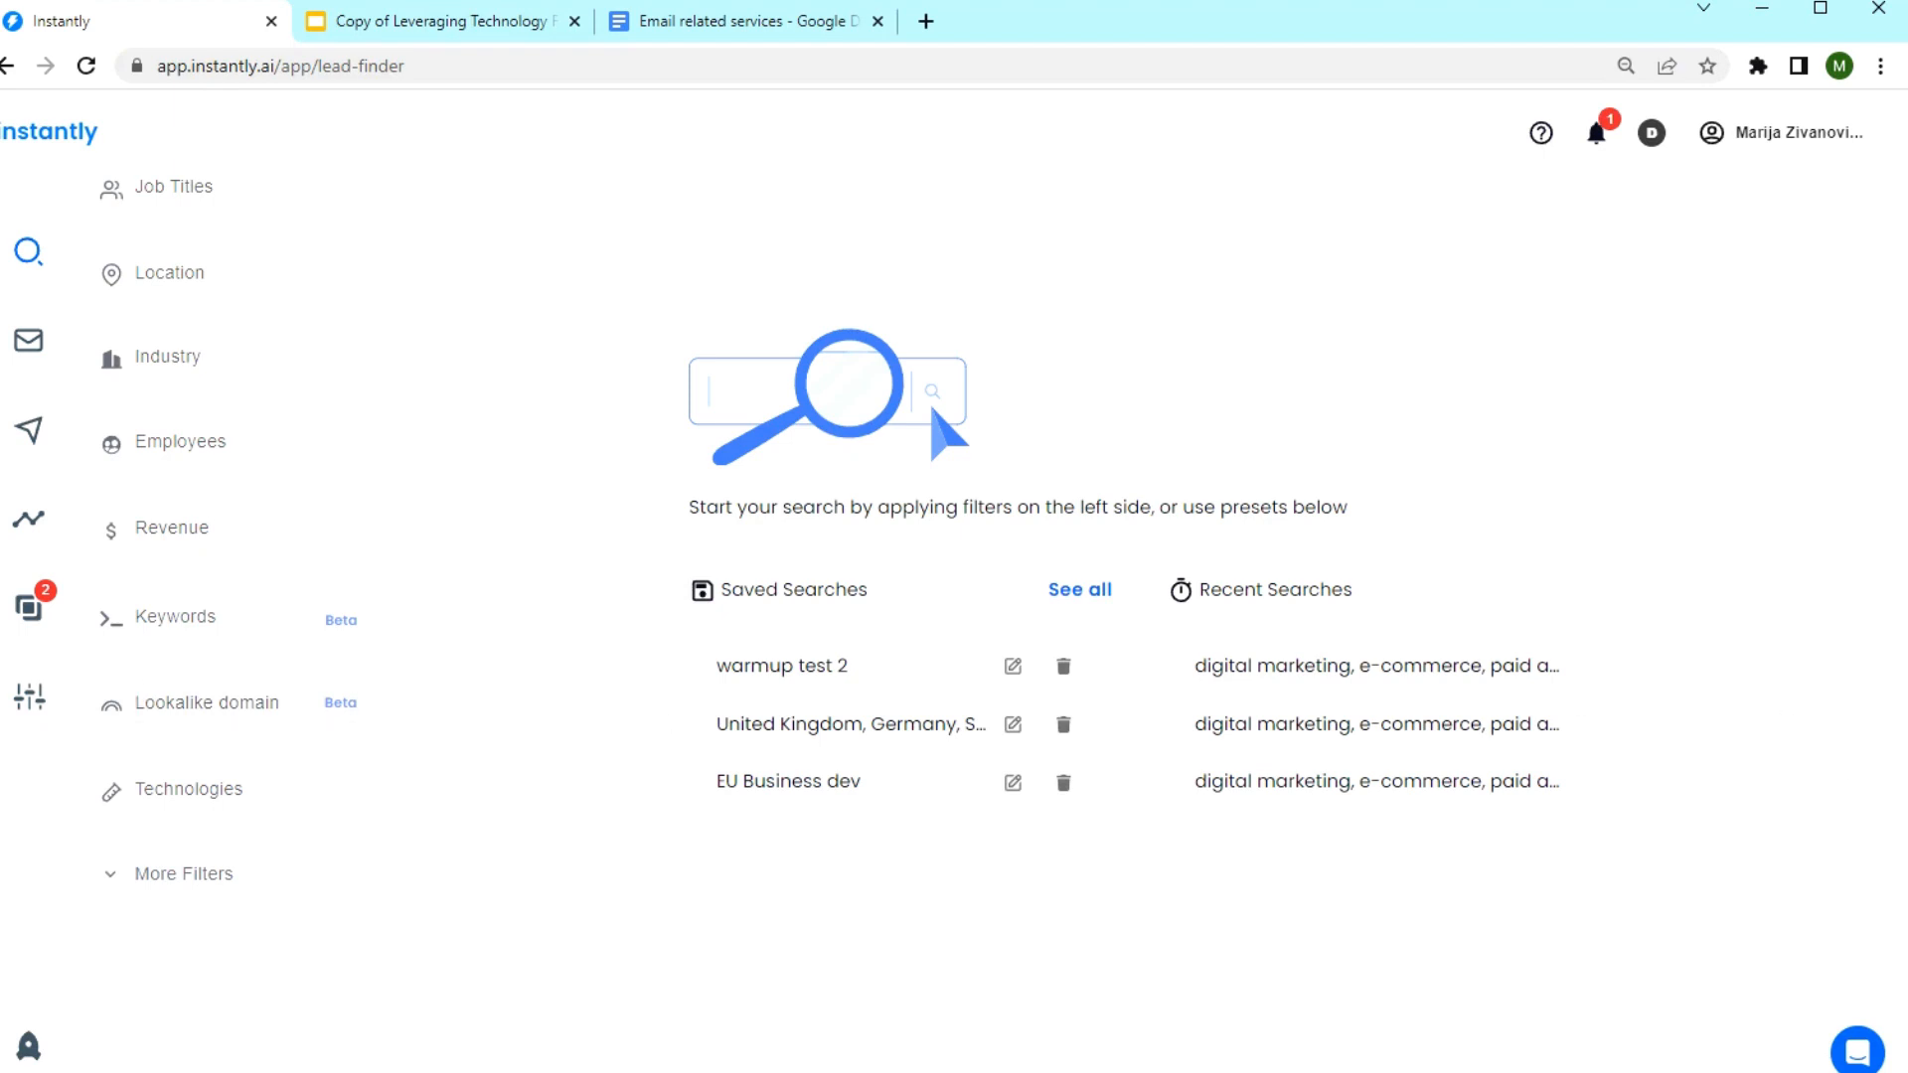
mouse_move(1228, 574)
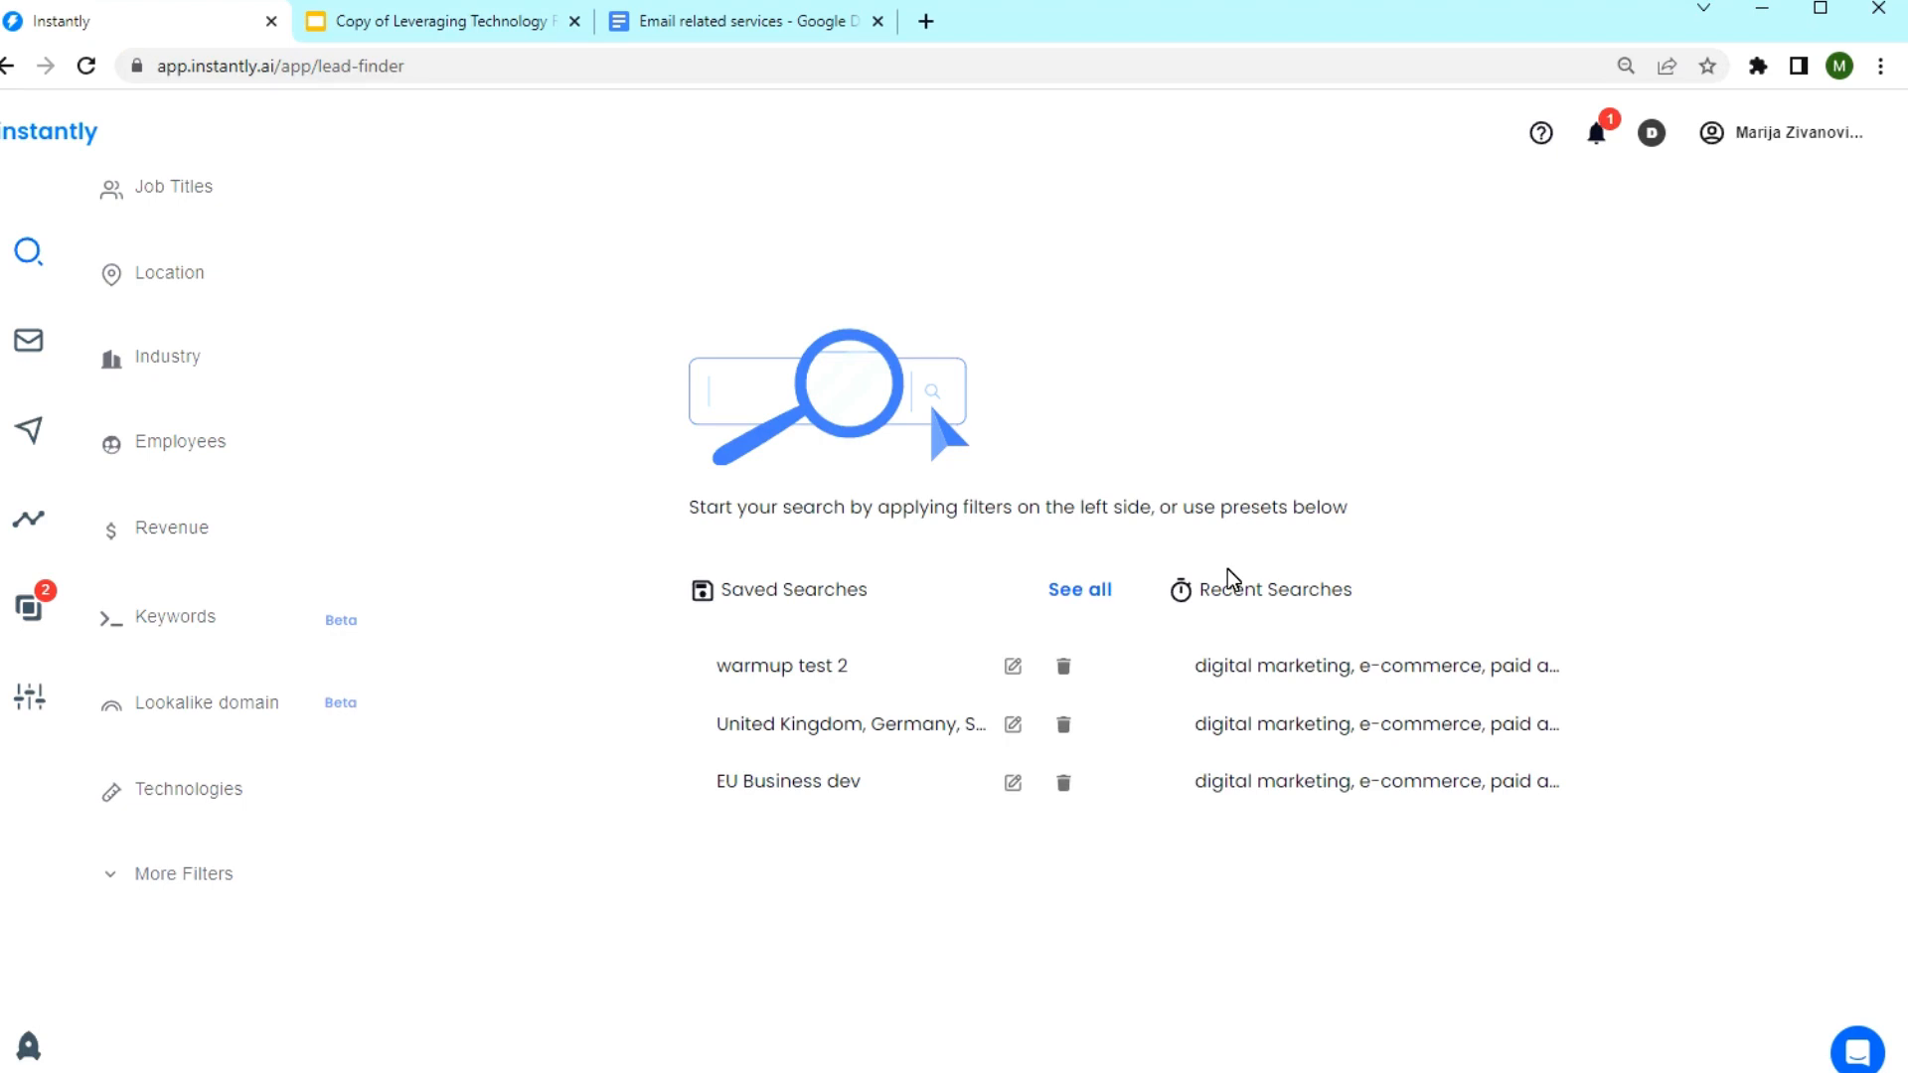
mouse_move(1252, 698)
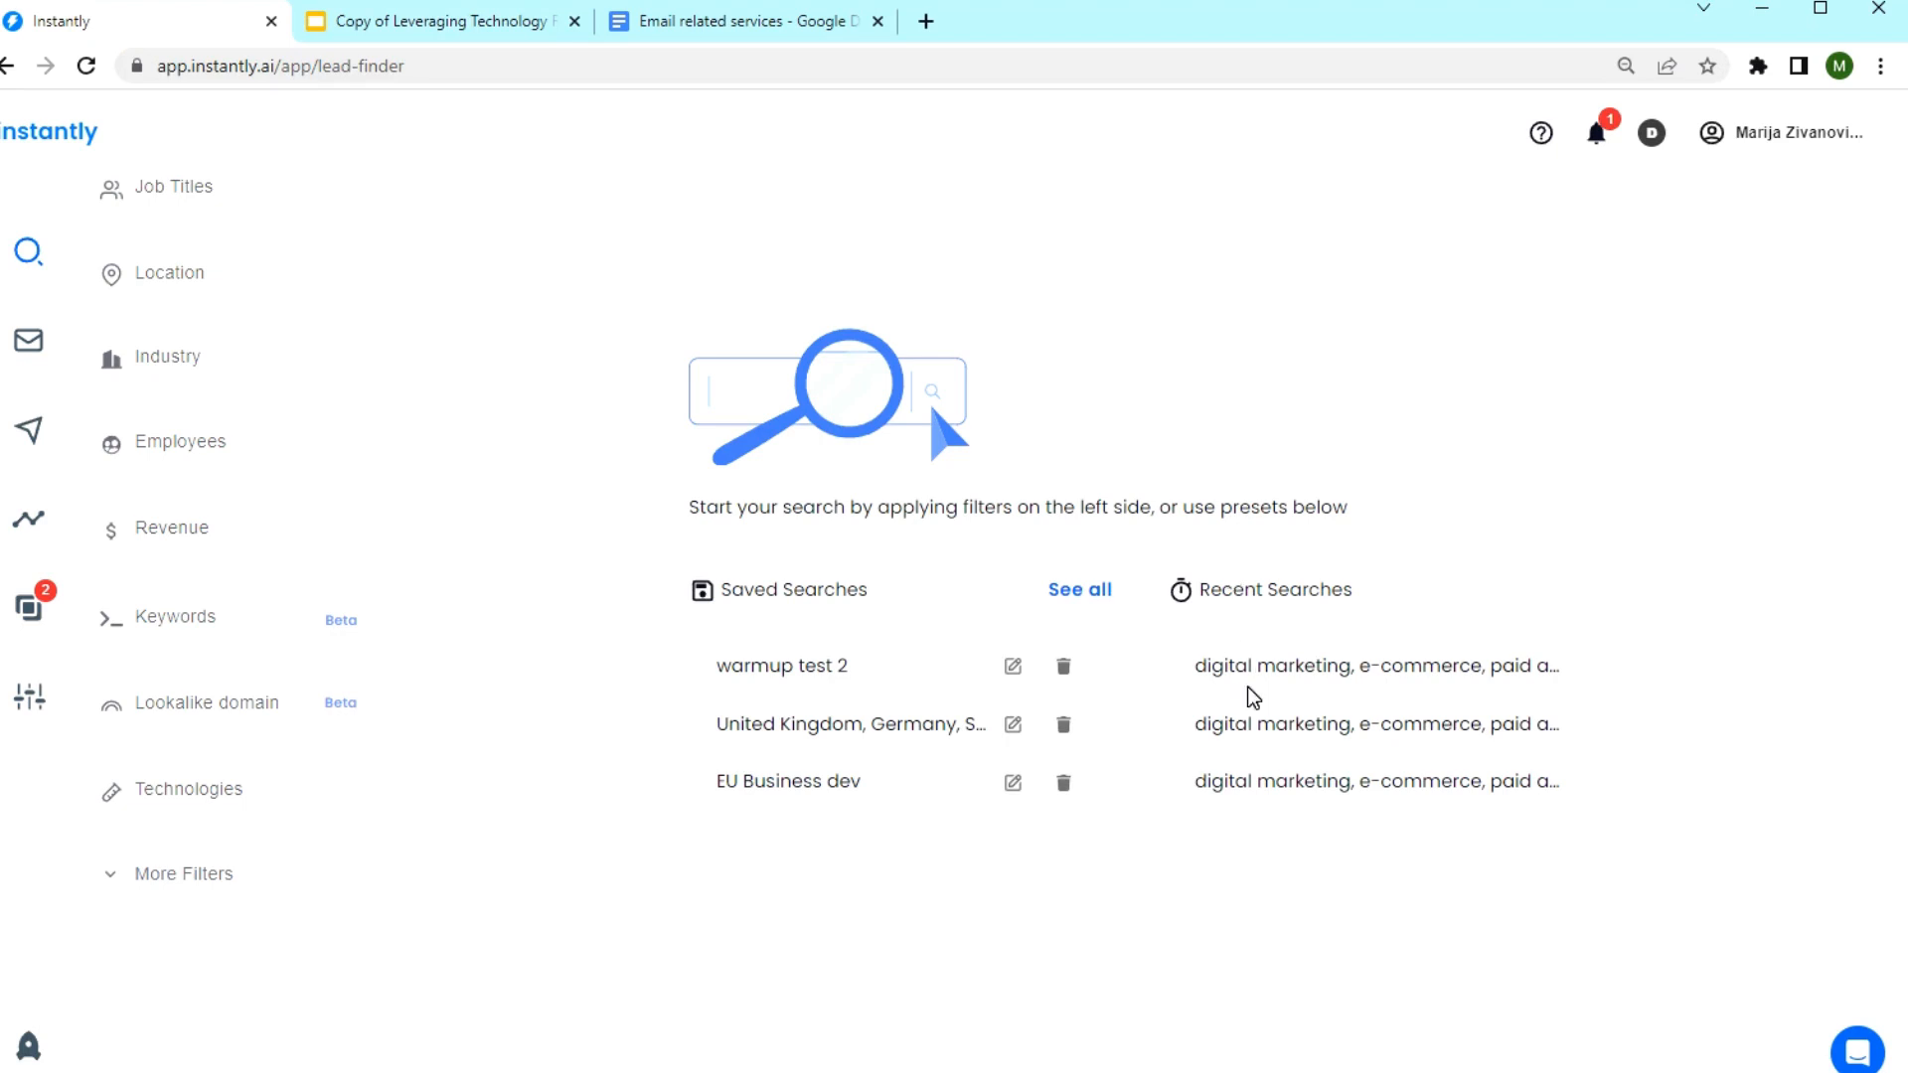
Filter leads by the Mailgun technology, then start typing 'active' as another technology without selecting it.
click(442, 22)
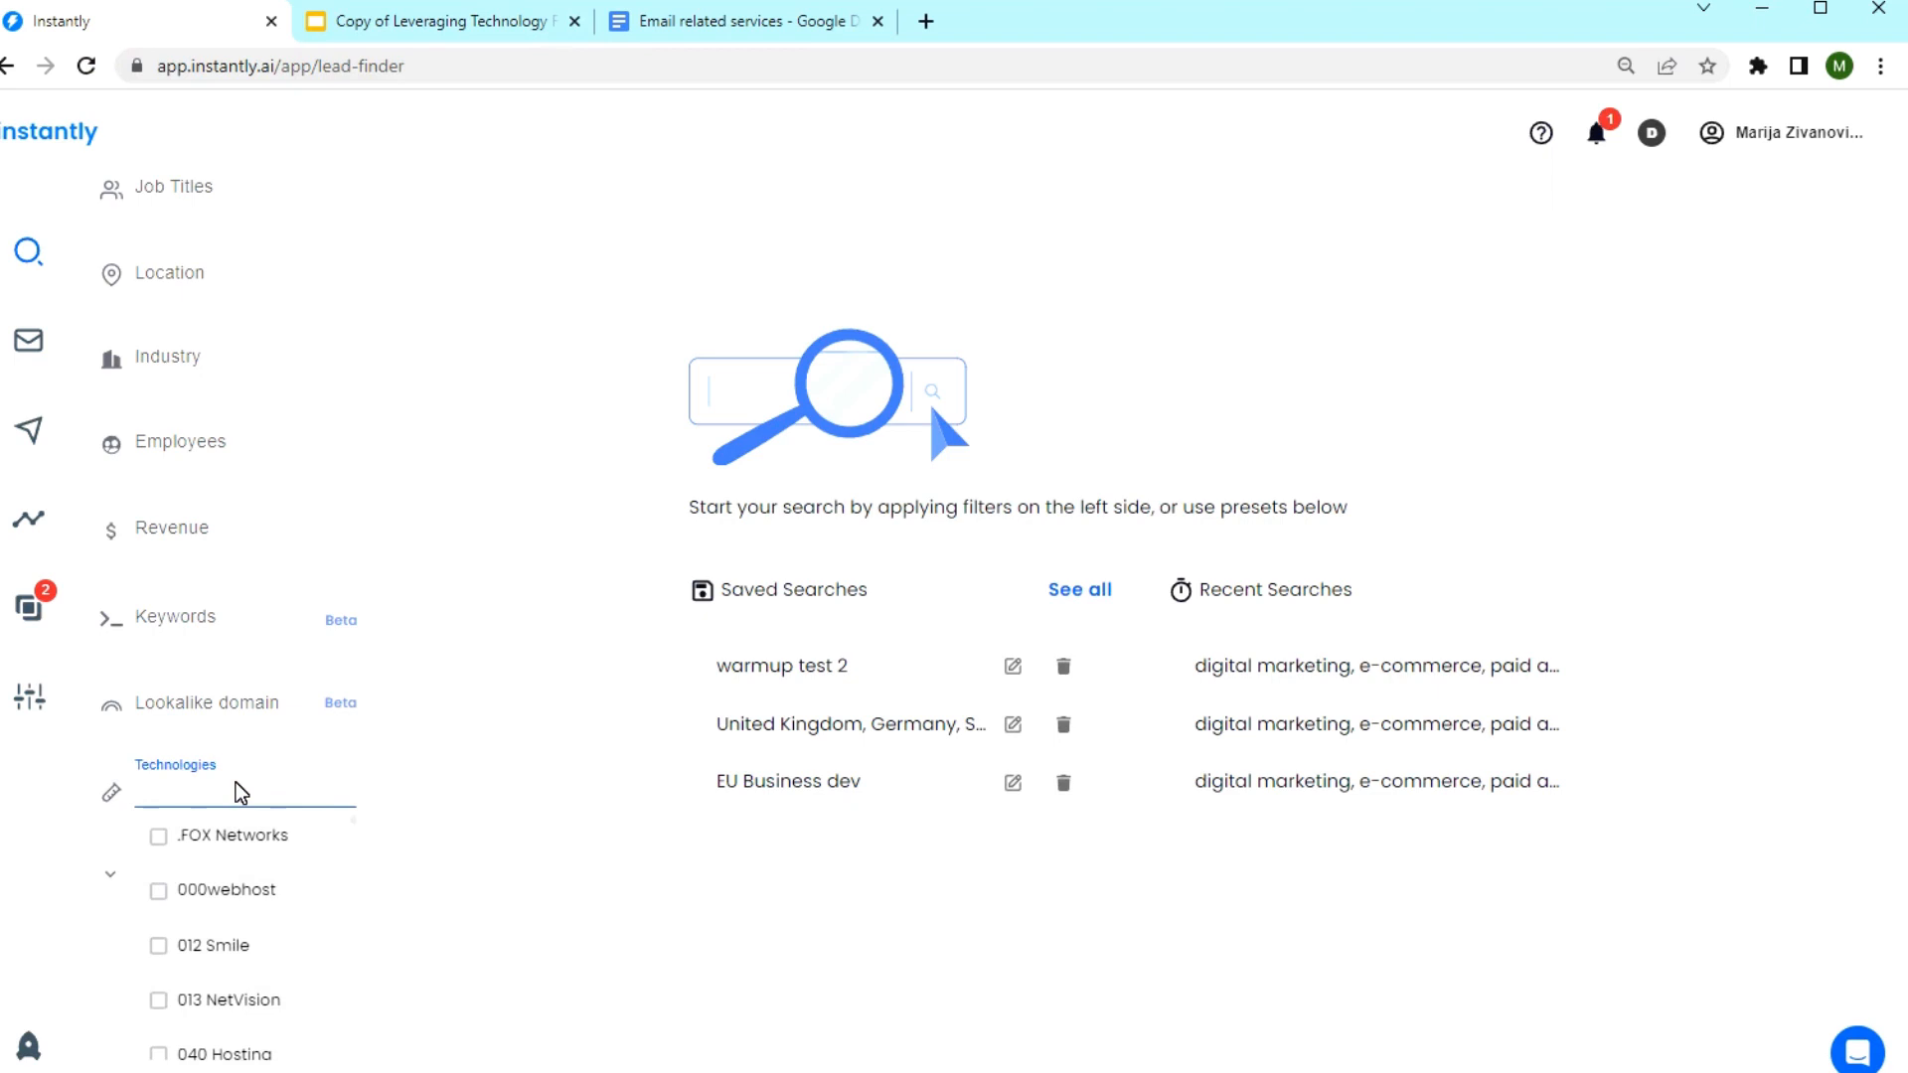
text(Mailgun)
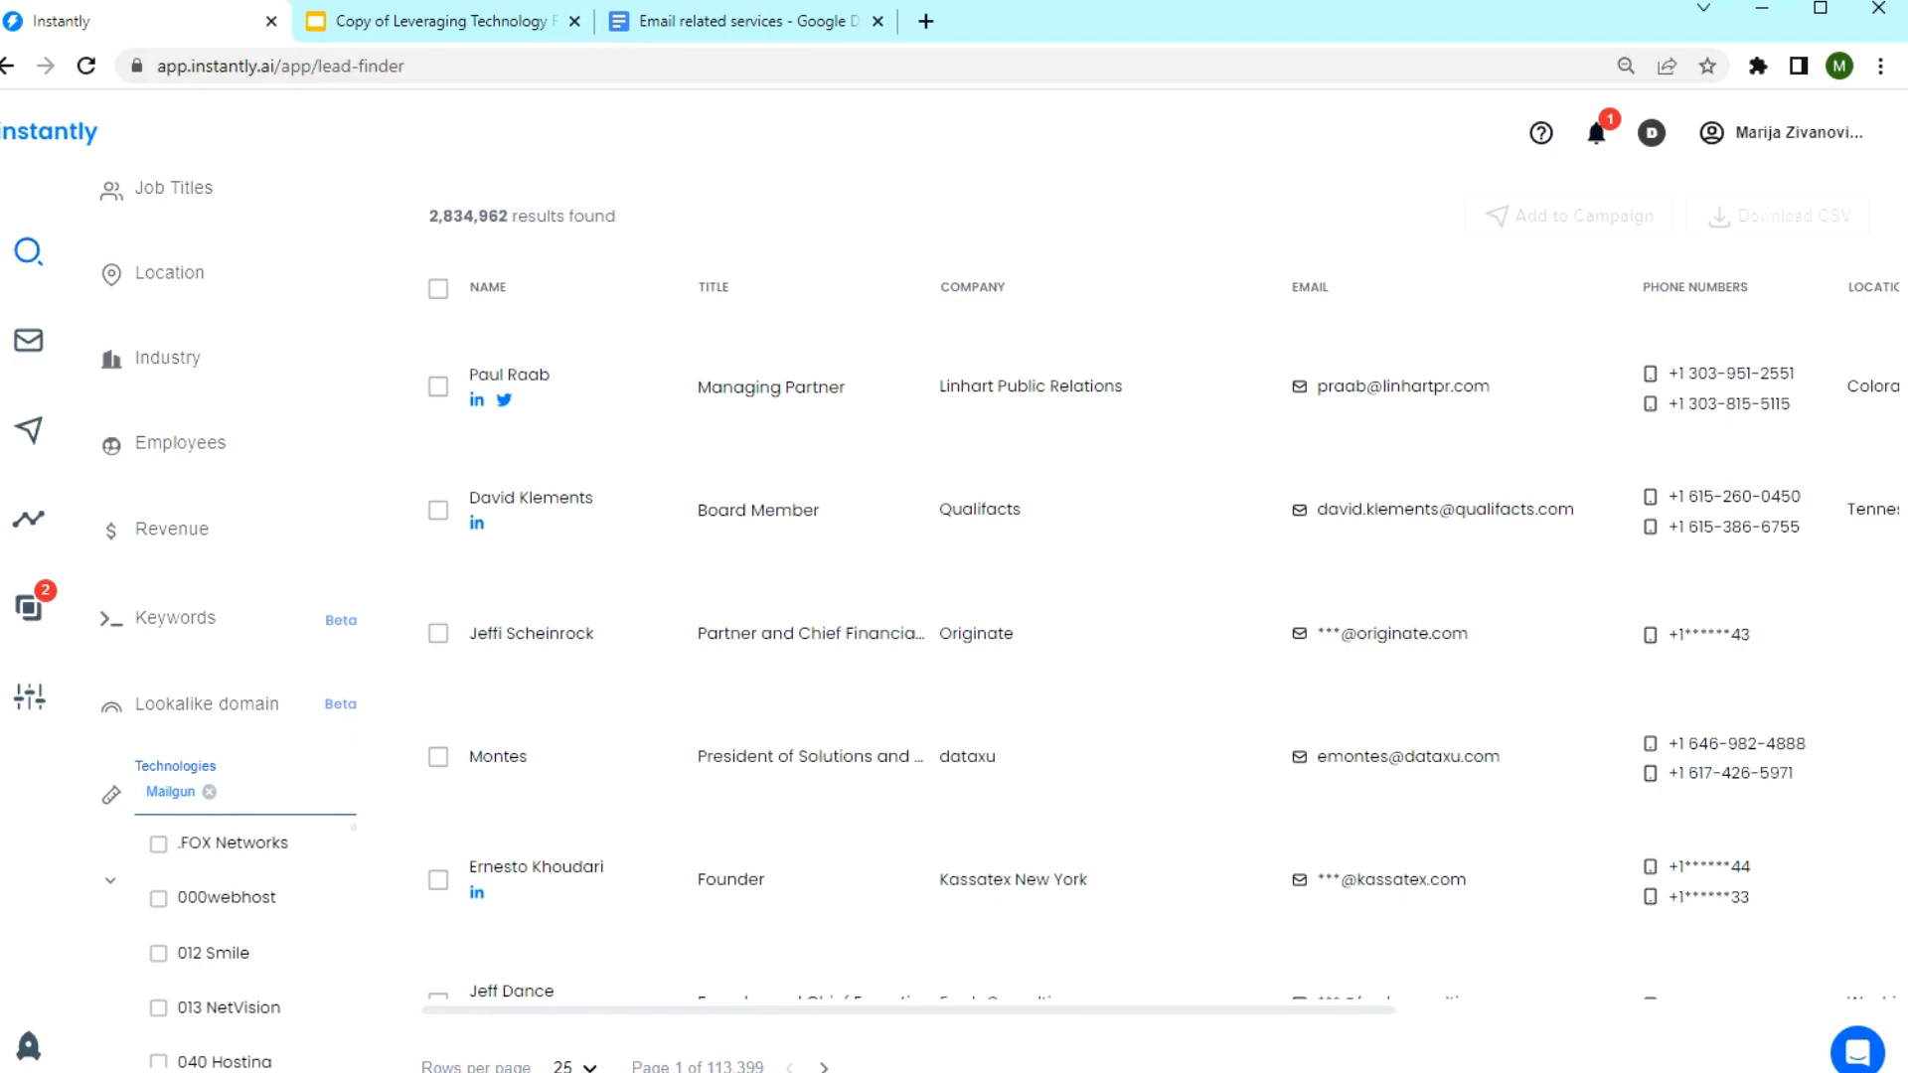
mouse_move(1149, 503)
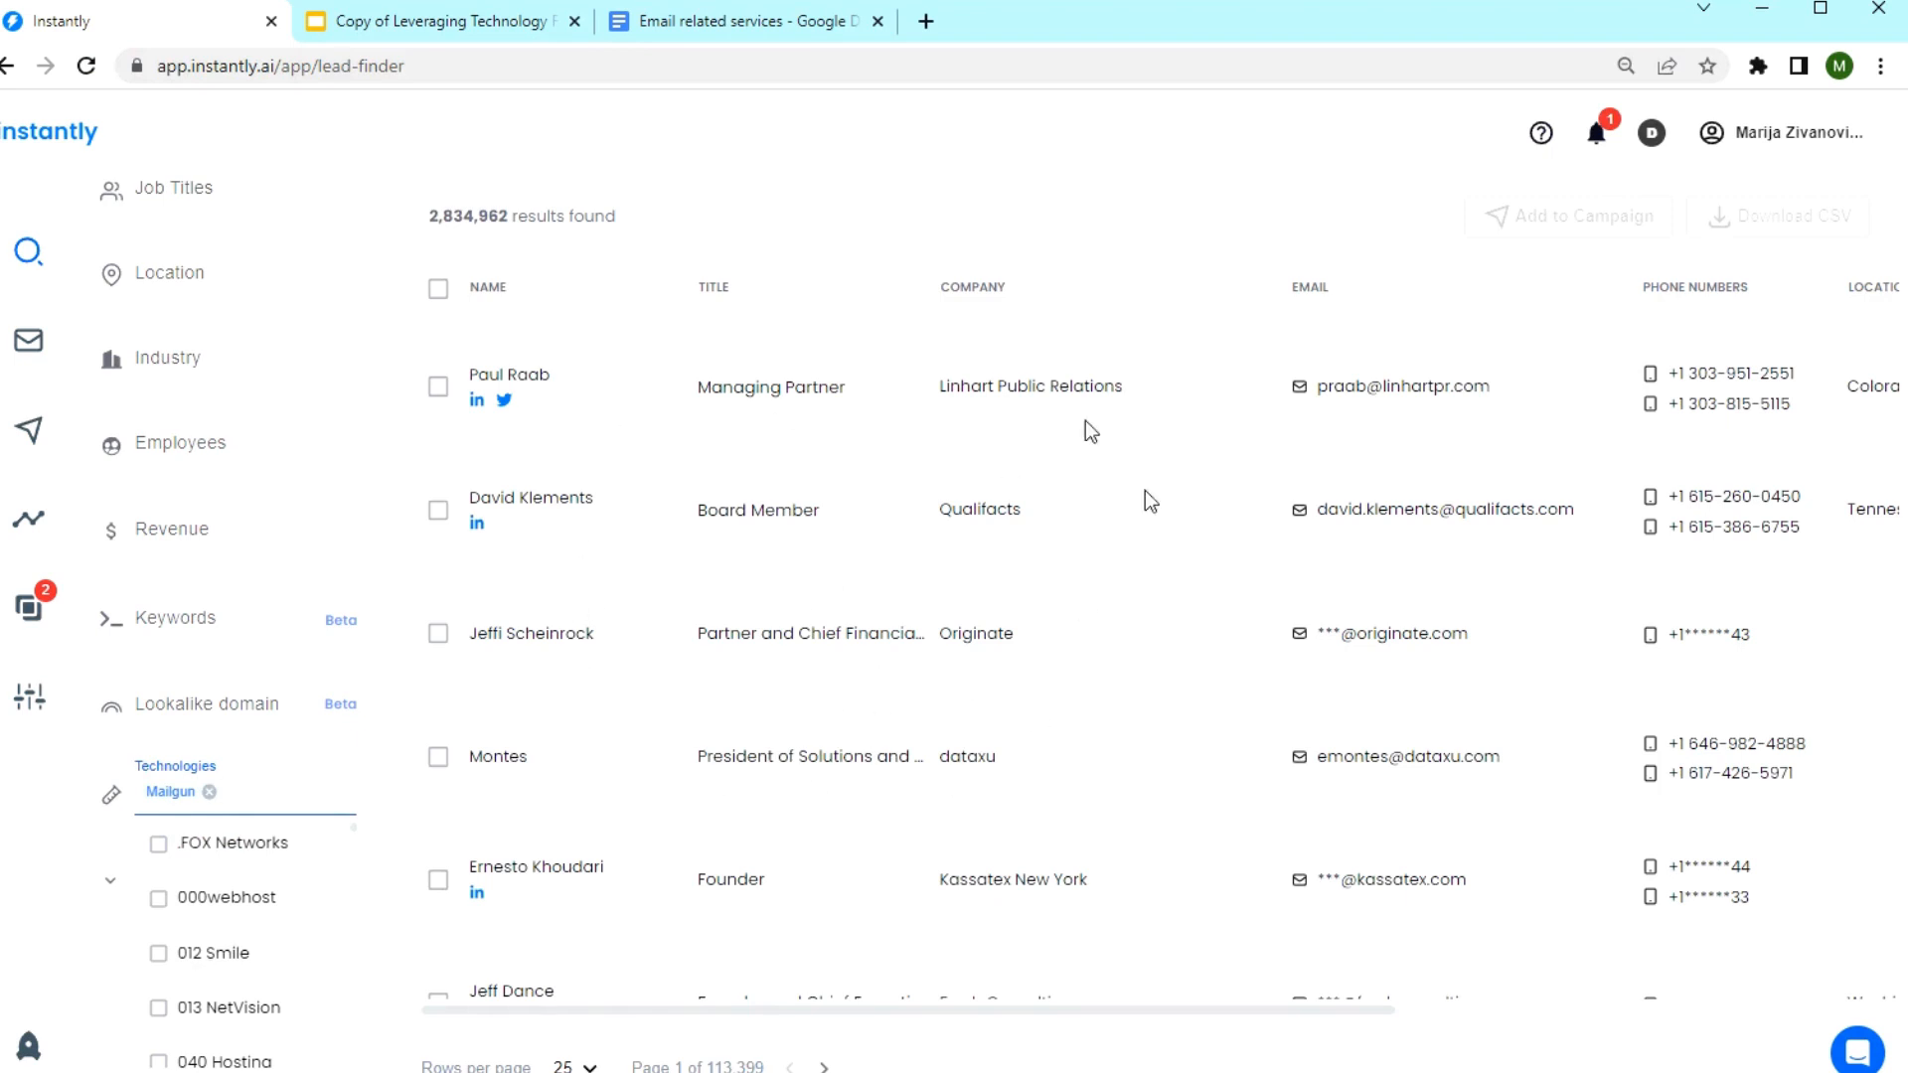
click(249, 791)
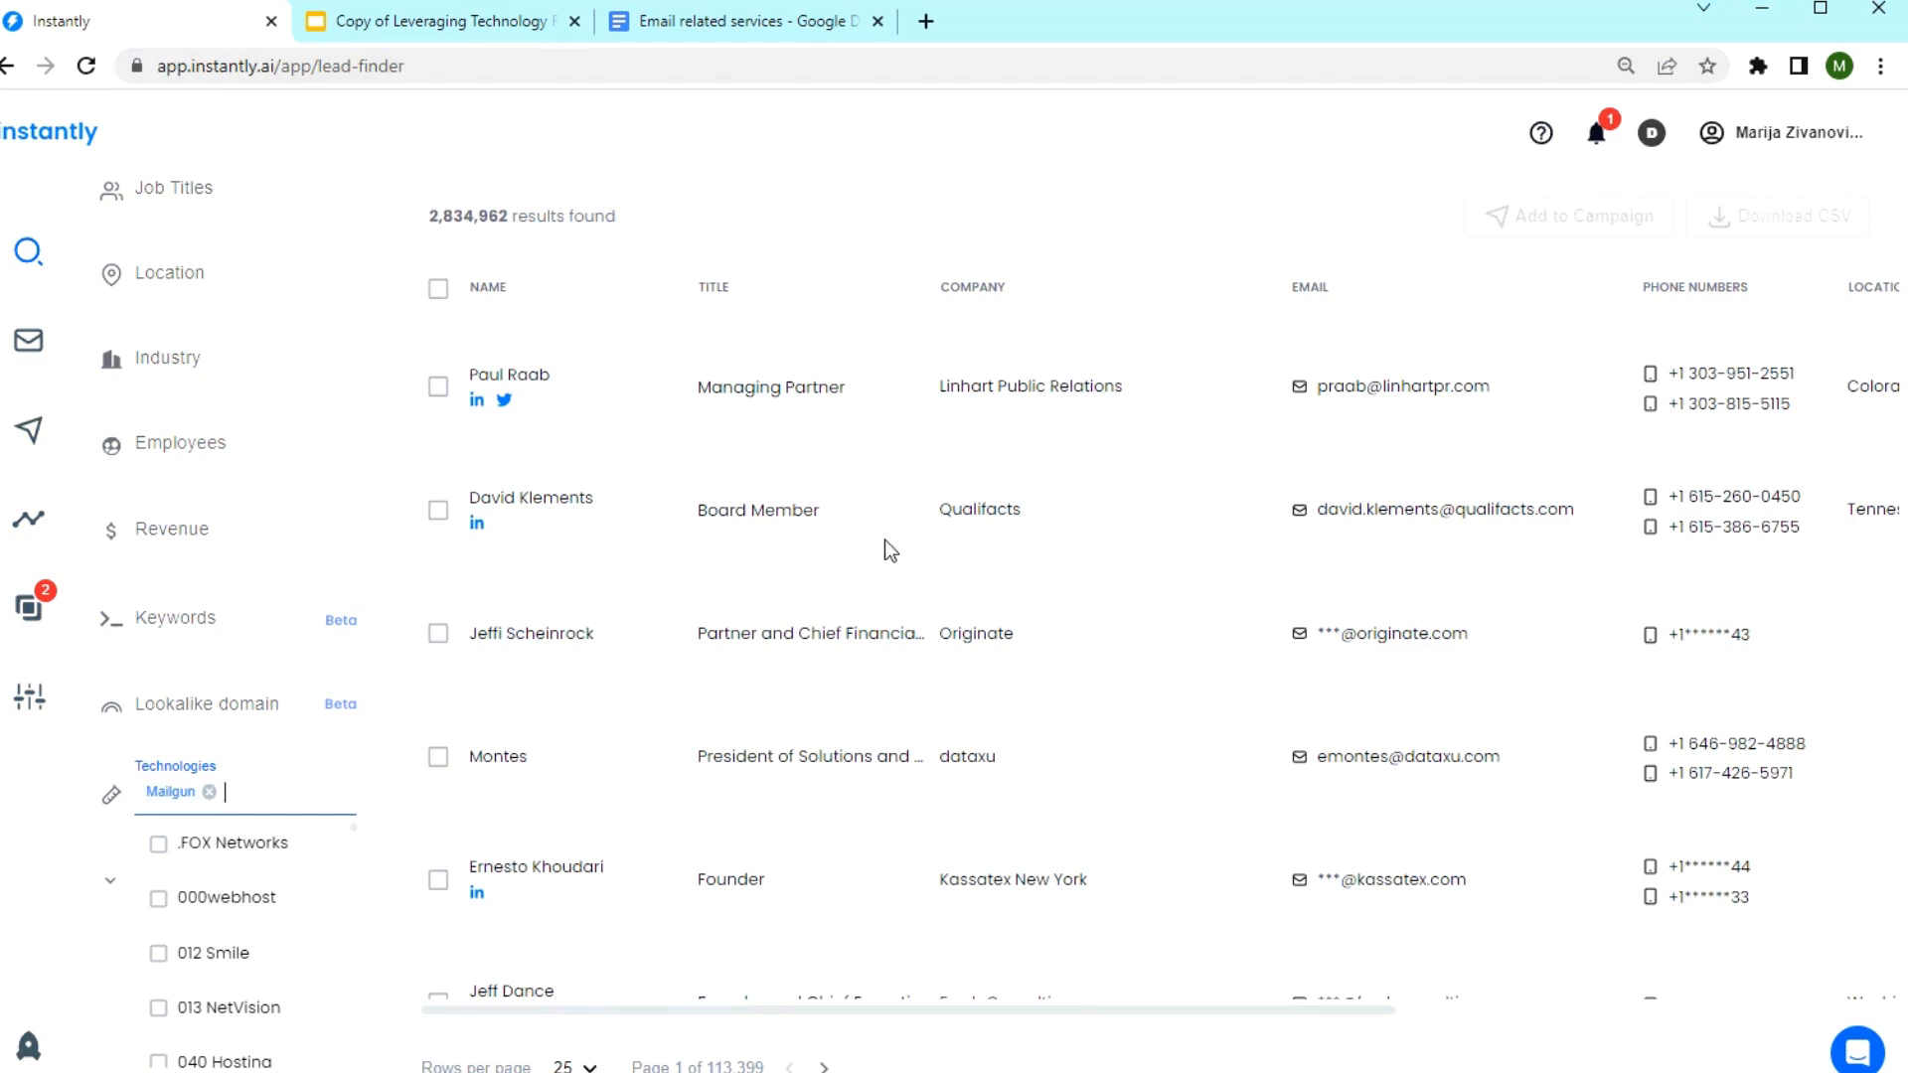
mouse_move(990, 584)
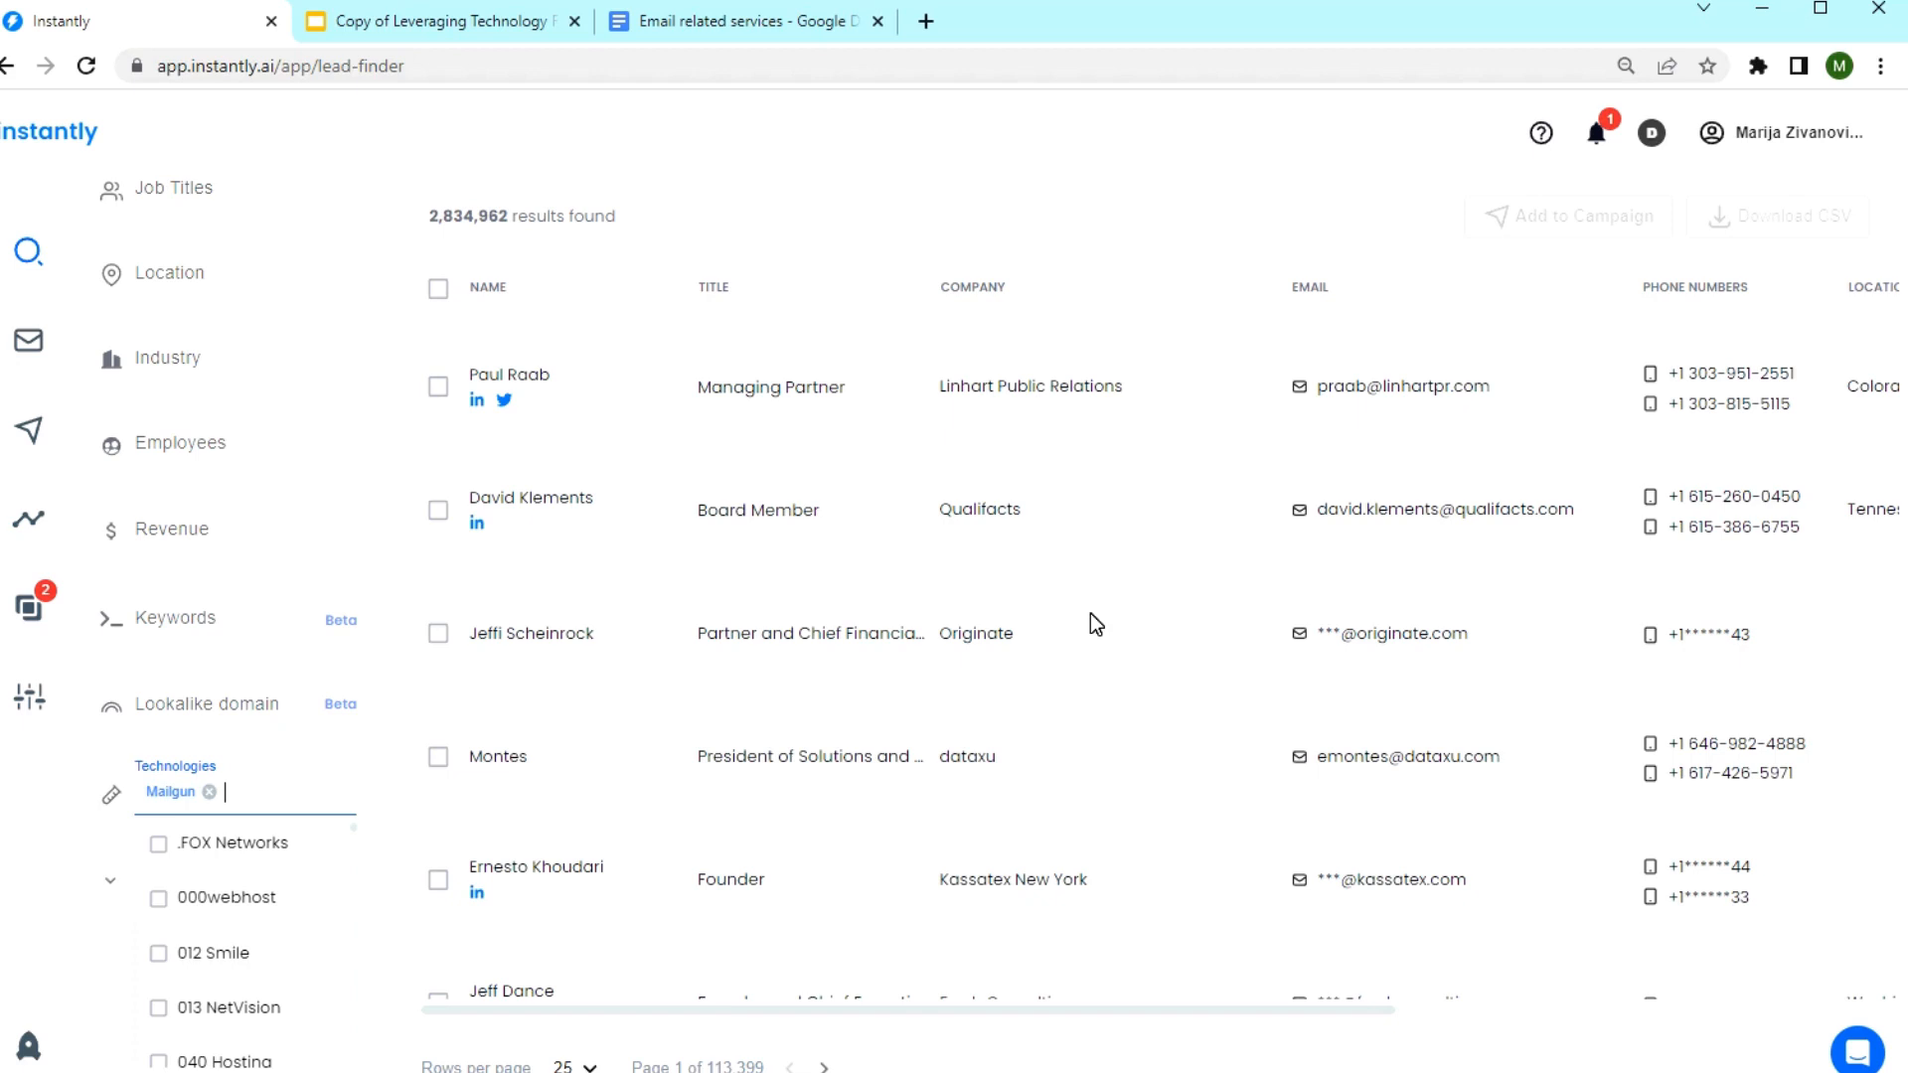
mouse_move(268, 807)
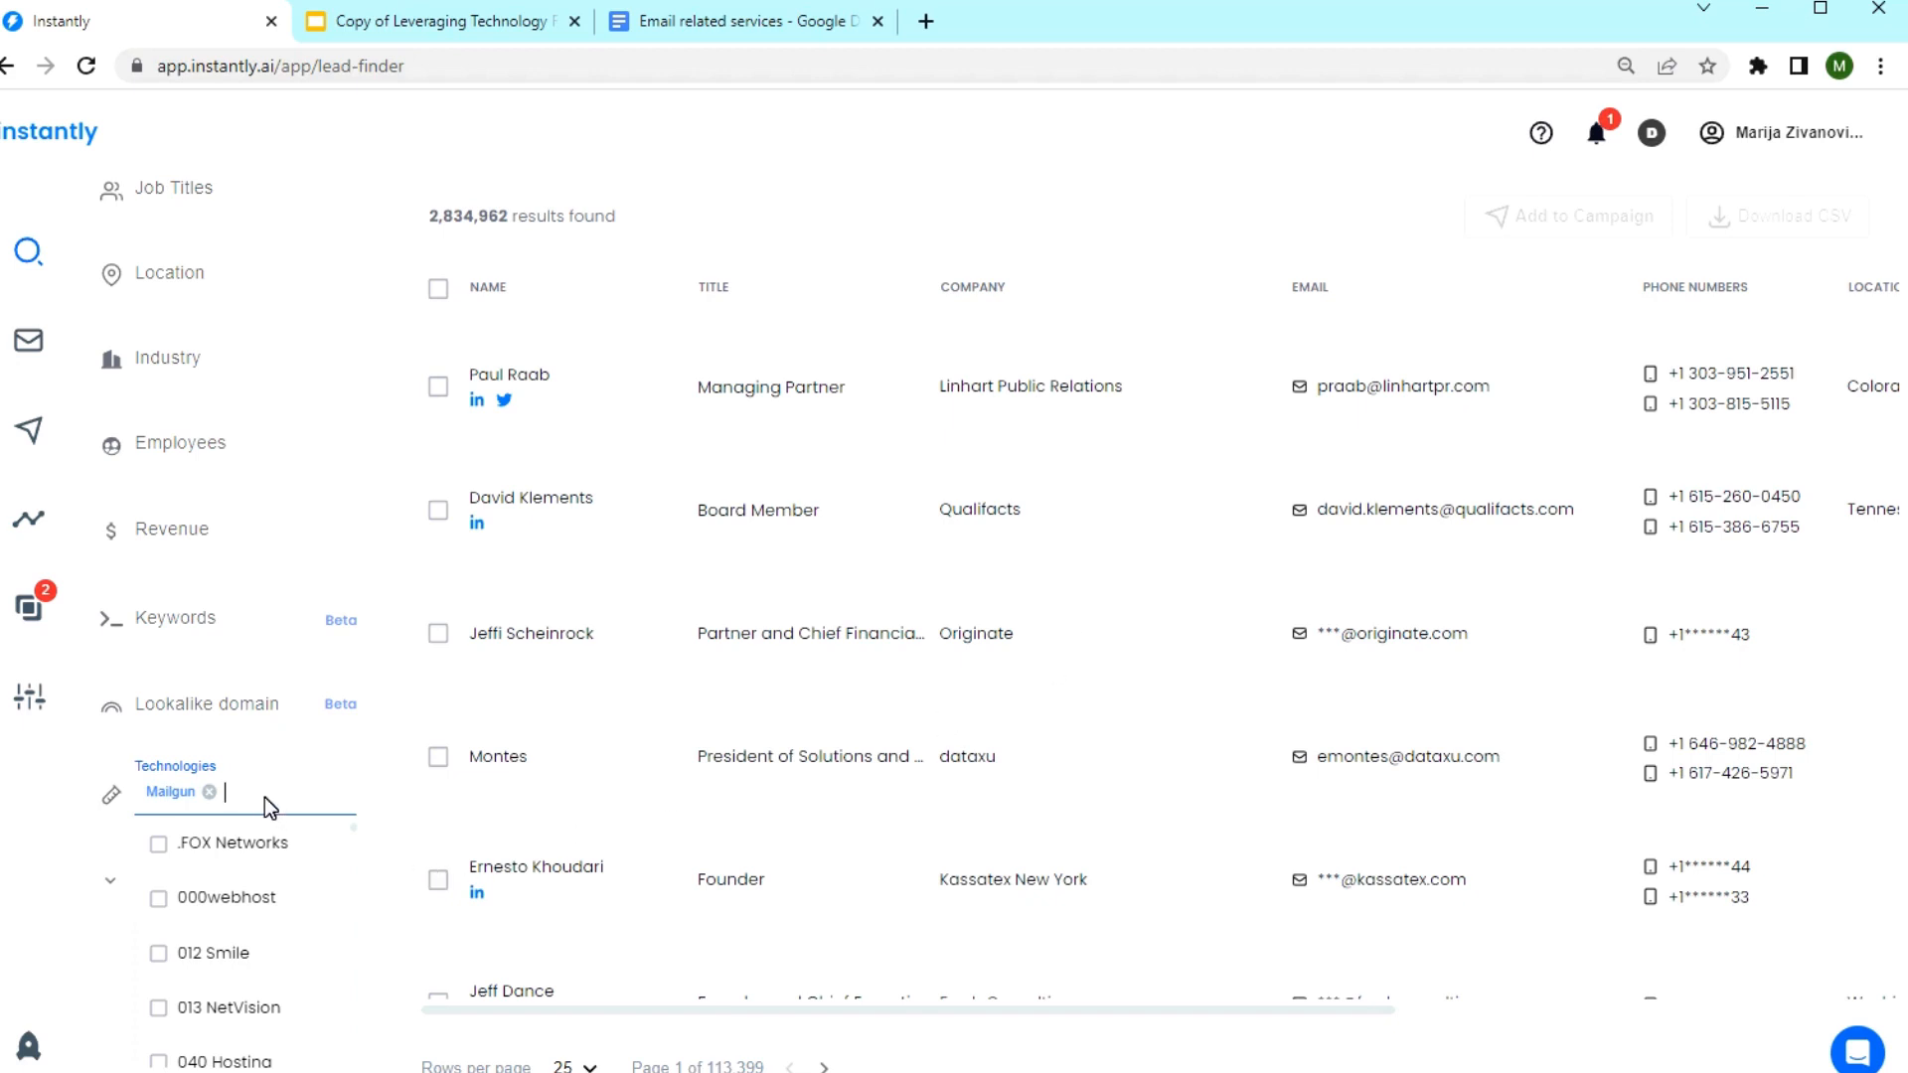
text(active campa)
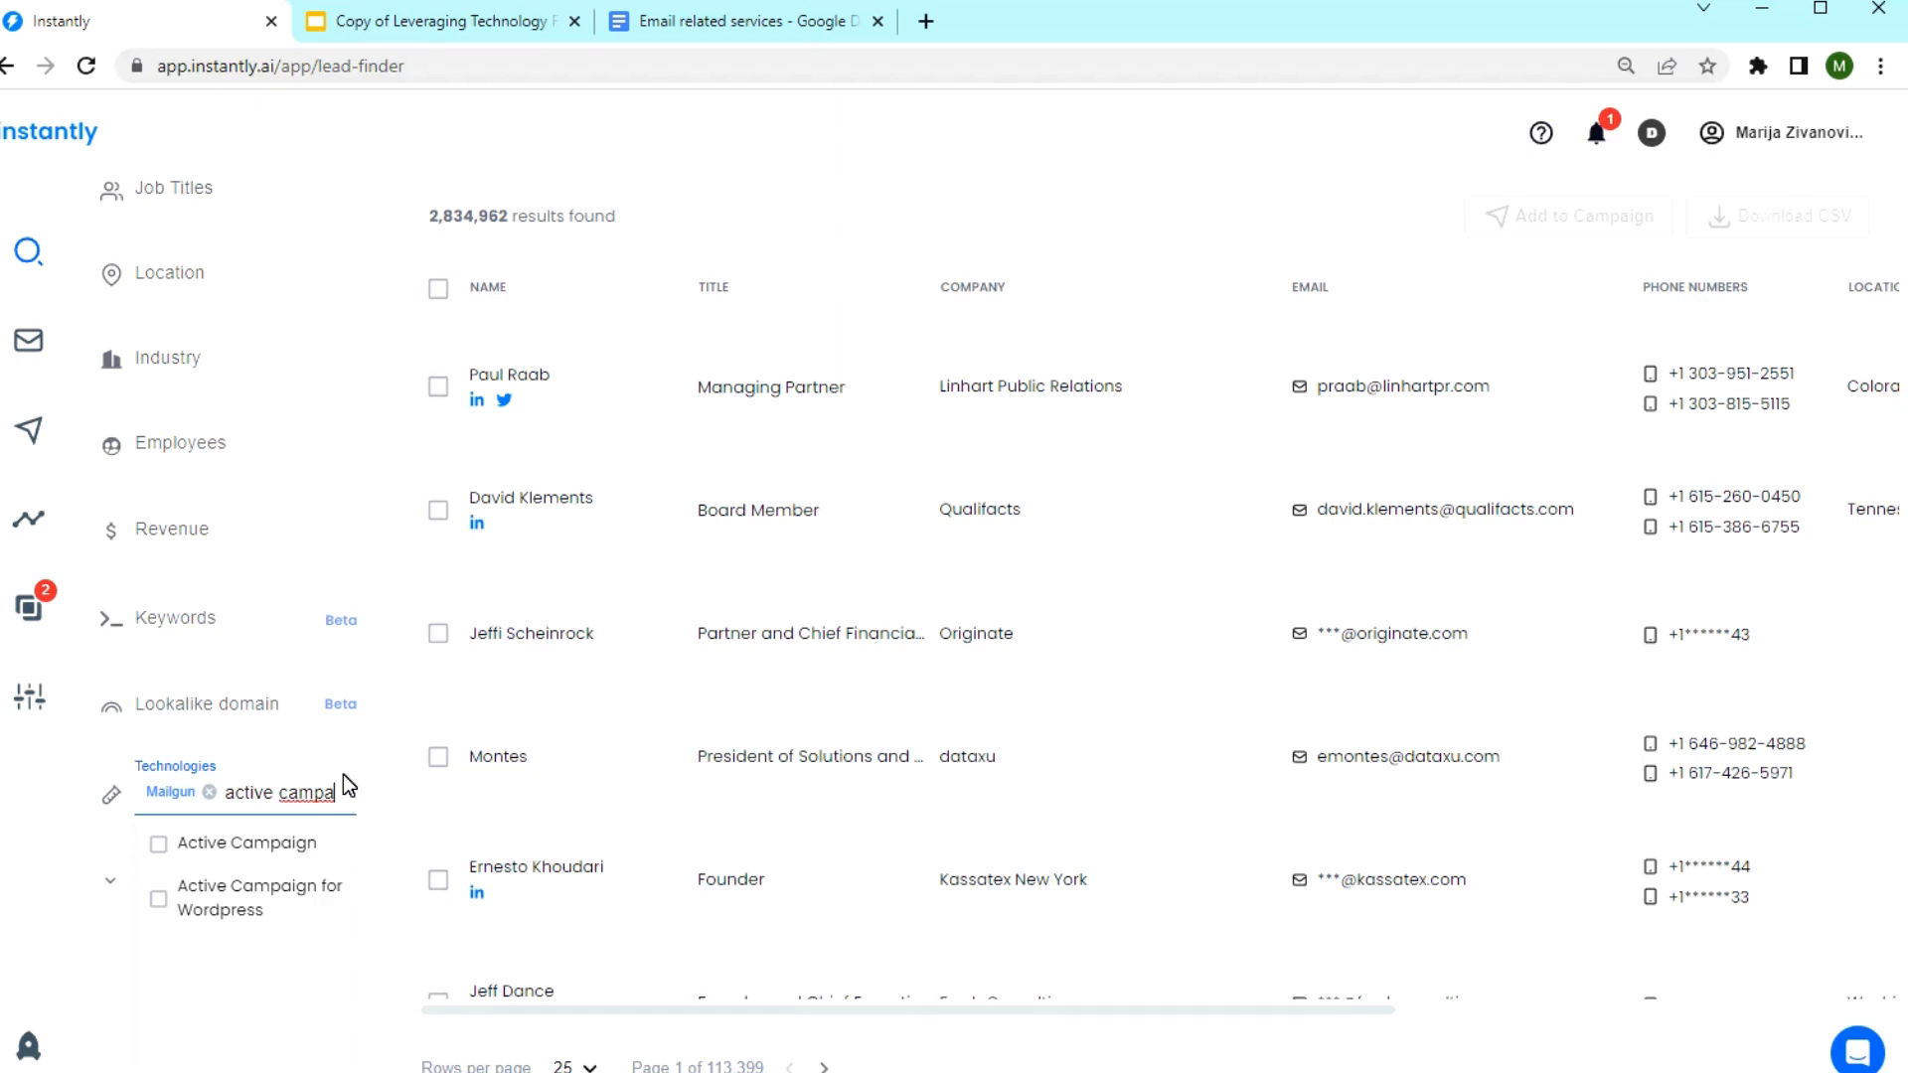
mouse_move(435, 719)
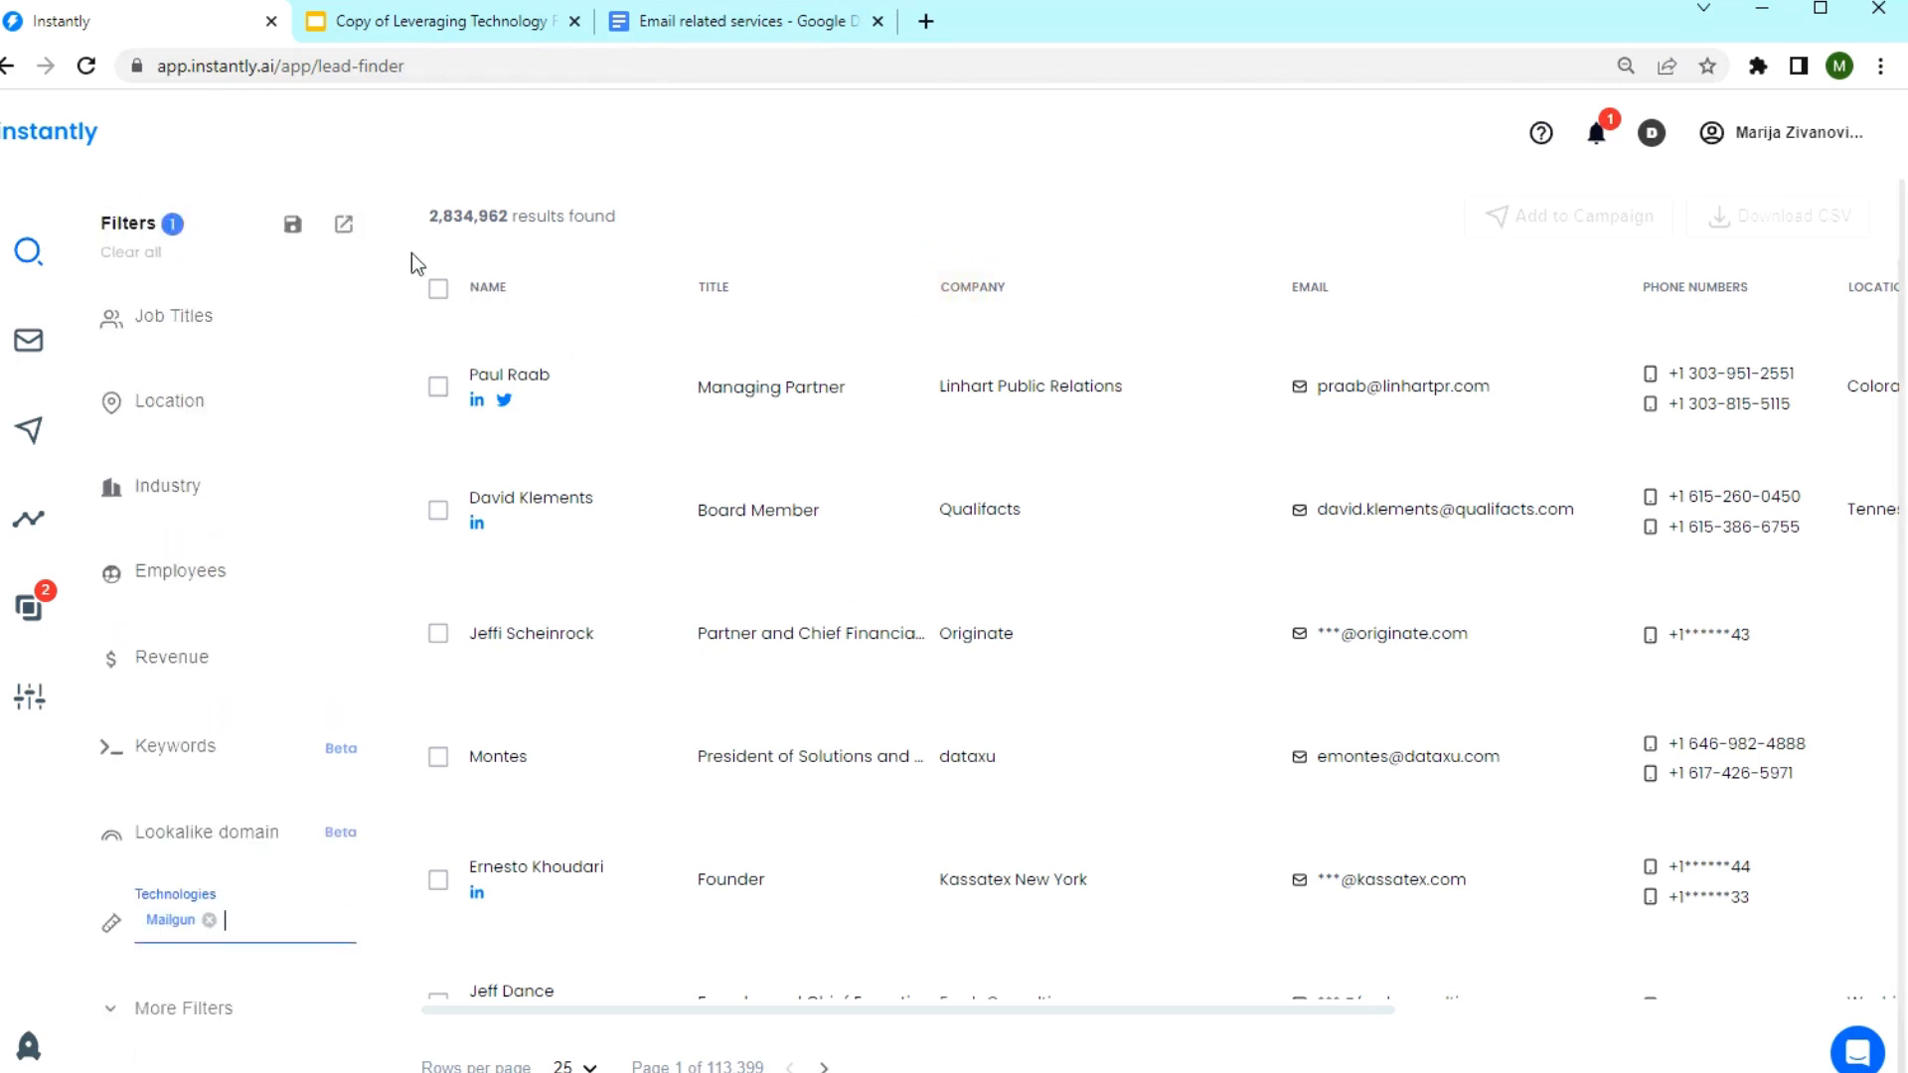
Add a United States location filter, narrowing results to 1,213,943 leads.
click(174, 401)
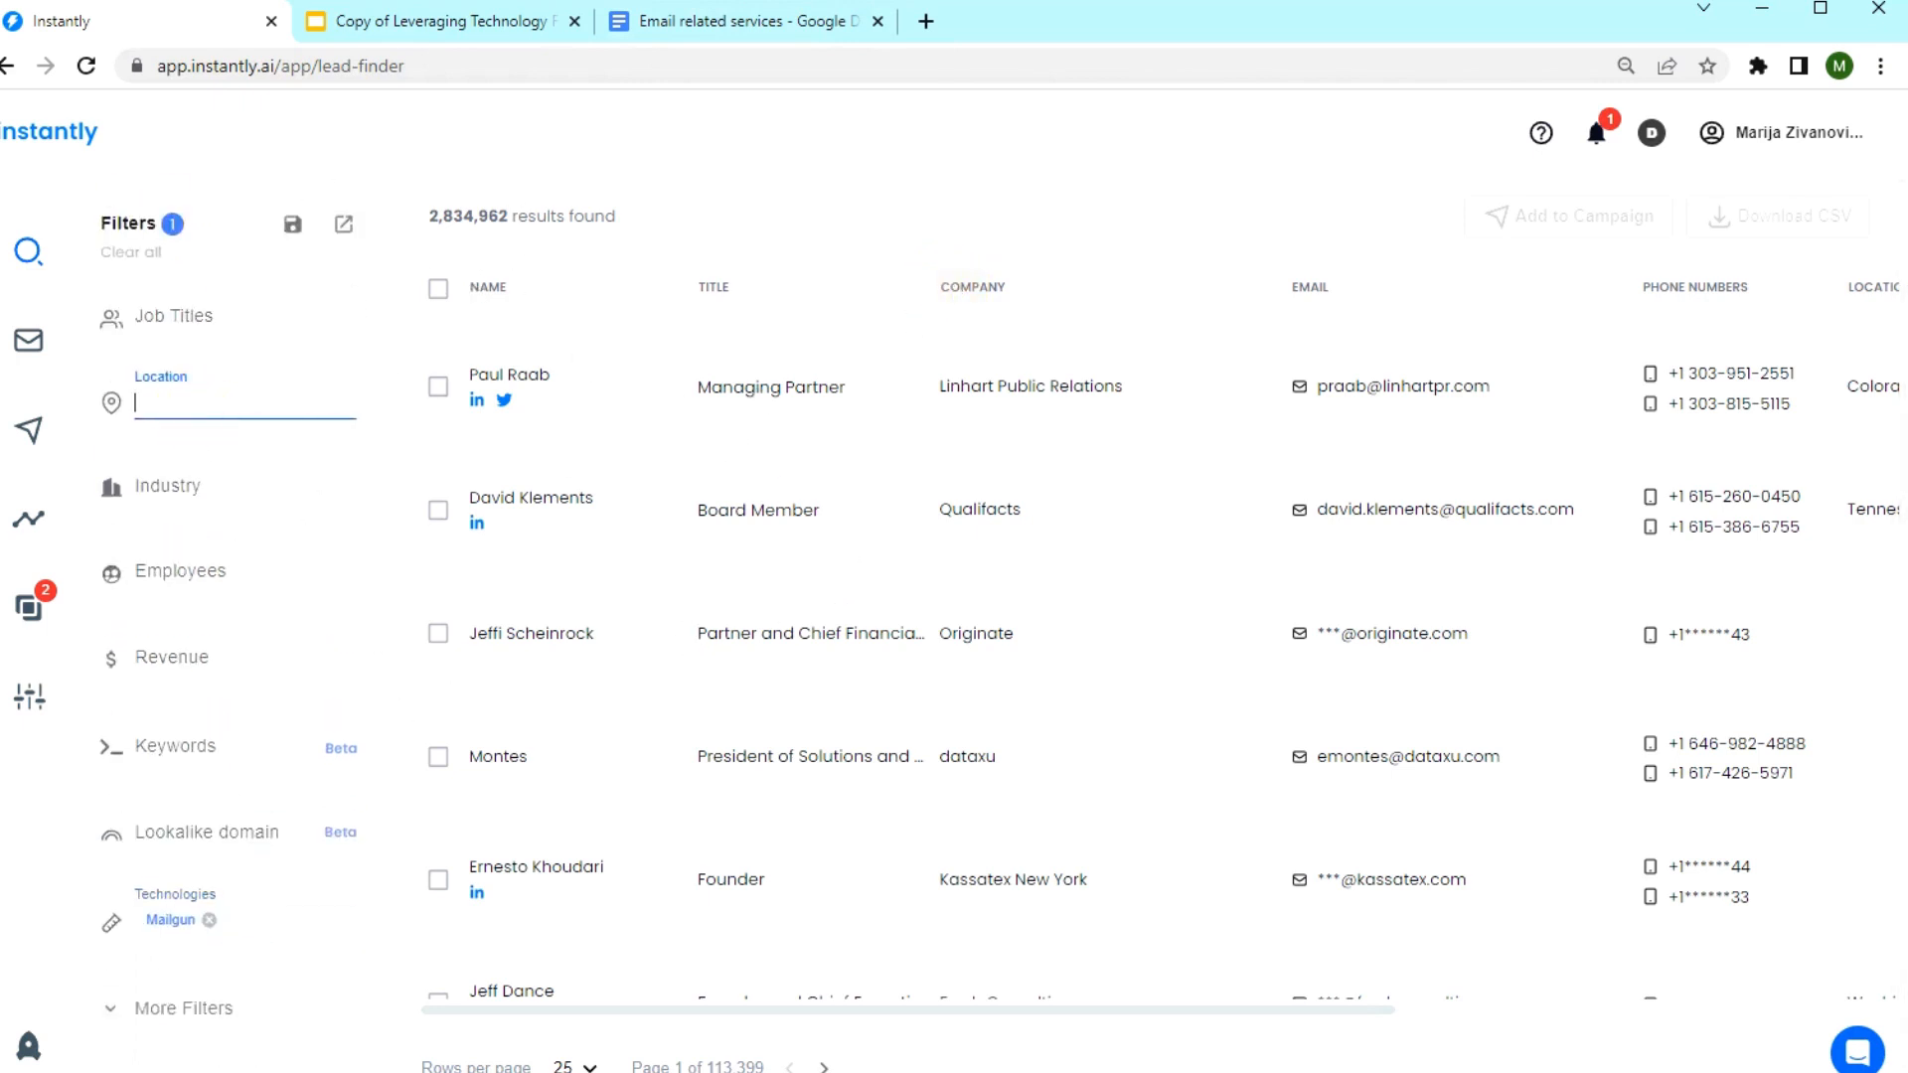
text(un)
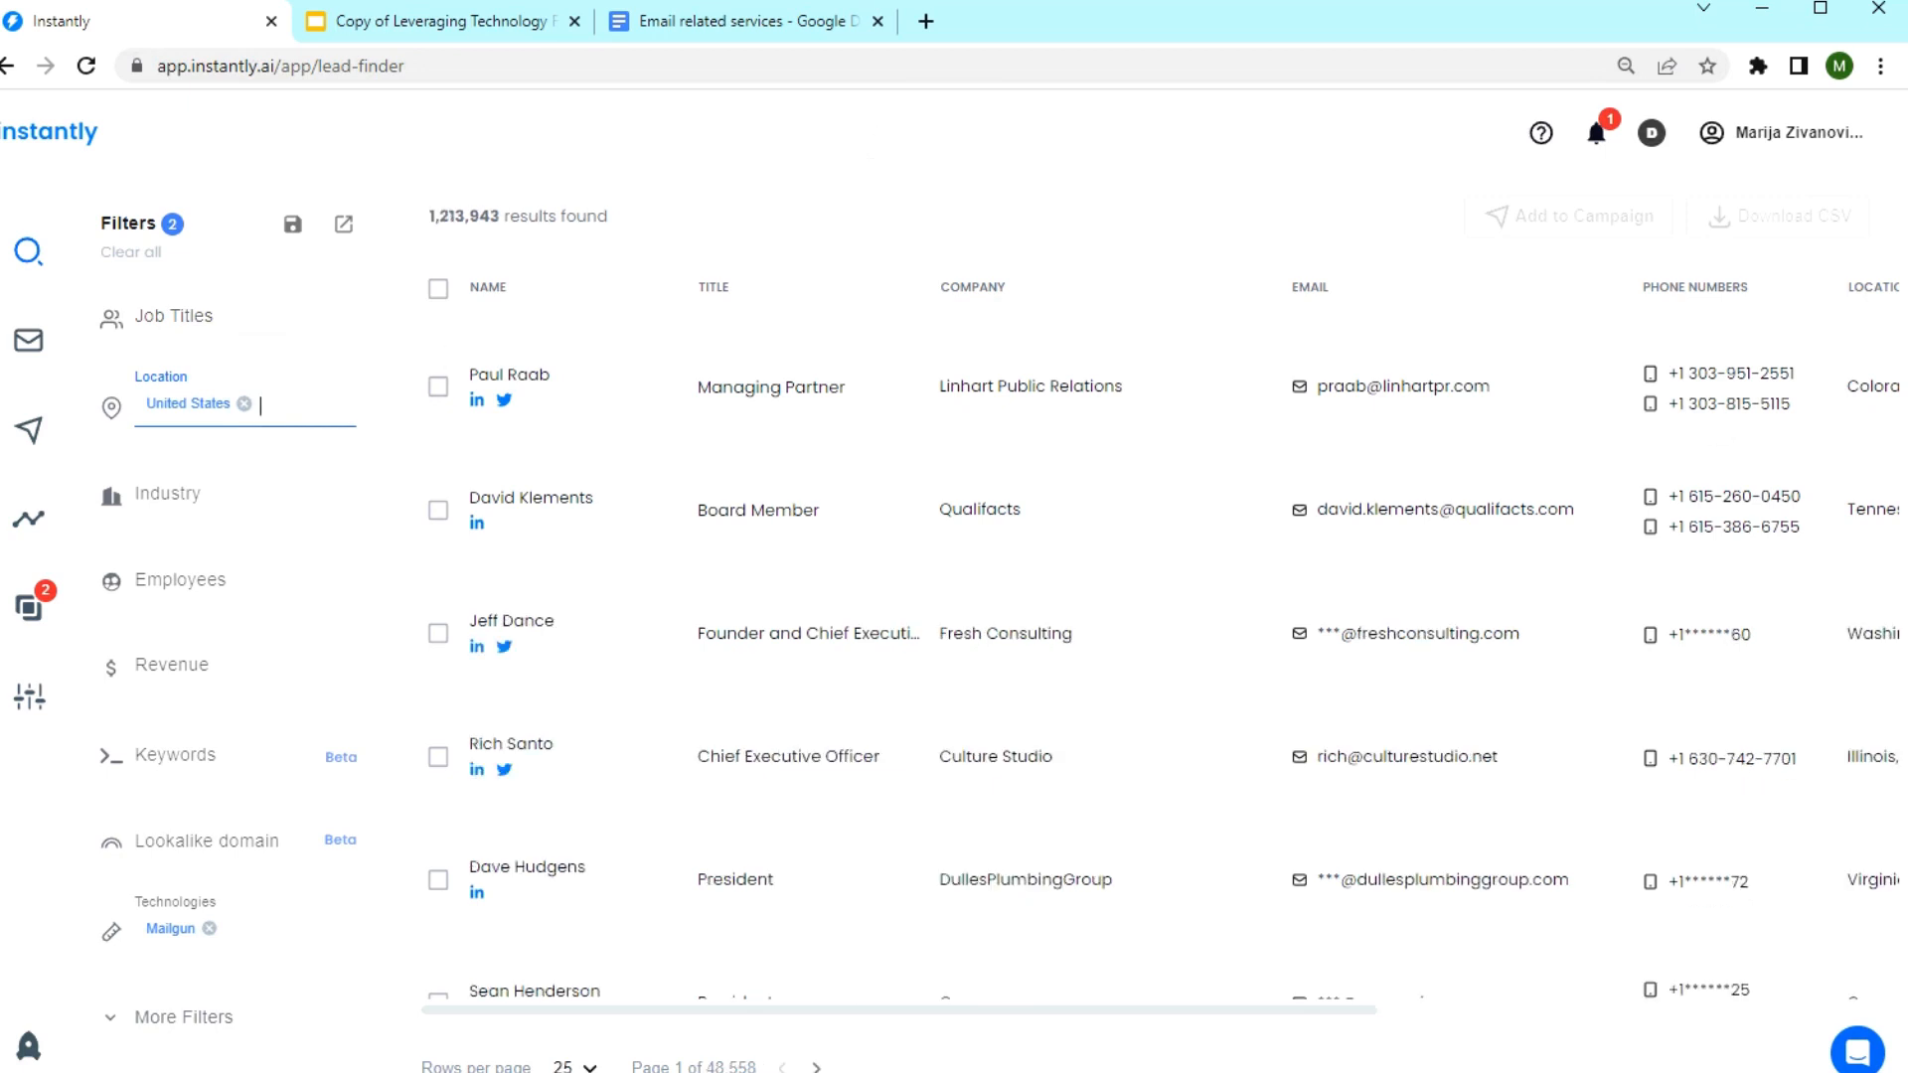
mouse_move(1212, 509)
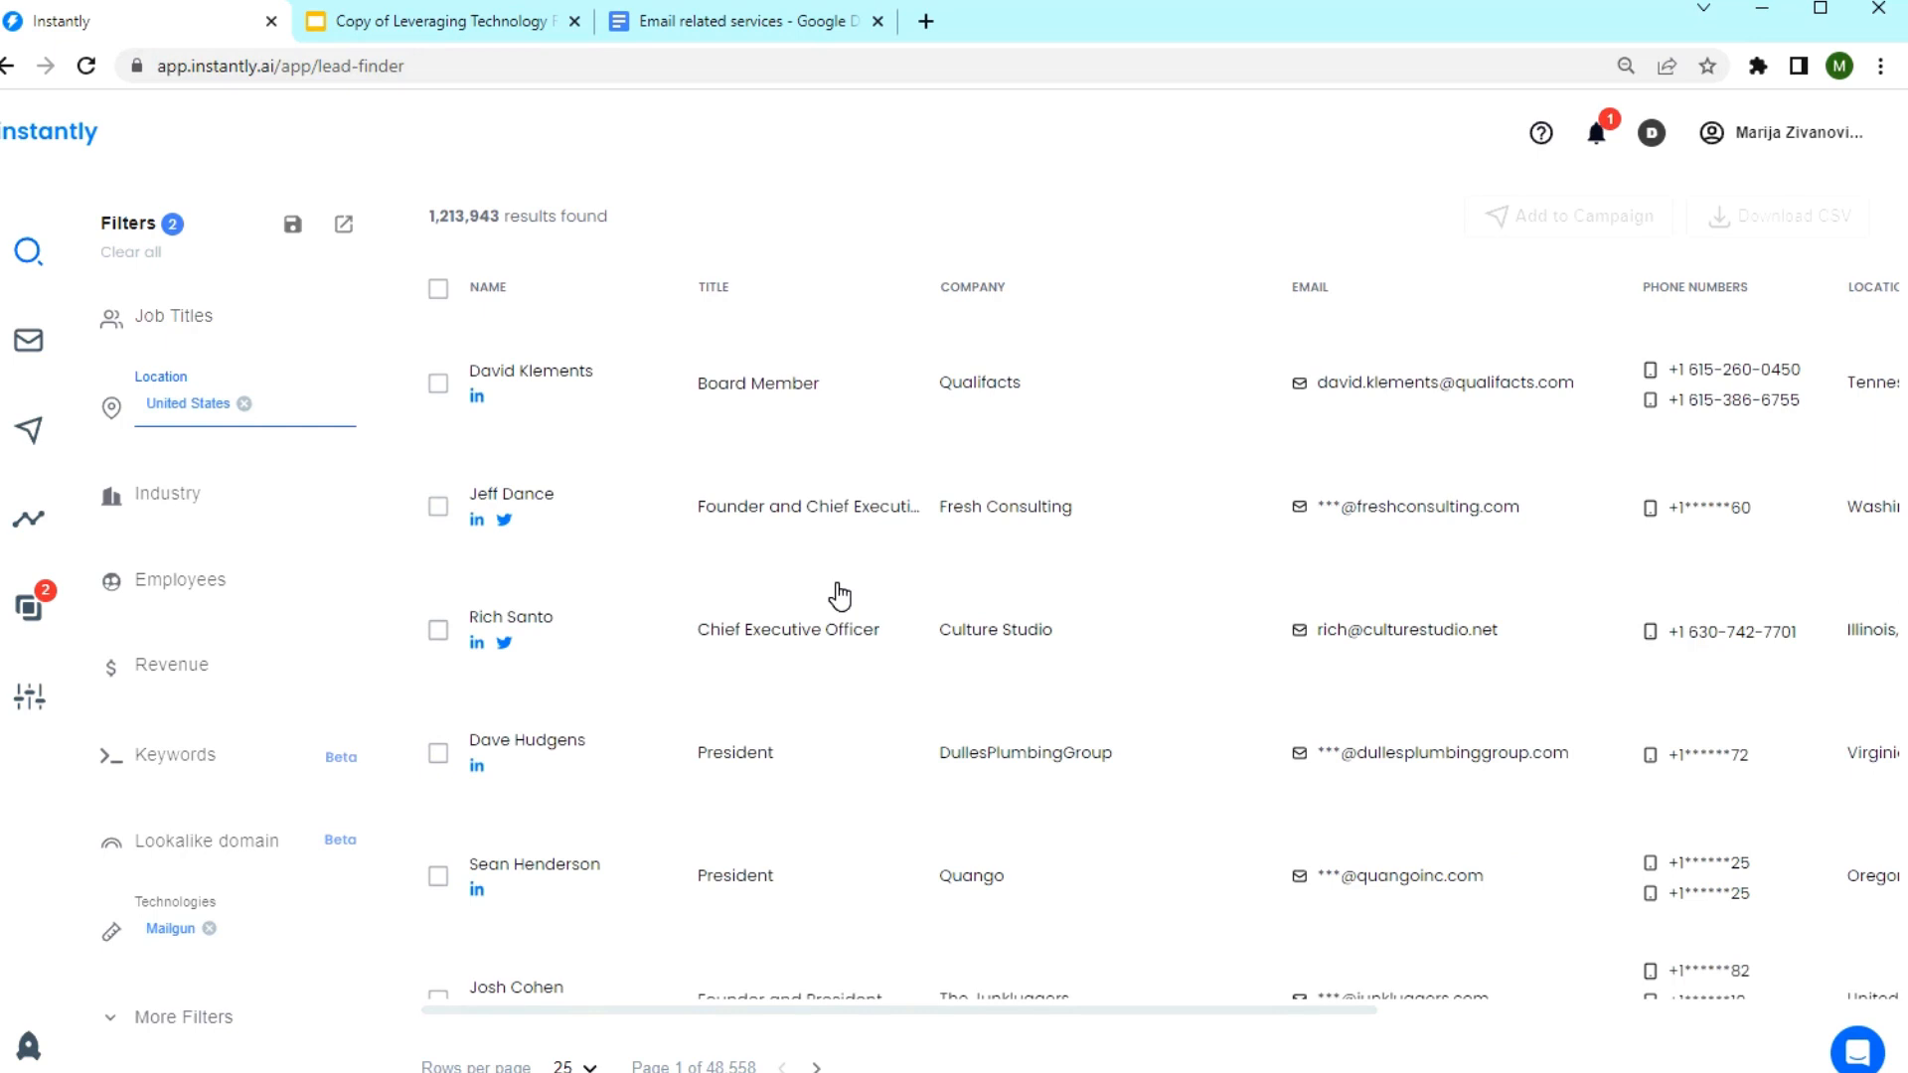
click(288, 404)
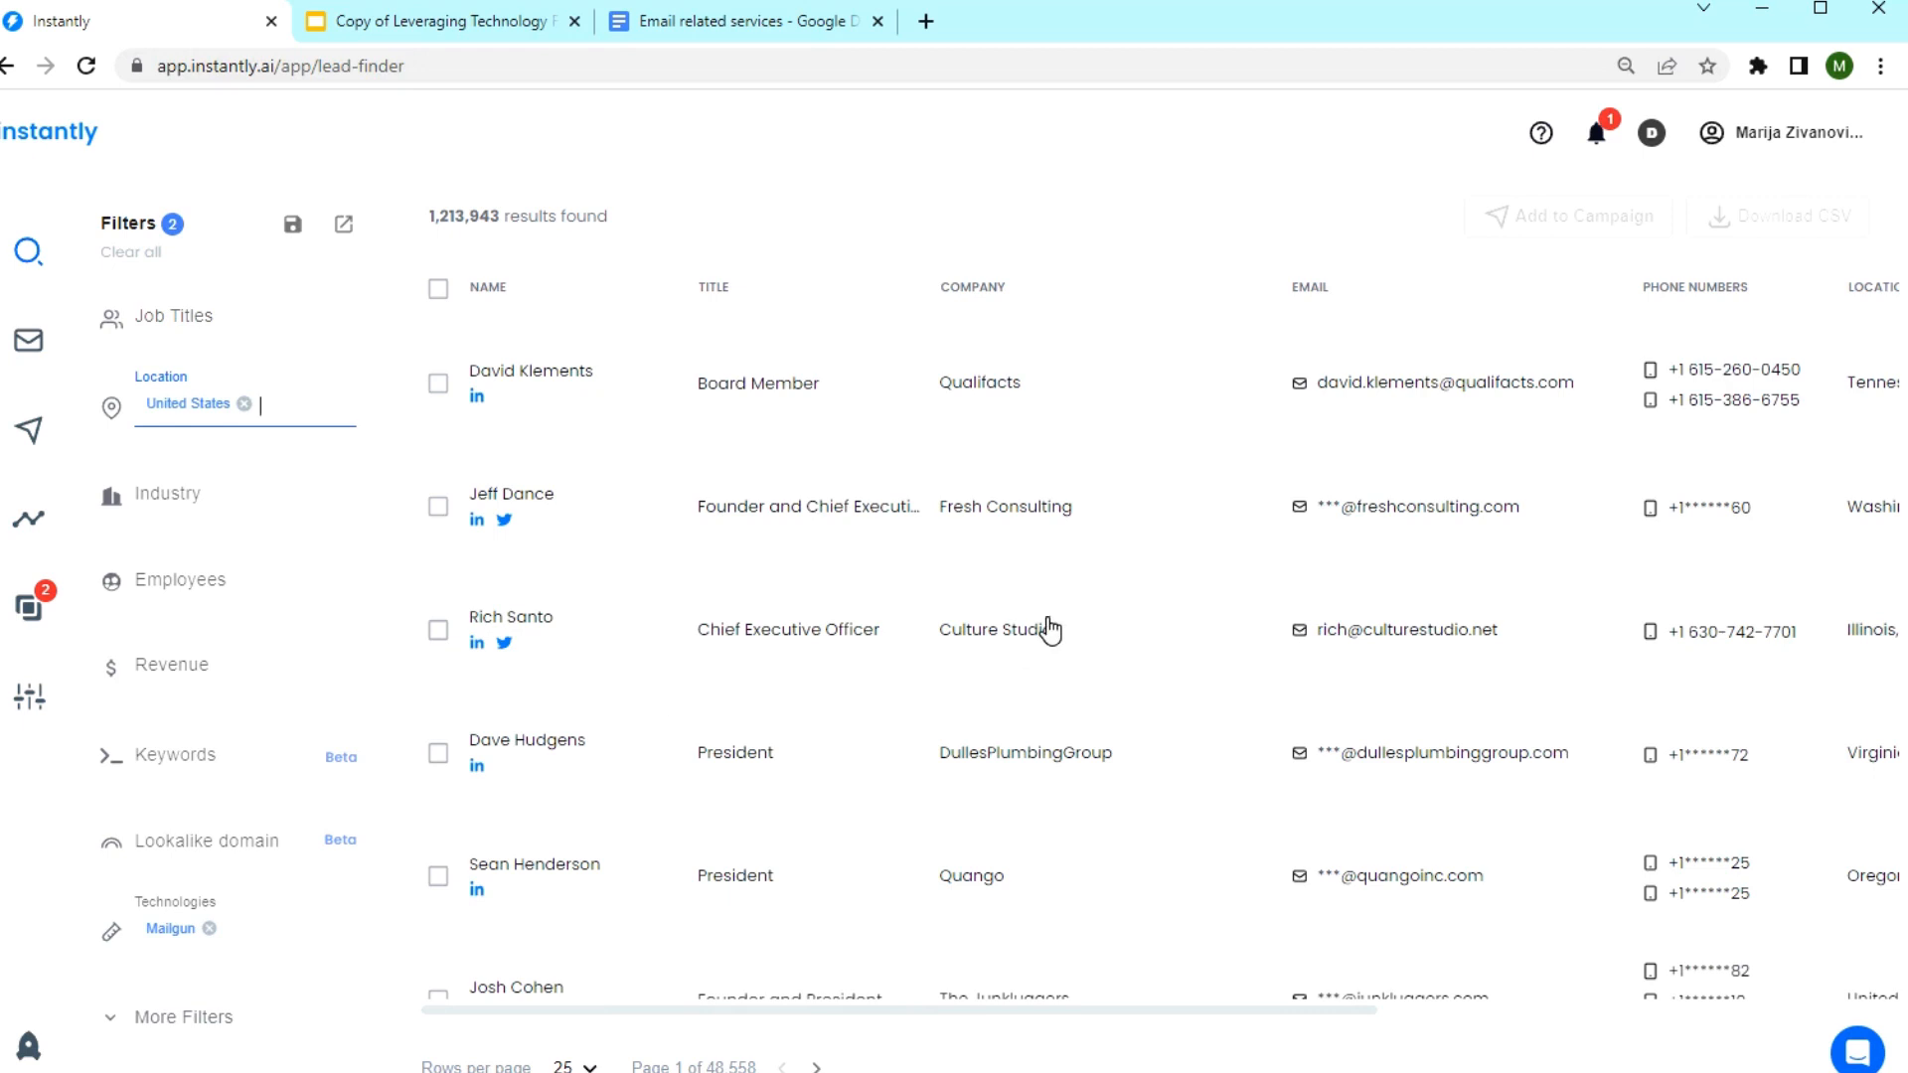
click(177, 316)
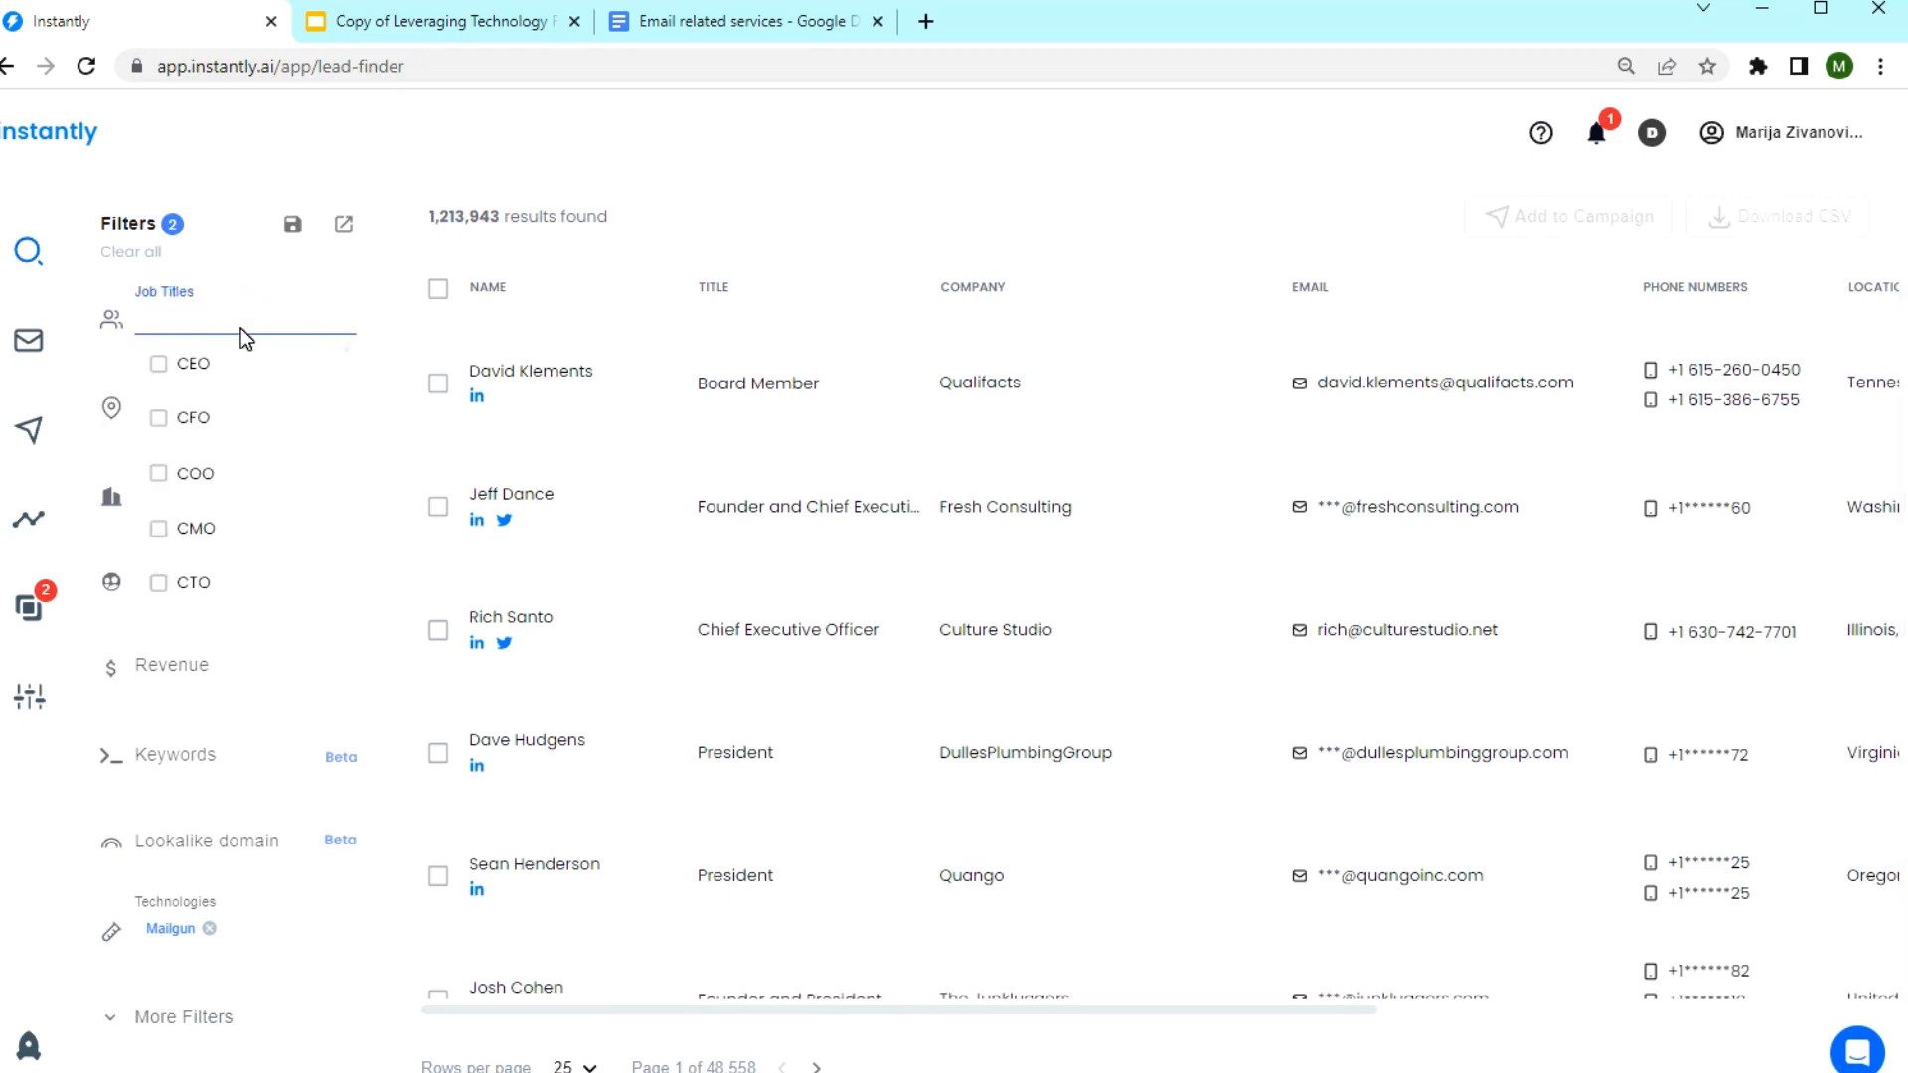
Add Founder to the Job Titles filter by searching 'found'.
click(198, 320)
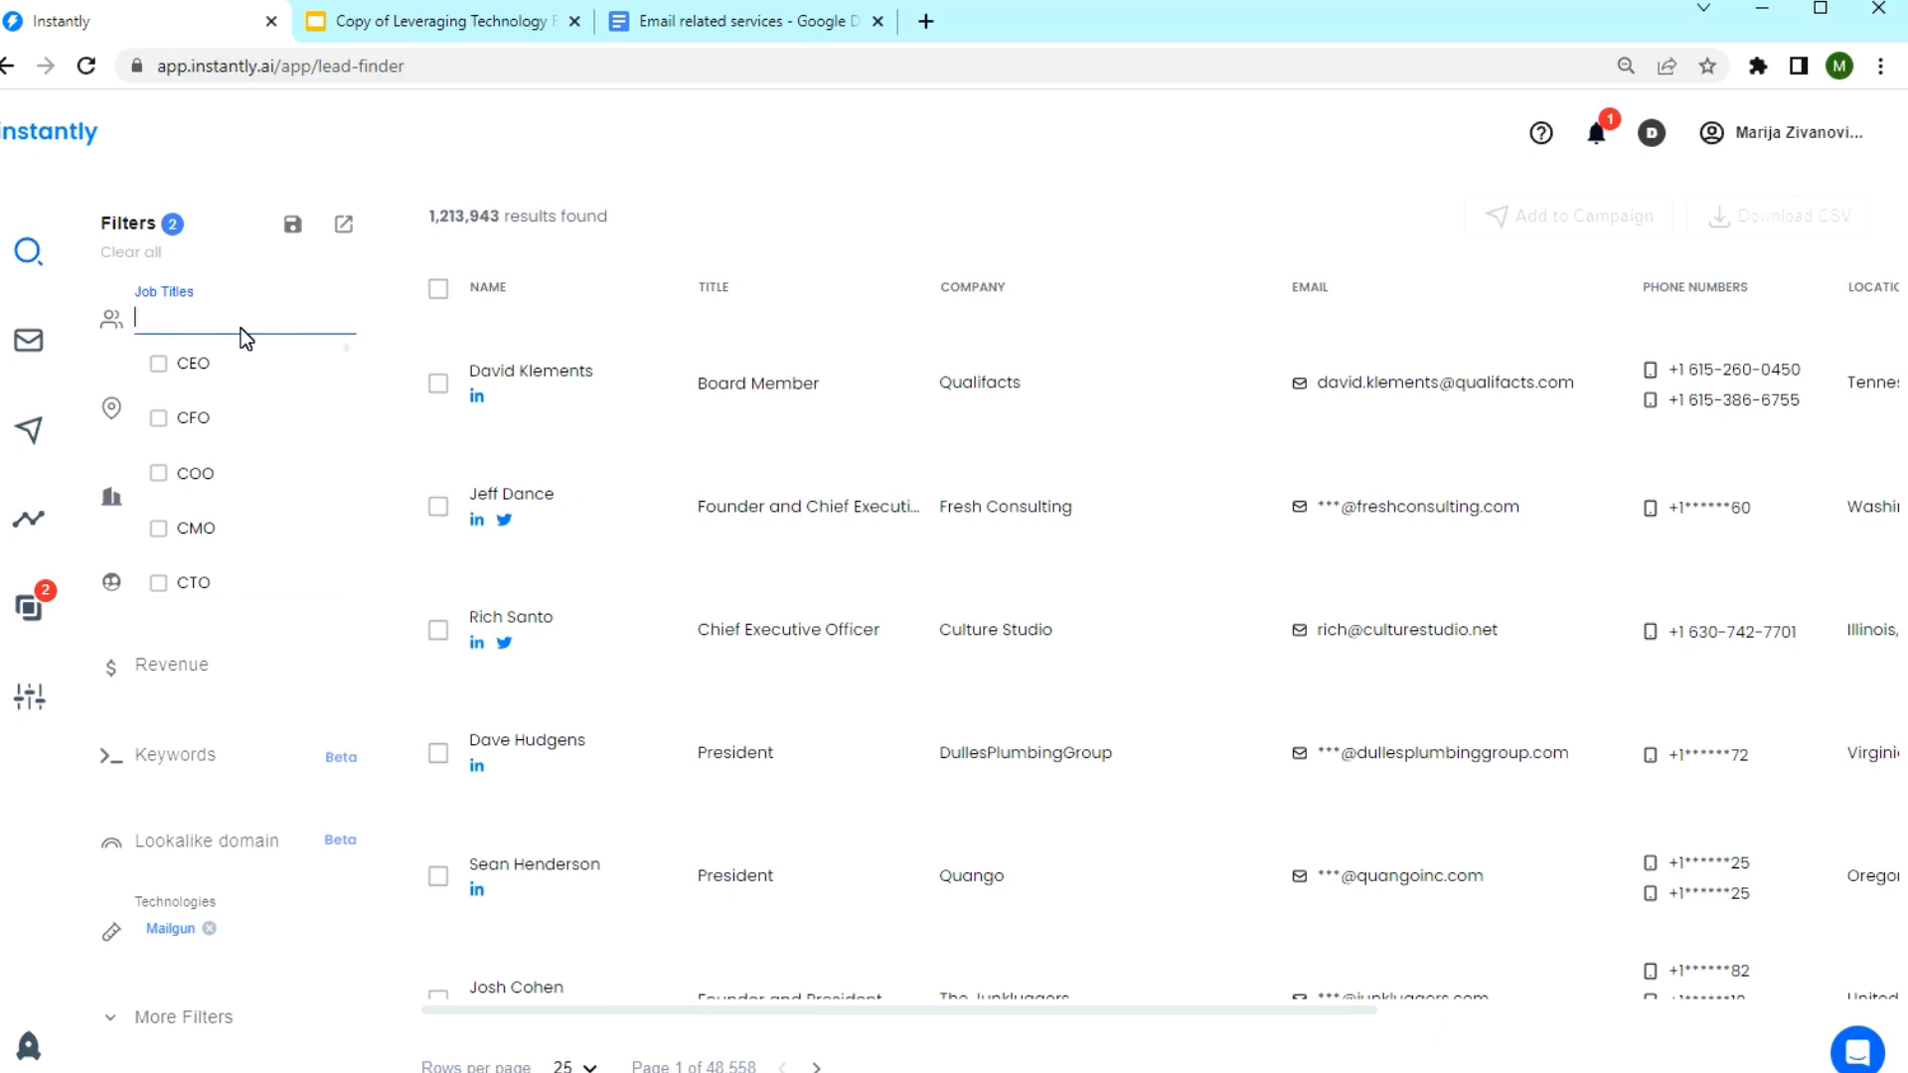
mouse_move(1012, 710)
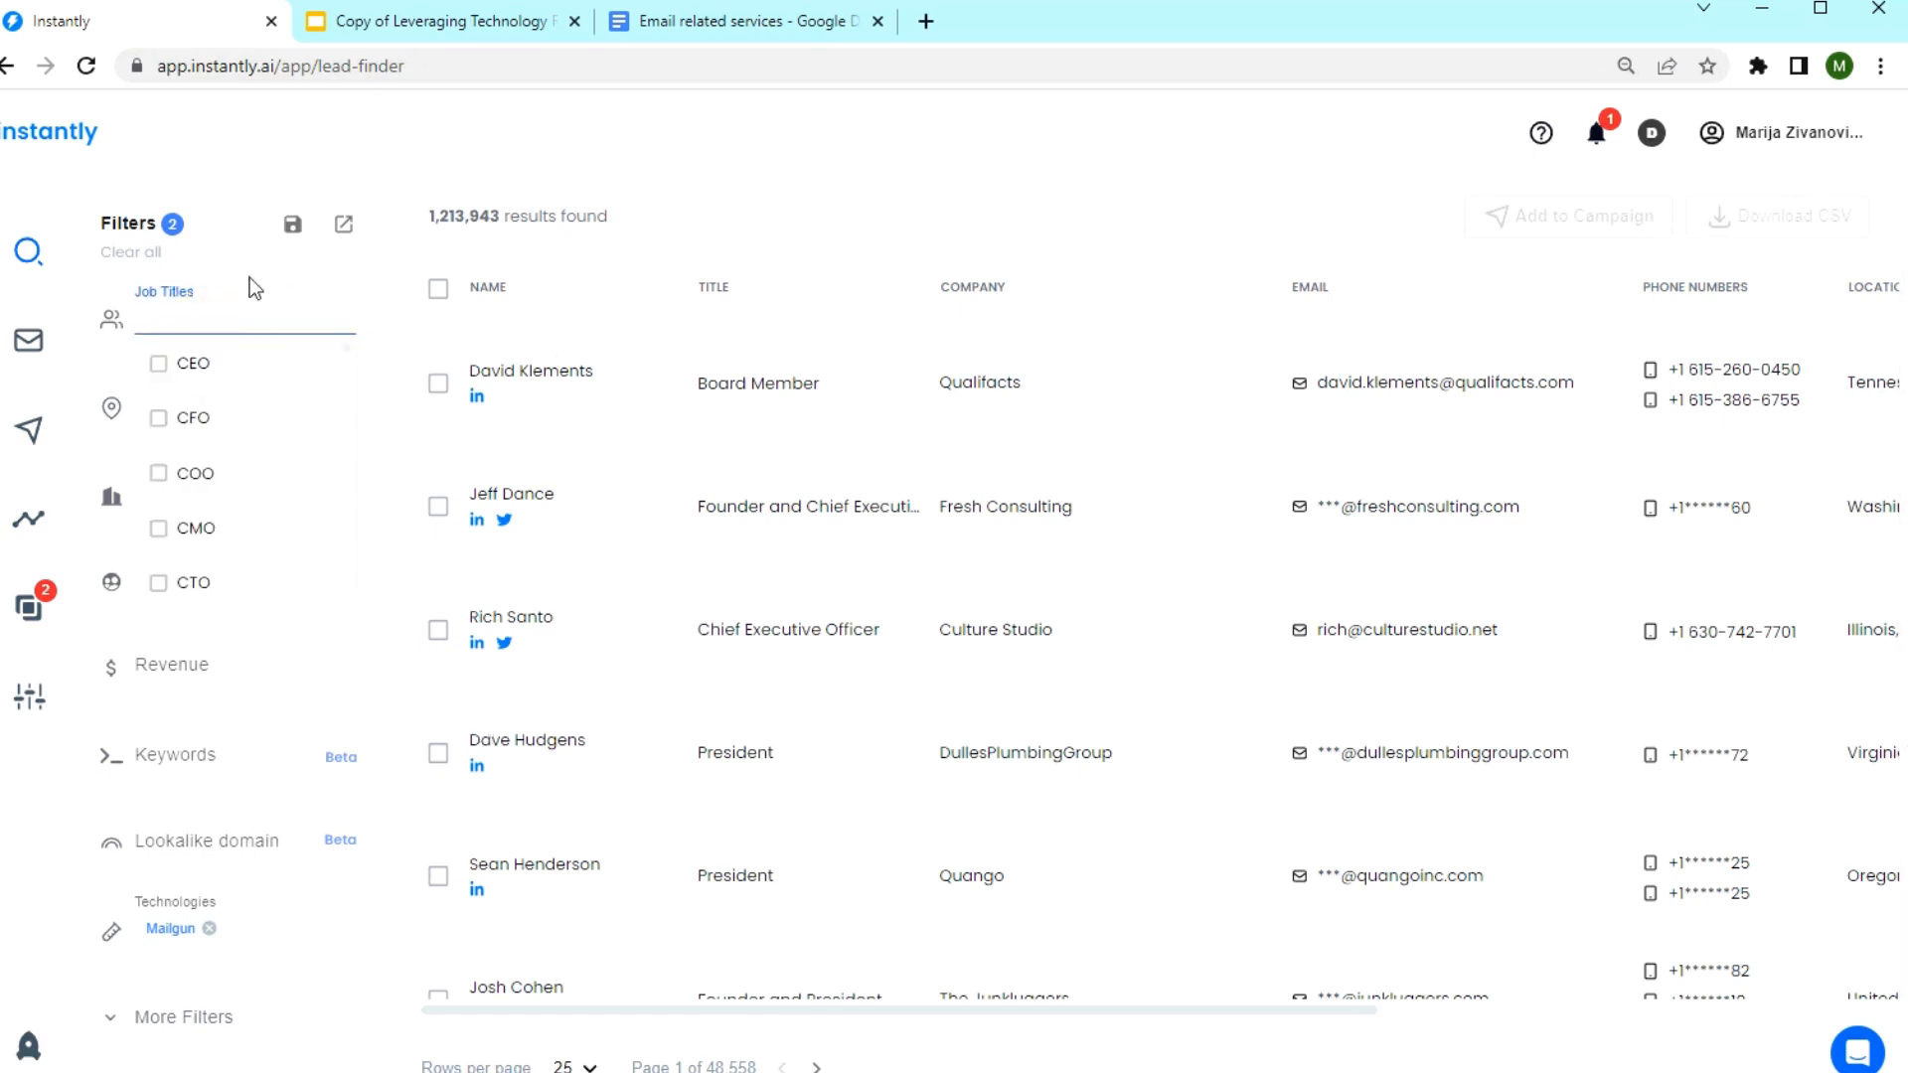
text(found)
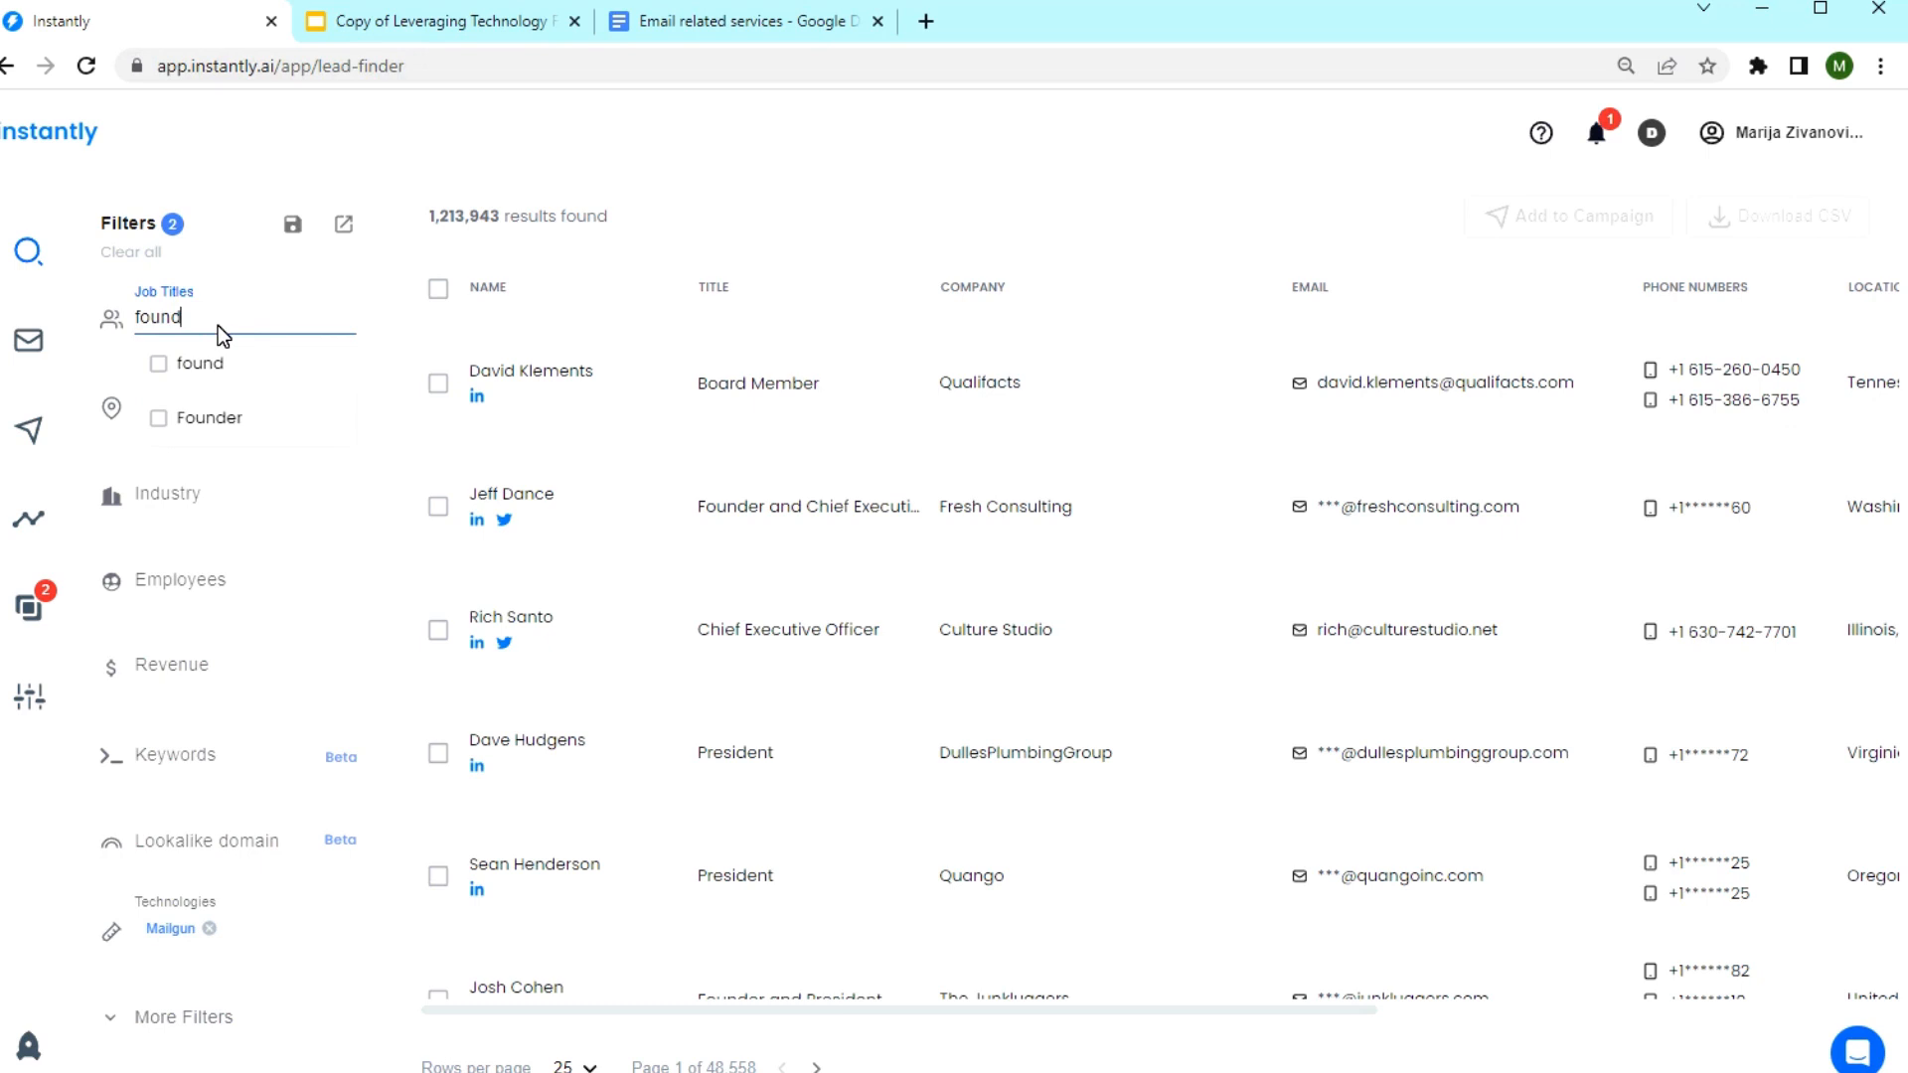
click(159, 417)
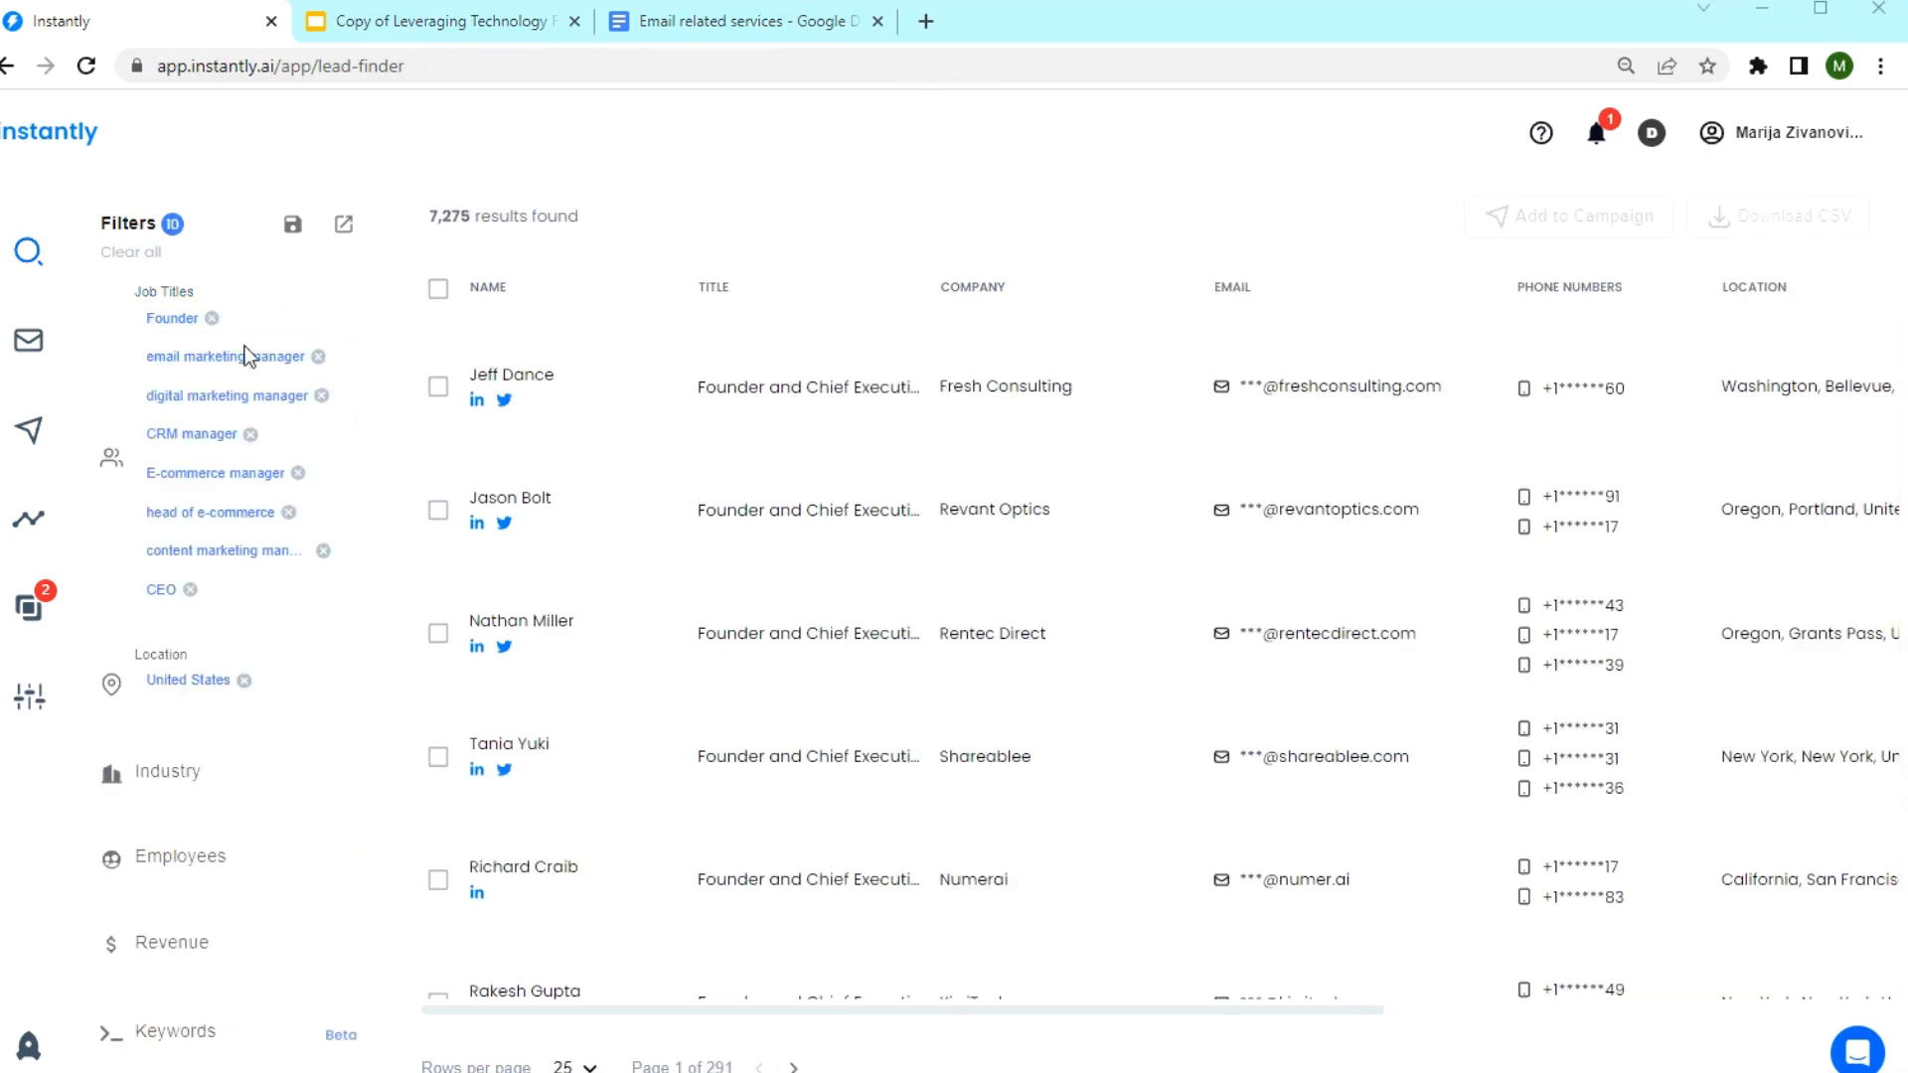
mouse_move(224, 413)
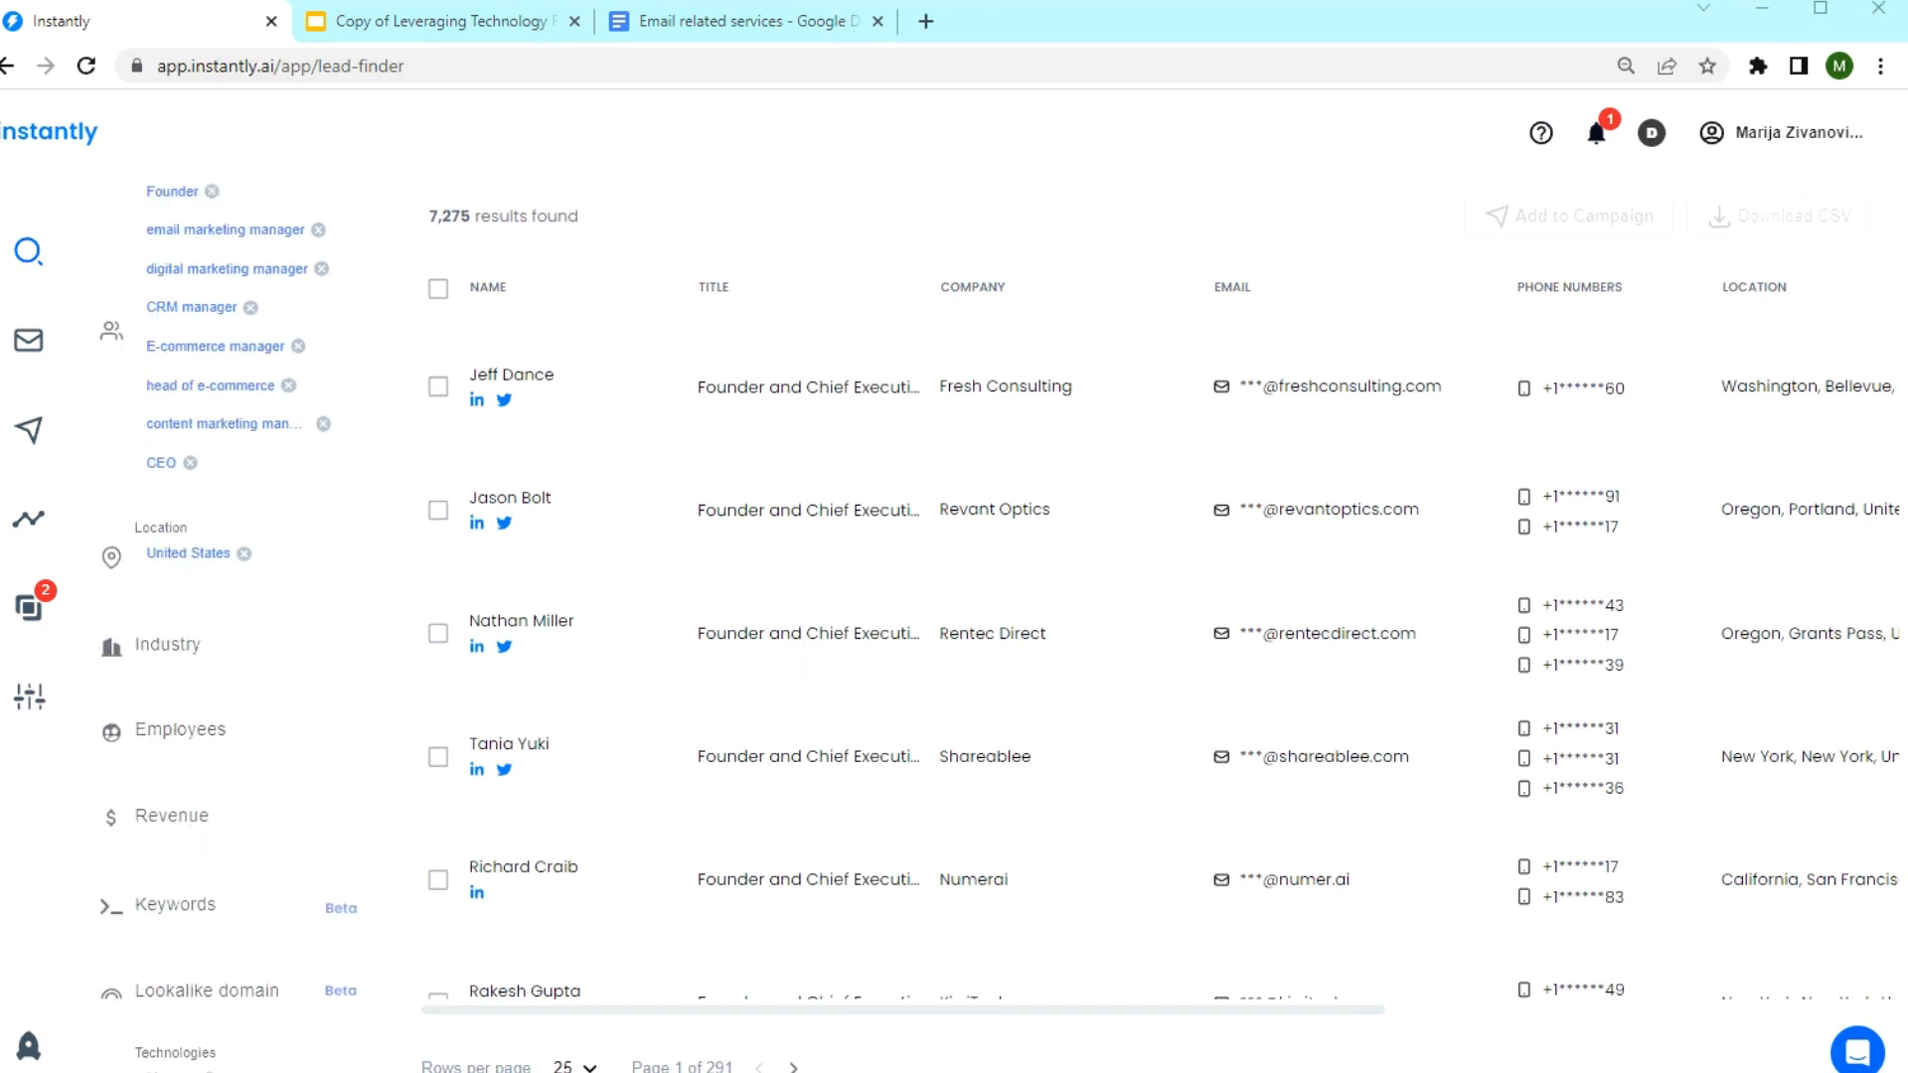
Limit the search to the Retail and Consumer Services industries, giving 652 results.
click(169, 644)
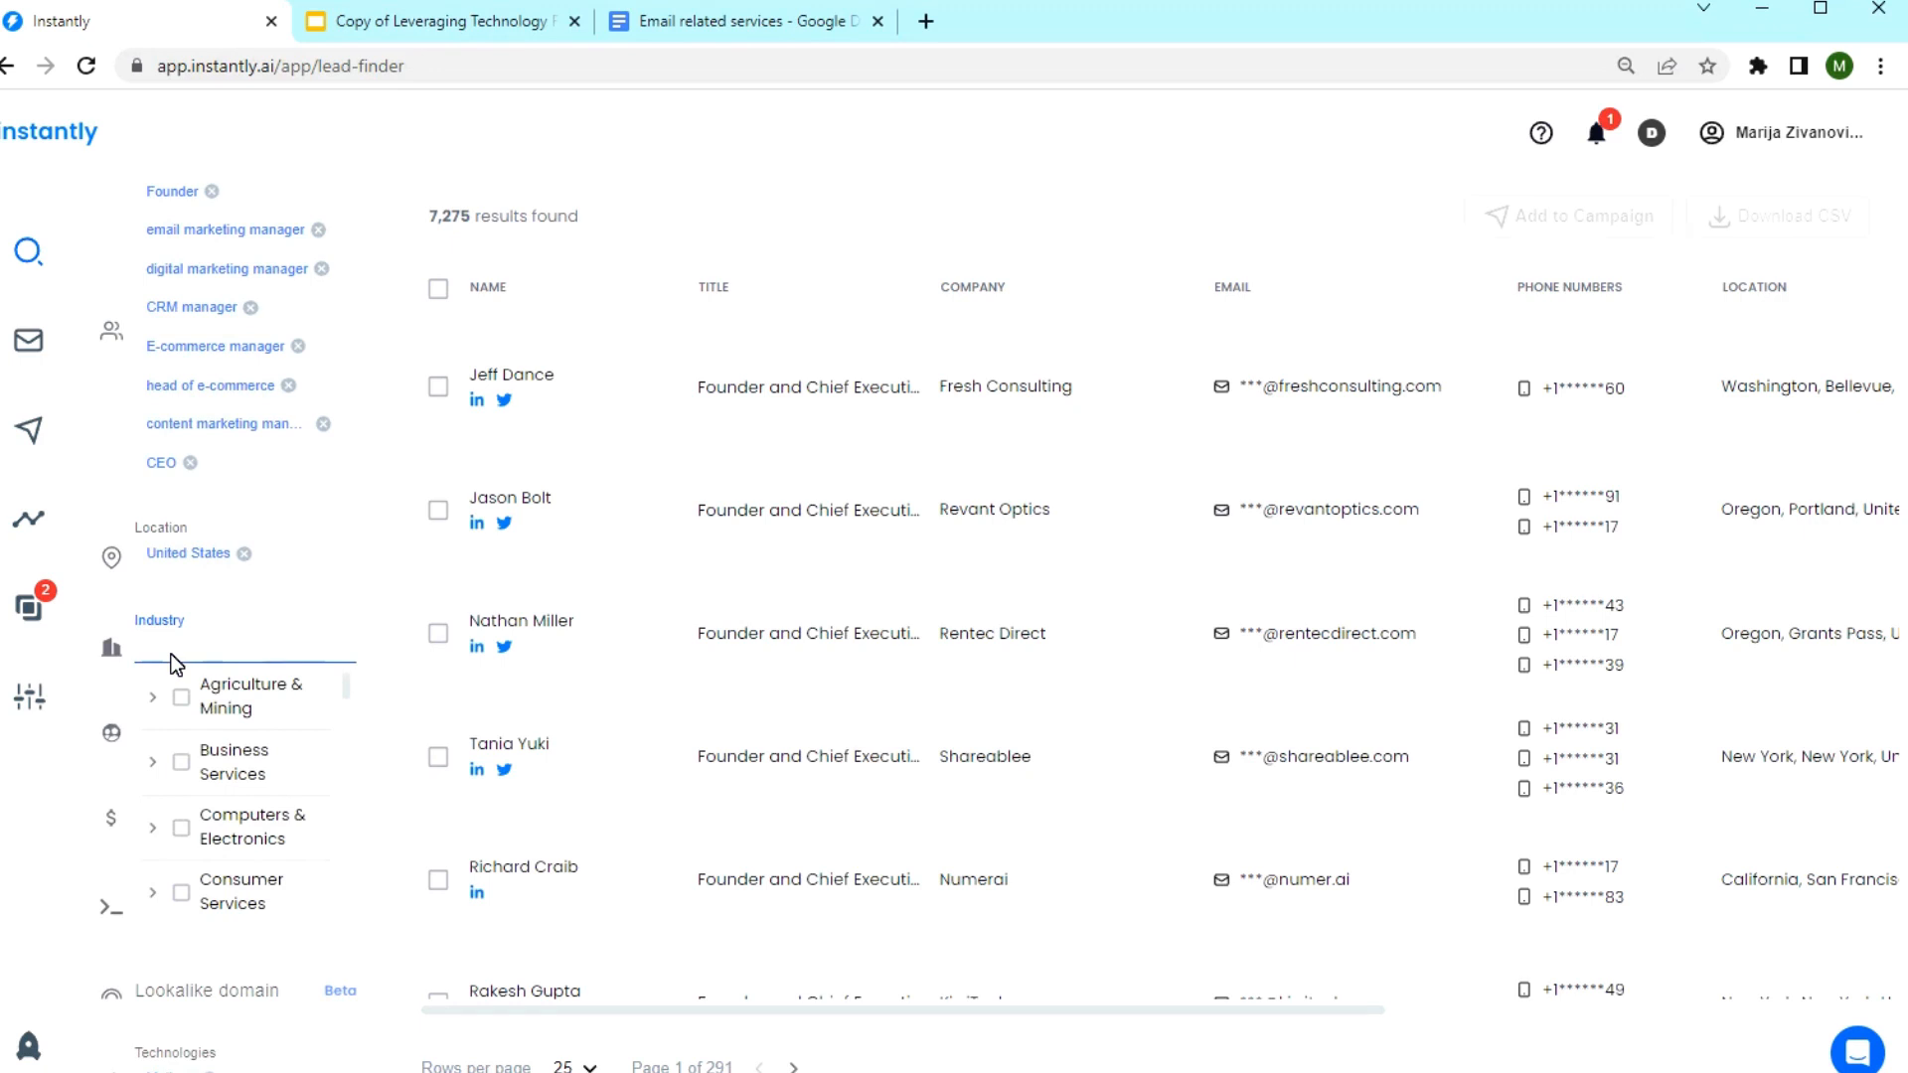
text(retail)
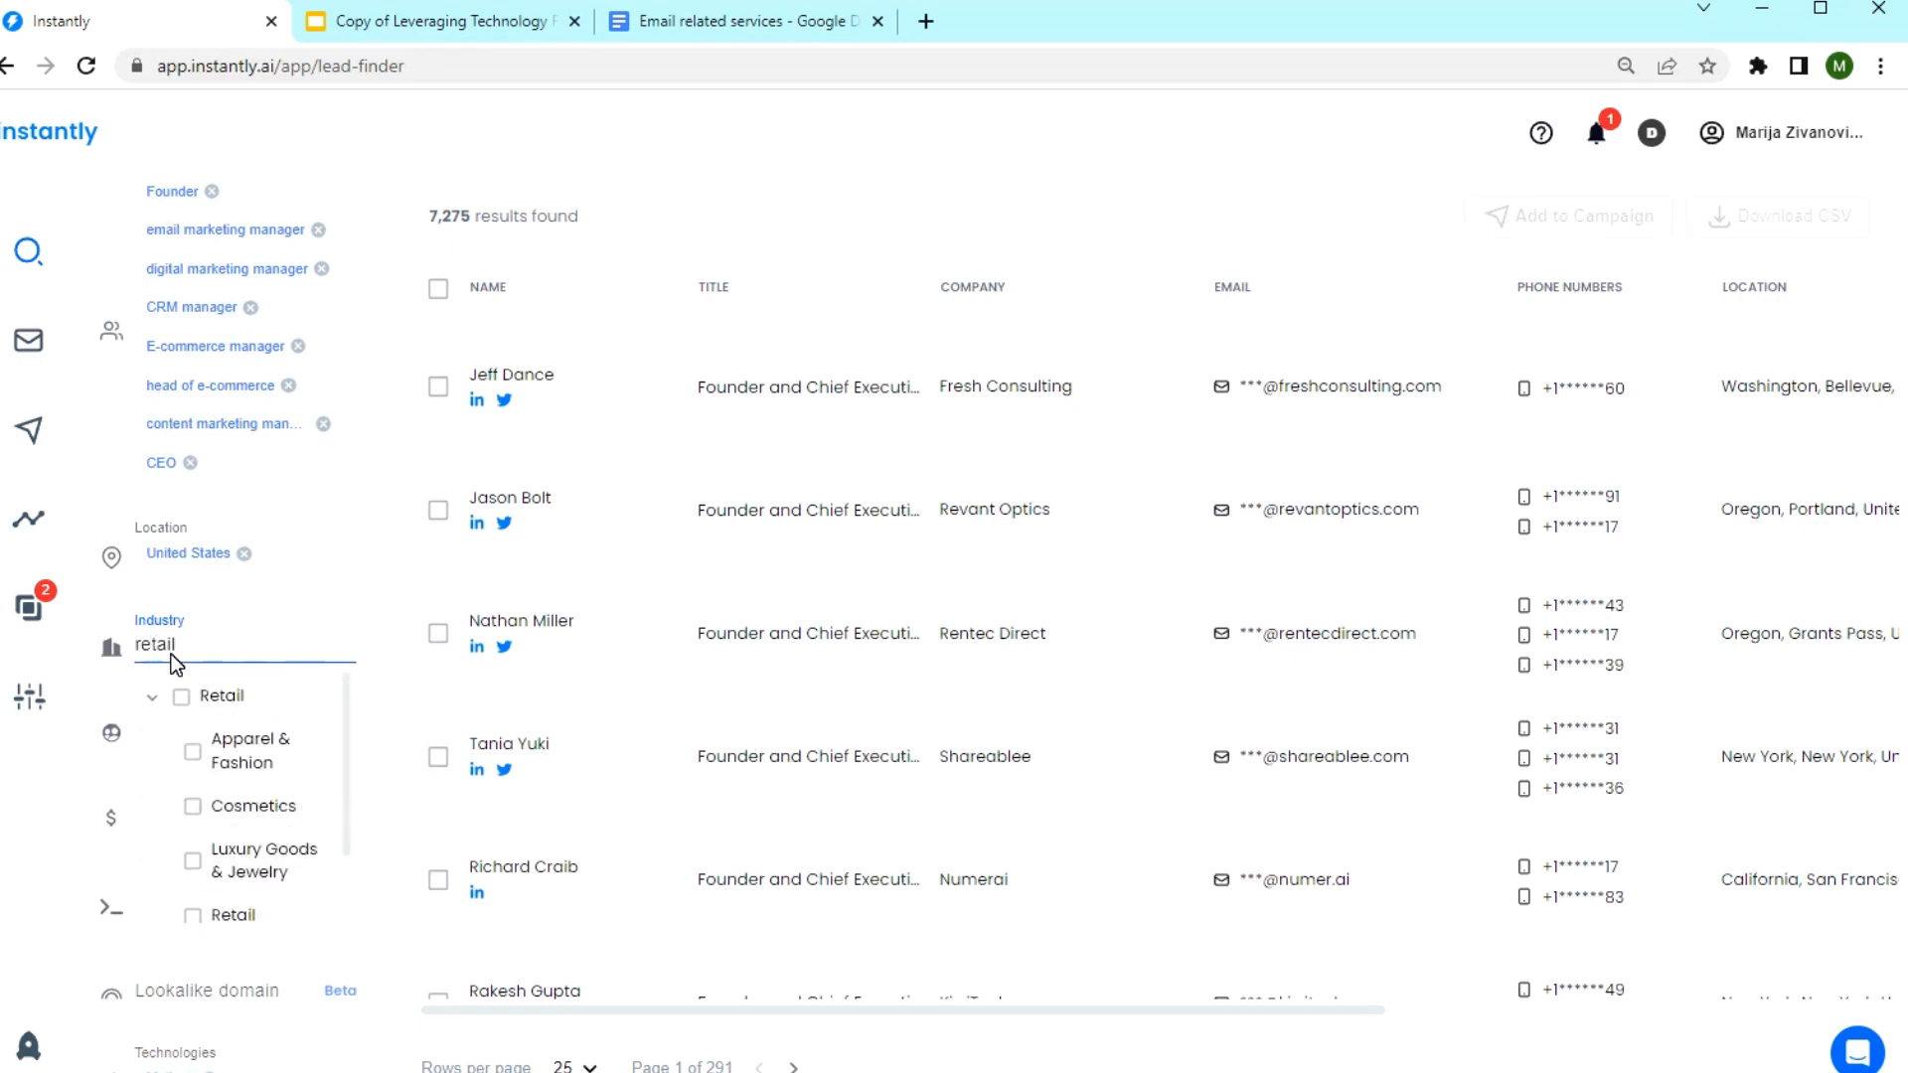
click(183, 697)
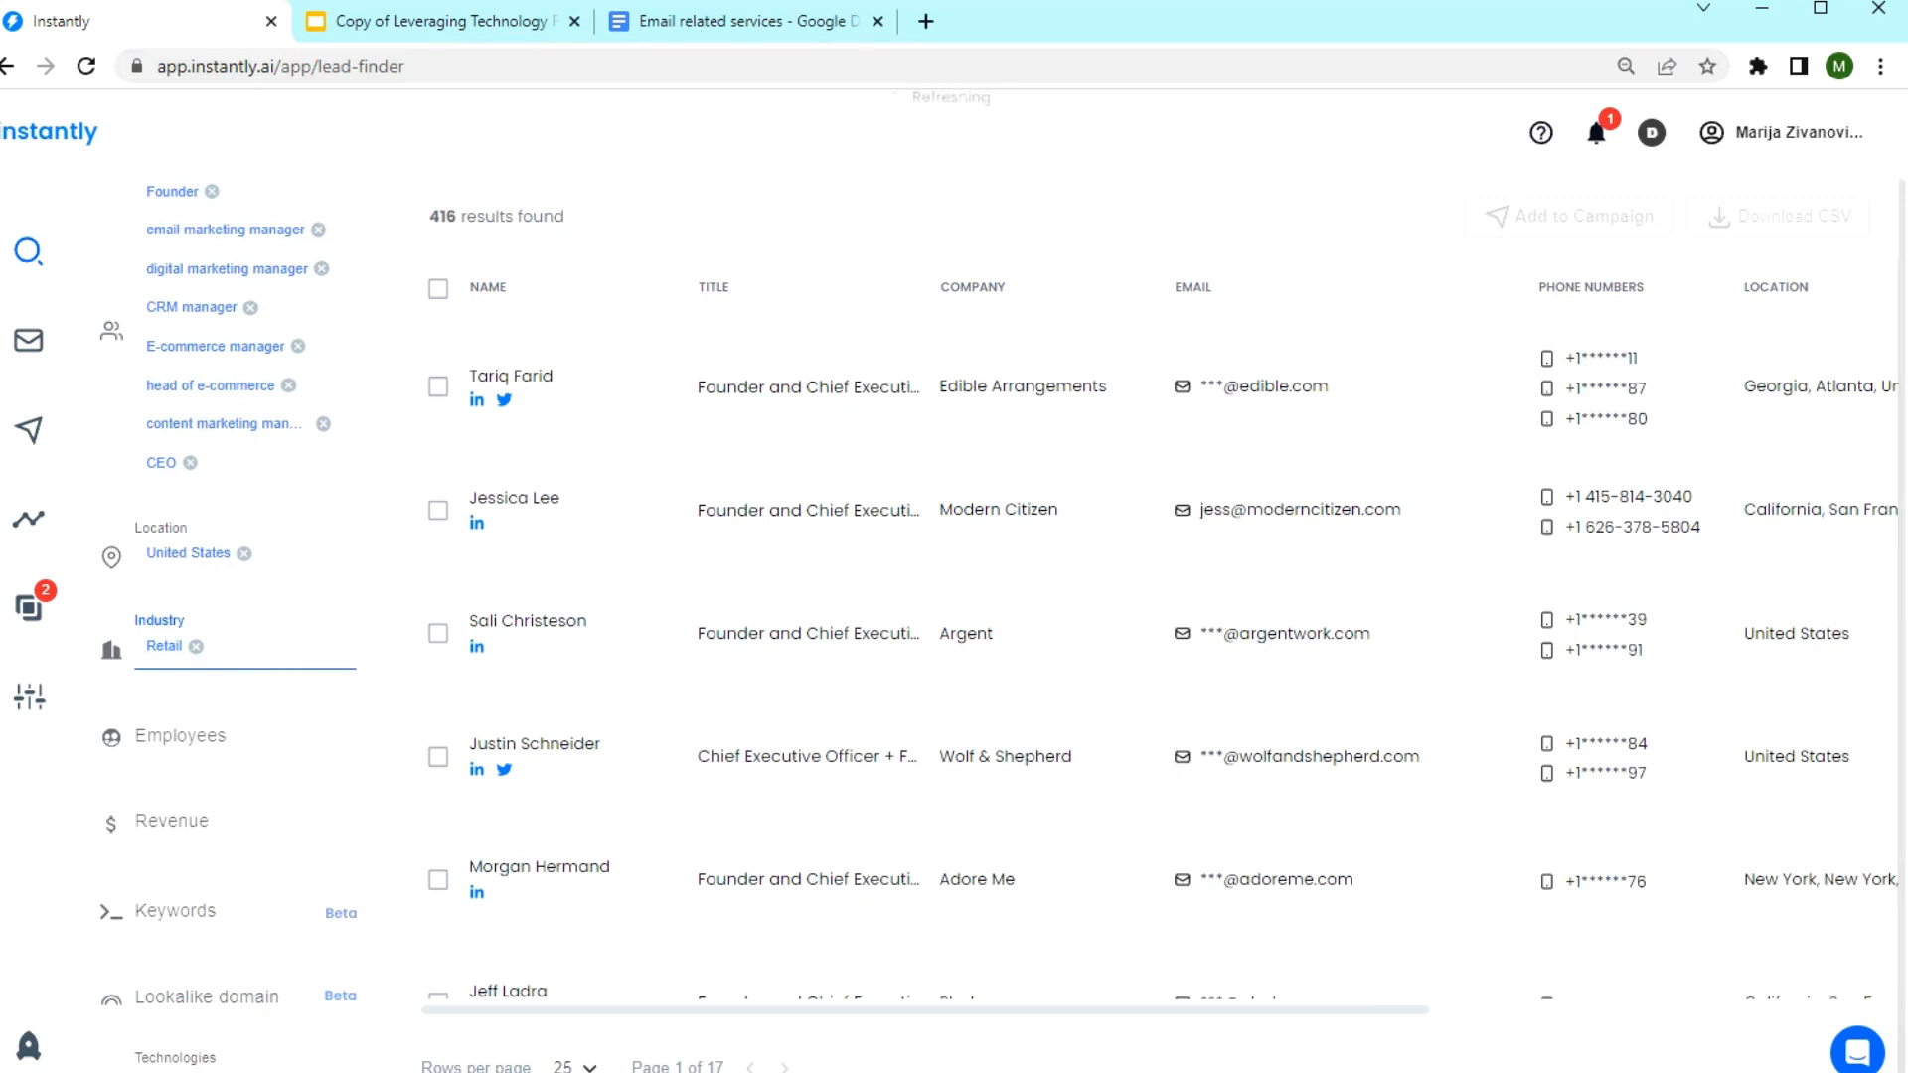
text(consumer Services)
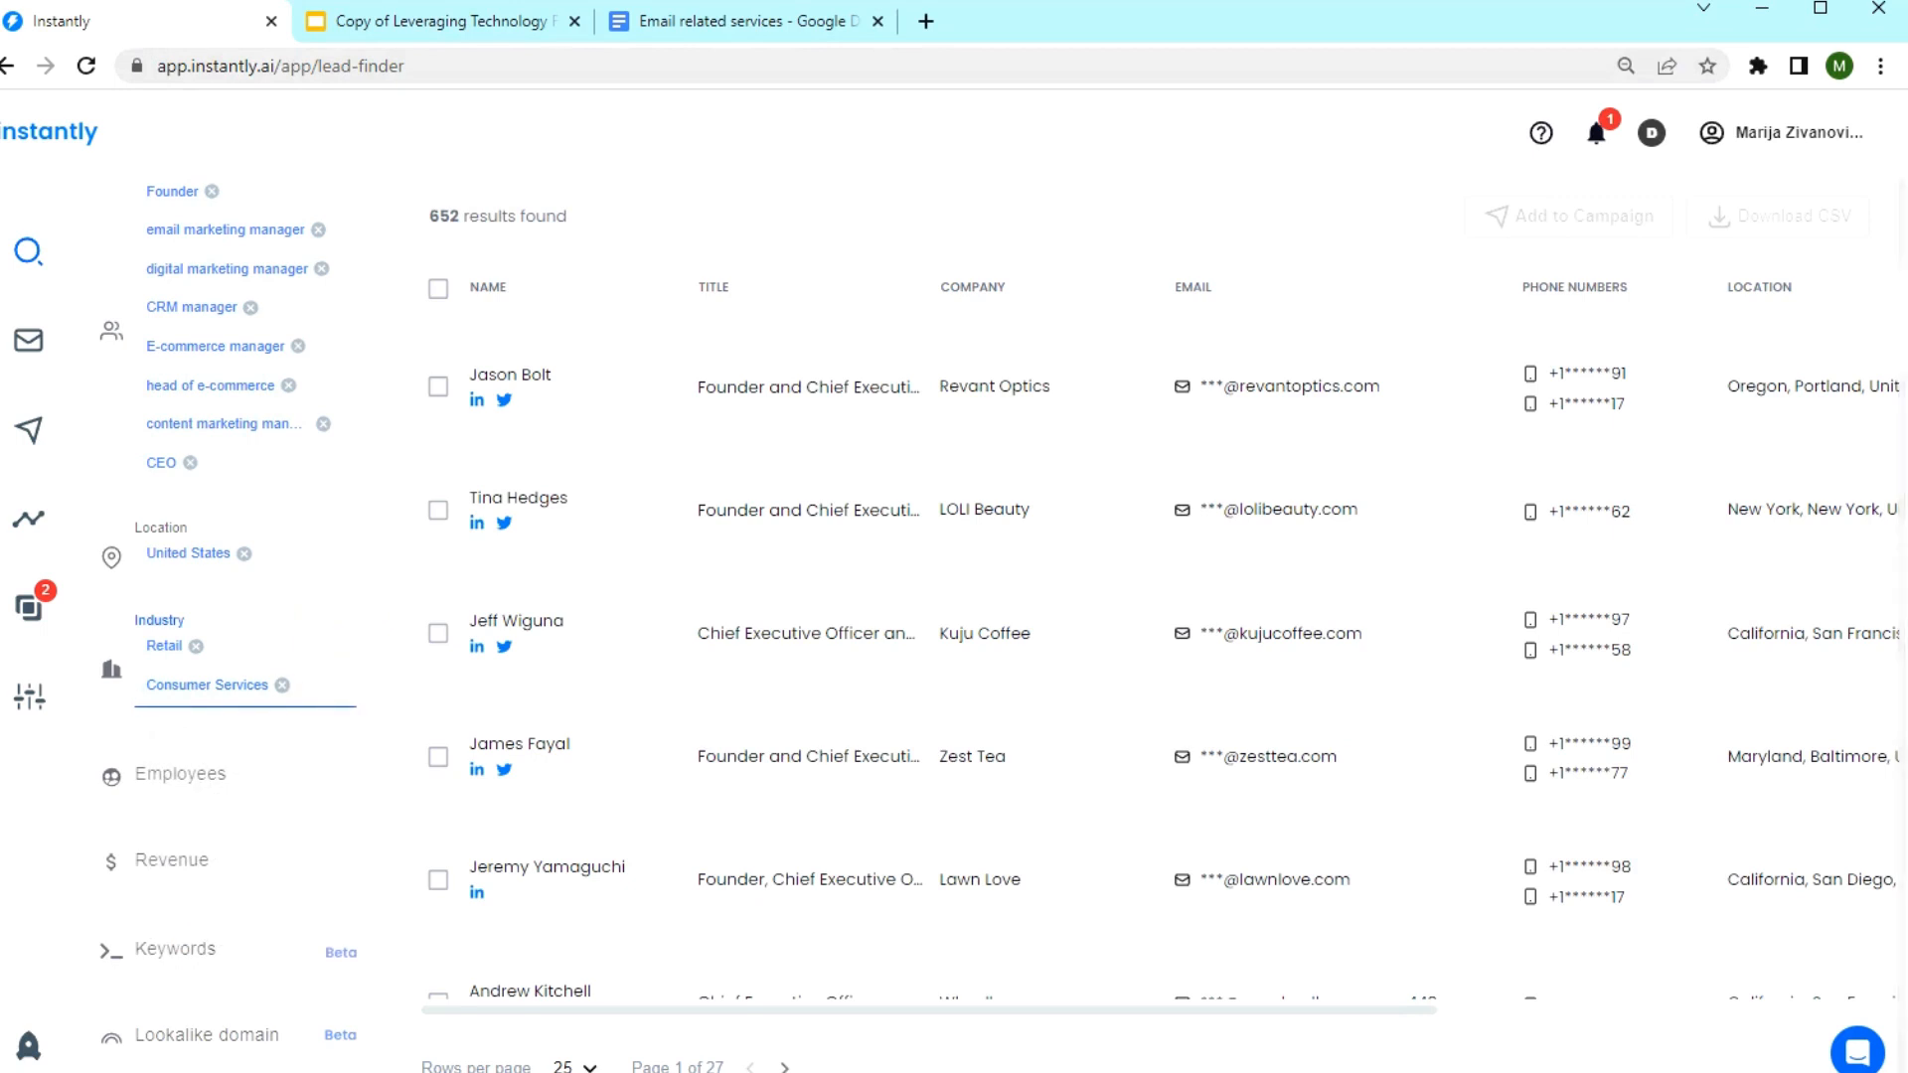
click(318, 686)
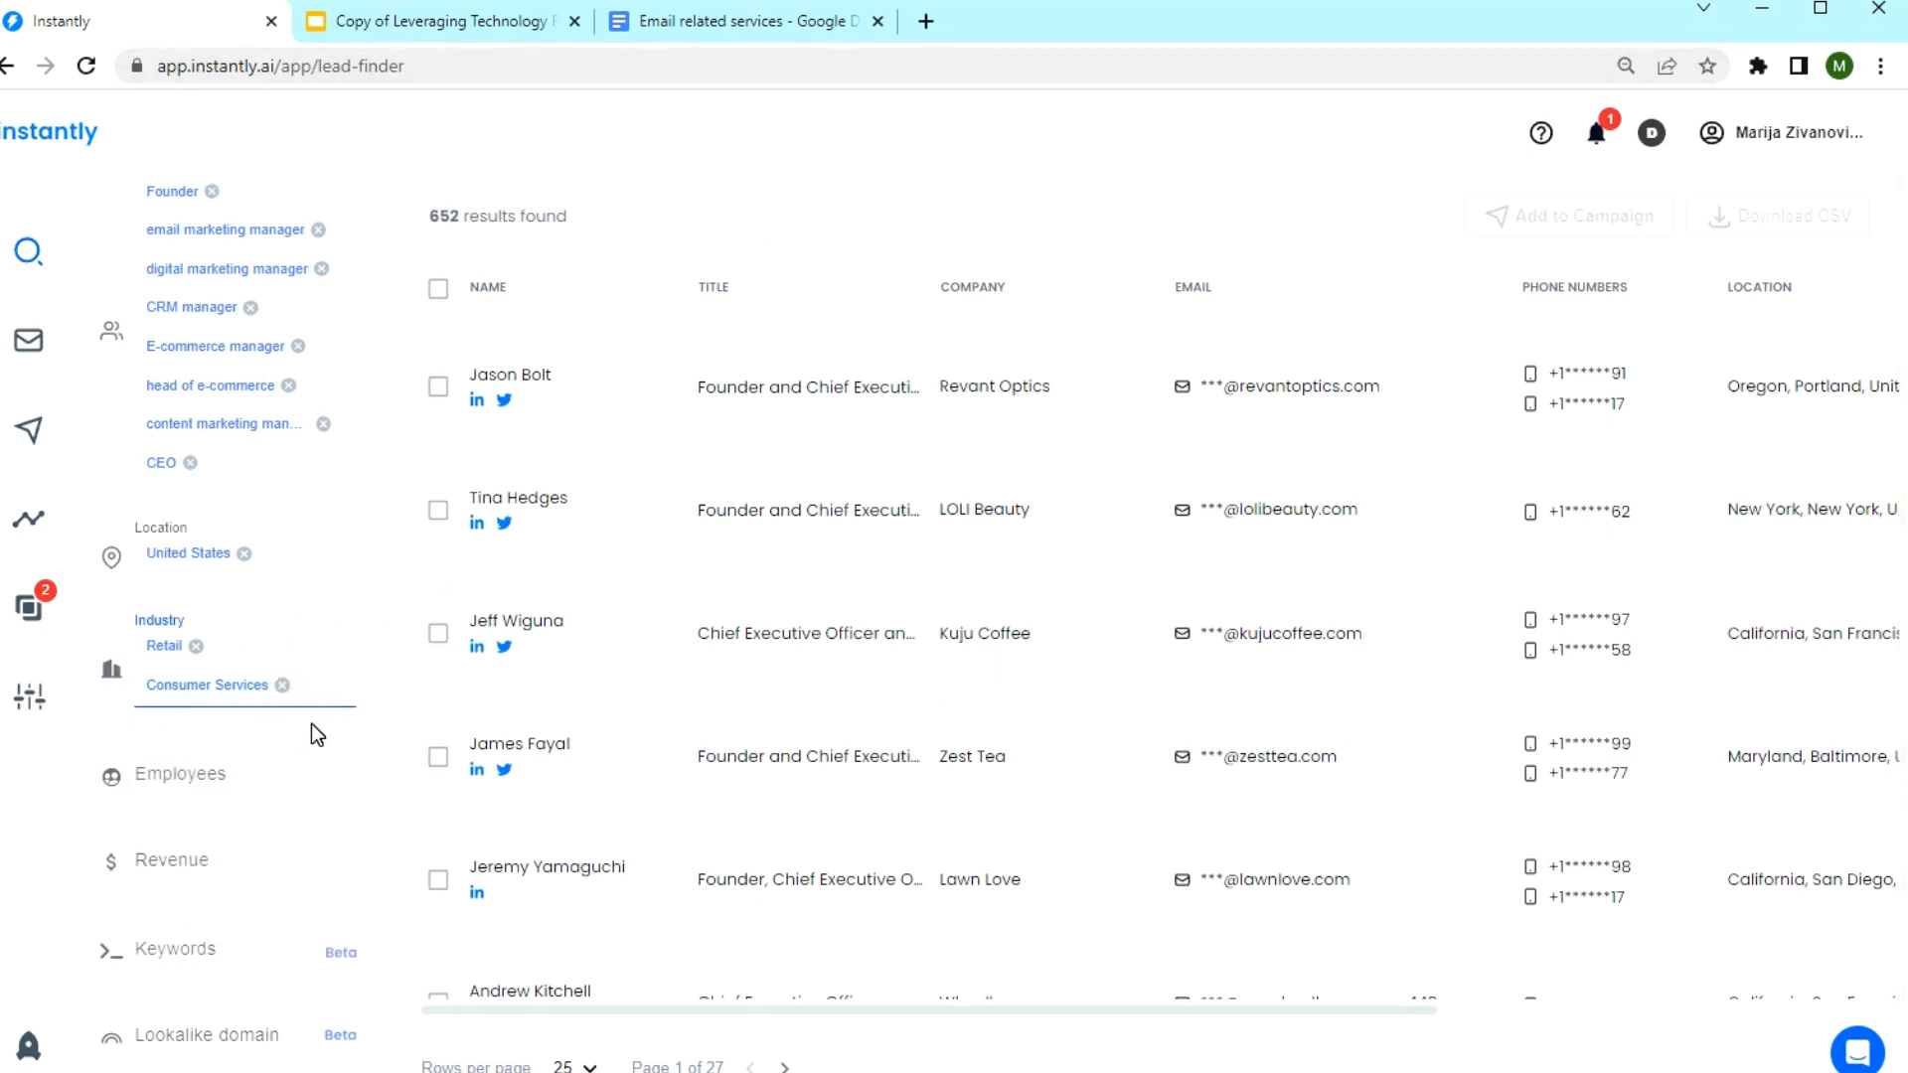
scroll(down, 3)
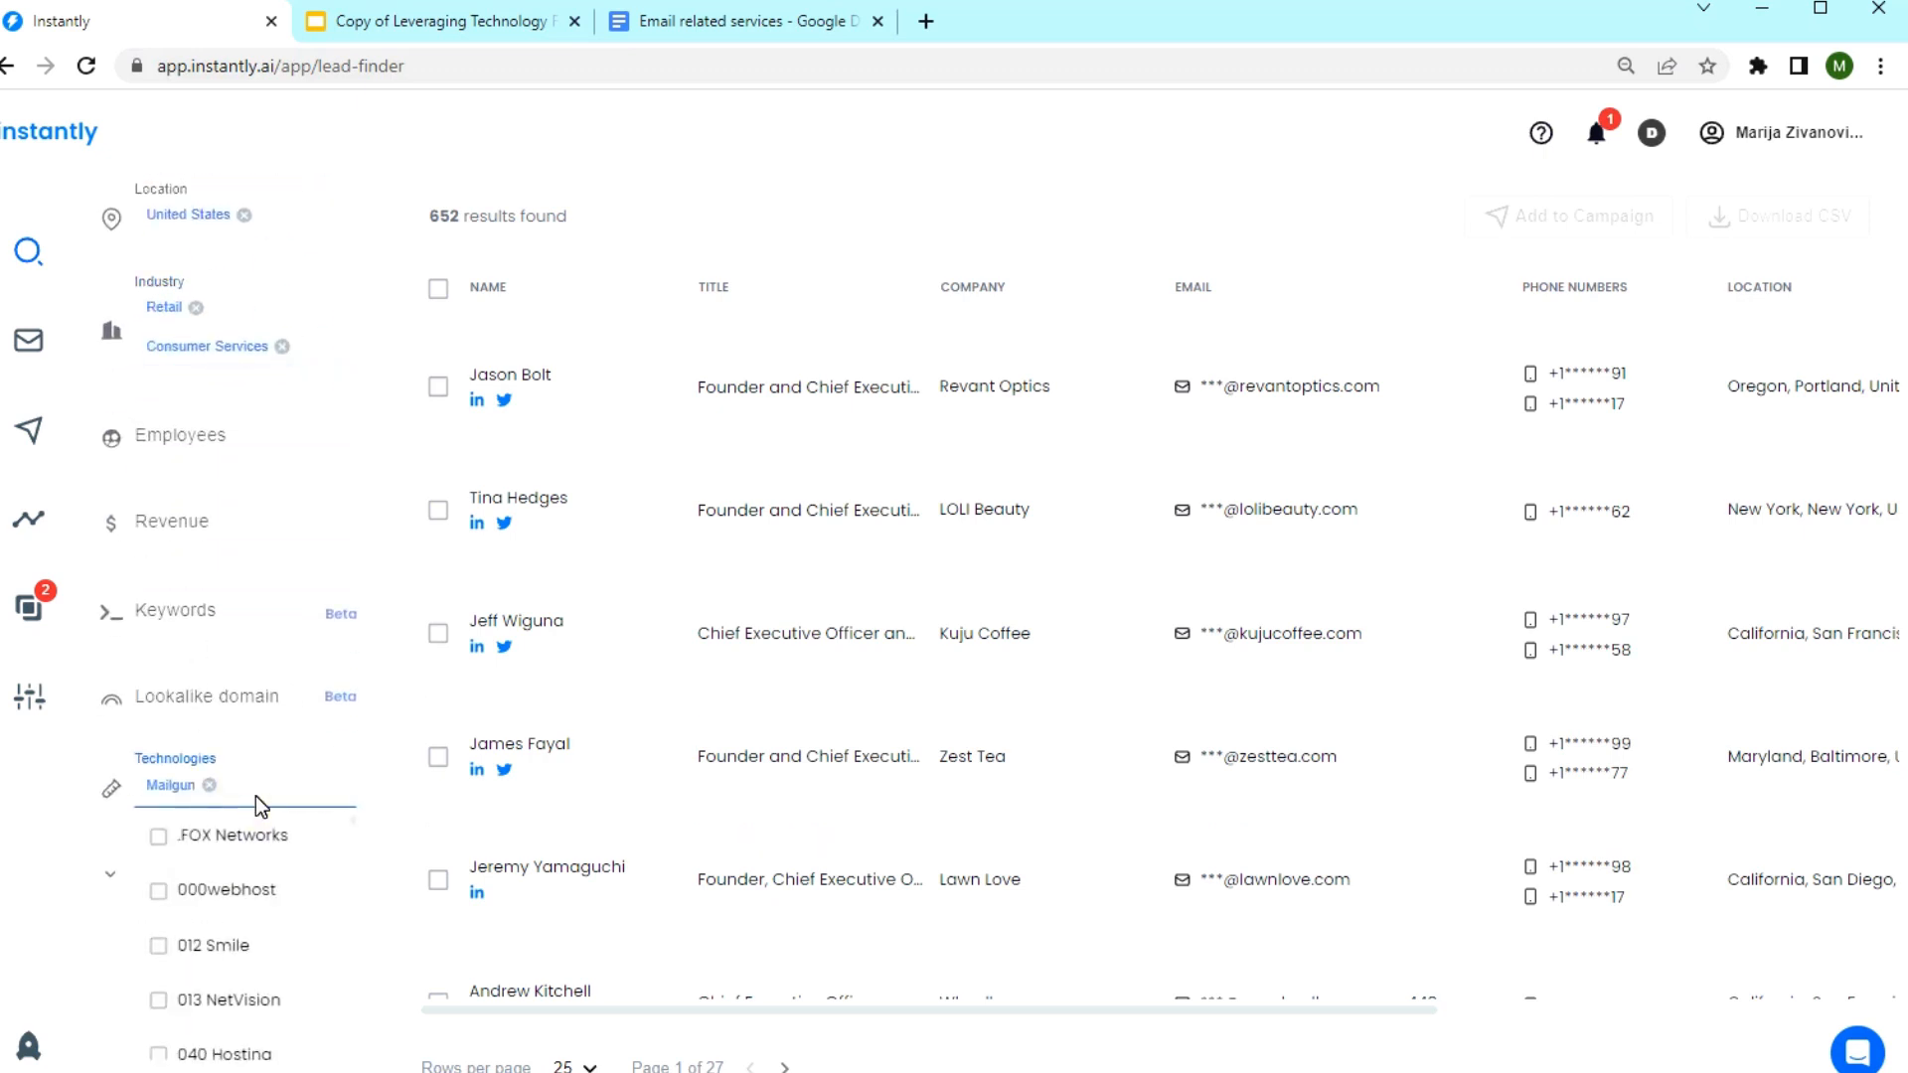
Select all leads on the current results page for adding to a campaign.
click(249, 787)
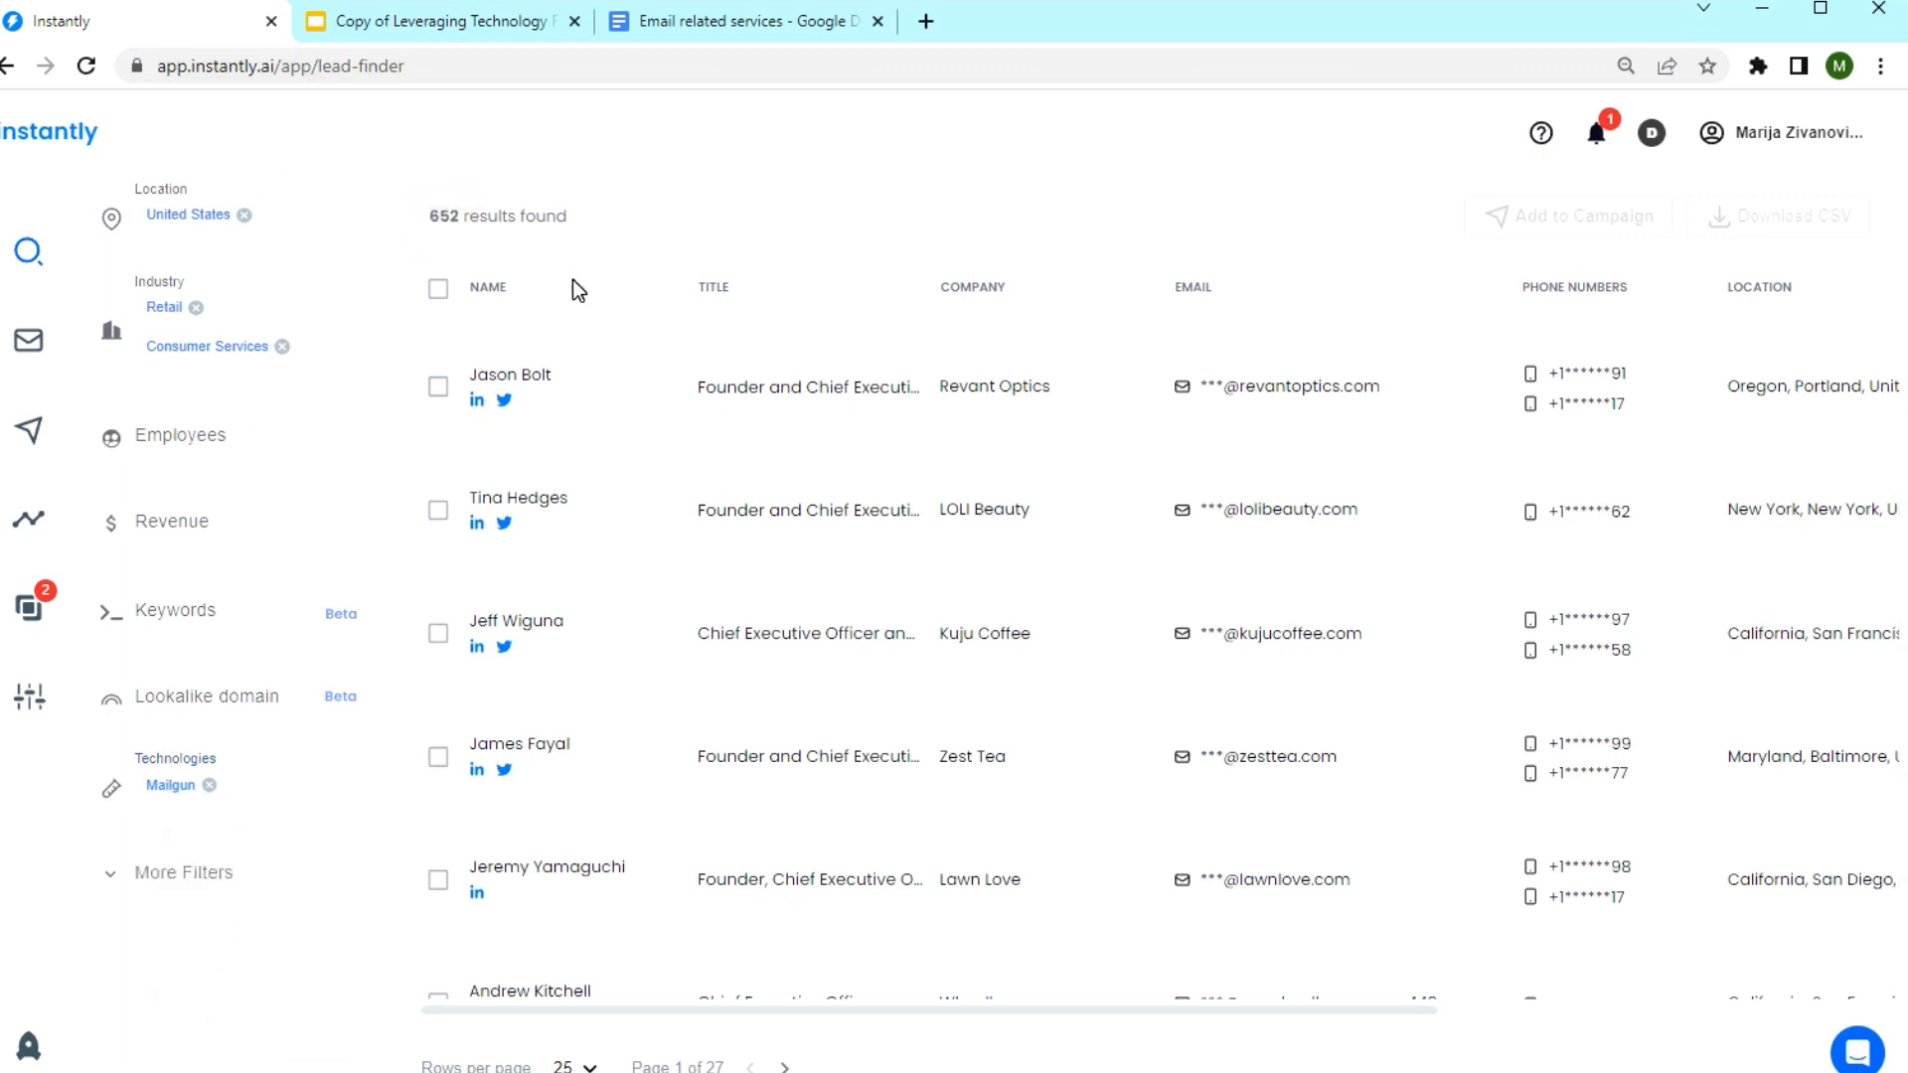
click(437, 288)
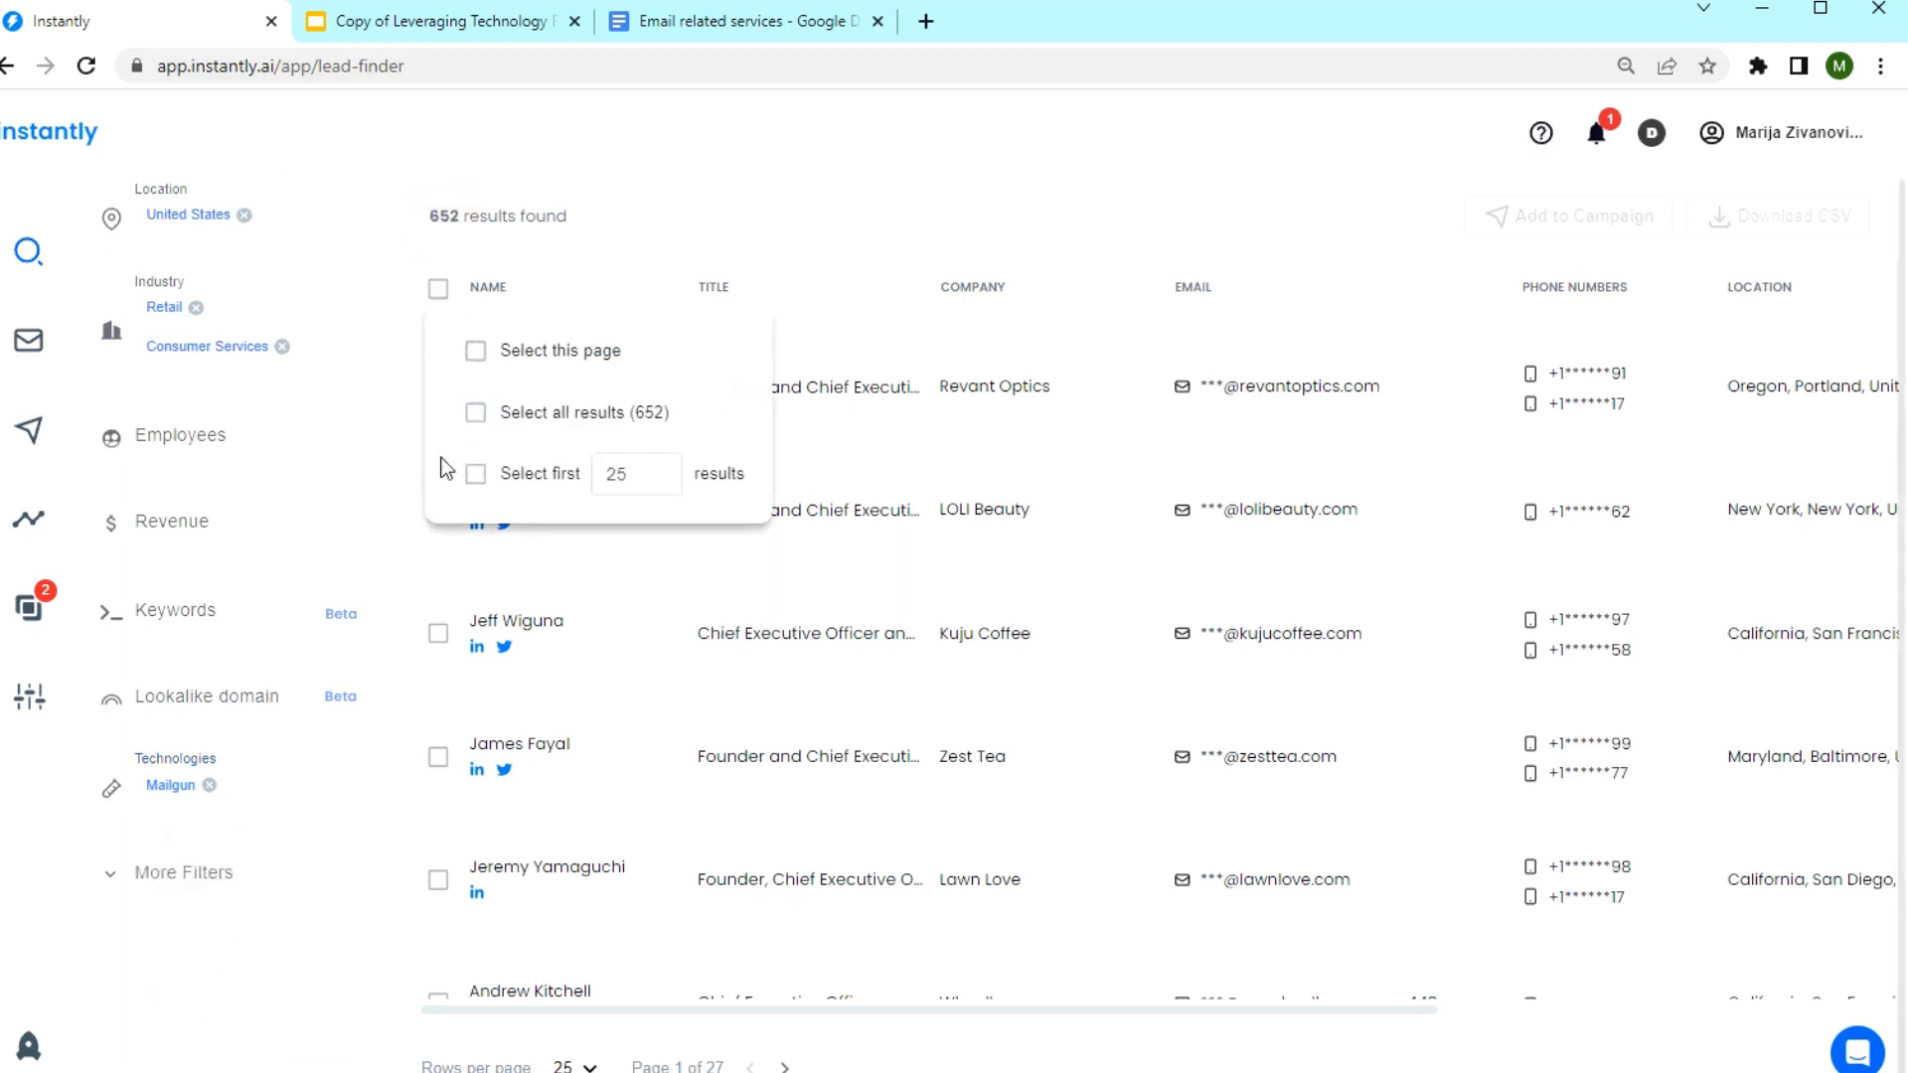
click(475, 350)
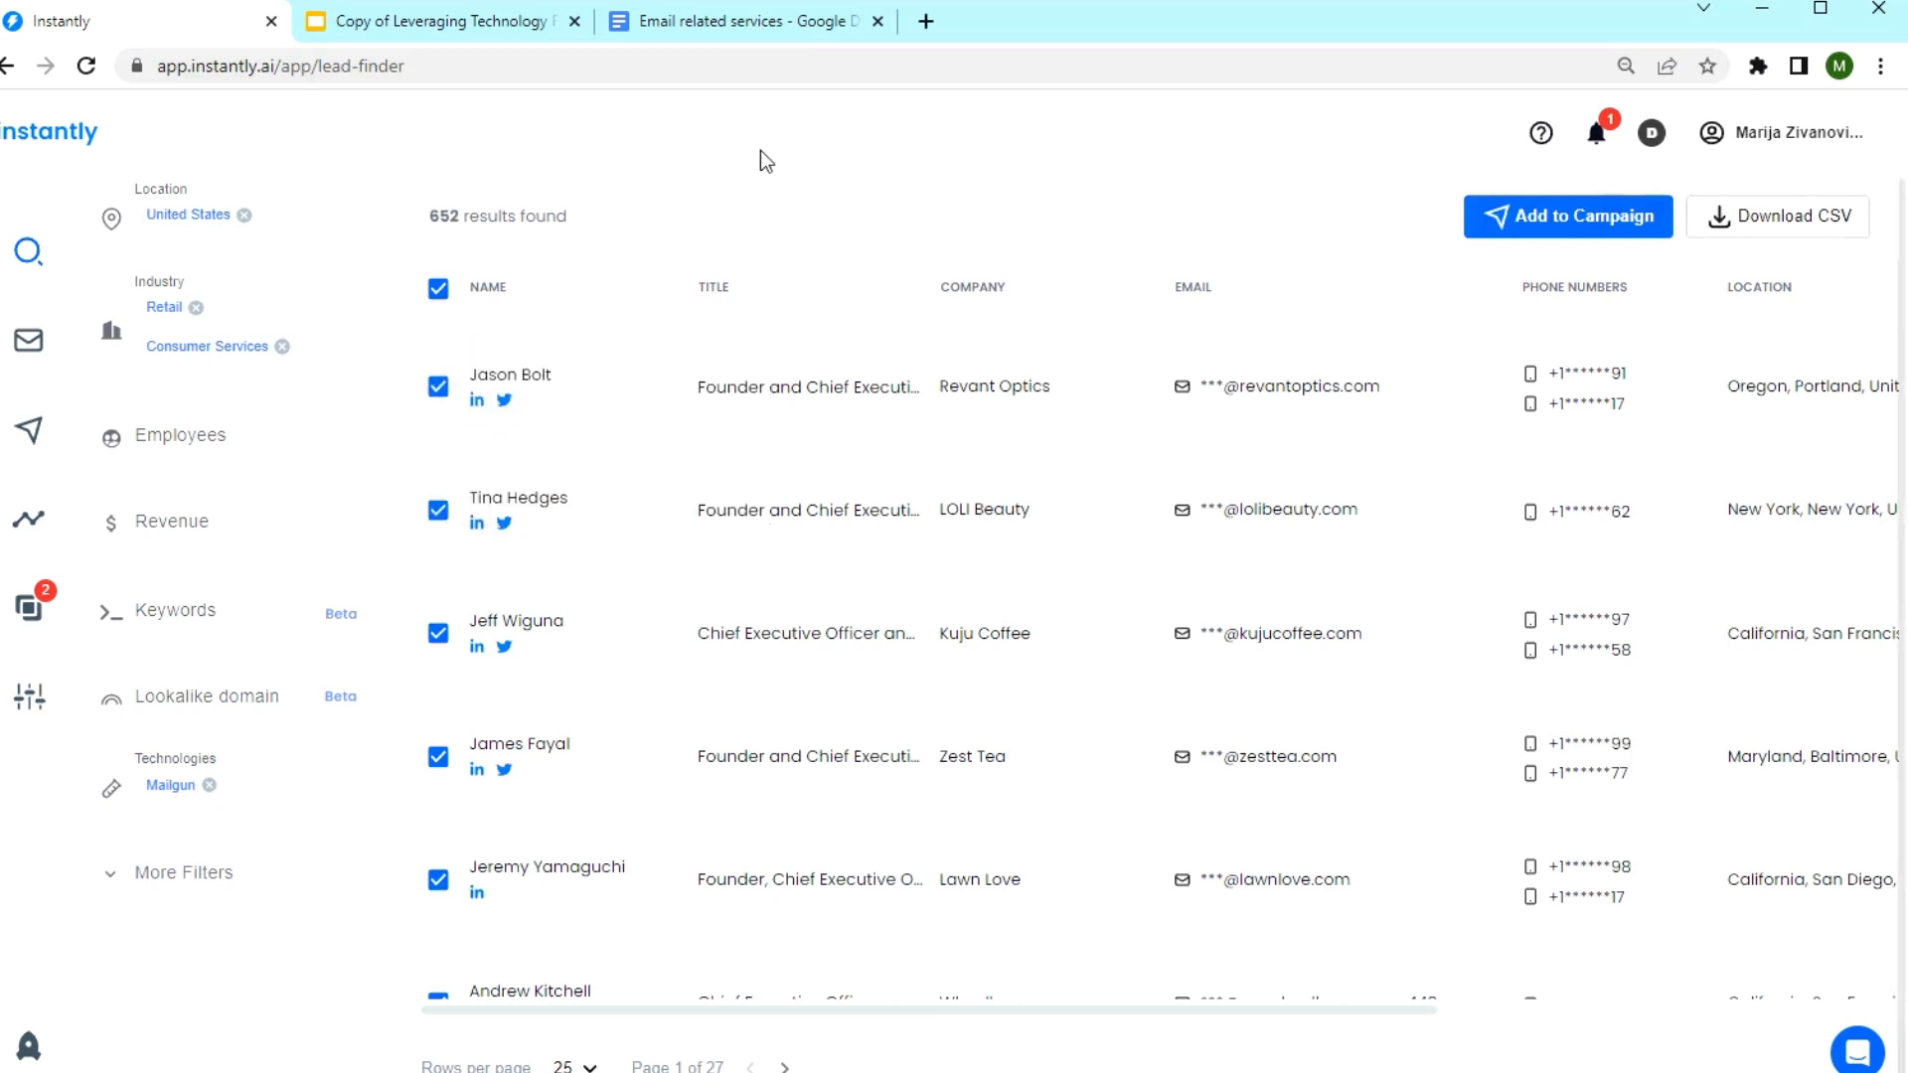
mouse_move(1153, 294)
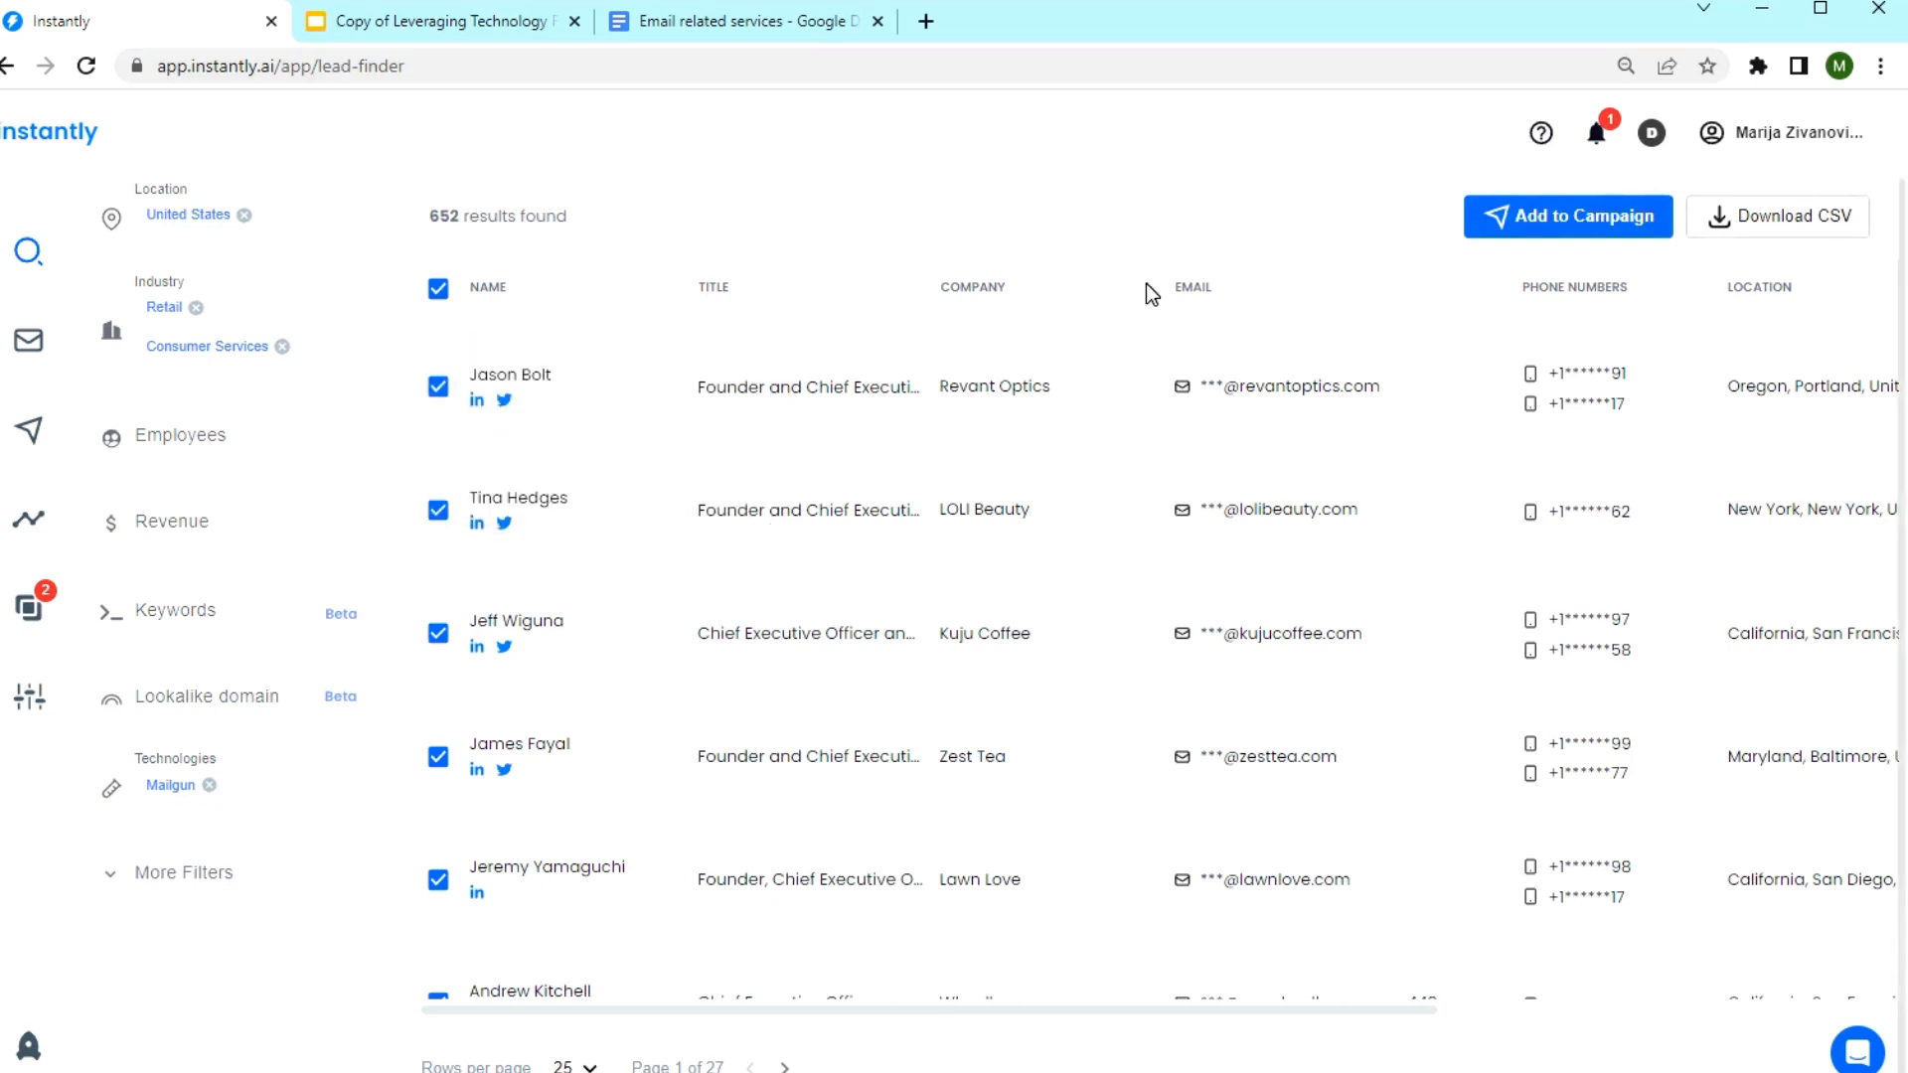
Create a new campaign named 'Mailgun Users Retail, Consumer services' from the Add to Campaign dialog.
click(1566, 217)
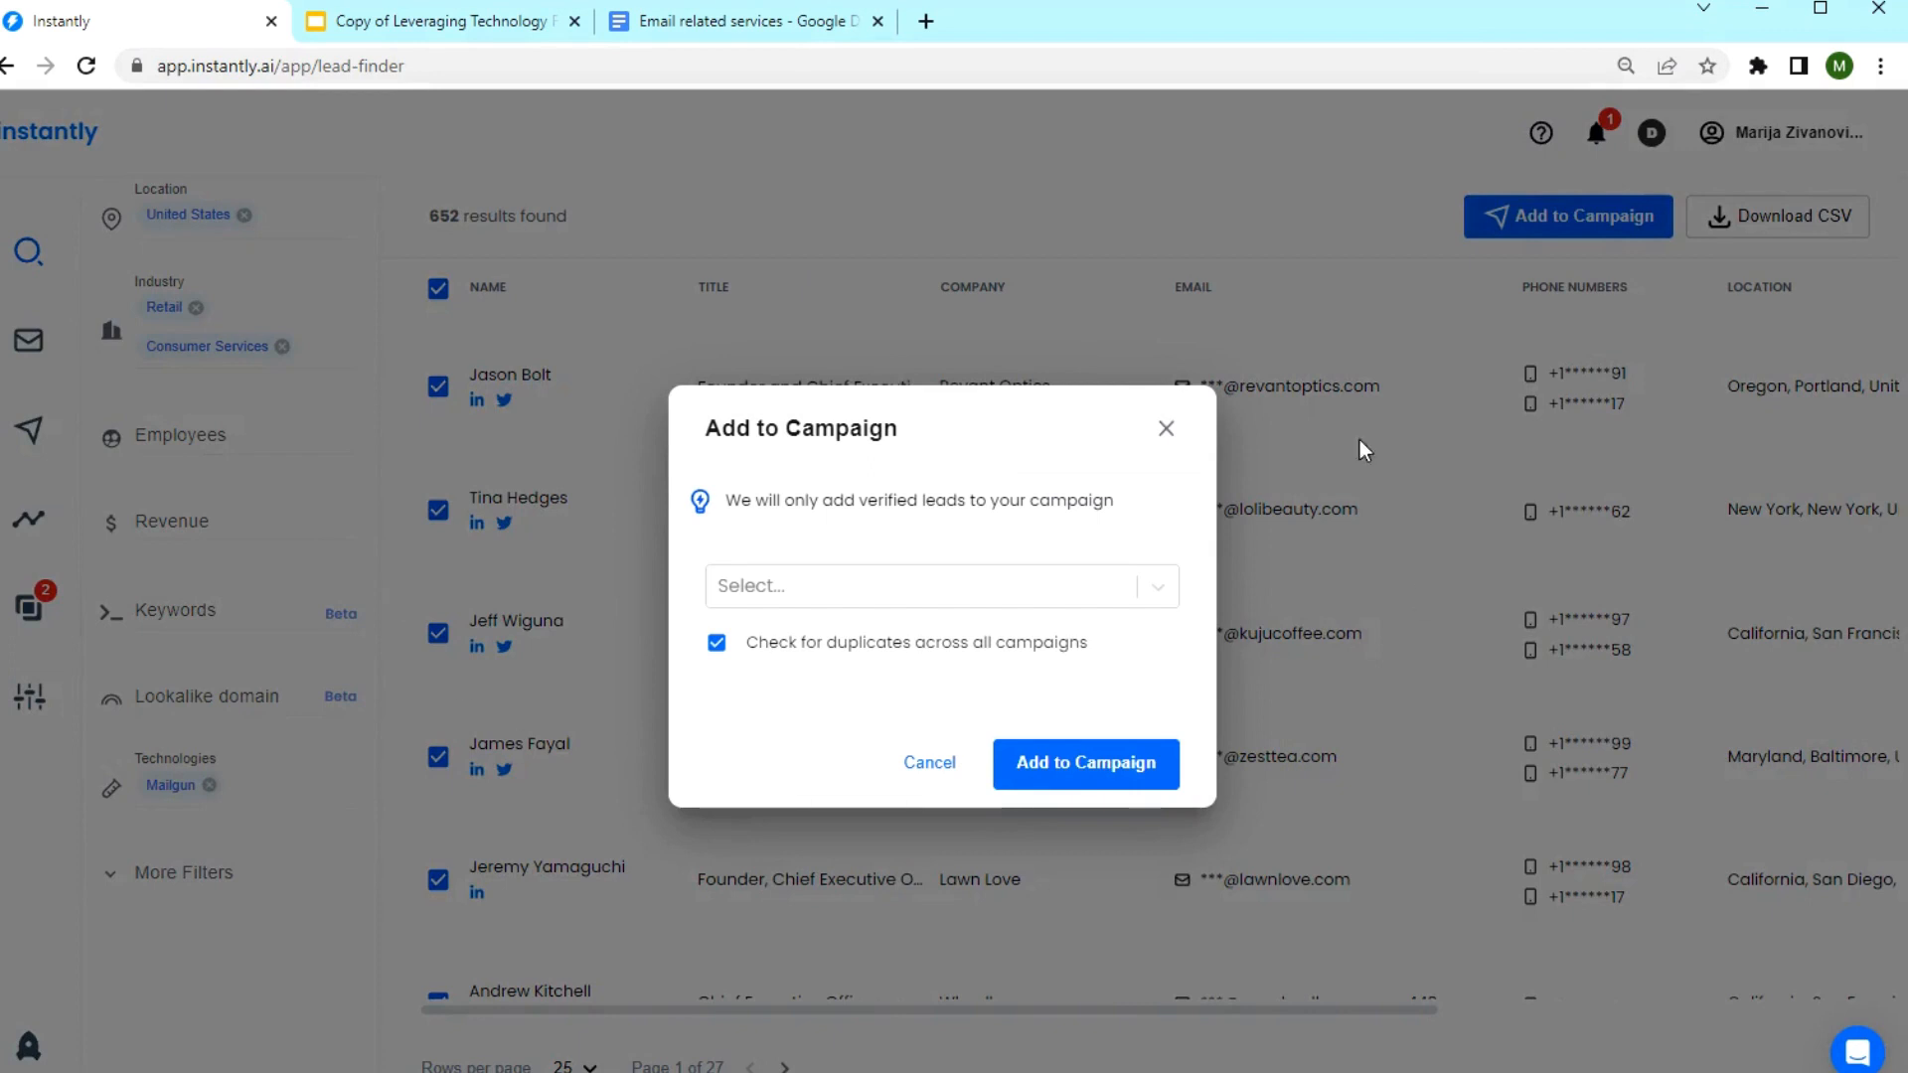
mouse_move(587, 507)
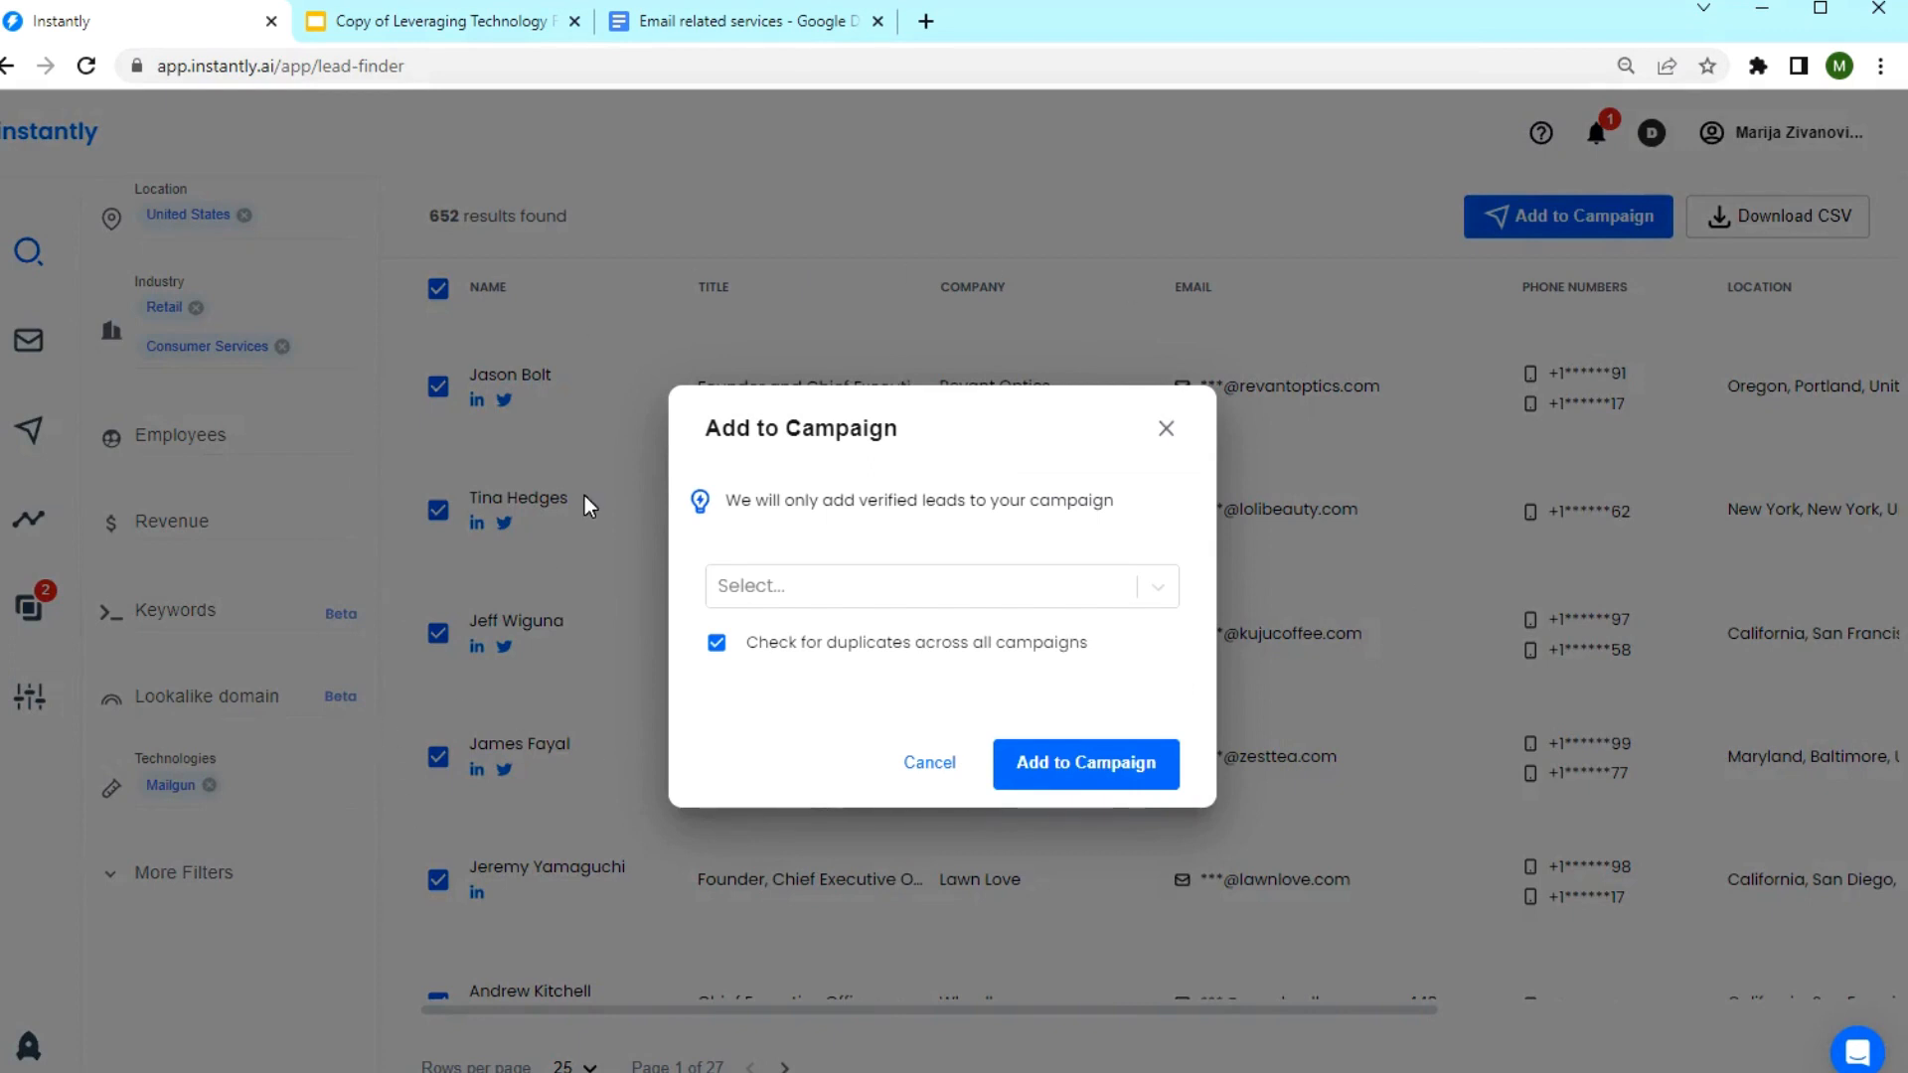
mouse_move(1190, 632)
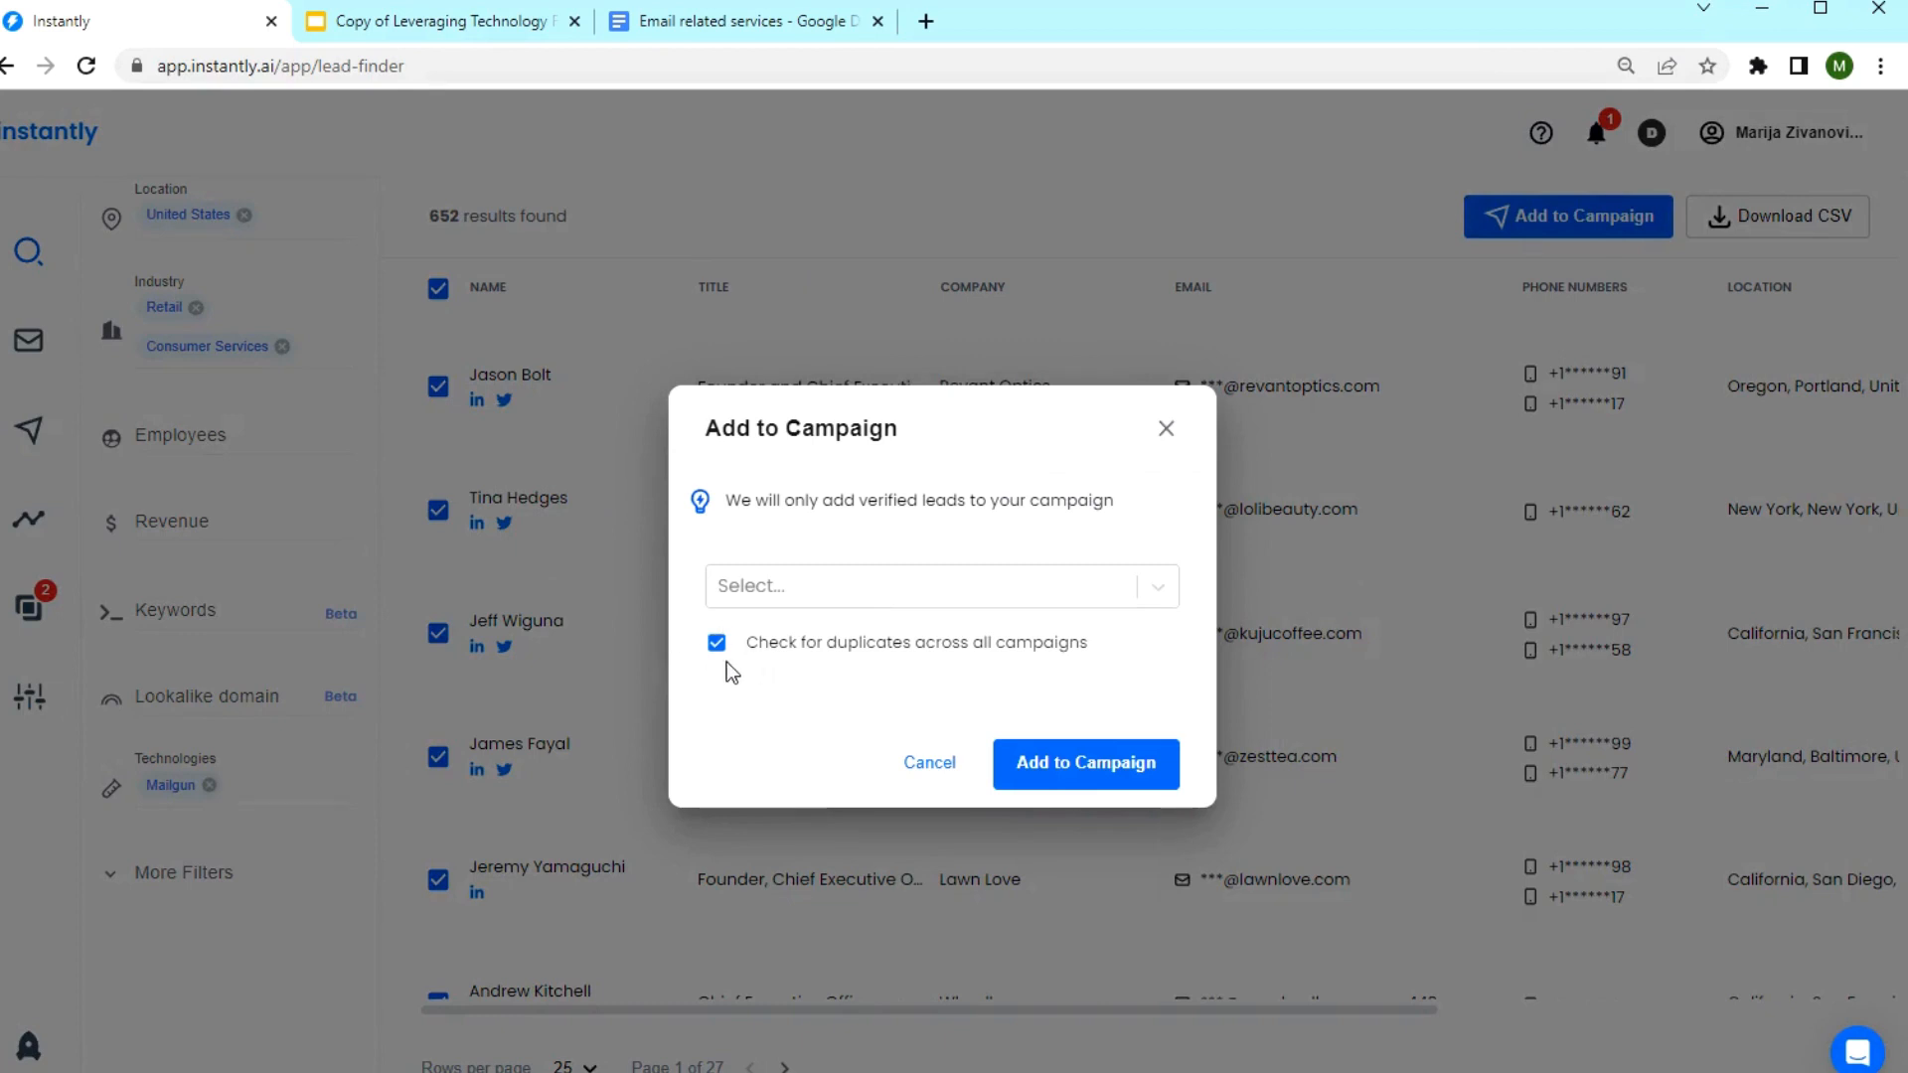
mouse_move(847, 665)
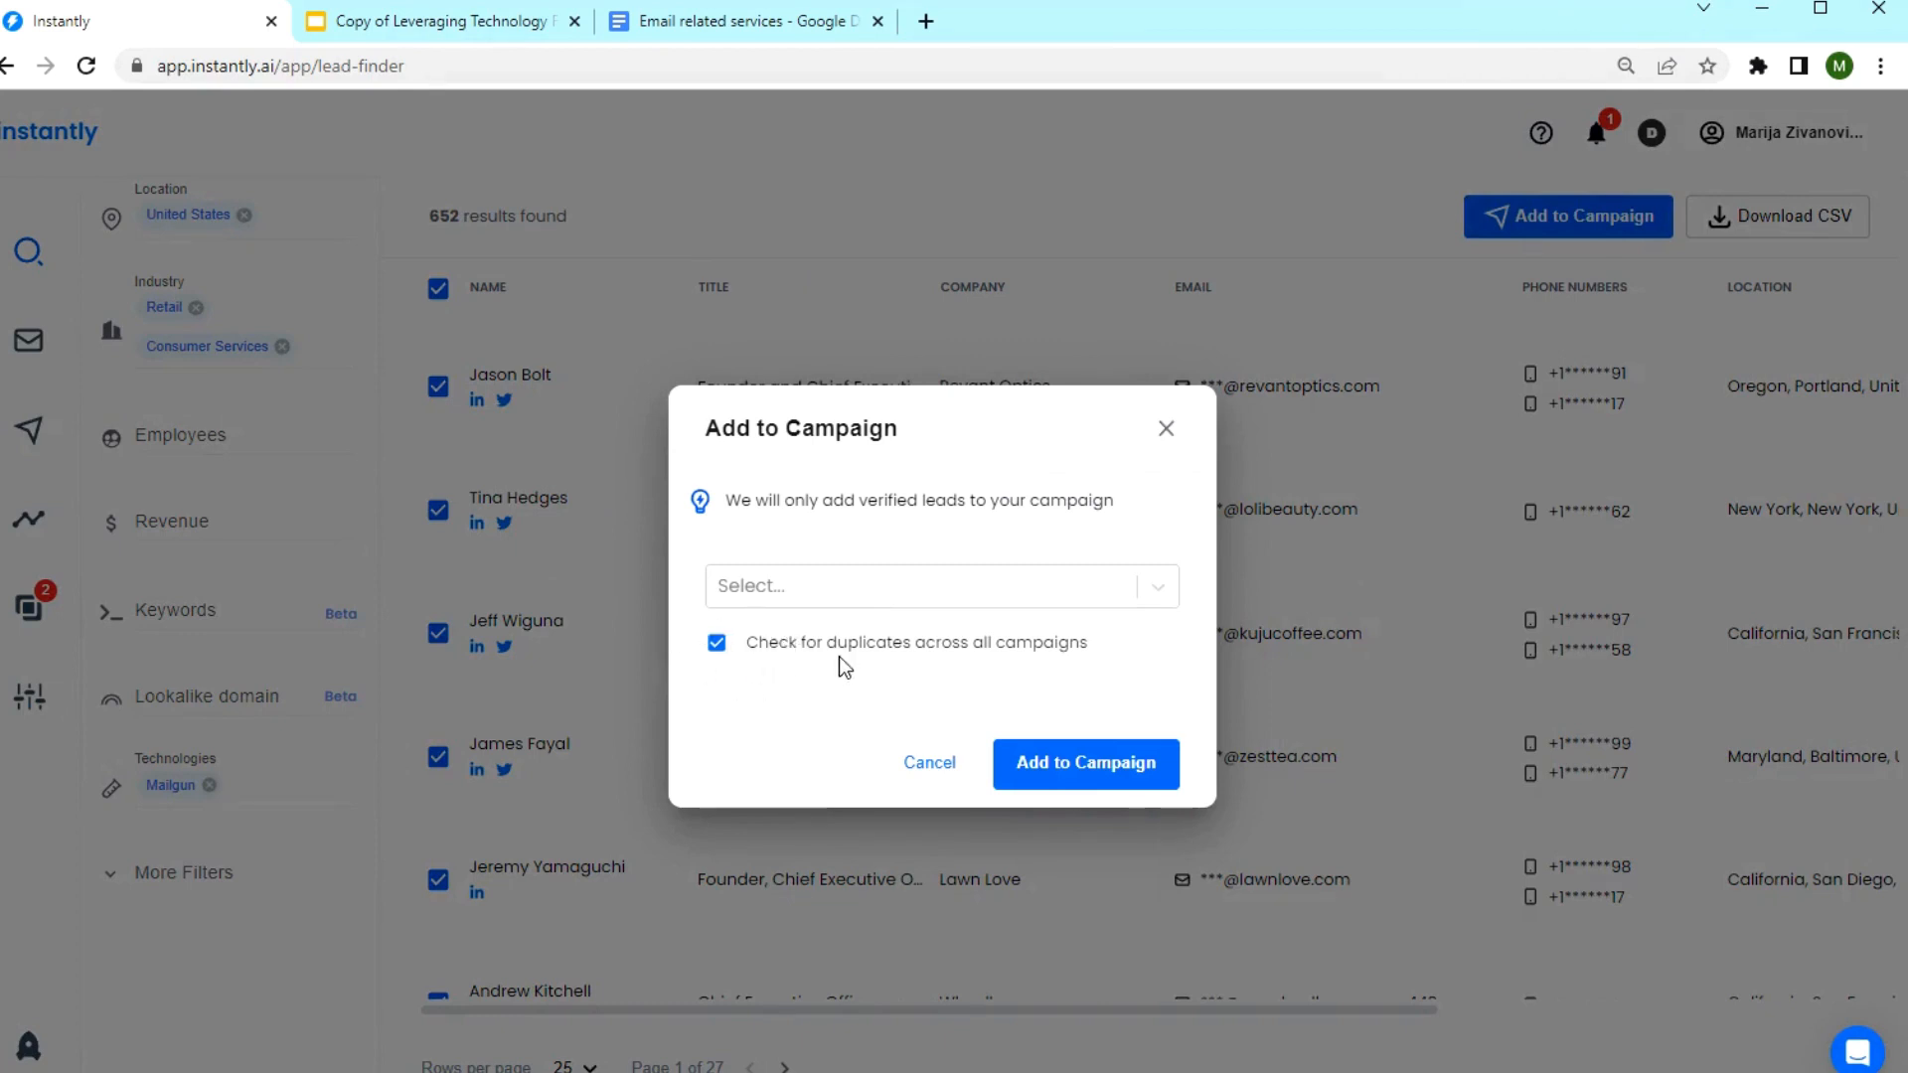
mouse_move(741, 608)
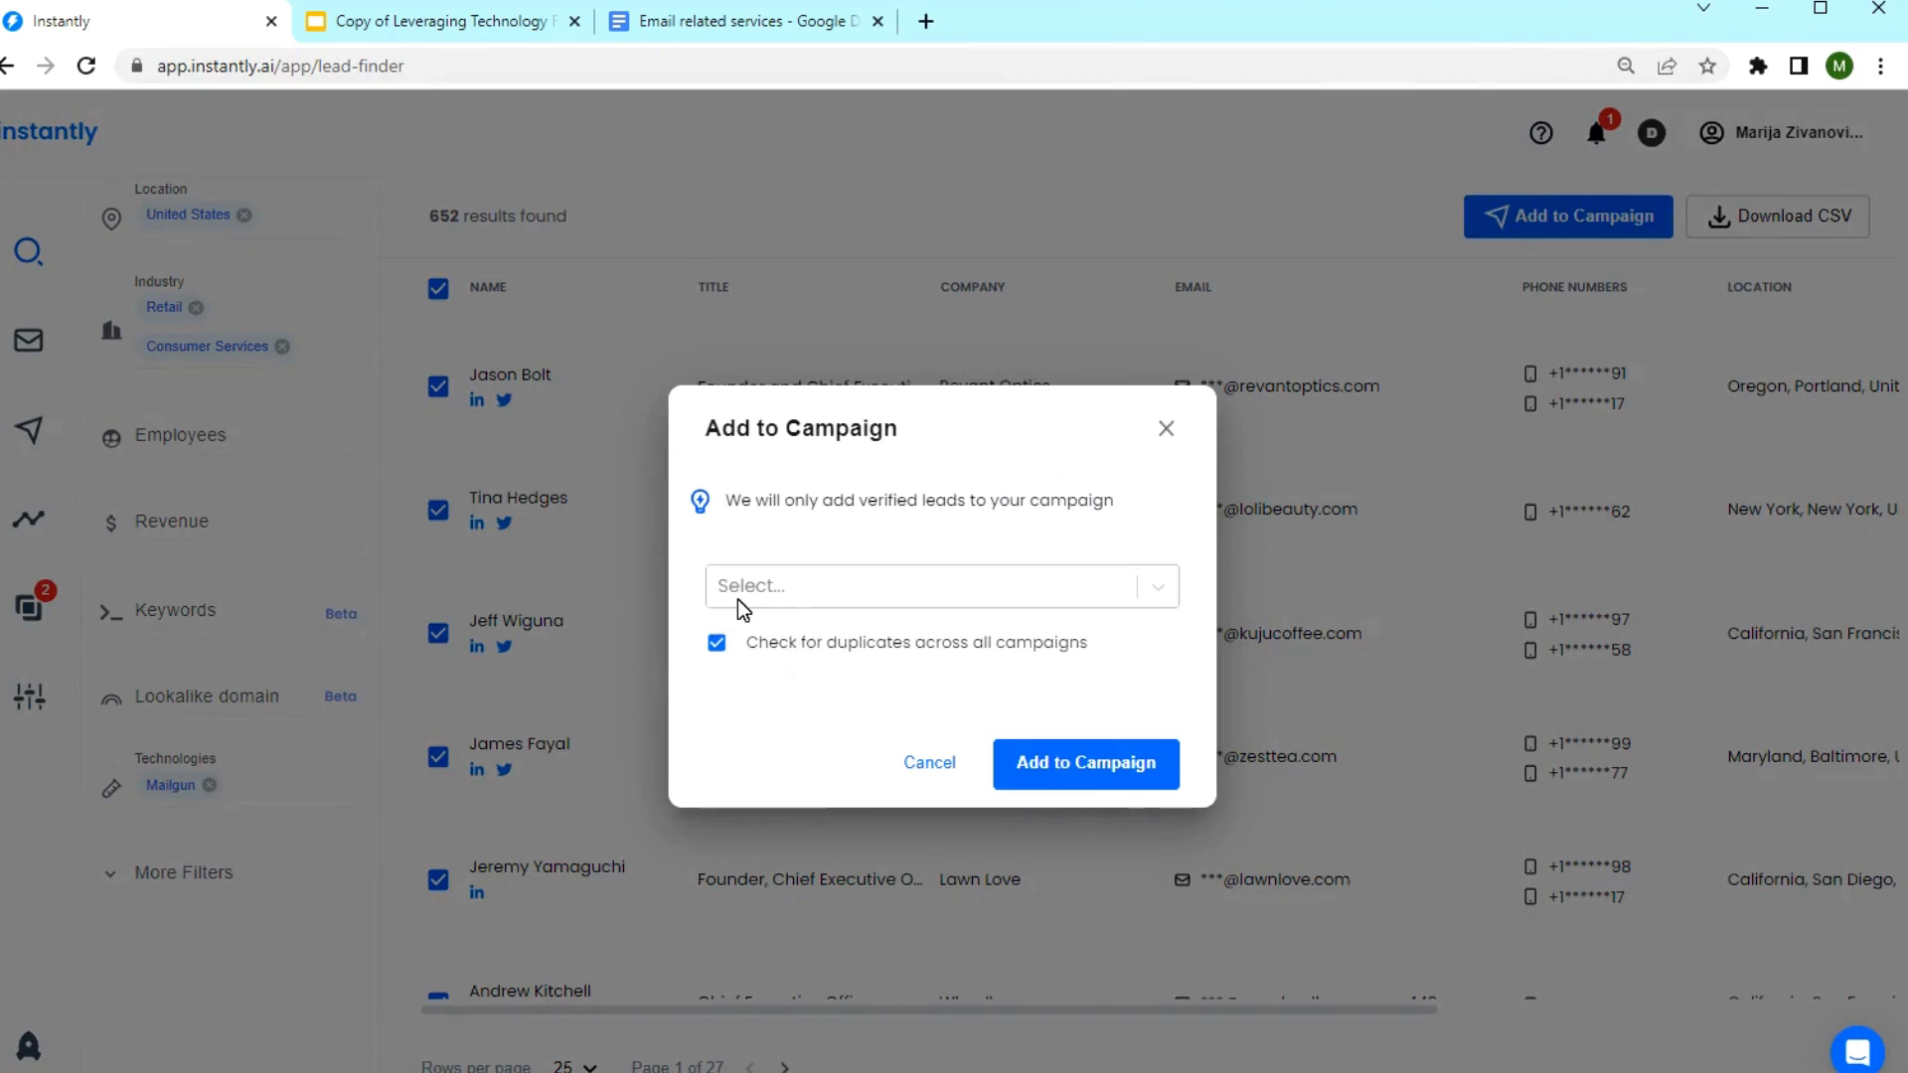
click(942, 587)
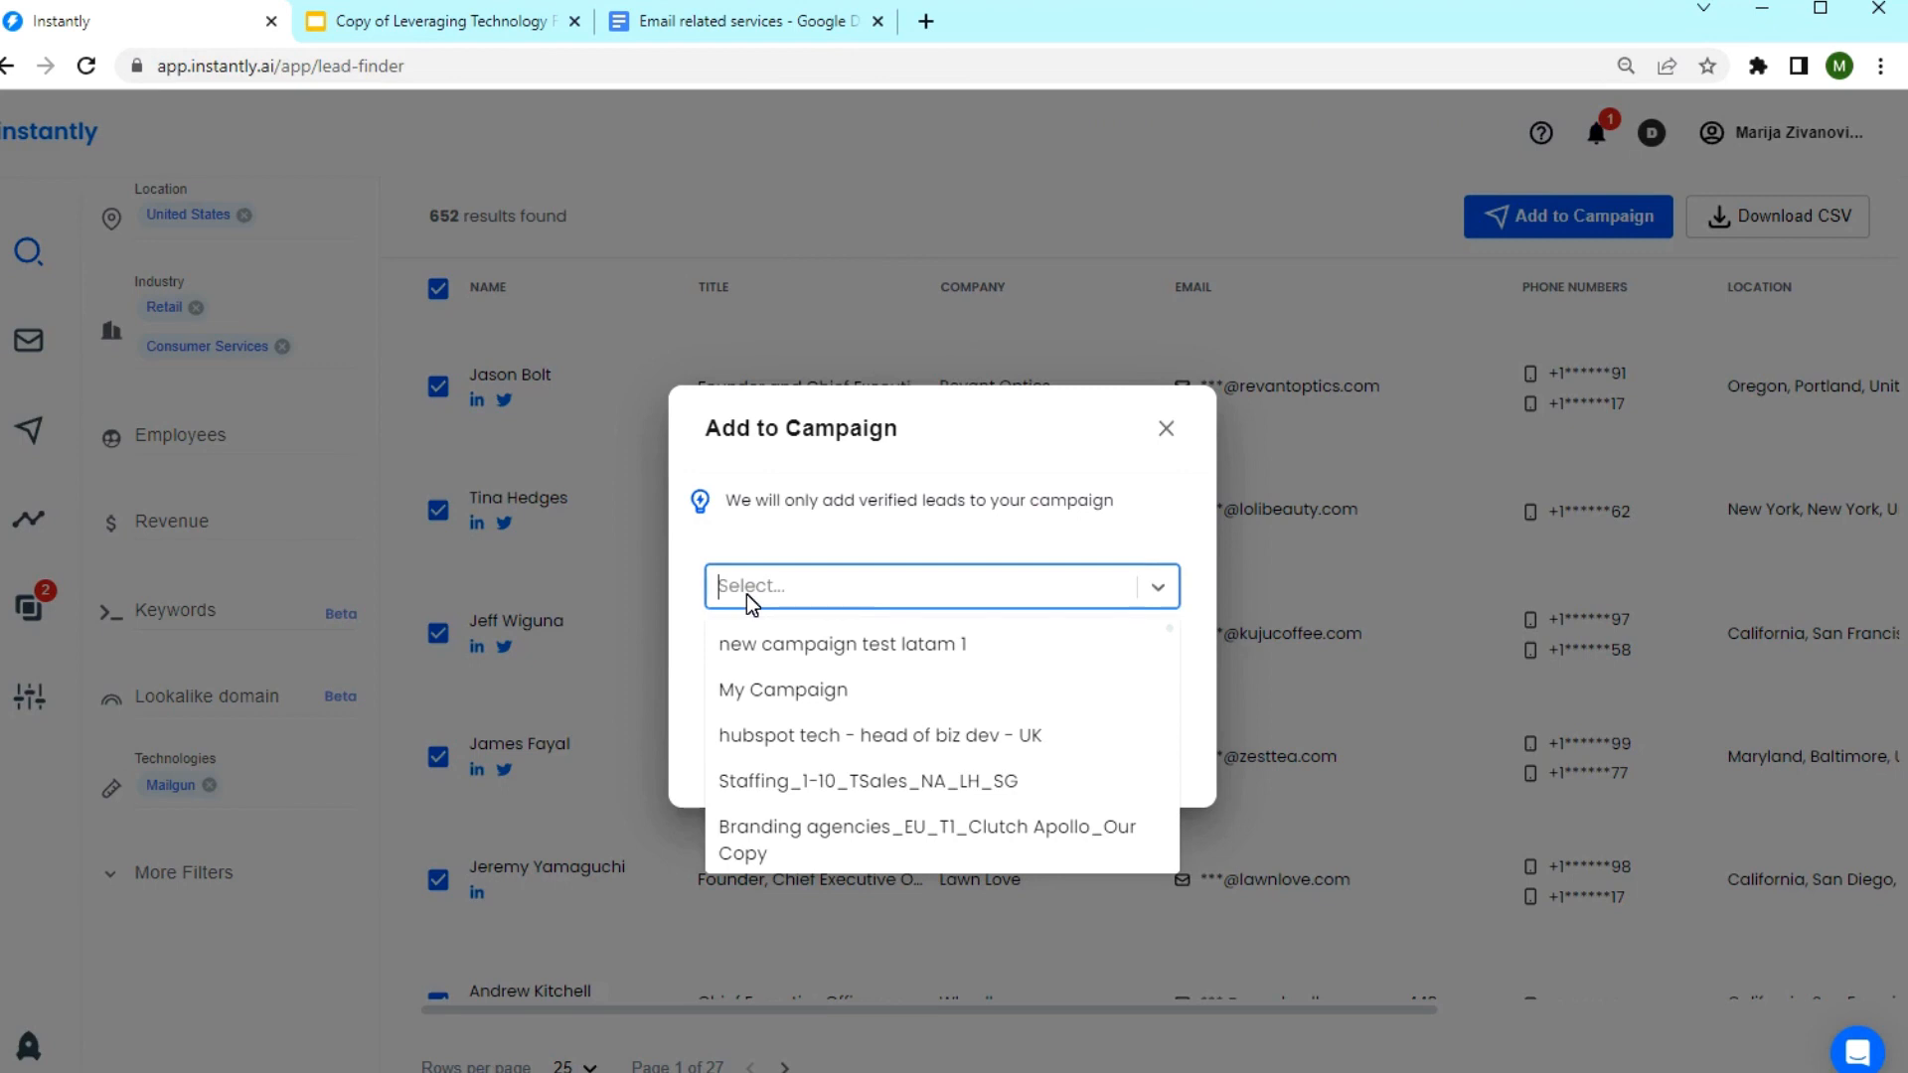
text(E)
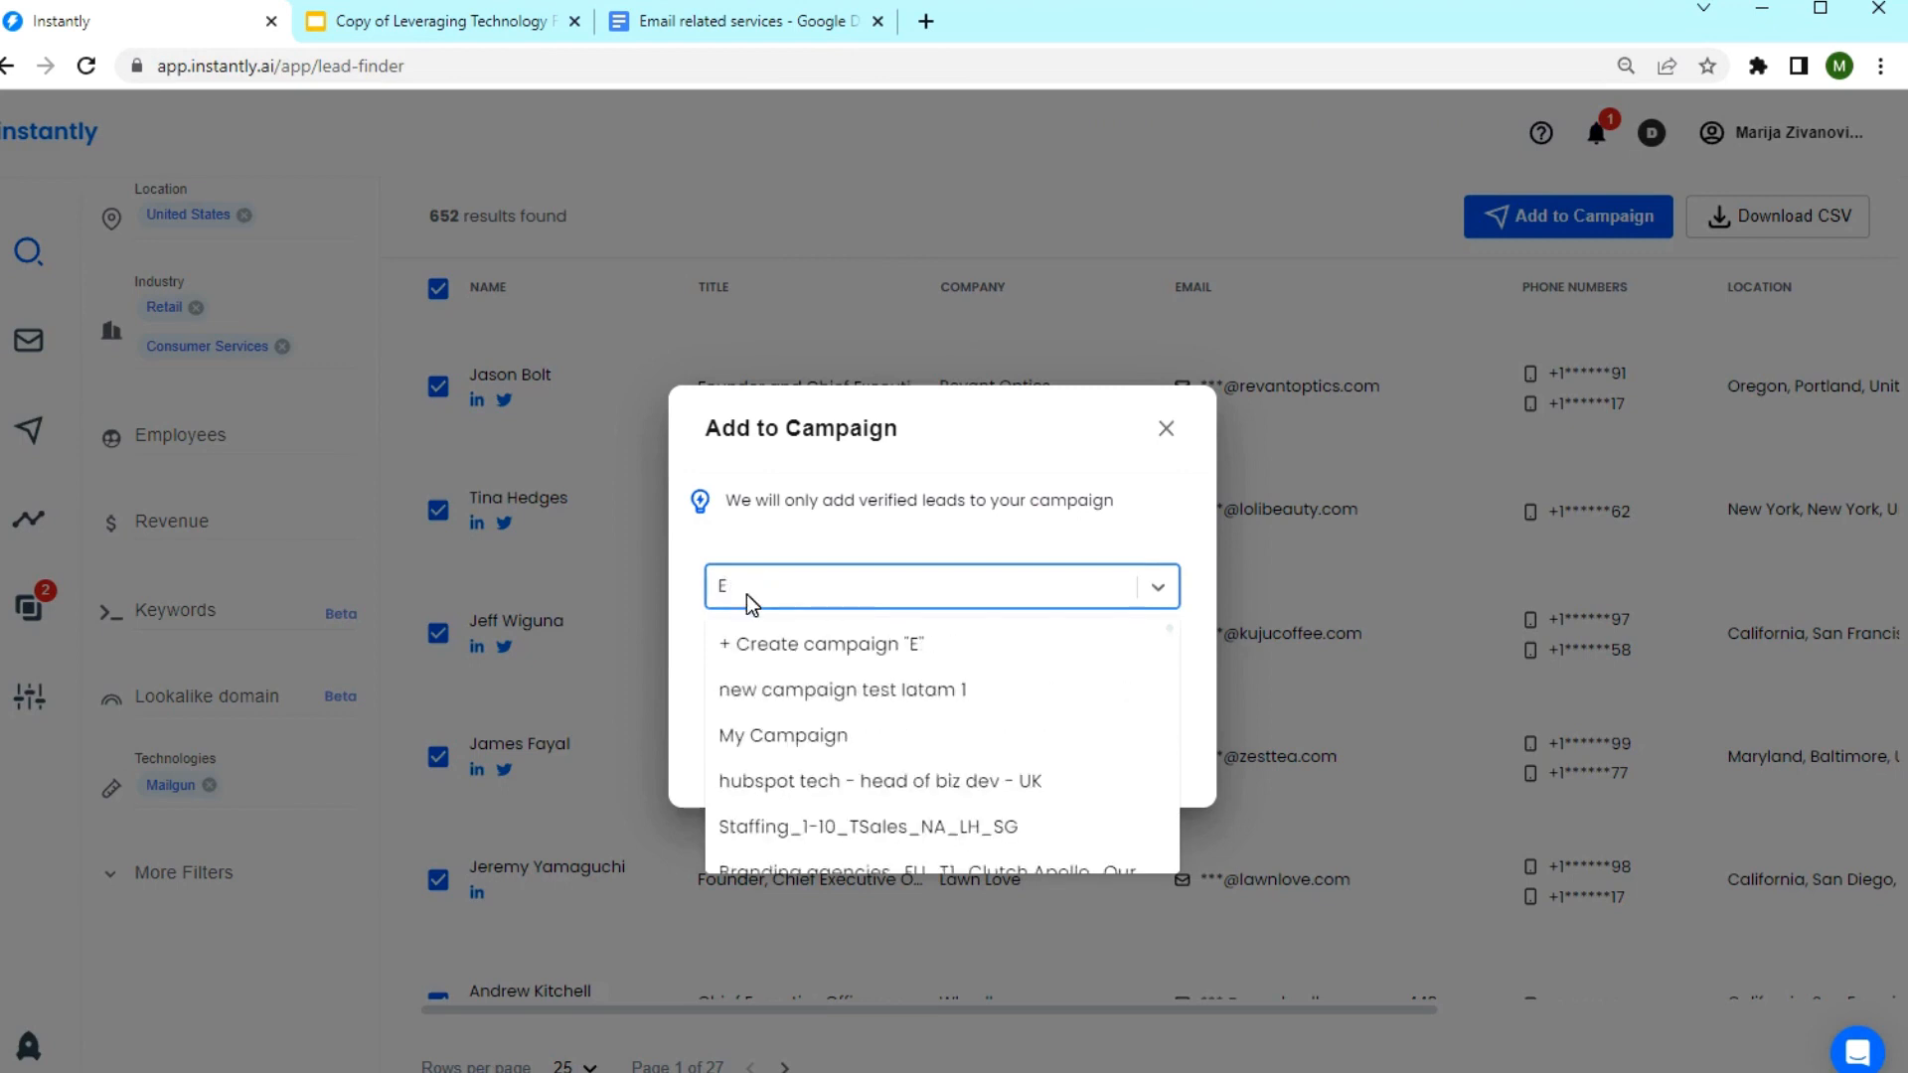
text(Mailgun Users R)
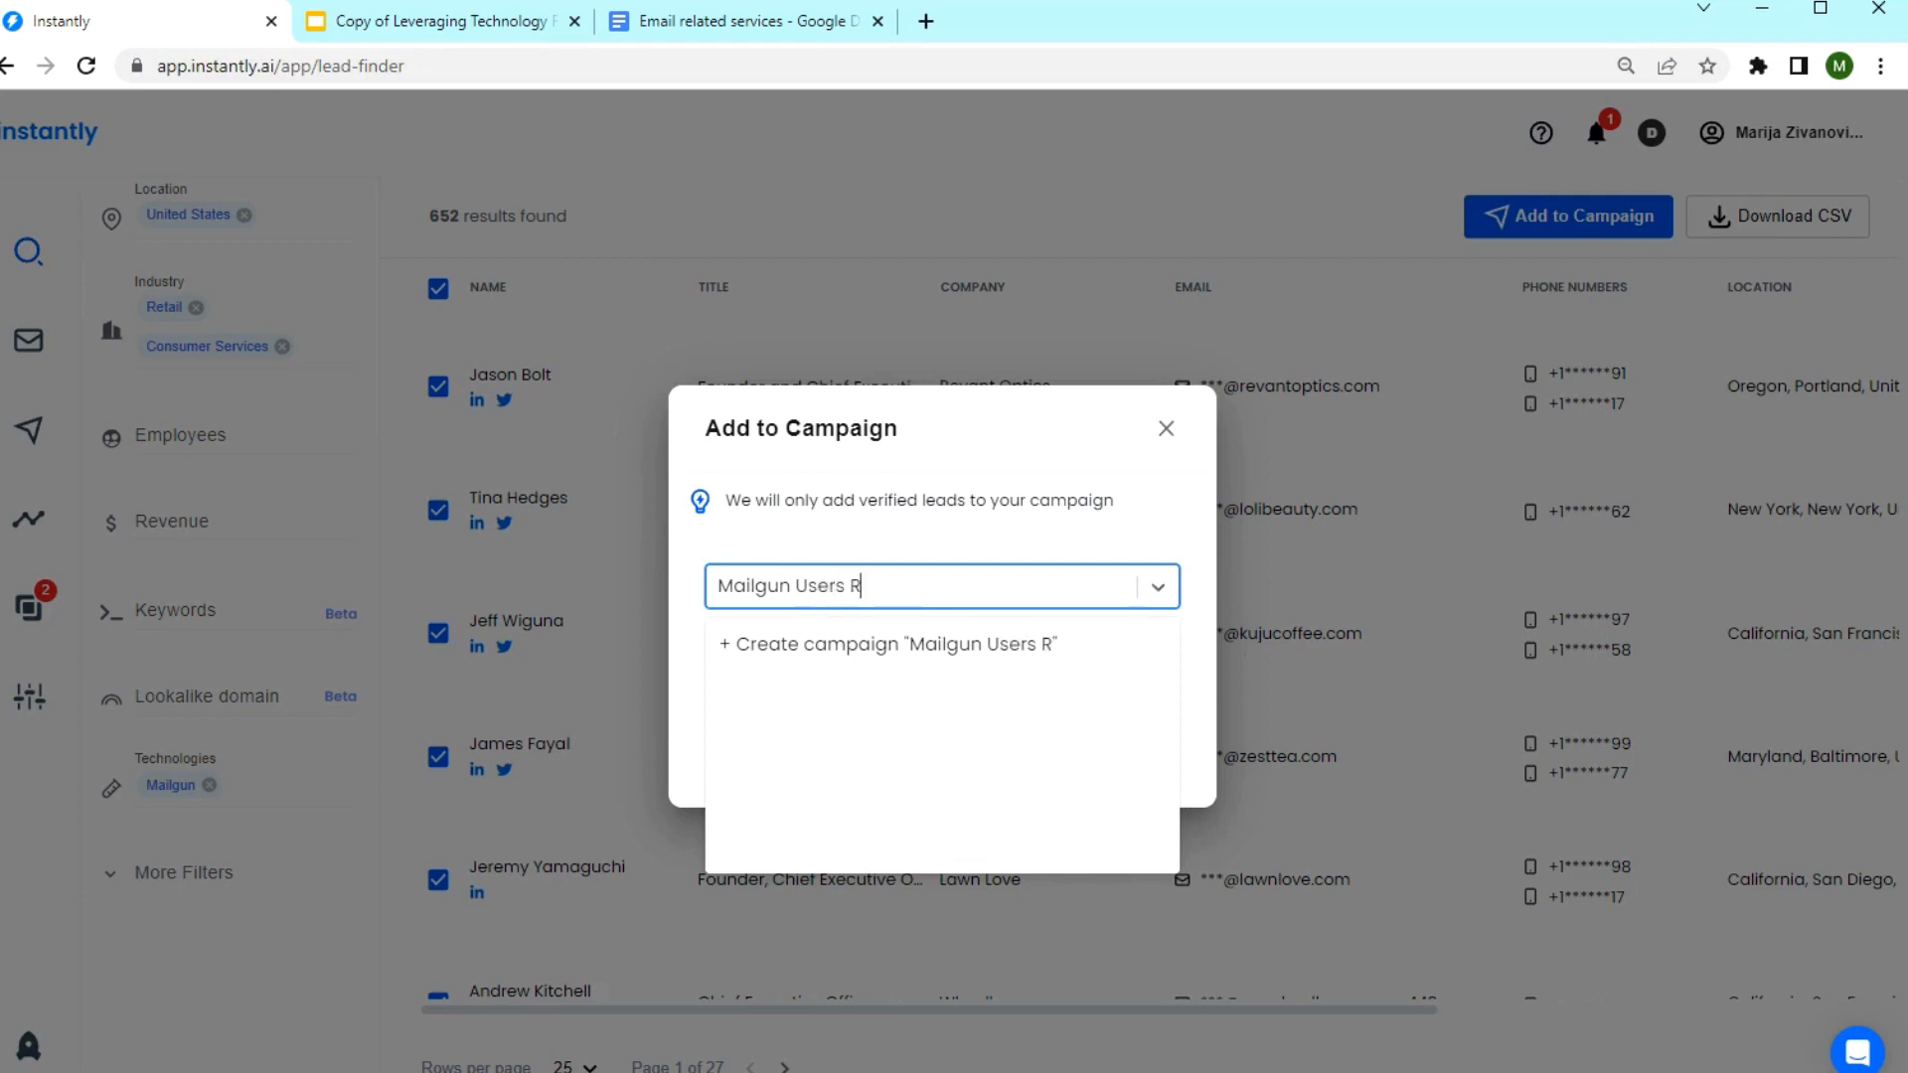
text(etail, Consumer services)
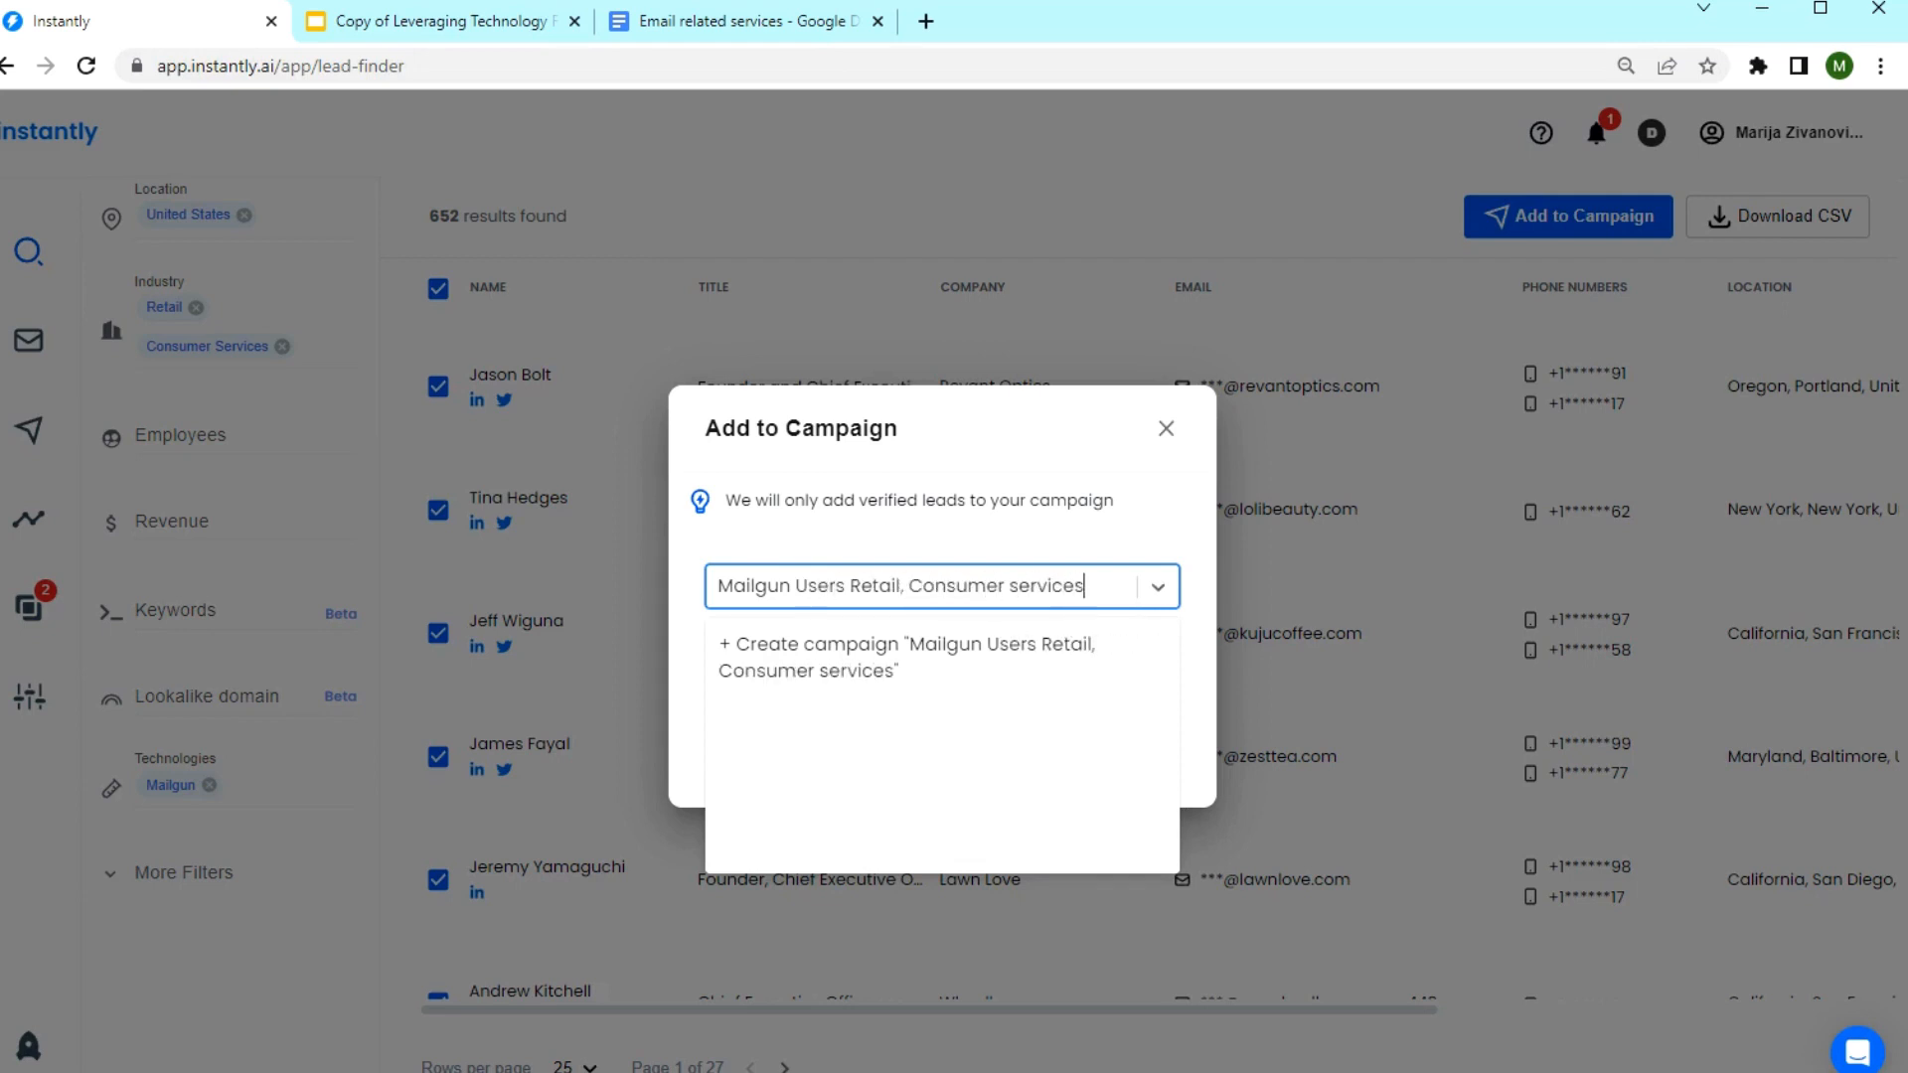
click(907, 656)
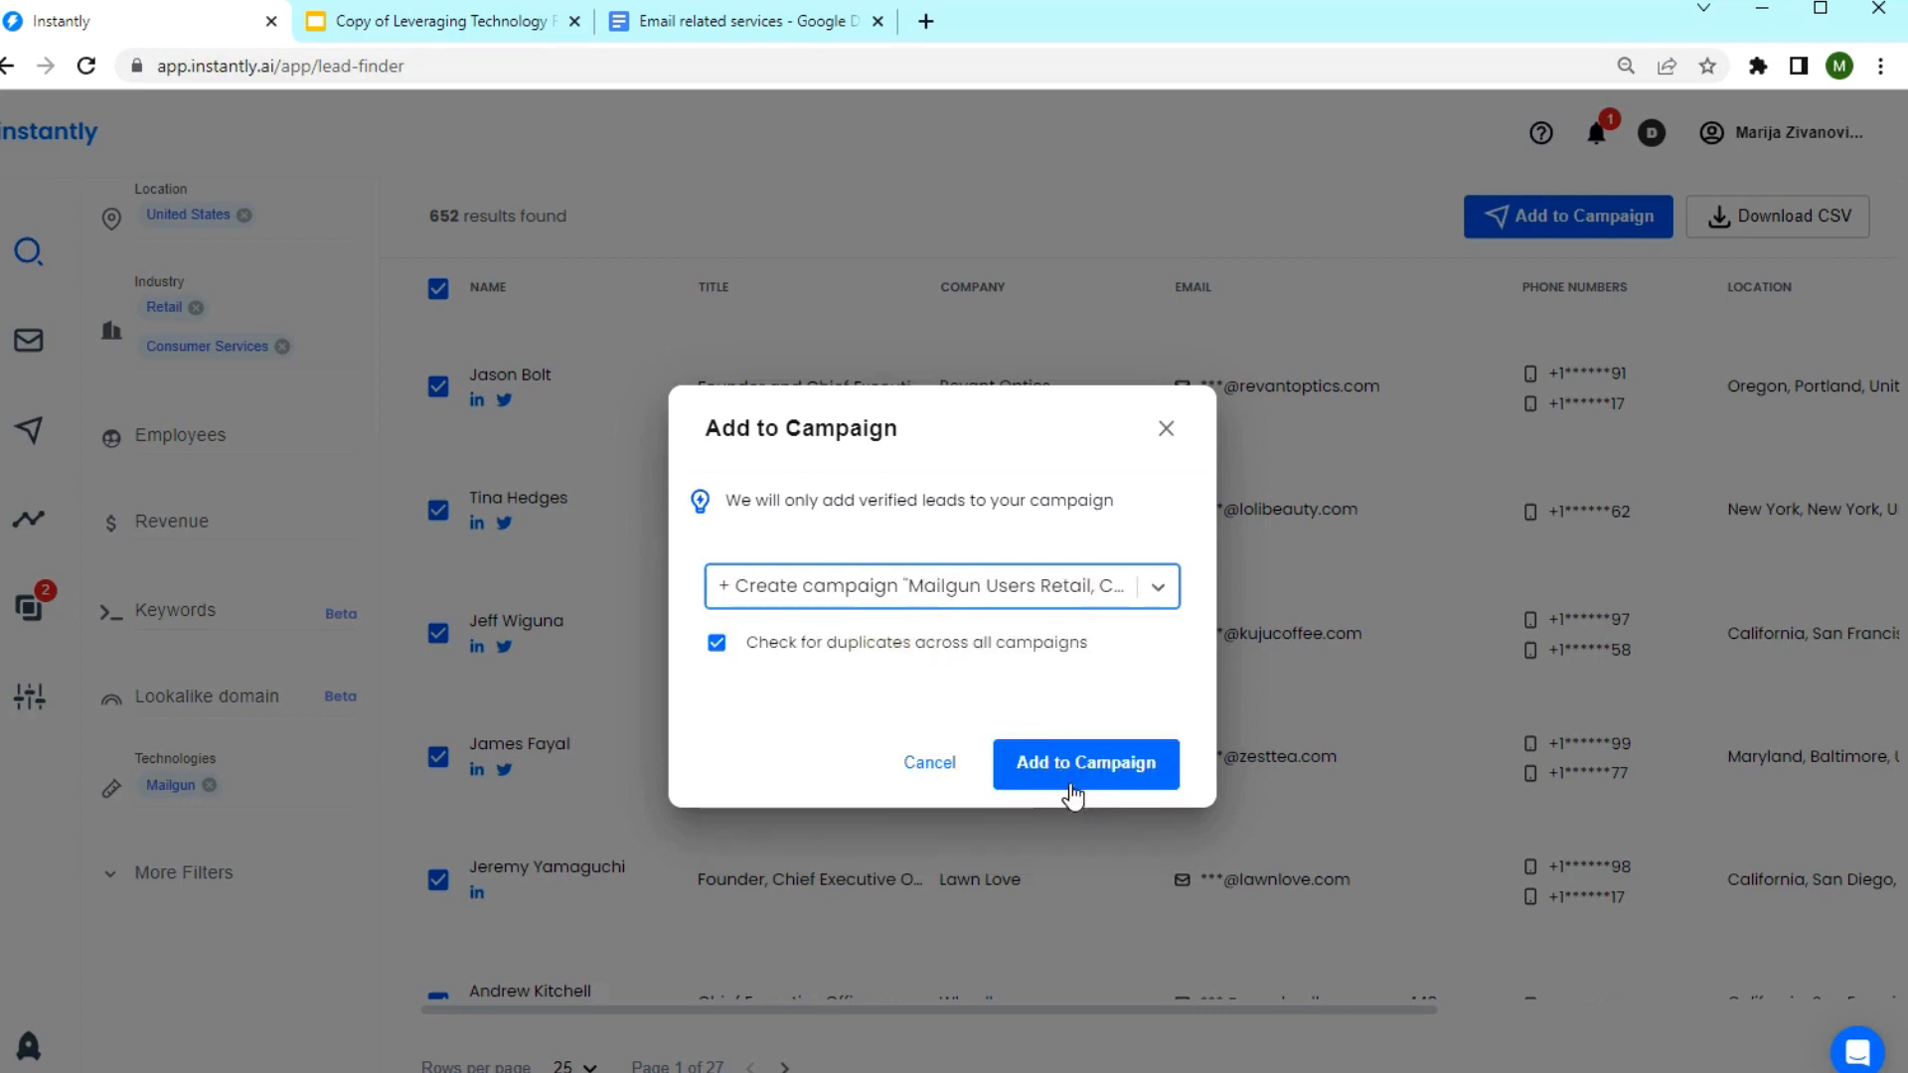
Add the selected leads to the new campaign and view its 601 contacts.
click(1086, 764)
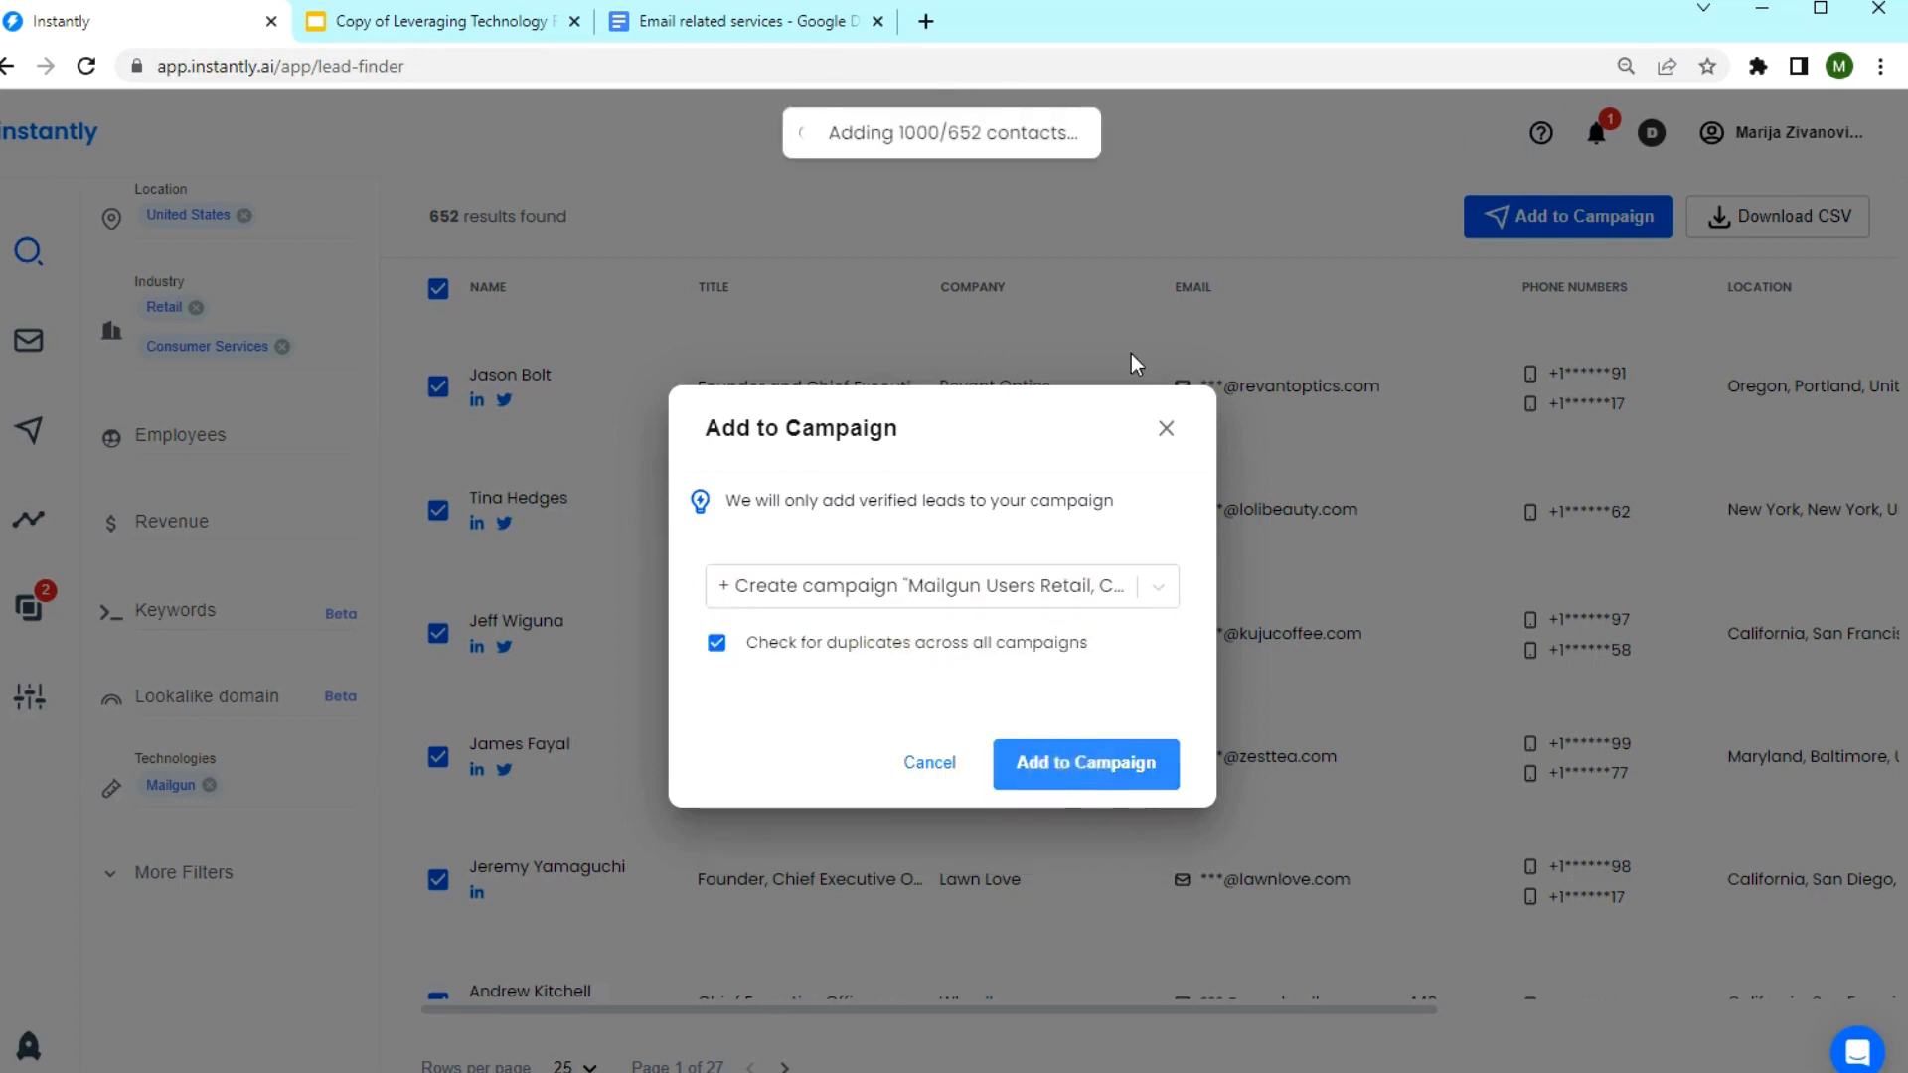
click(1086, 764)
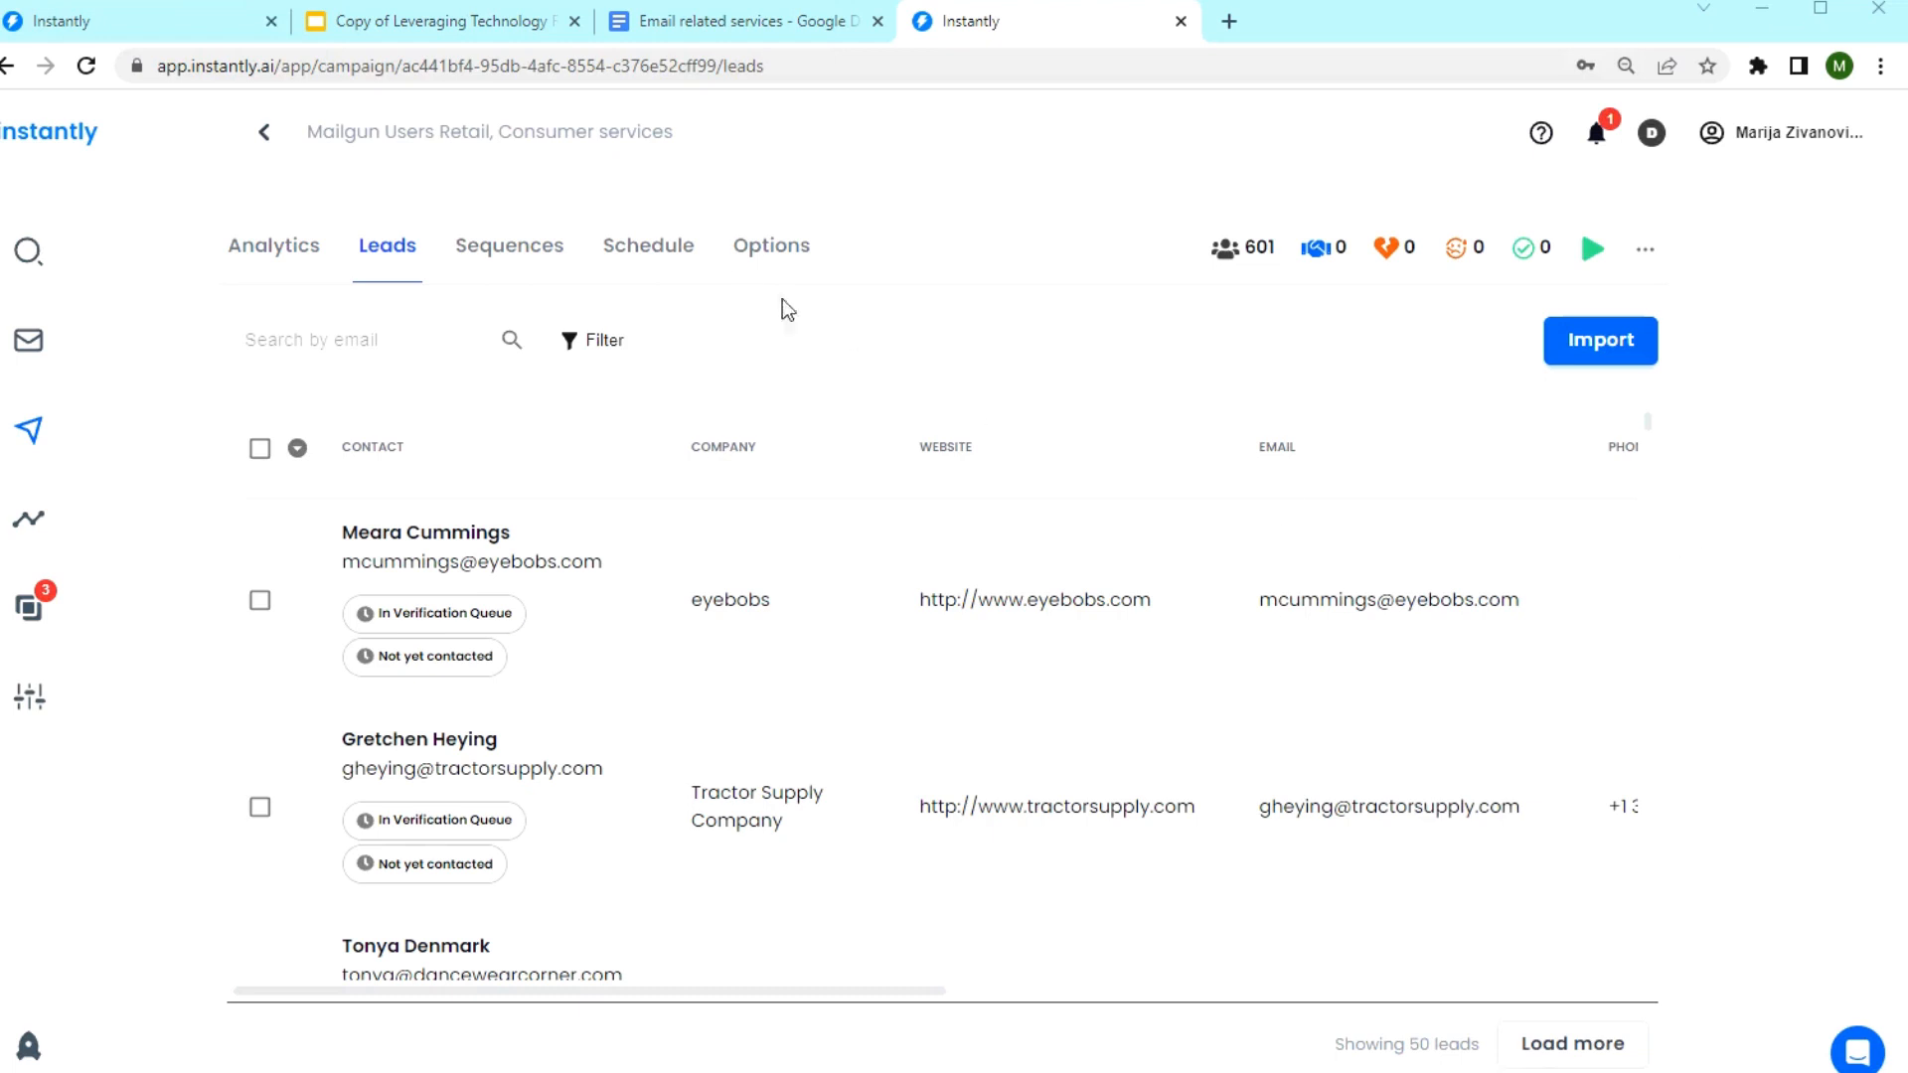
Fill sequence step 1 with a pitch email greeting 'Hi {{firstName}},' and spaced paragraphs.
click(509, 247)
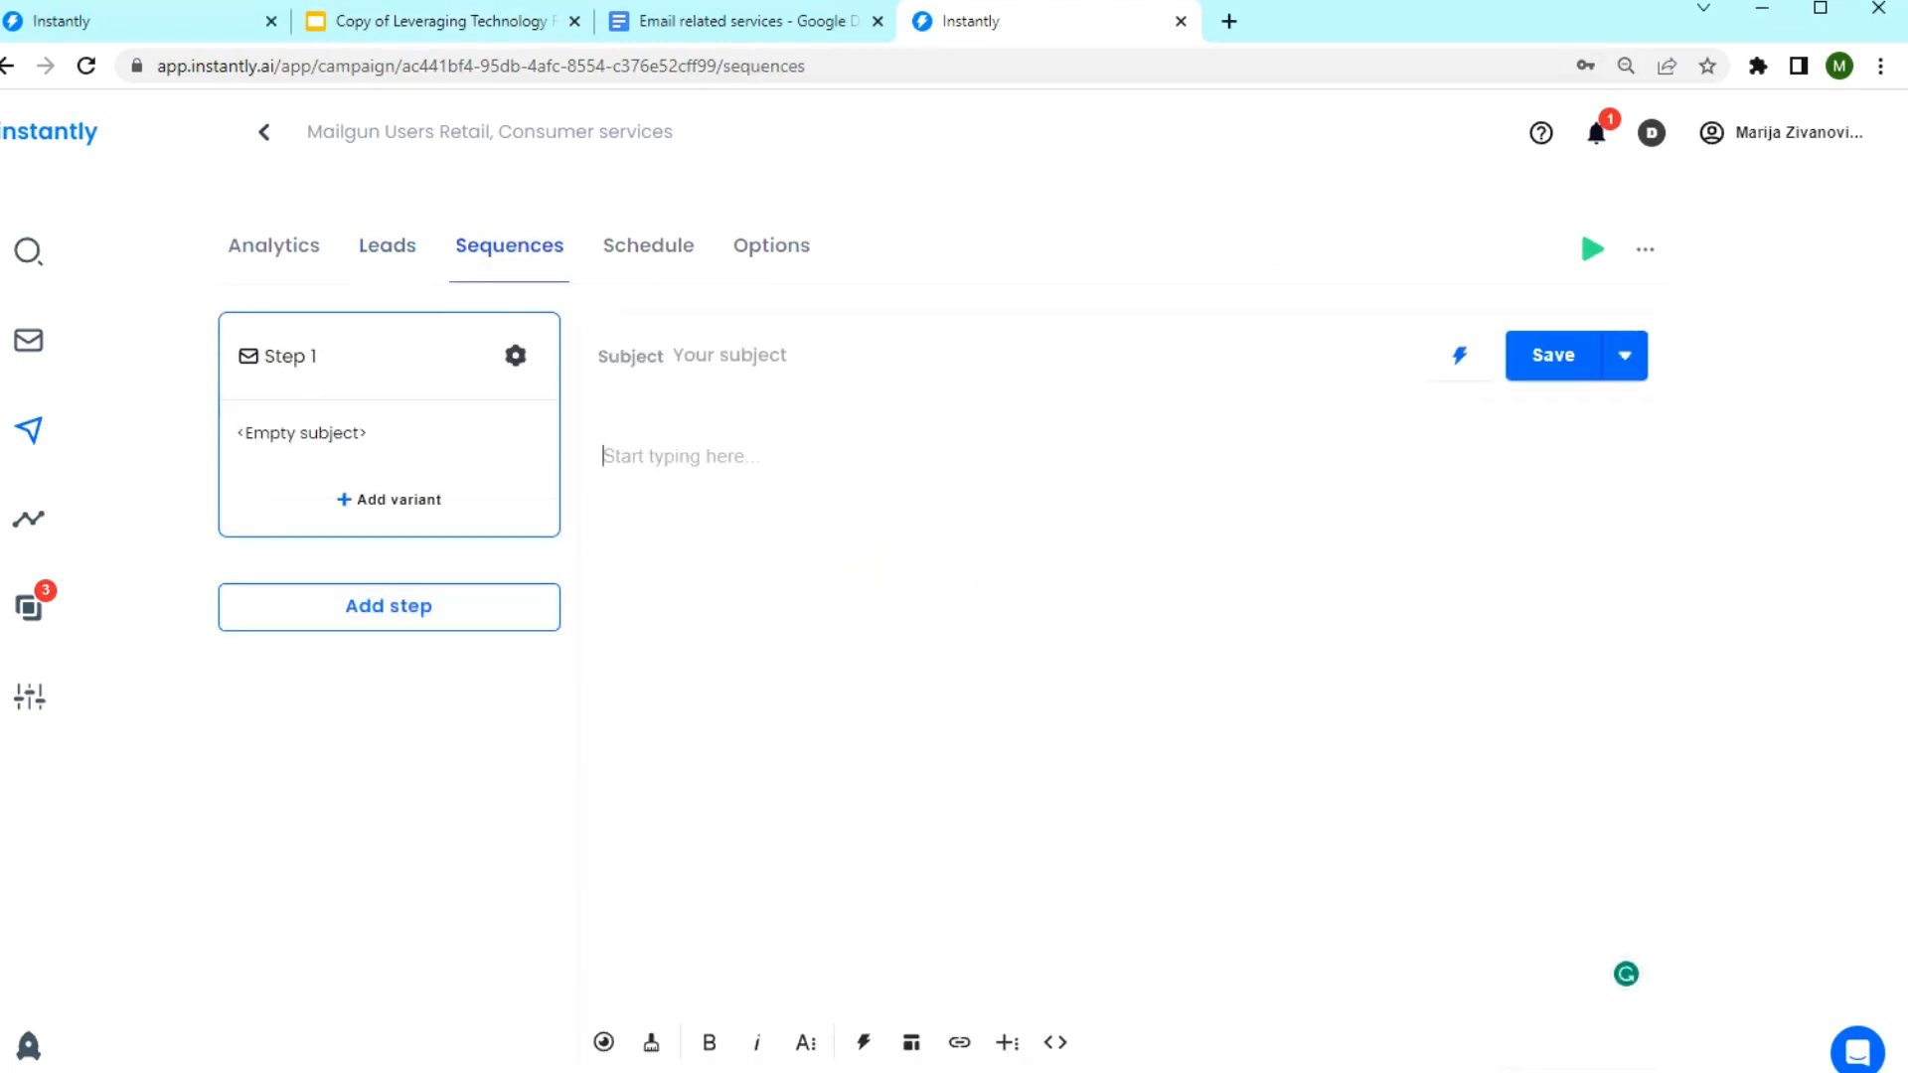
click(438, 19)
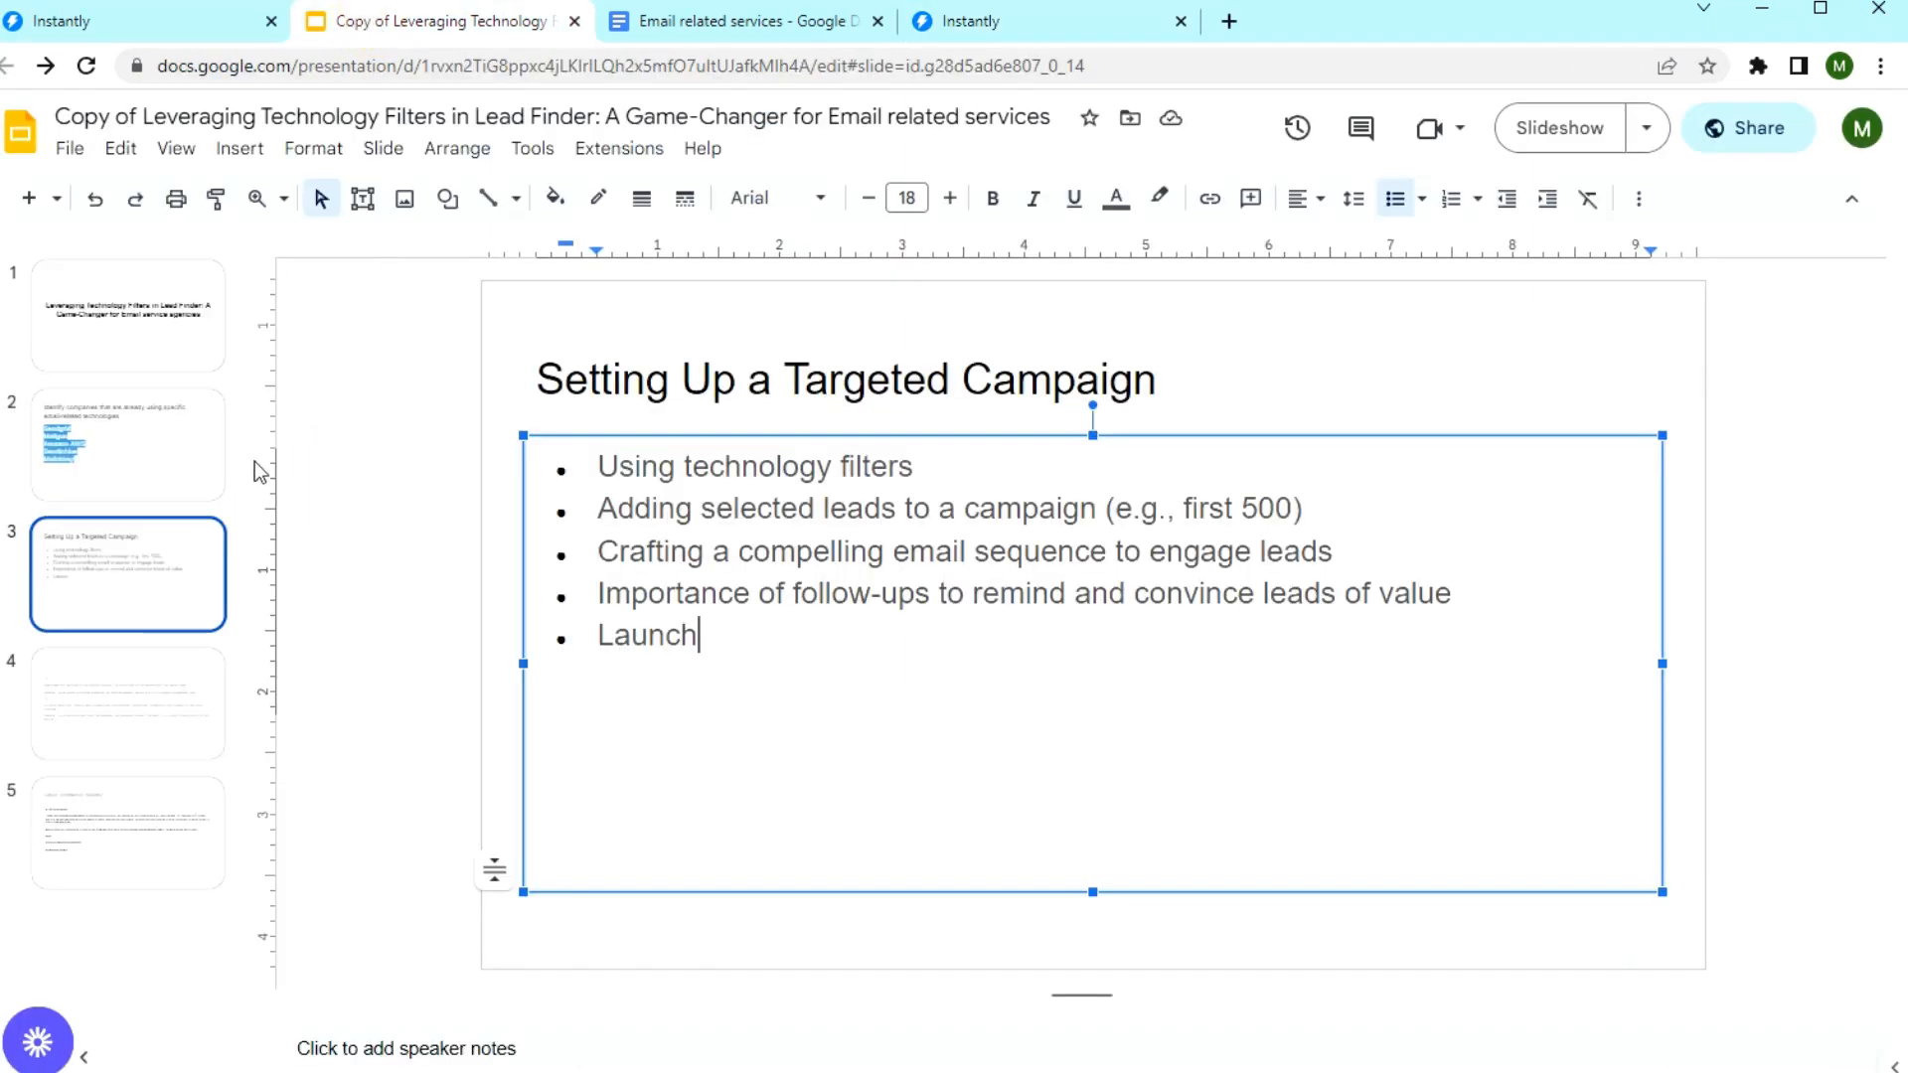
click(125, 846)
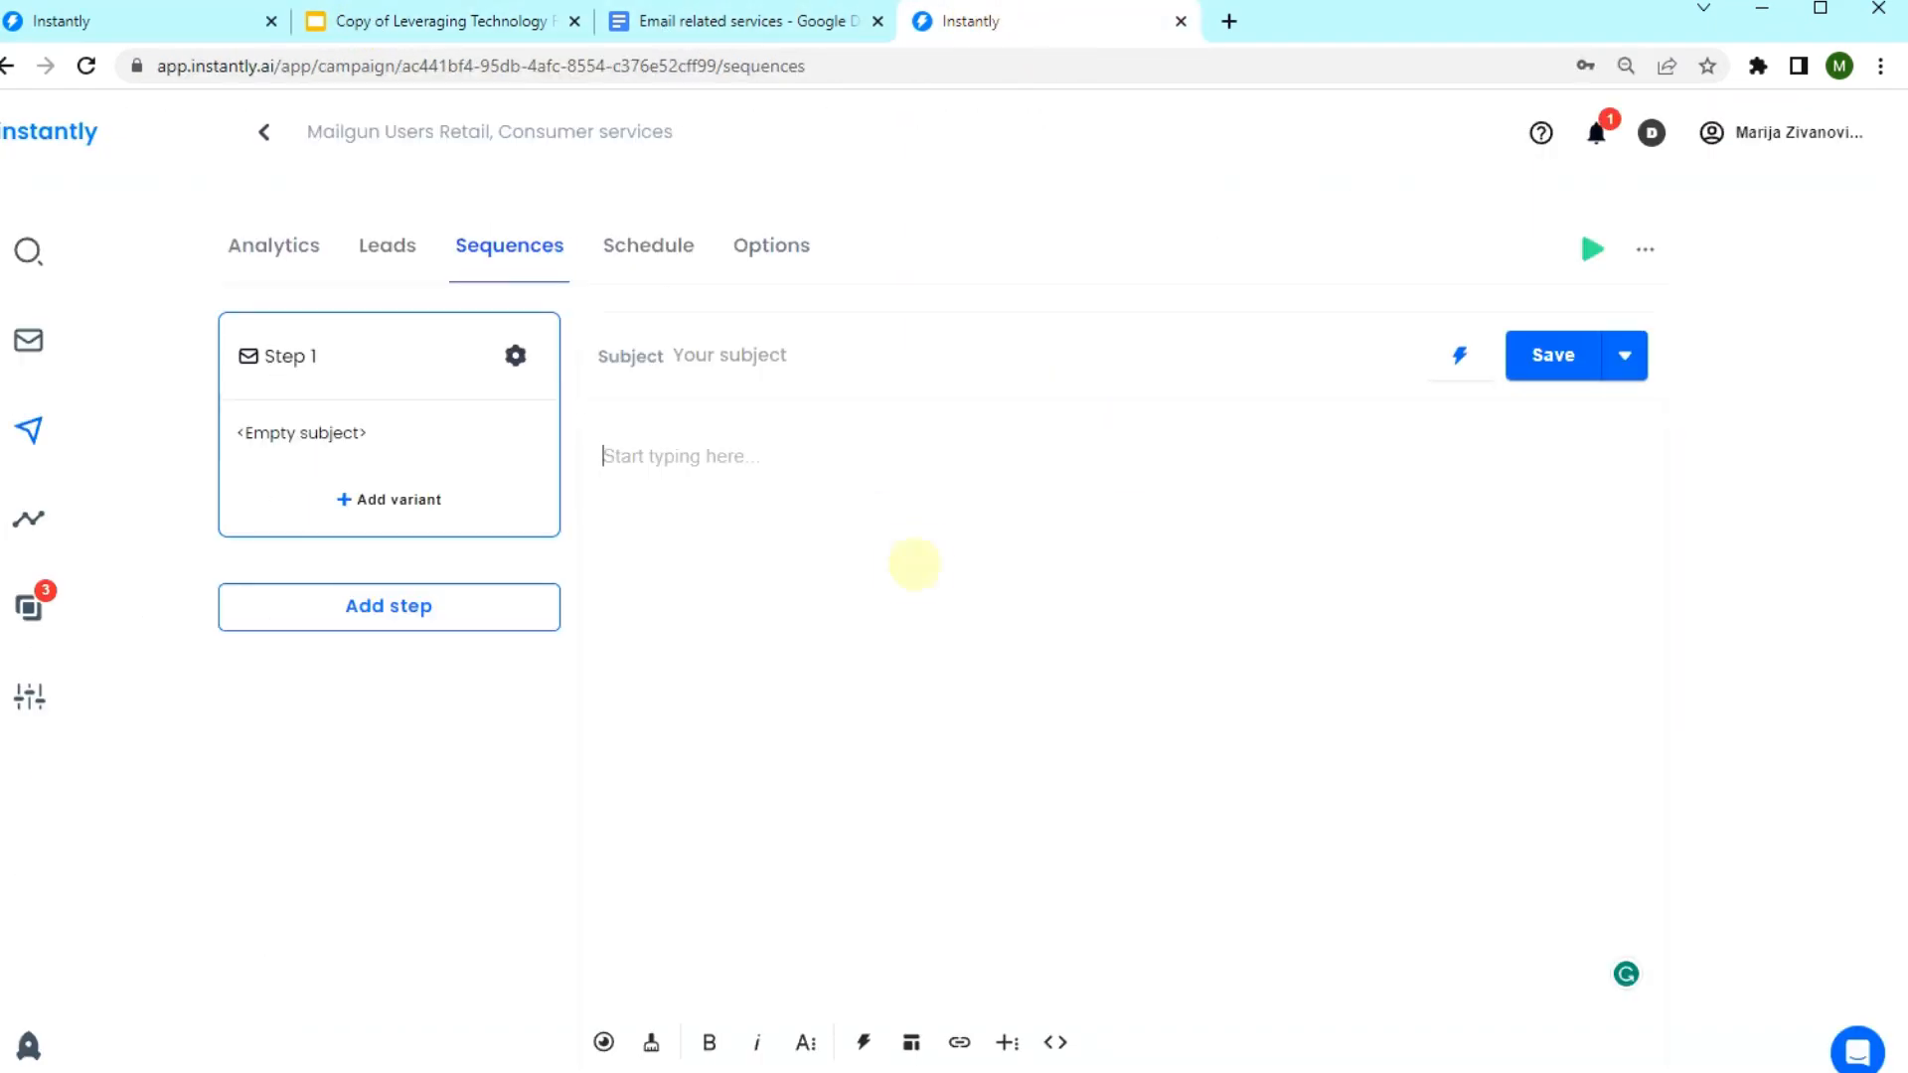
text(Hi {{firstName}},)
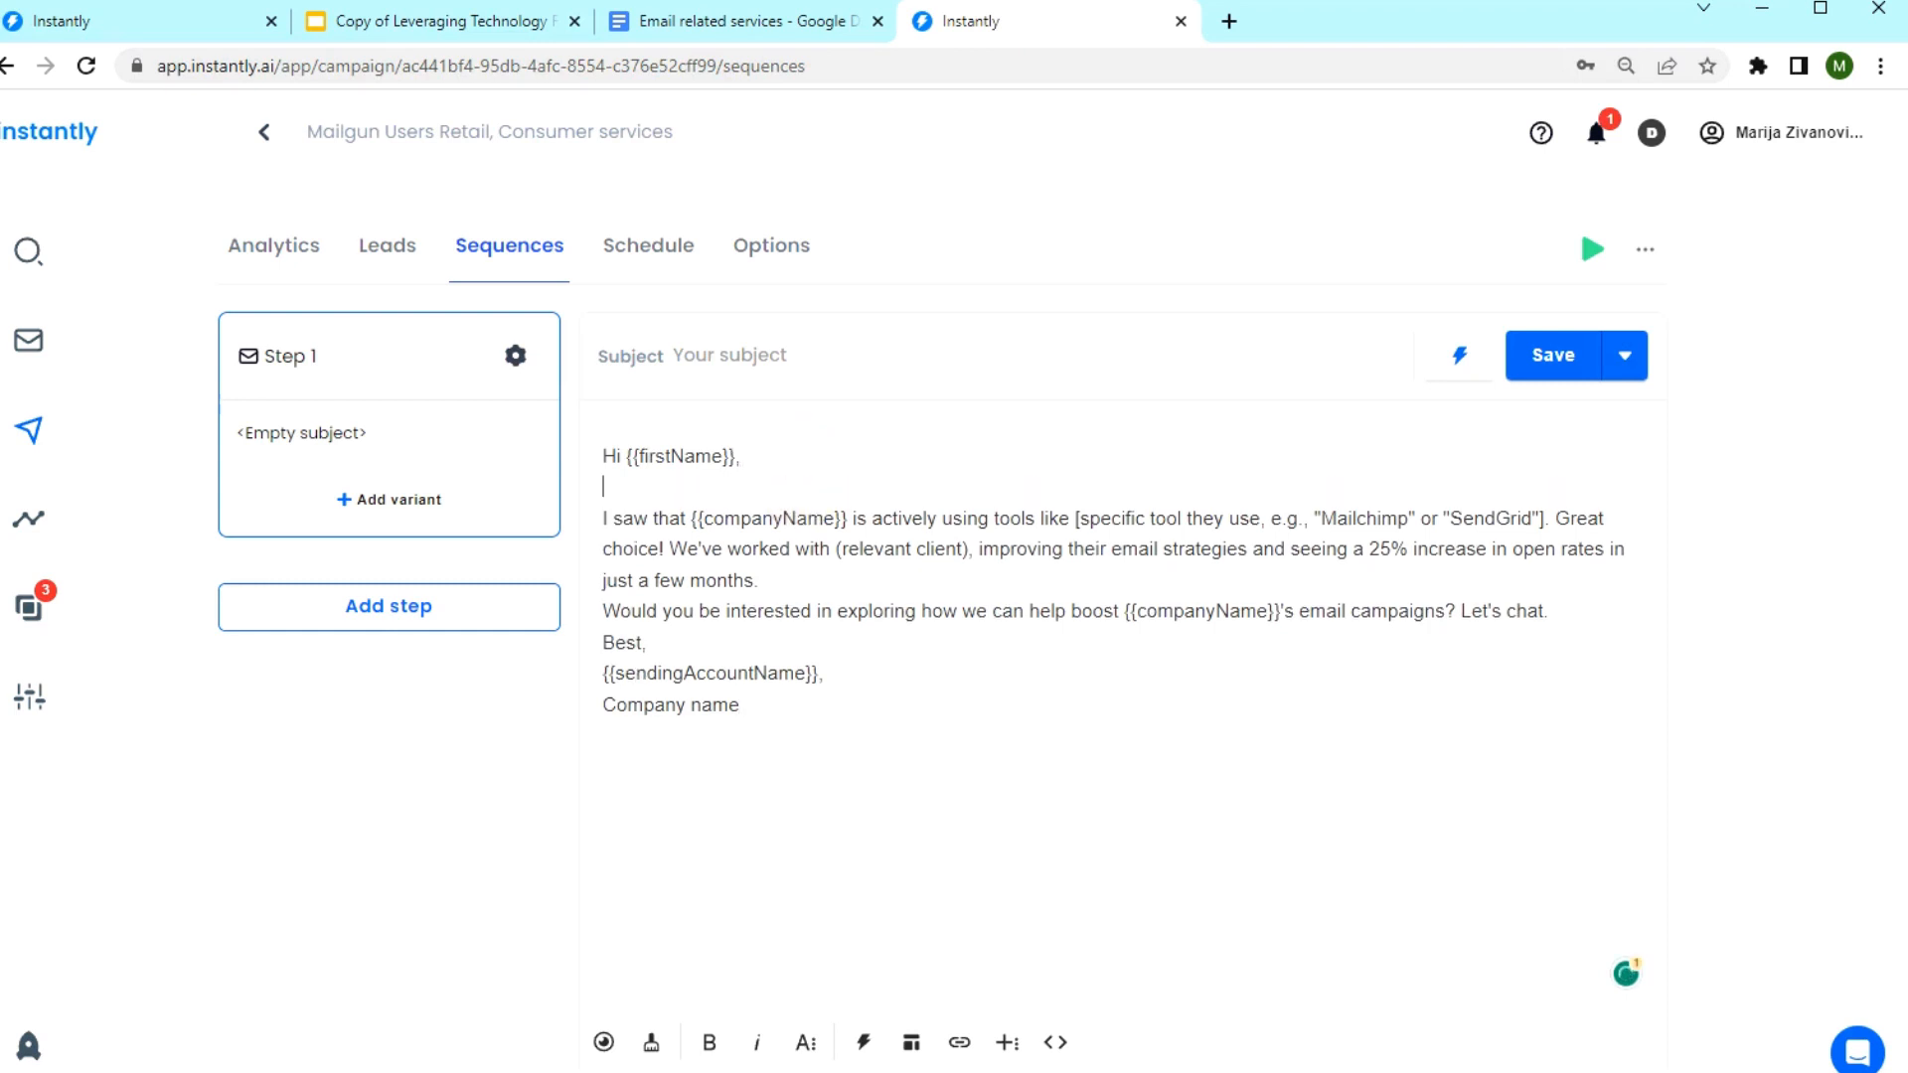
key(Enter)
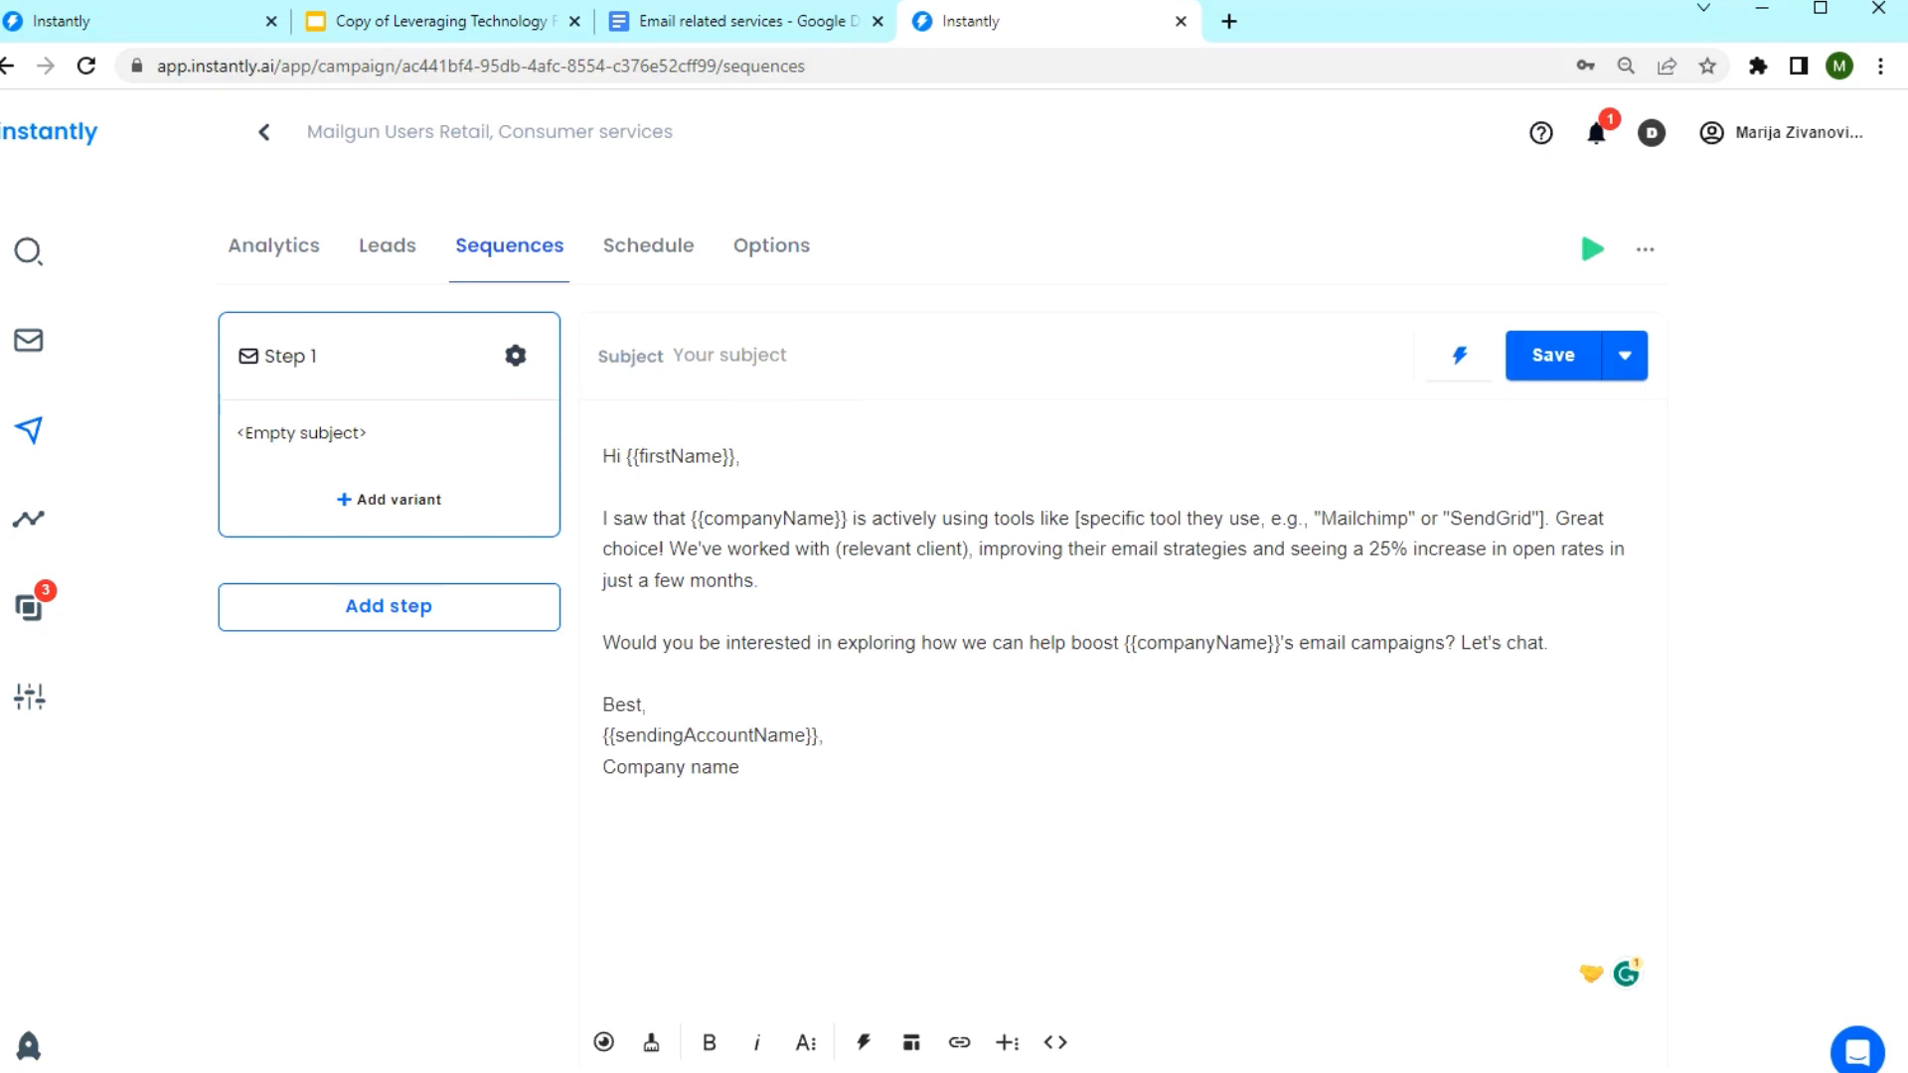
click(441, 19)
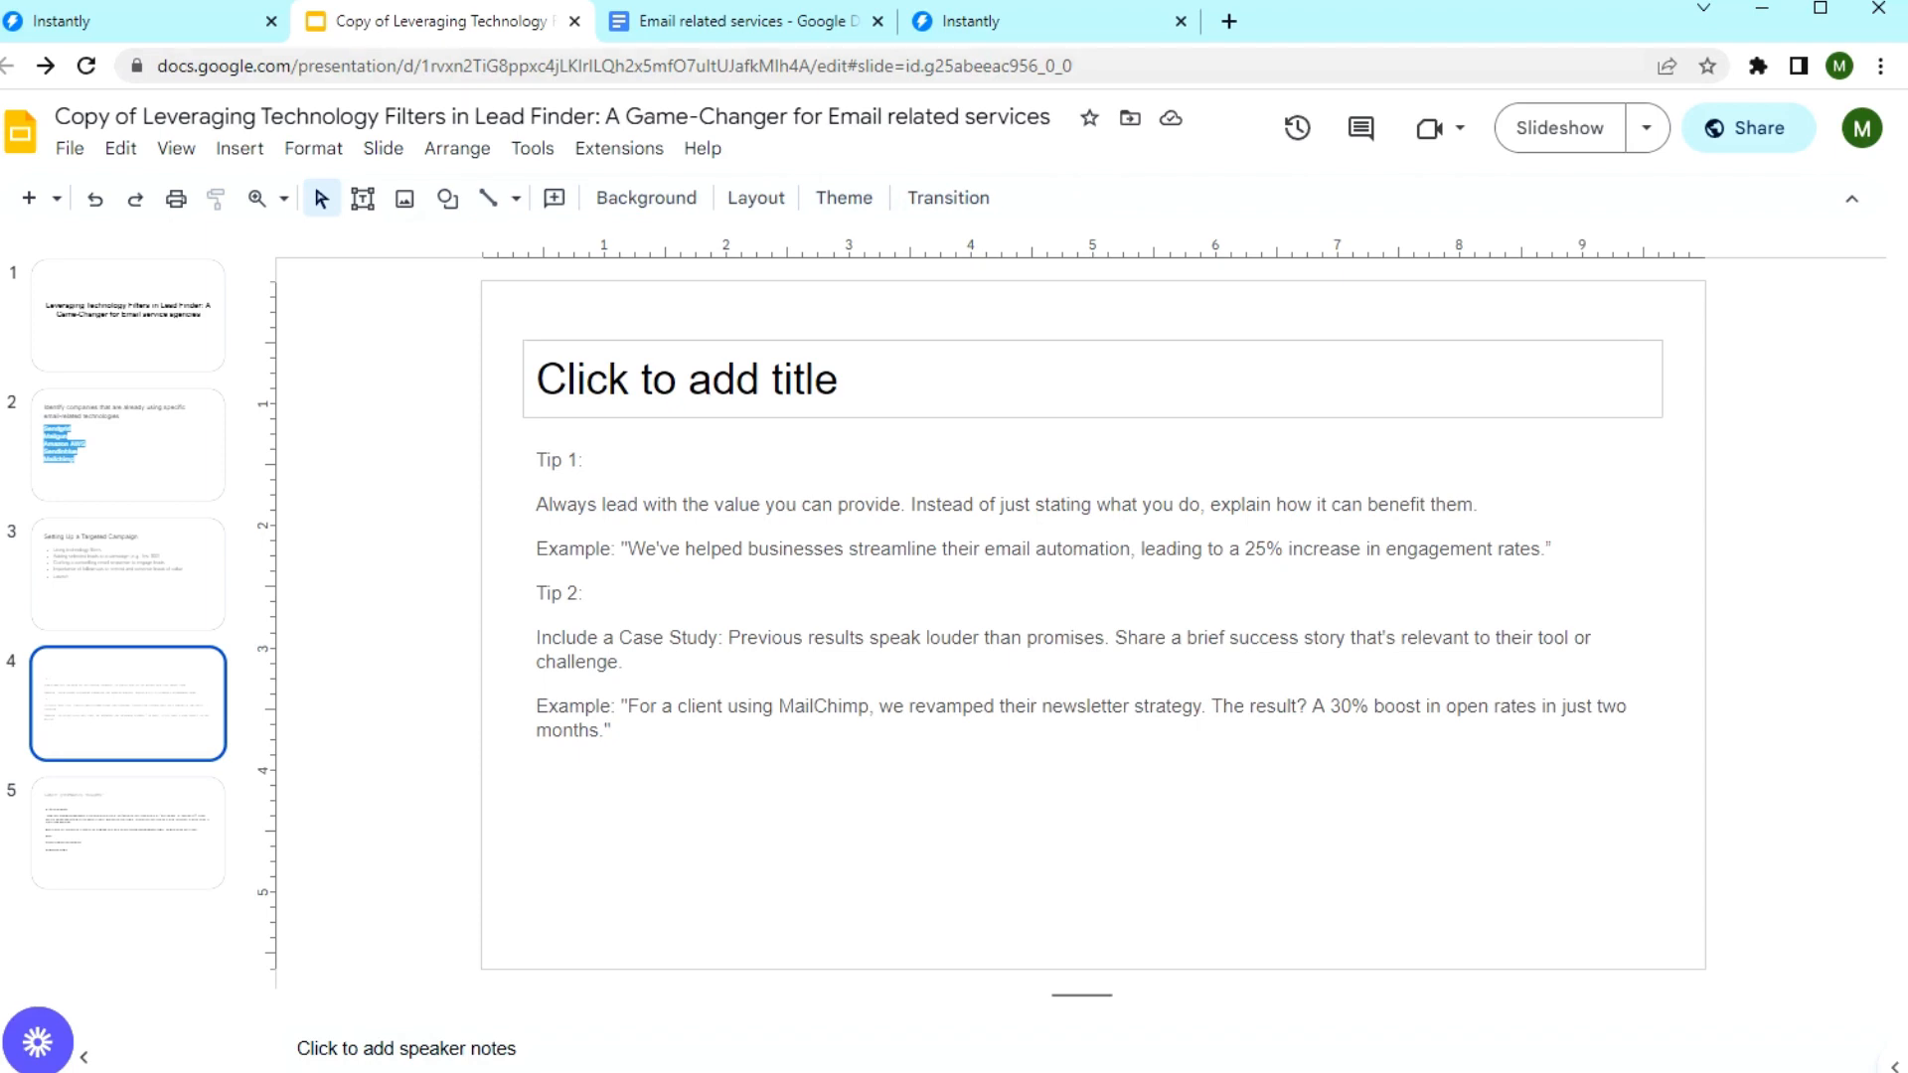
Highlight the value-first quote, 'Case Study' and the 30% boost result on the tips slide, then return to Instantly.
drag(628, 548, 1131, 548)
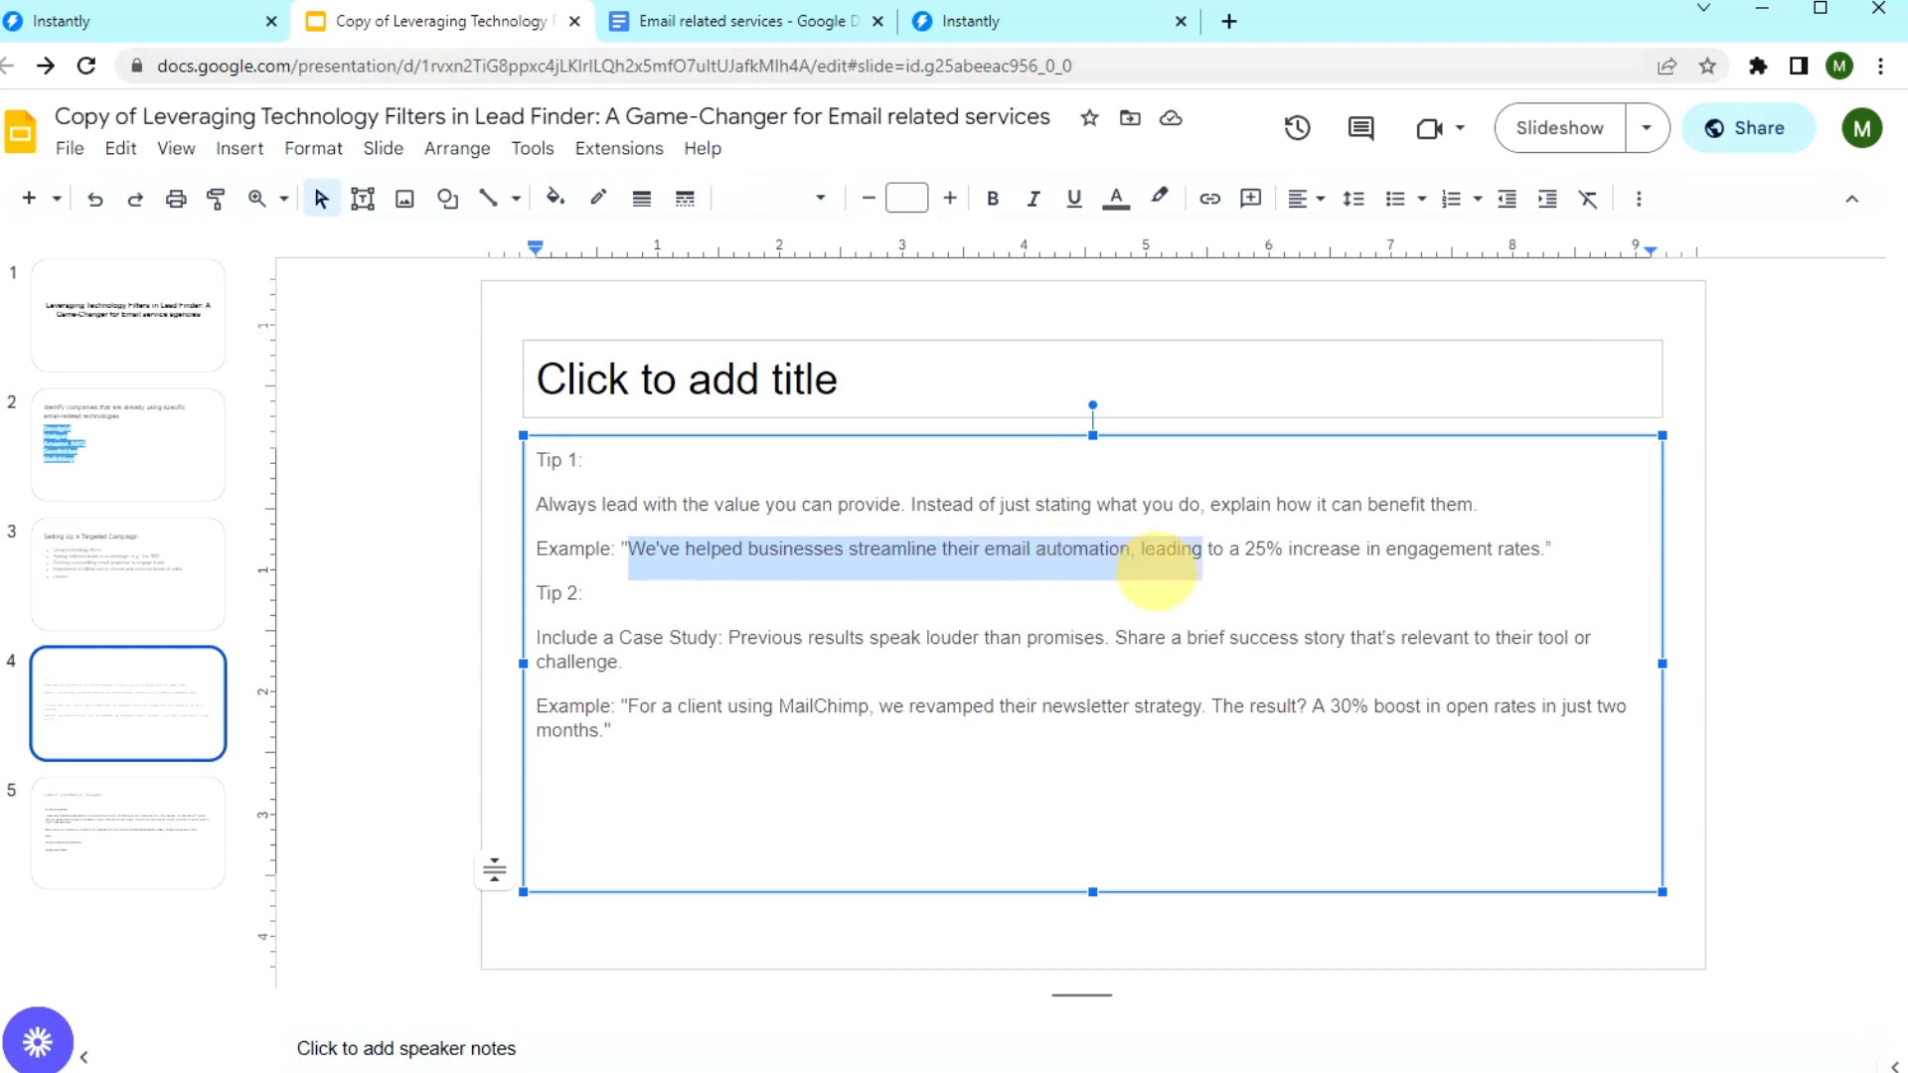
click(1121, 549)
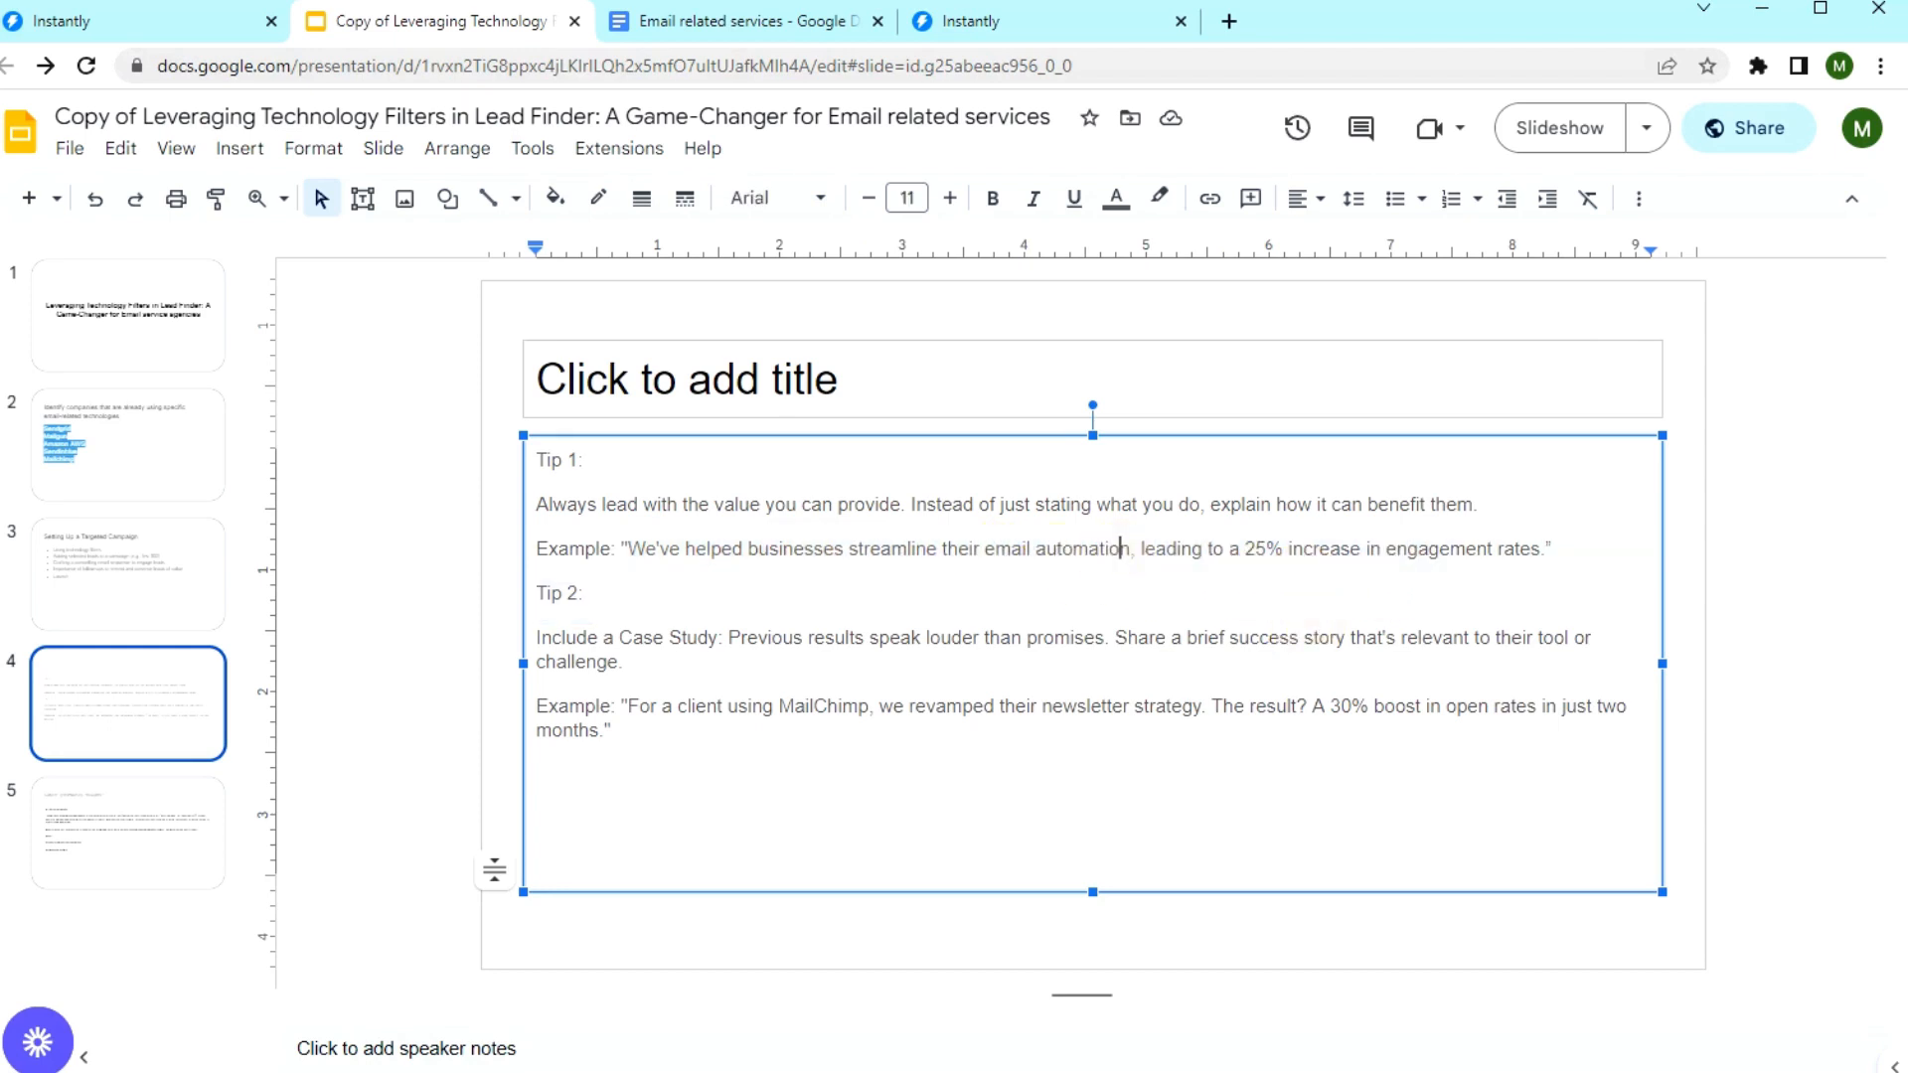
drag(1133, 548, 1552, 549)
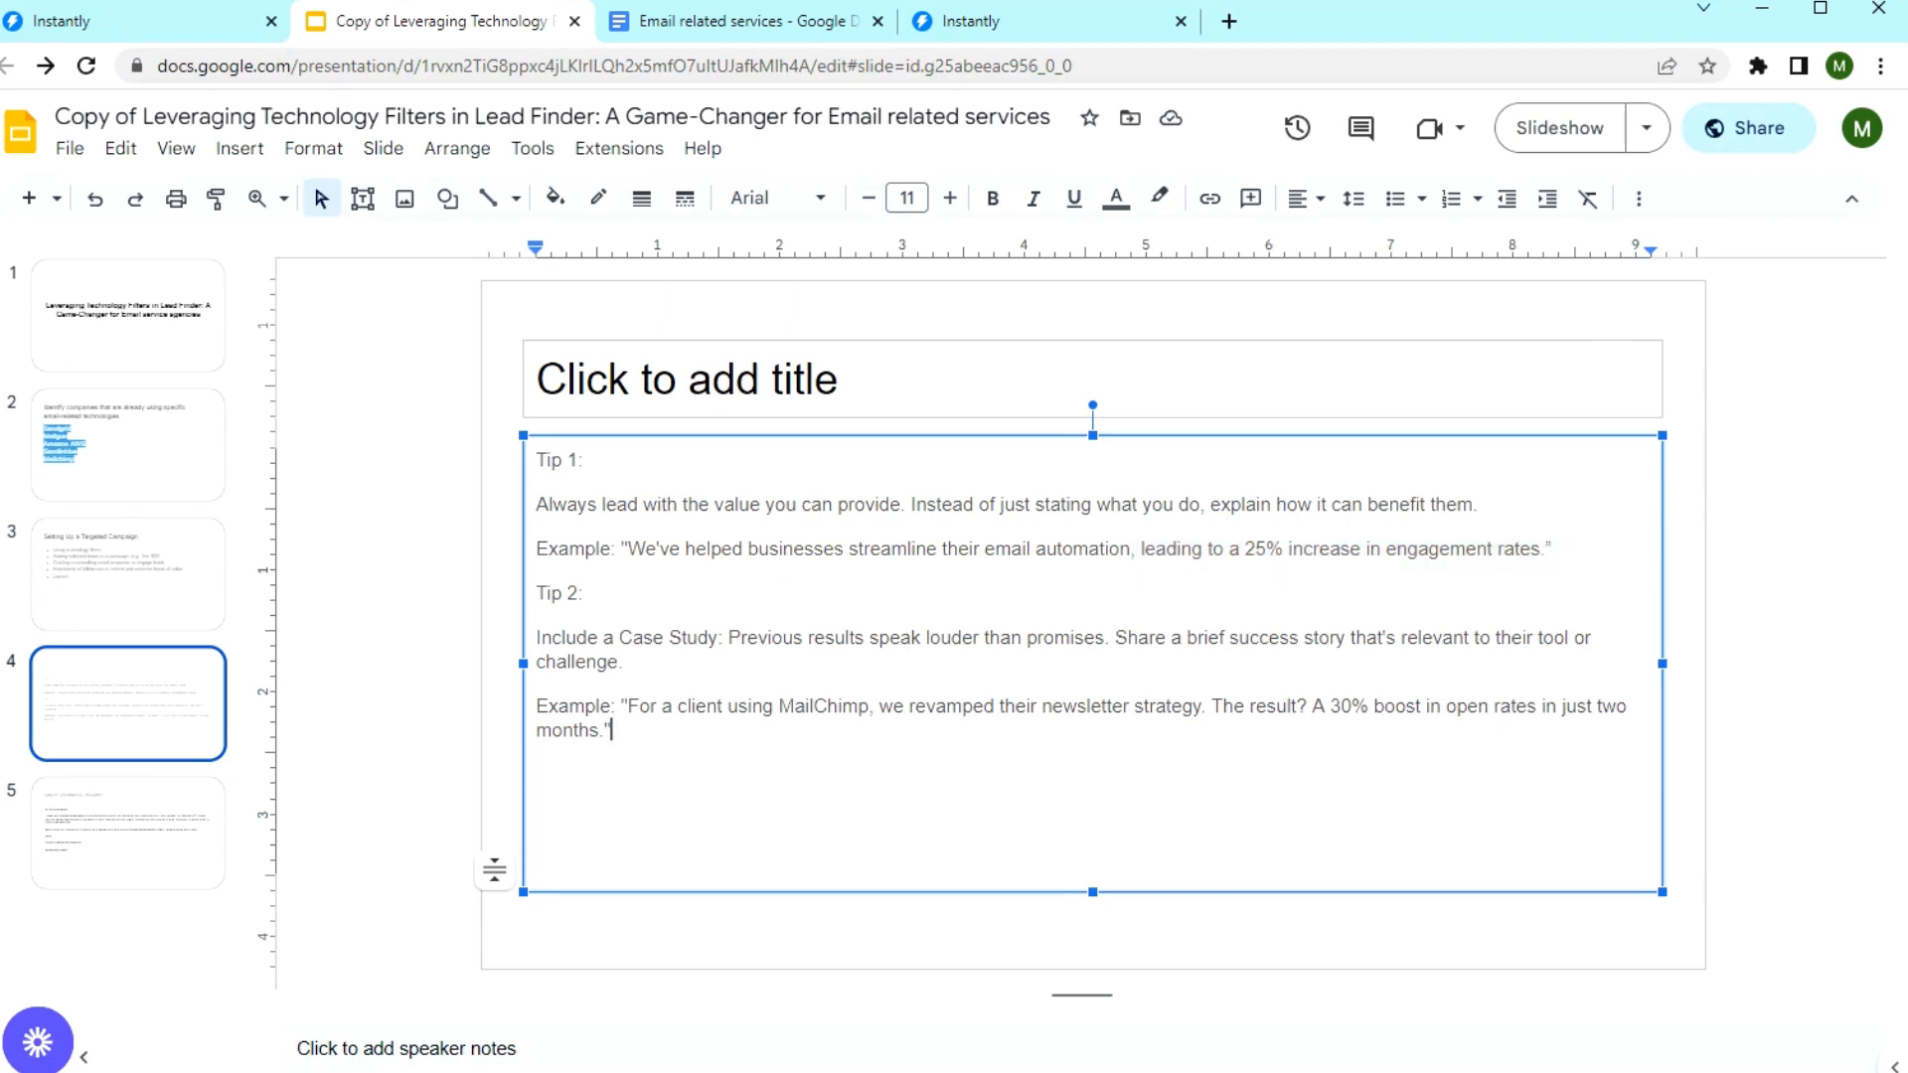
double_click(664, 636)
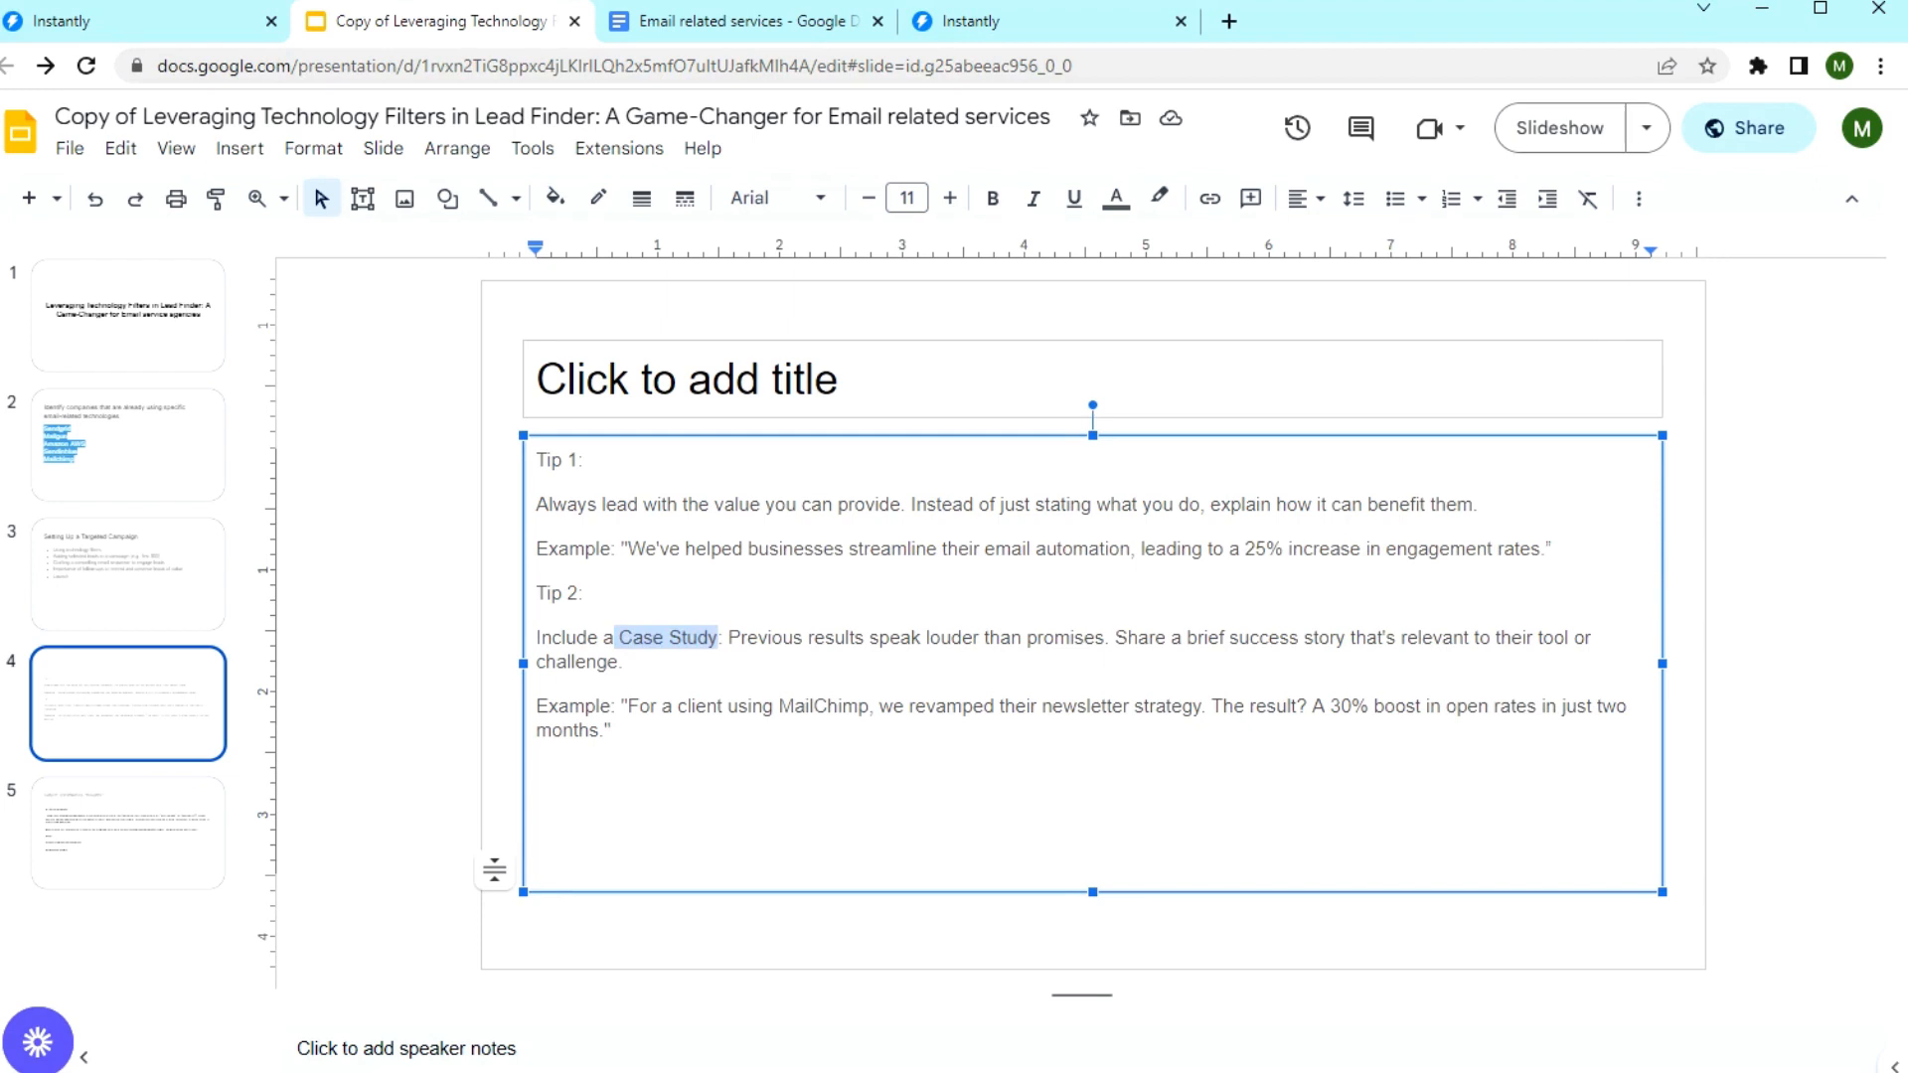
double_click(815, 708)
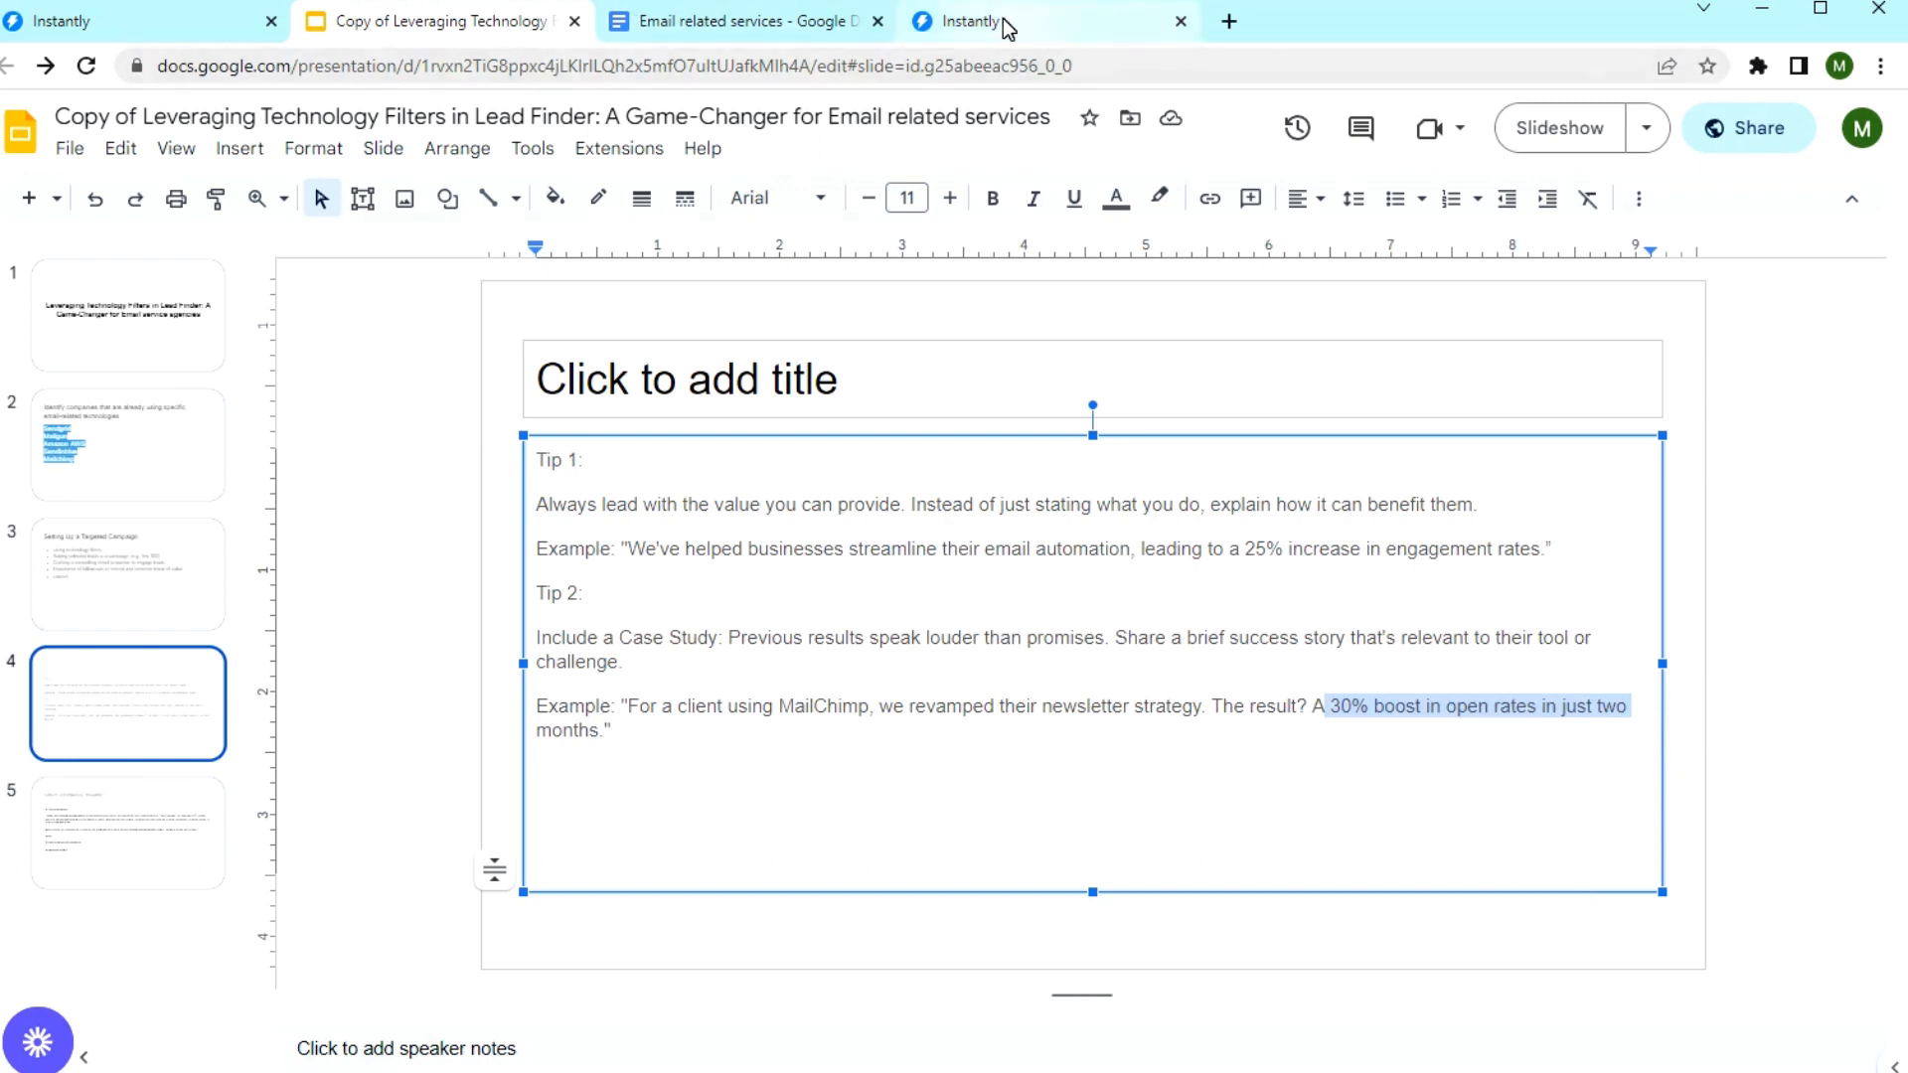
click(977, 22)
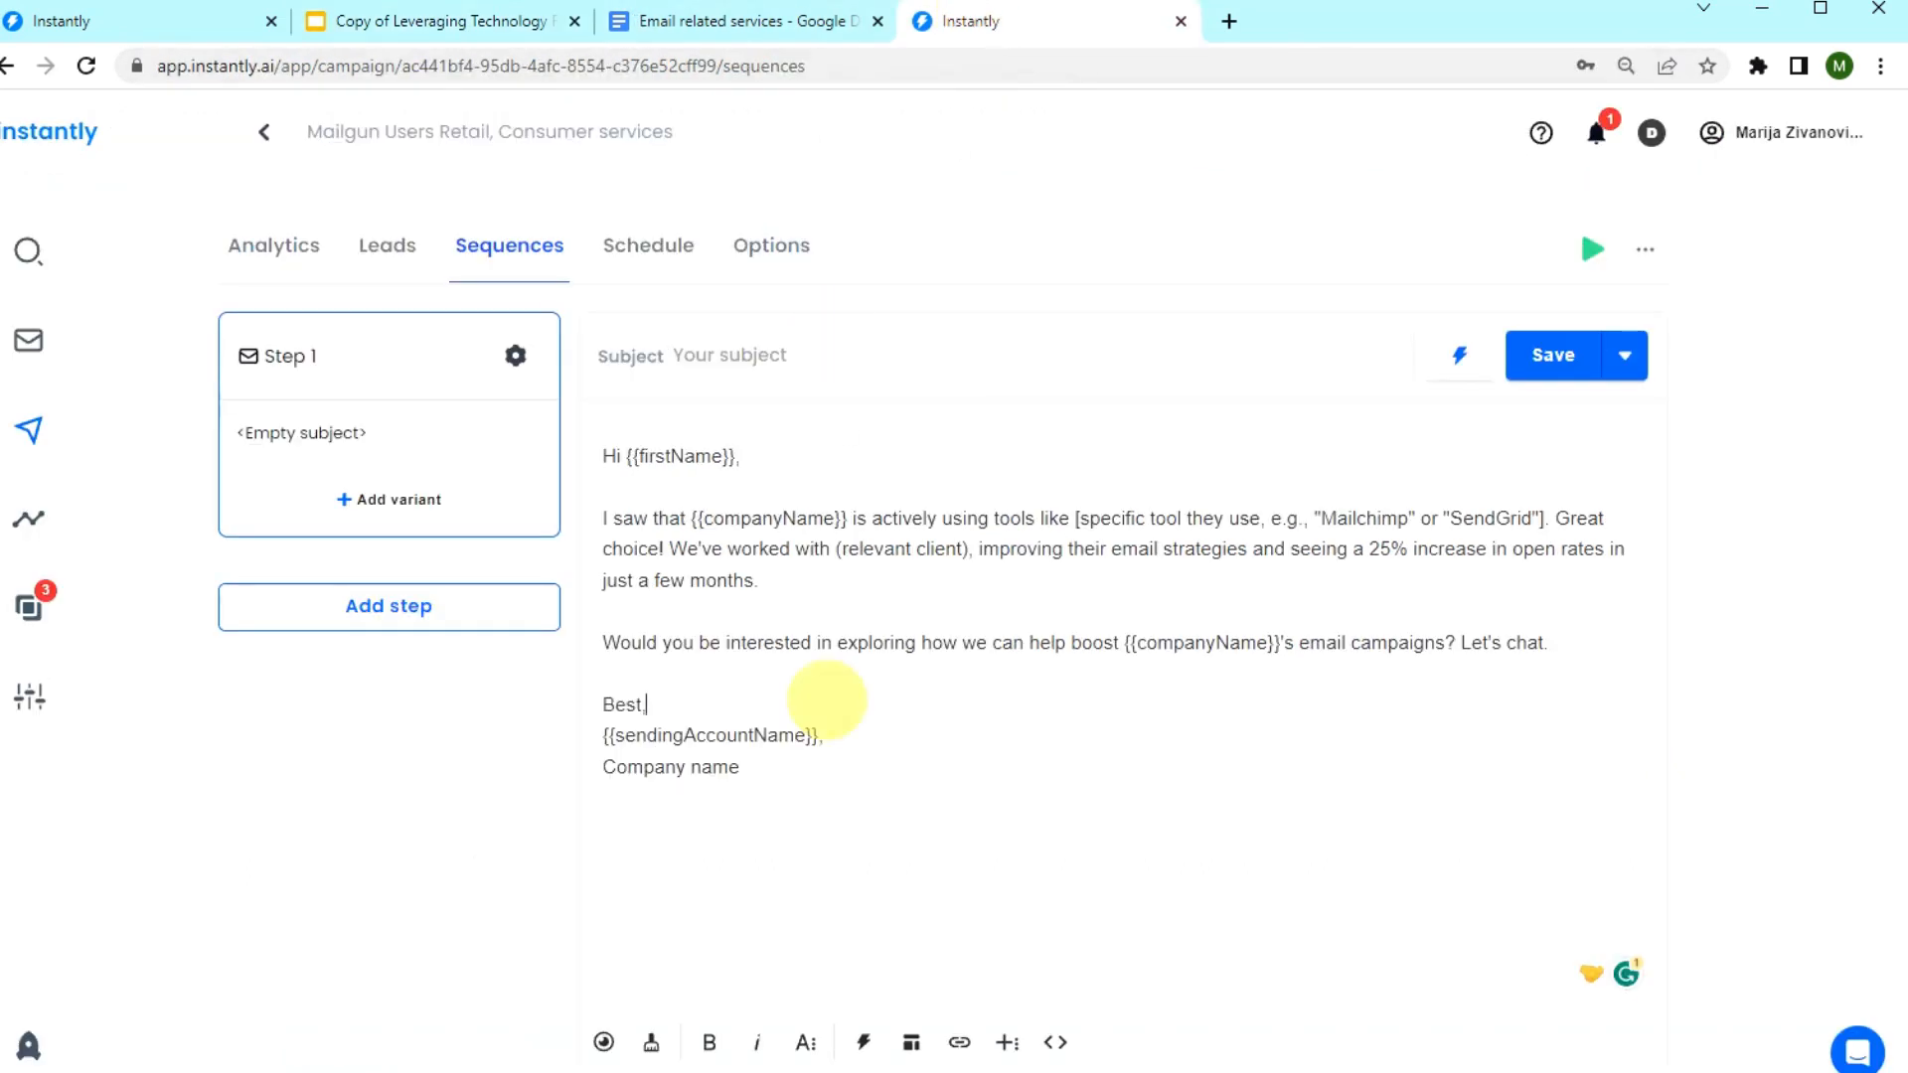
Give step 1 the subject "{{firstName}}, thought?" and save the step.
double_click(680, 457)
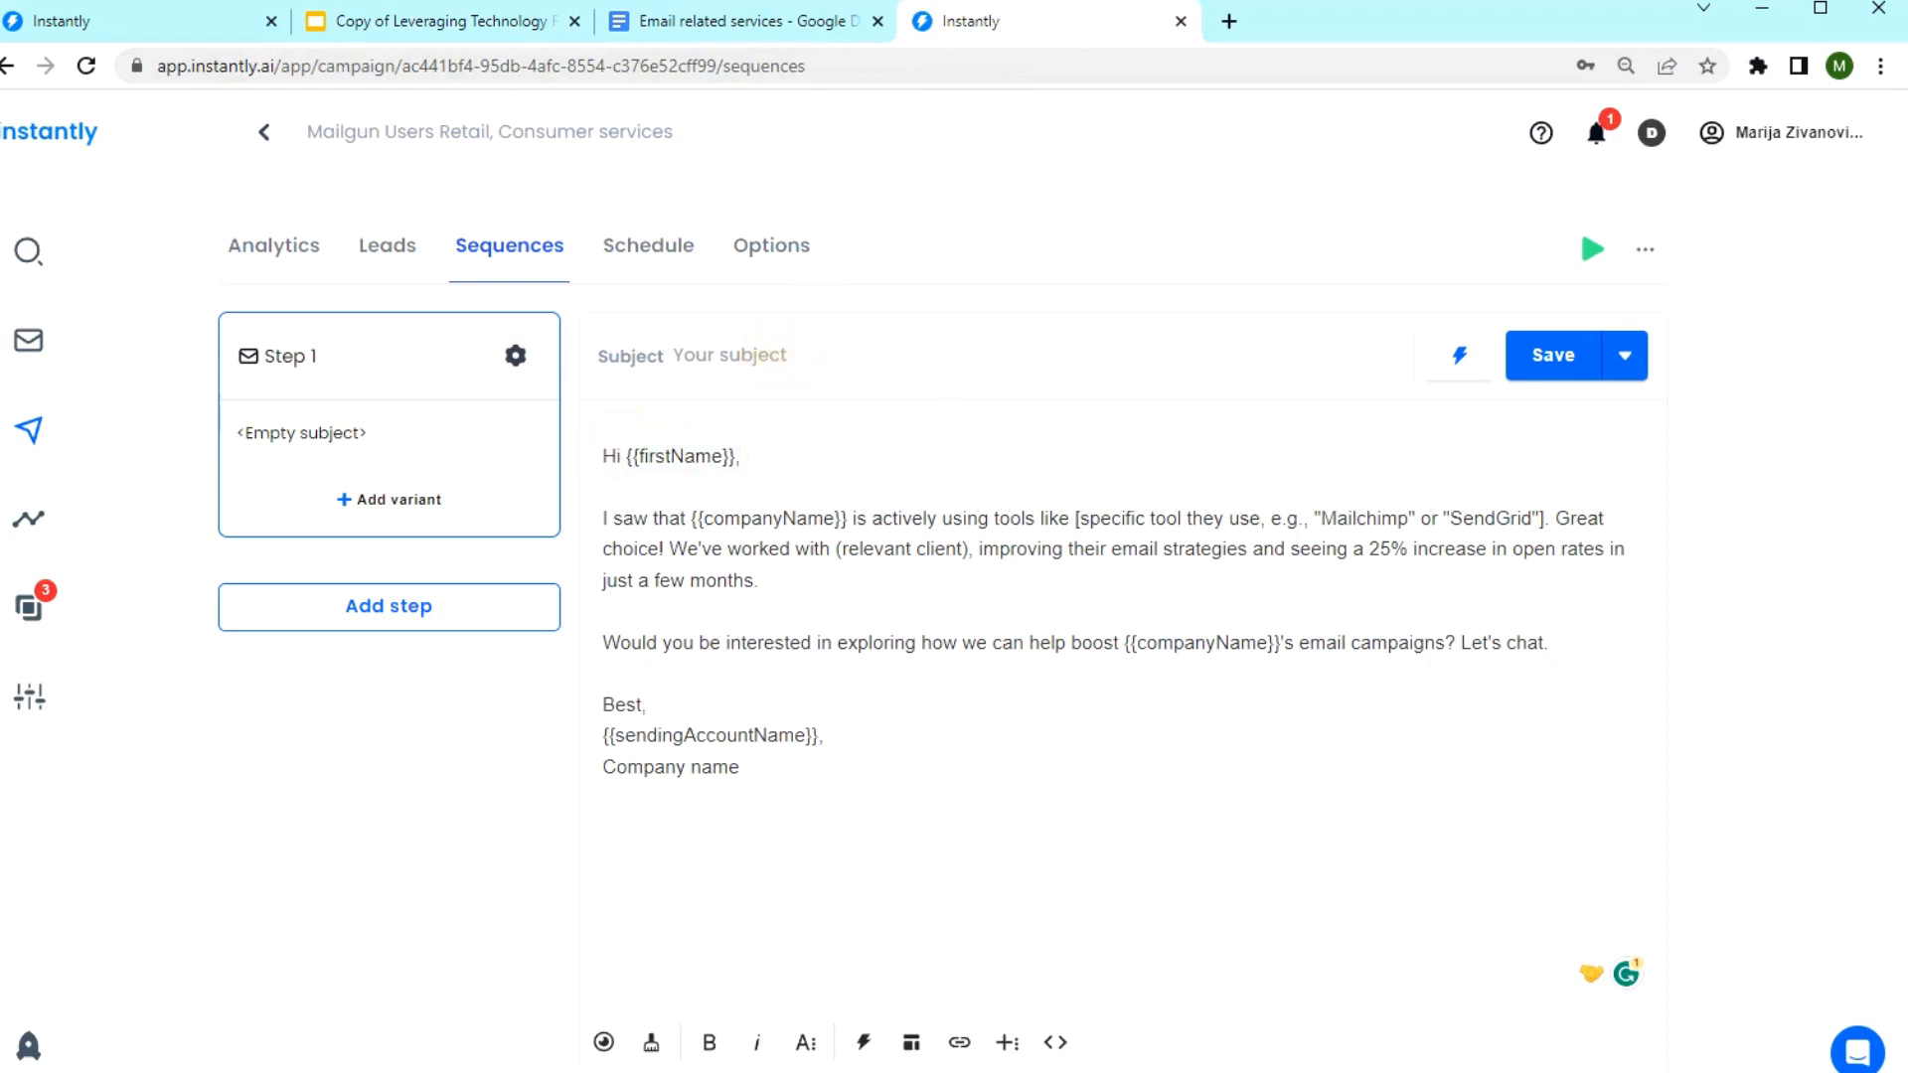
text({{firstName}}, t)
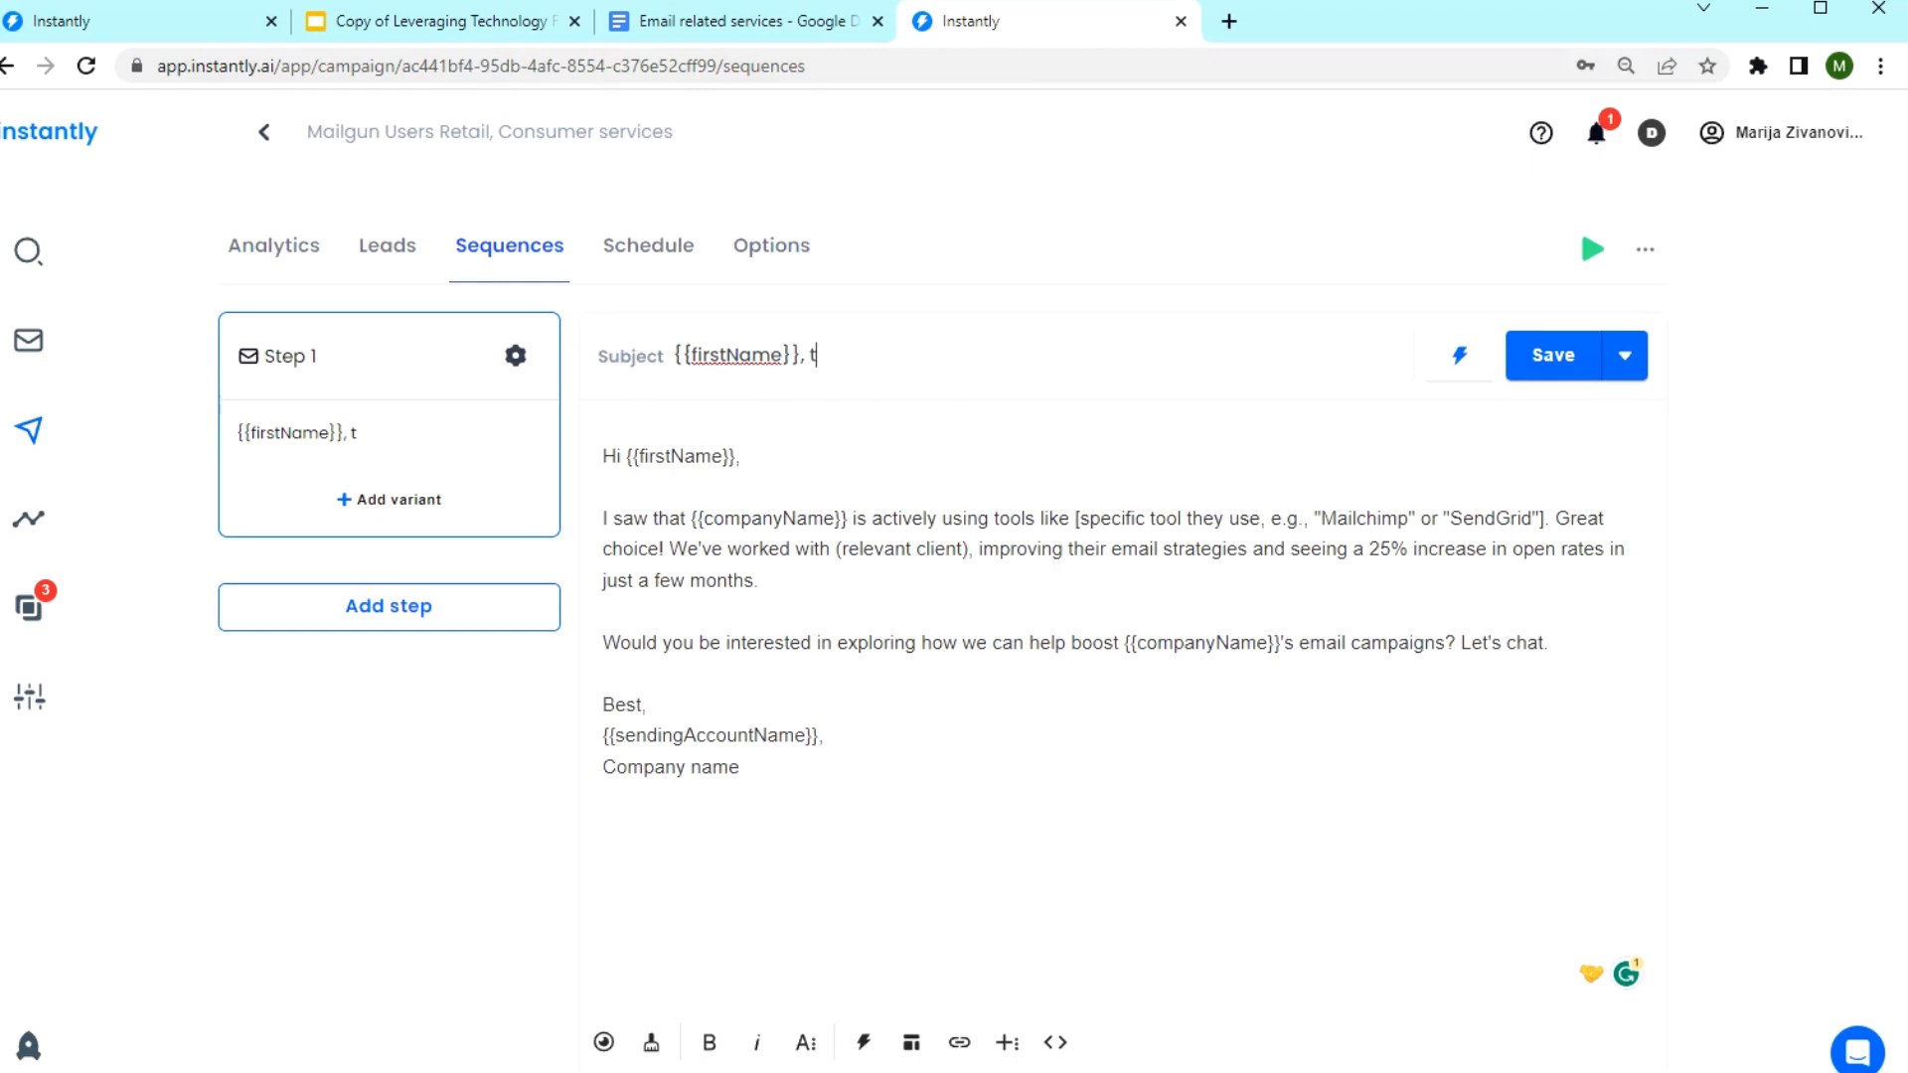
text(hought?)
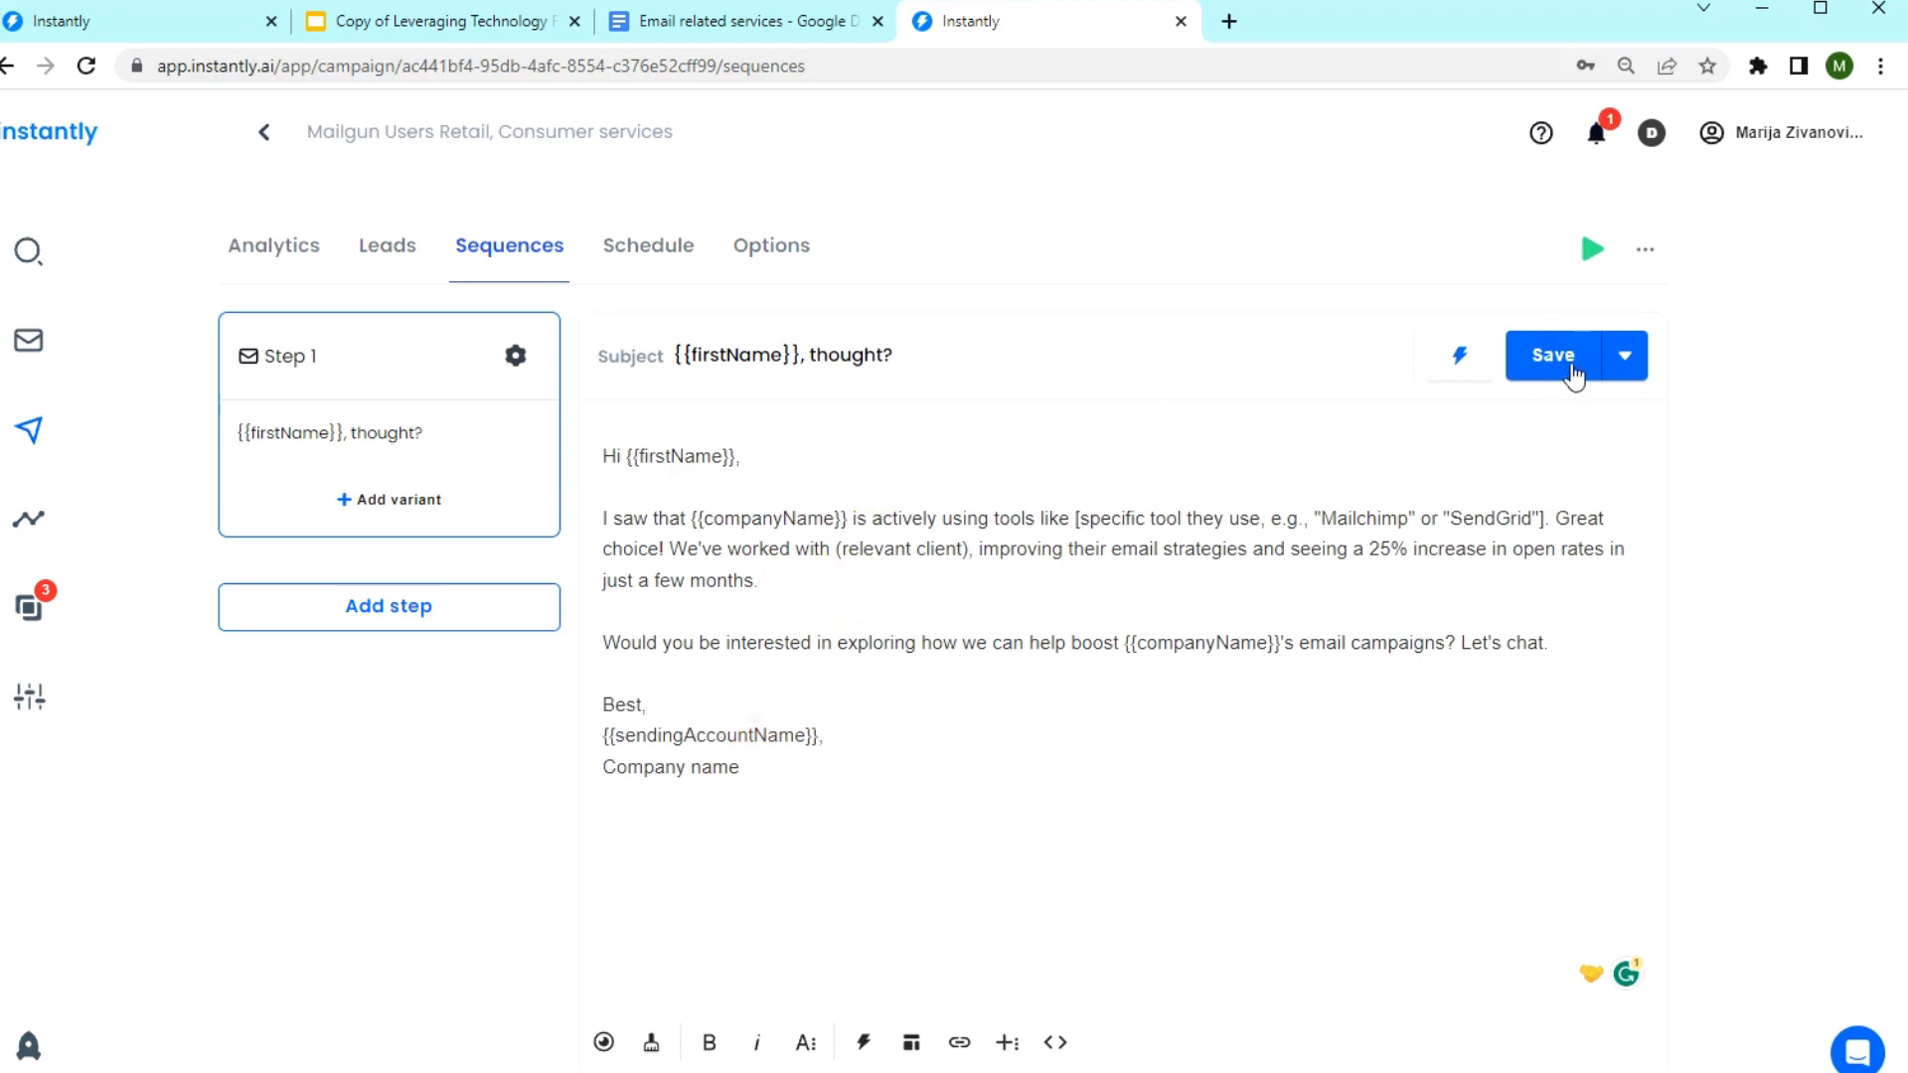
click(1553, 354)
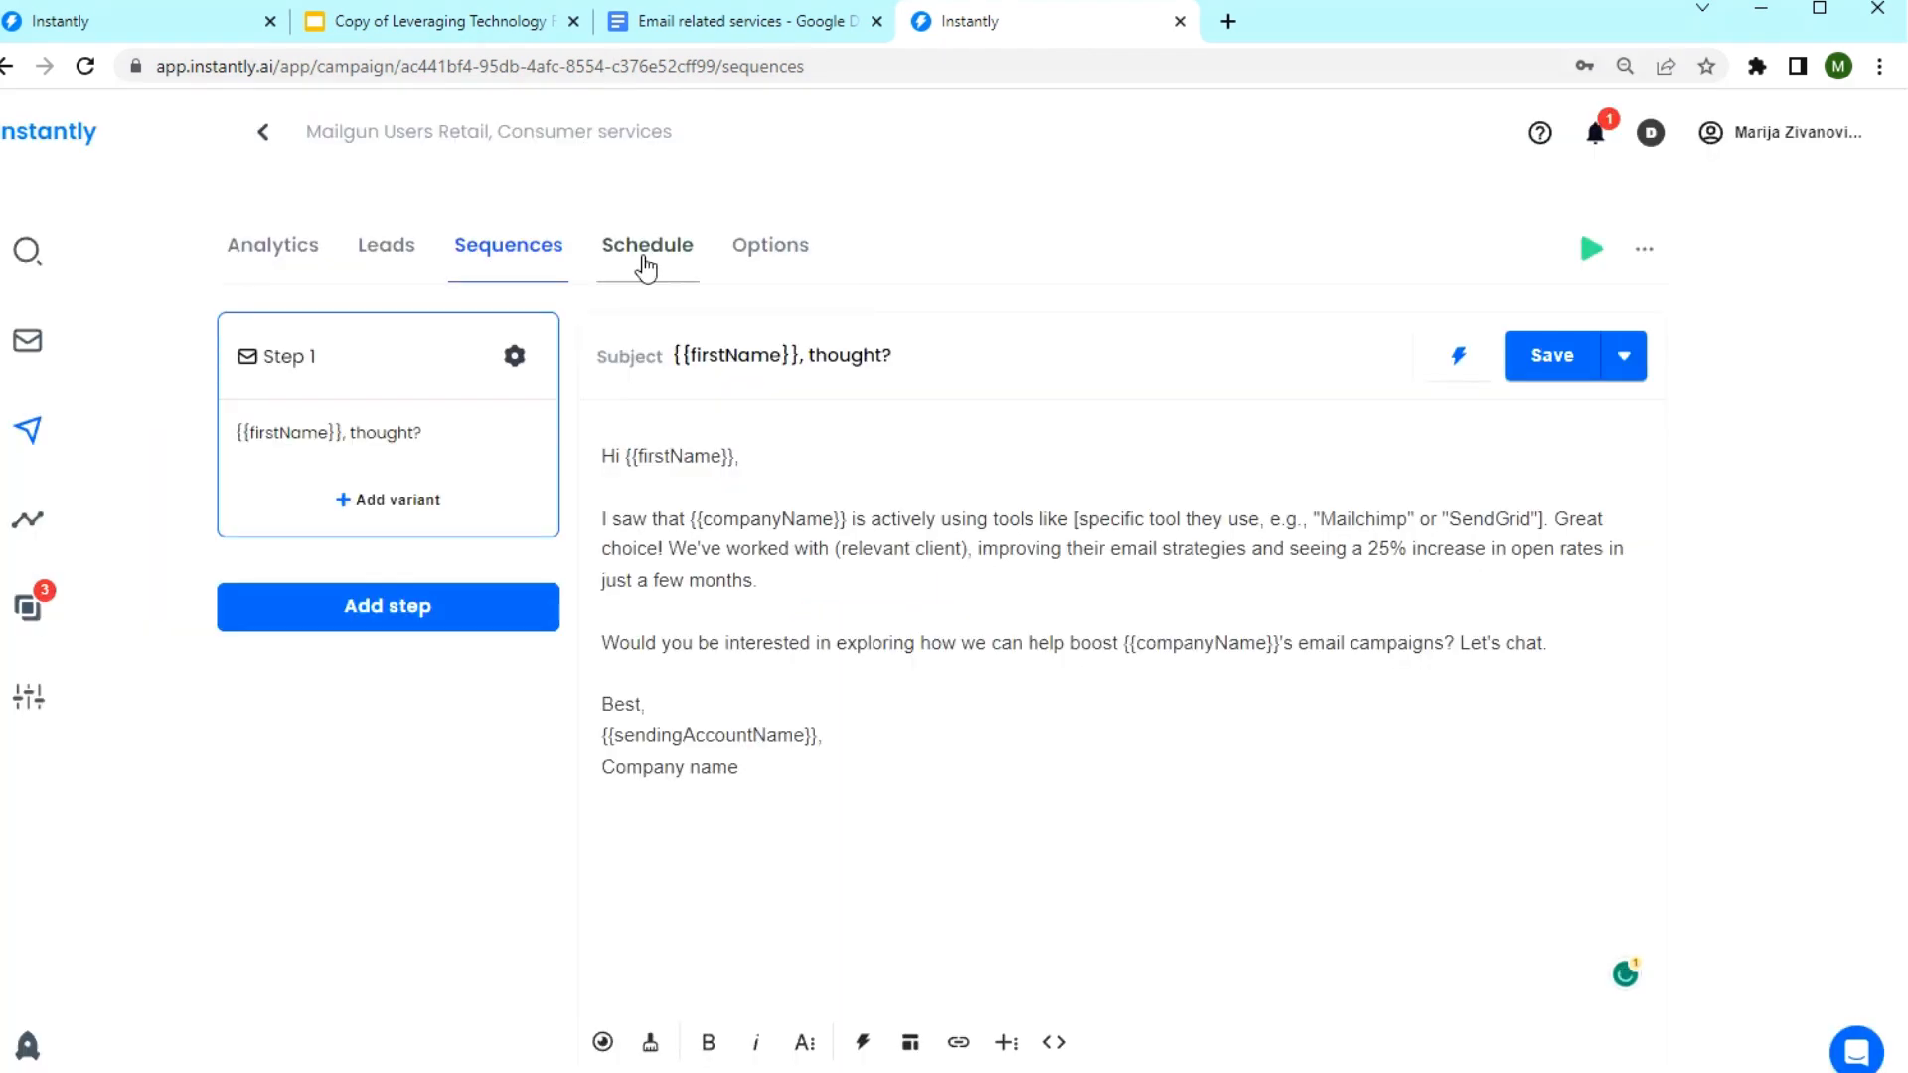
Review the weekday 9 AM–6 PM Eastern schedule and the nine selected sending accounts.
click(648, 247)
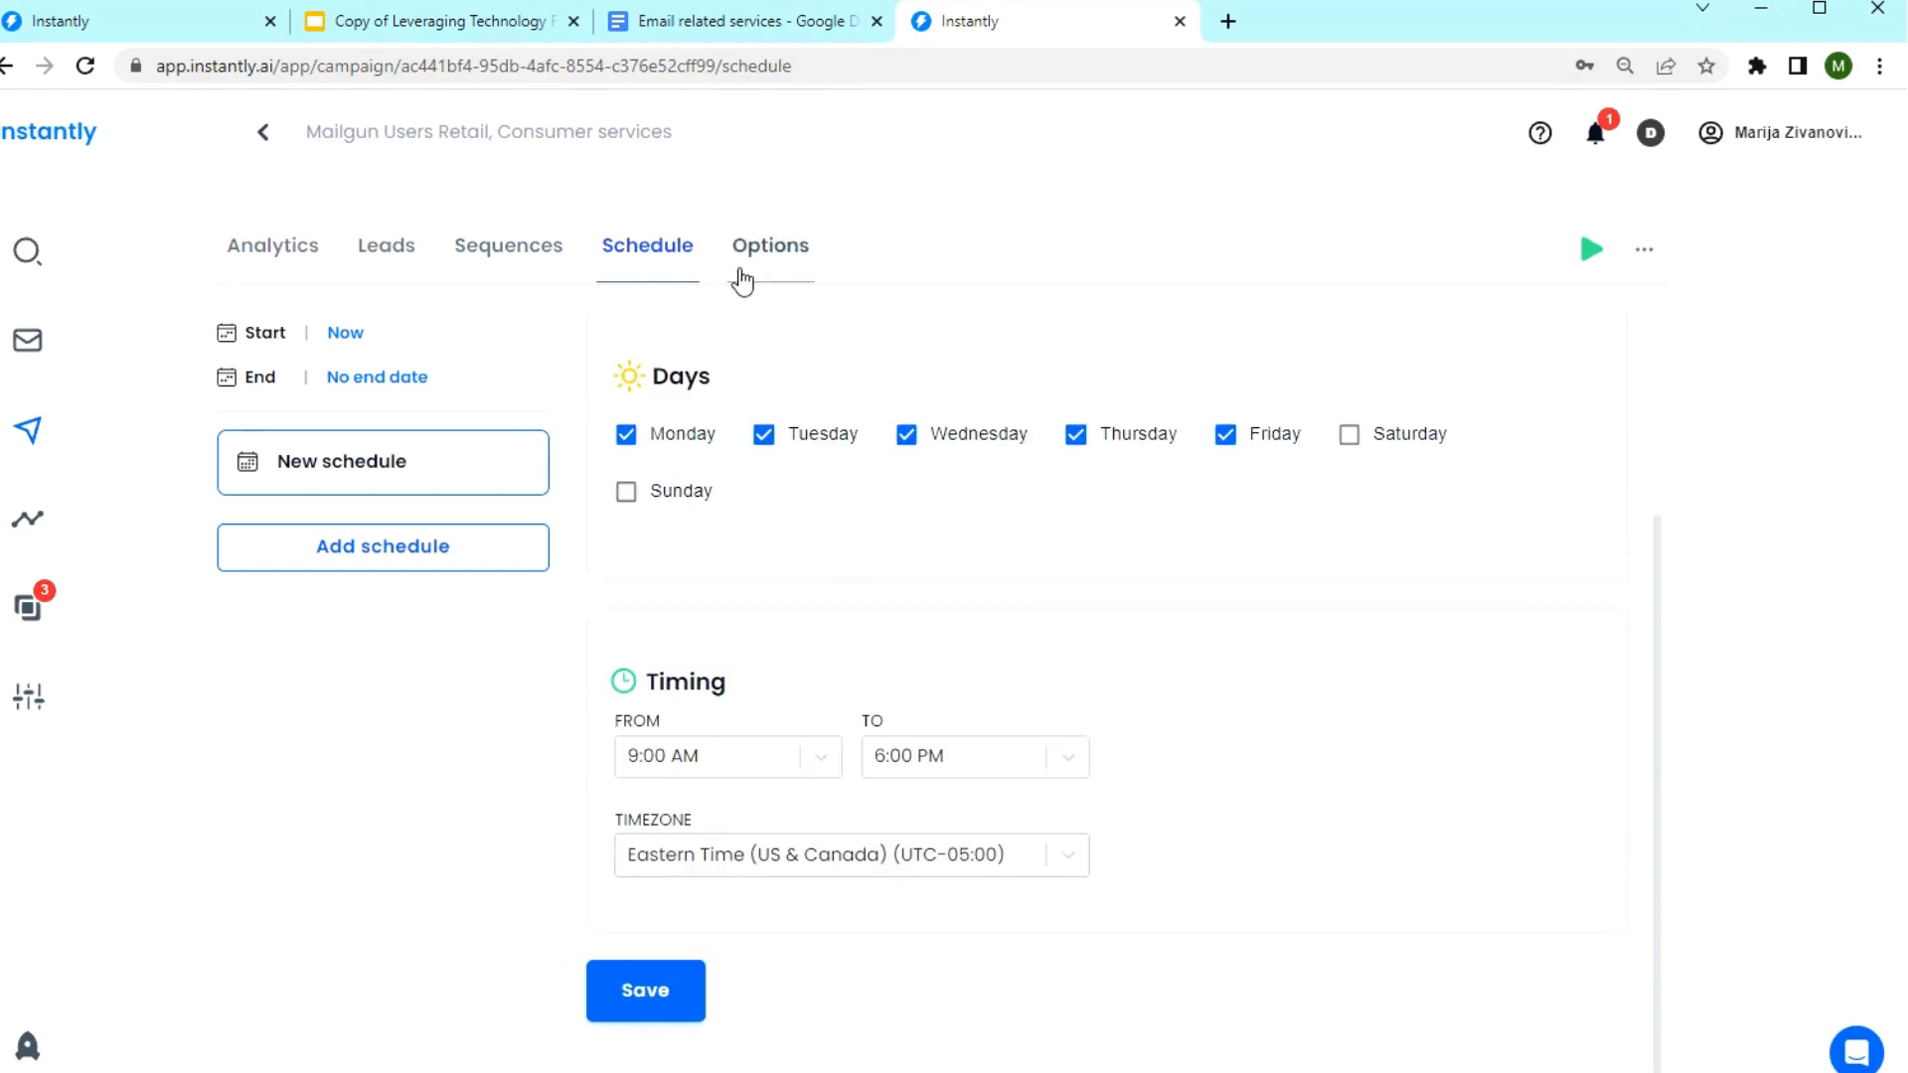
click(771, 246)
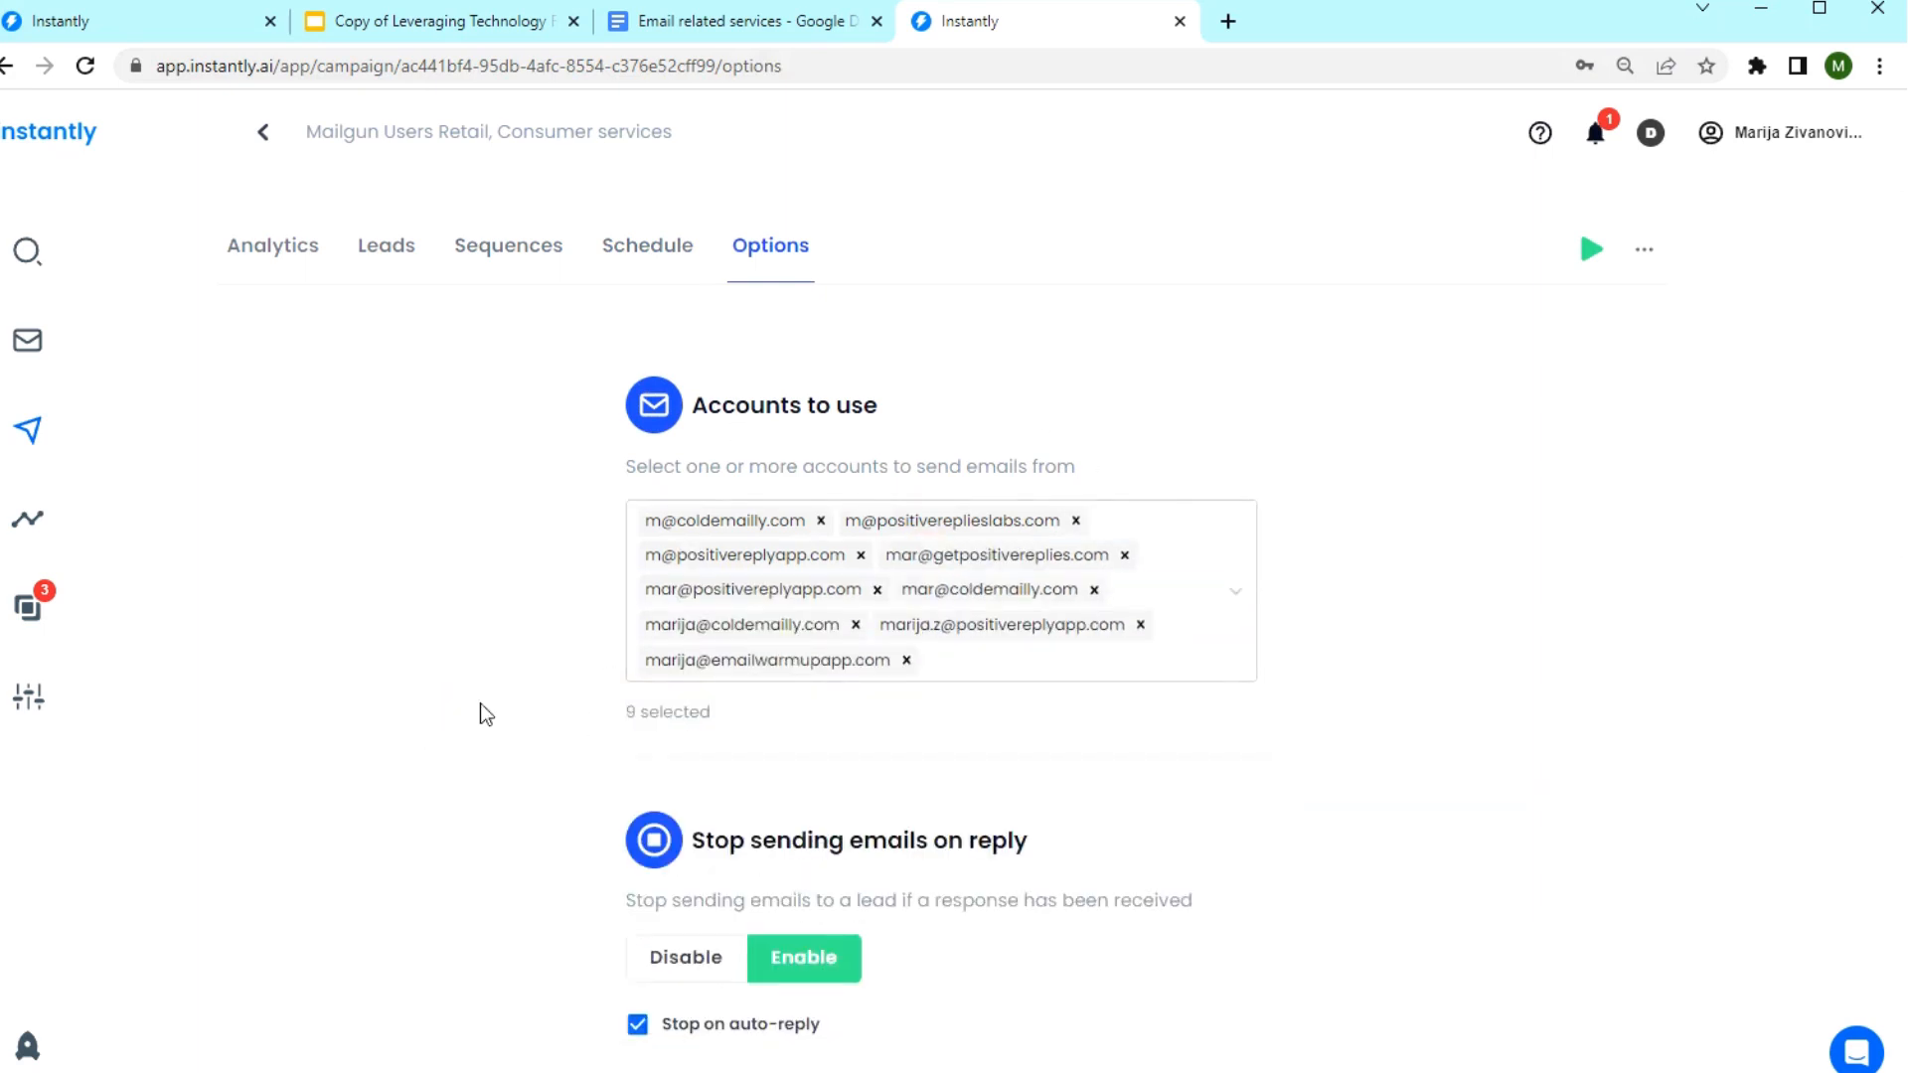
scroll(down, 3)
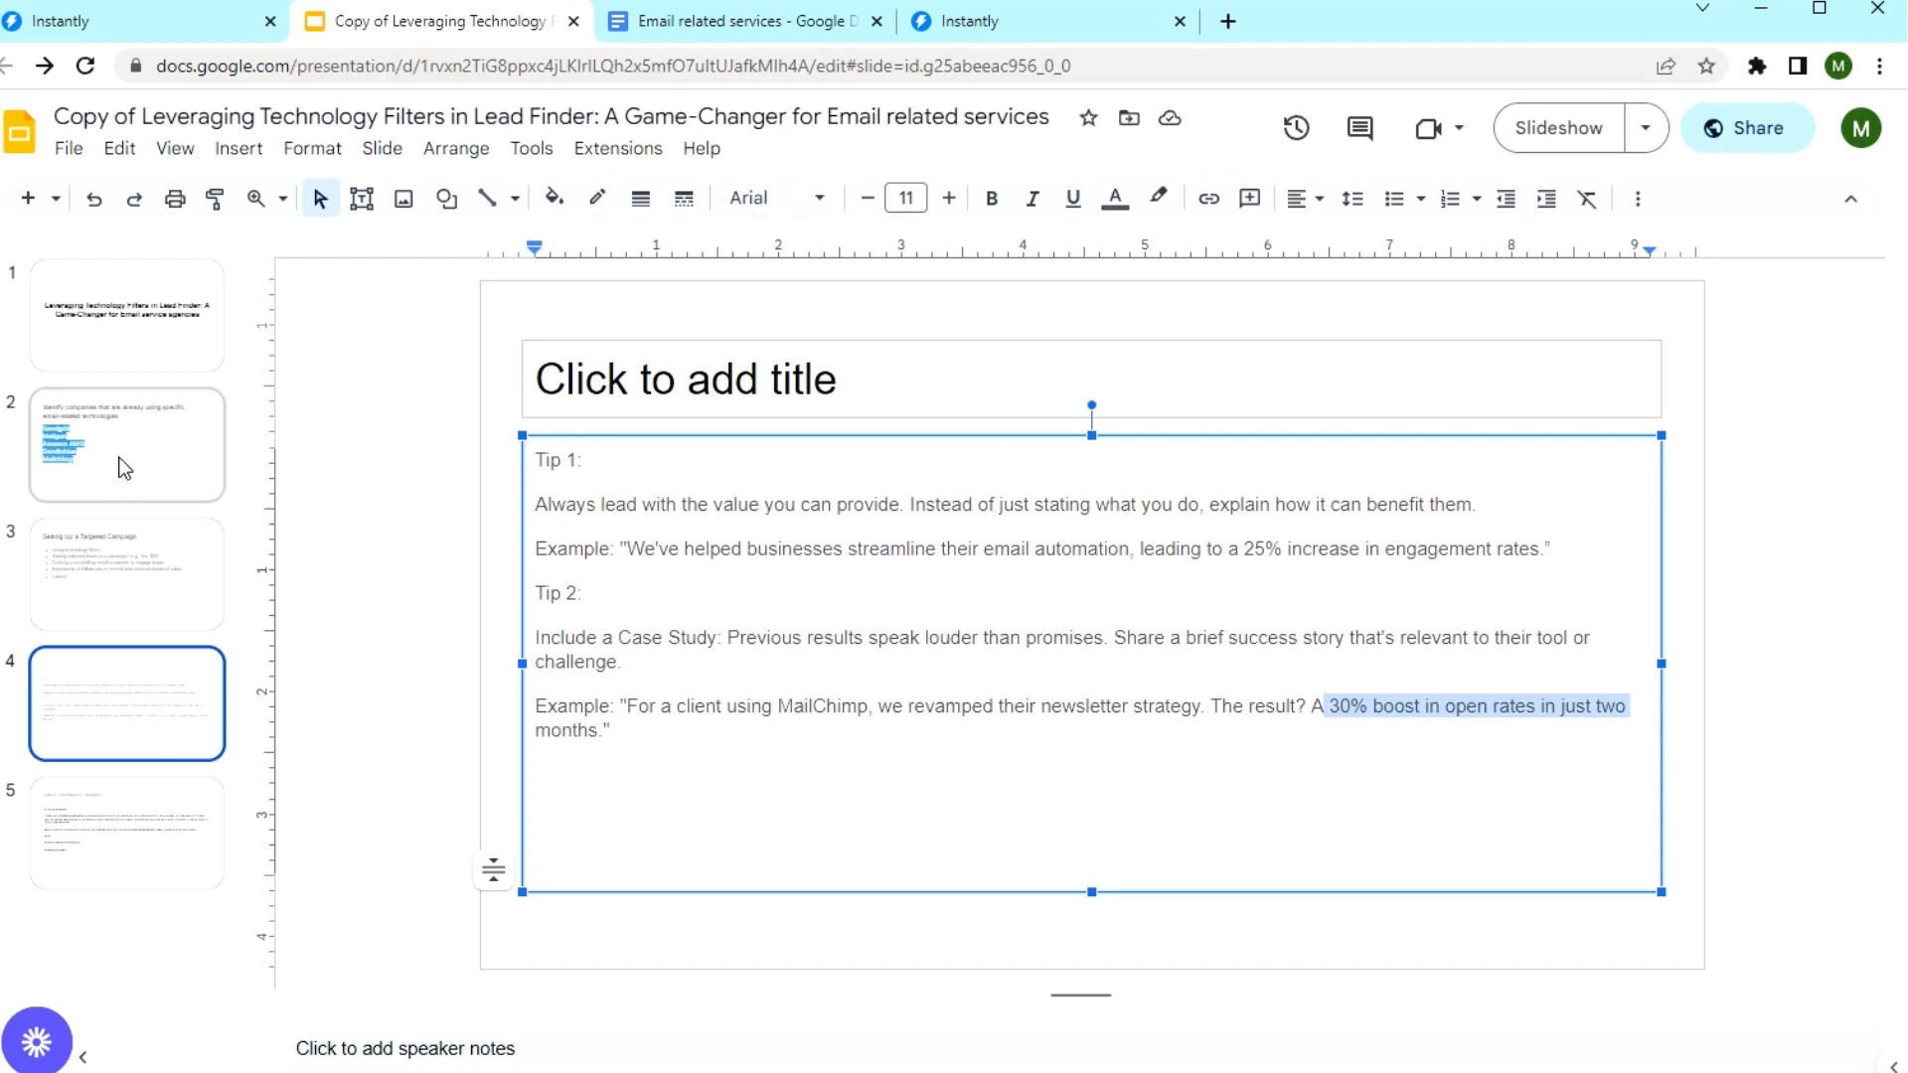
Show slide 2 listing Sendgrid, Mailgun, Amazon AWS, Sendinblue and Mailchimp.
click(127, 443)
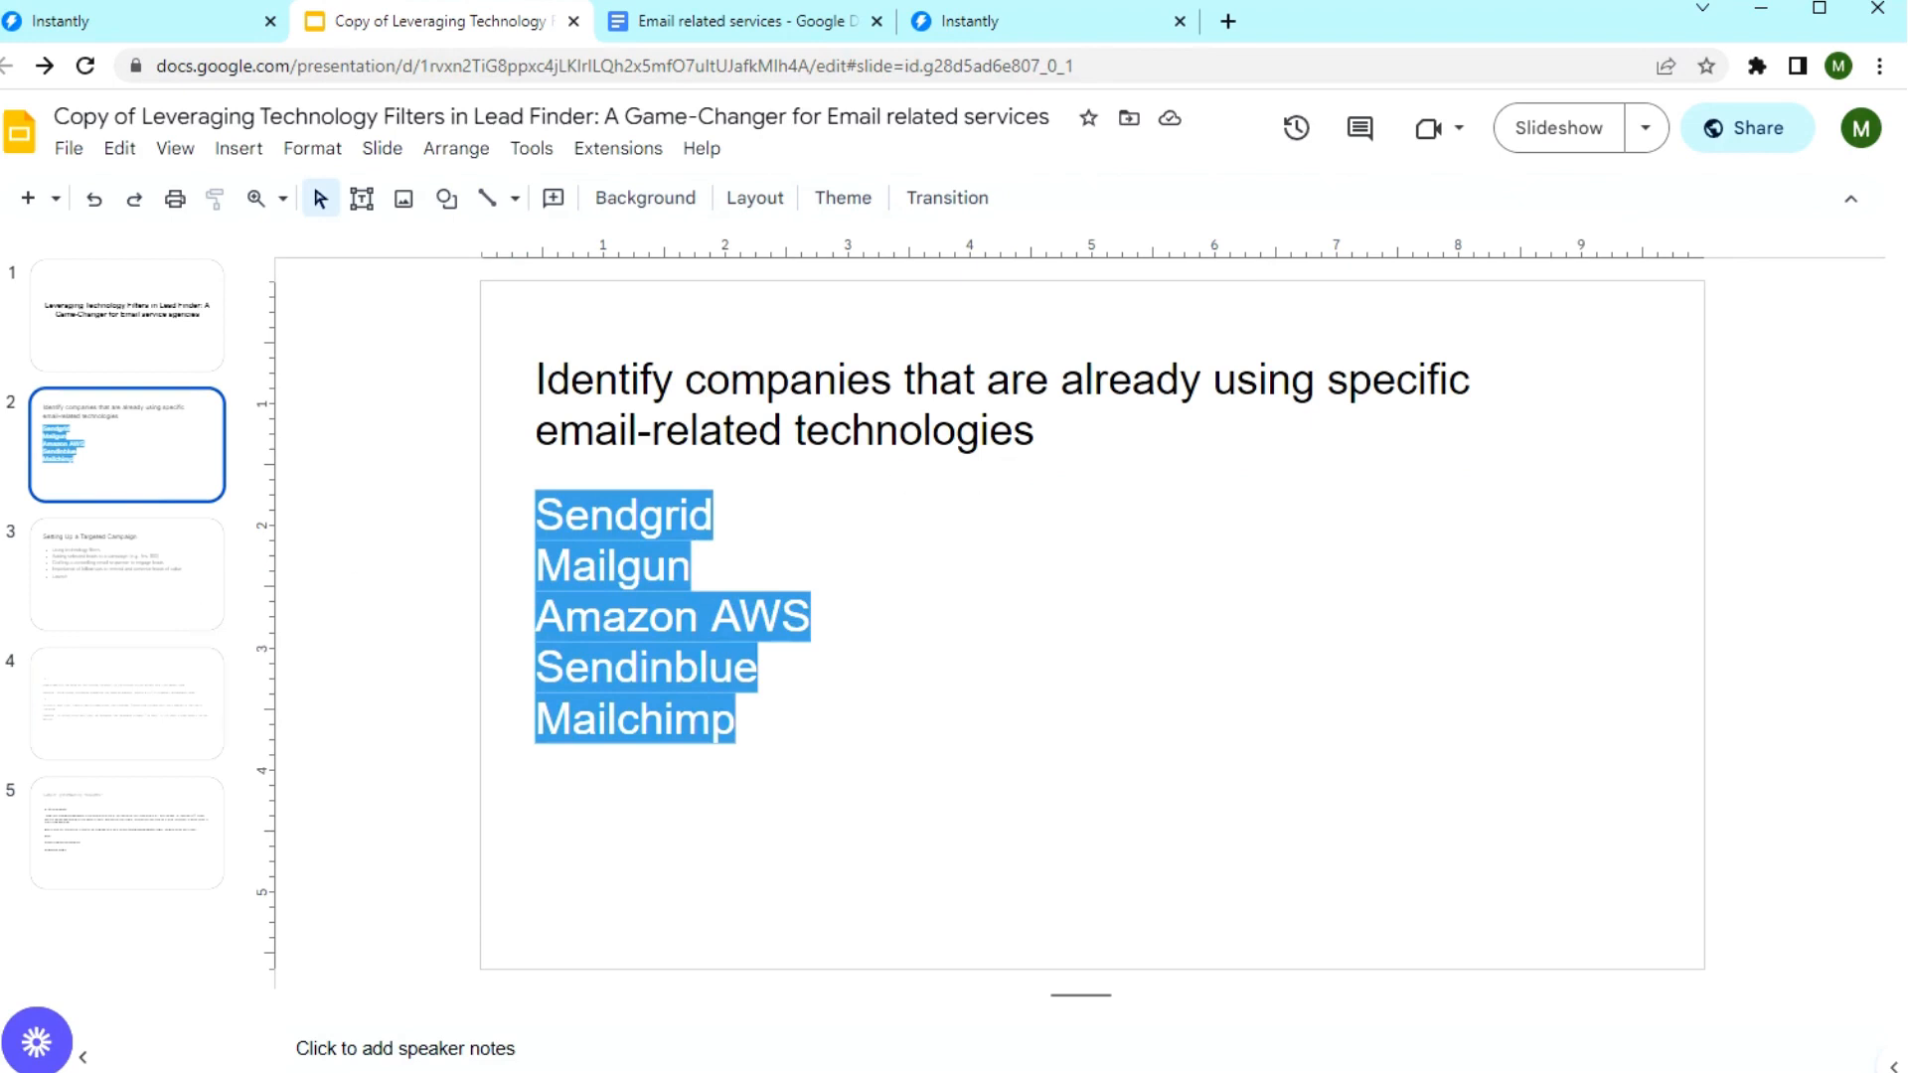
mouse_move(913, 684)
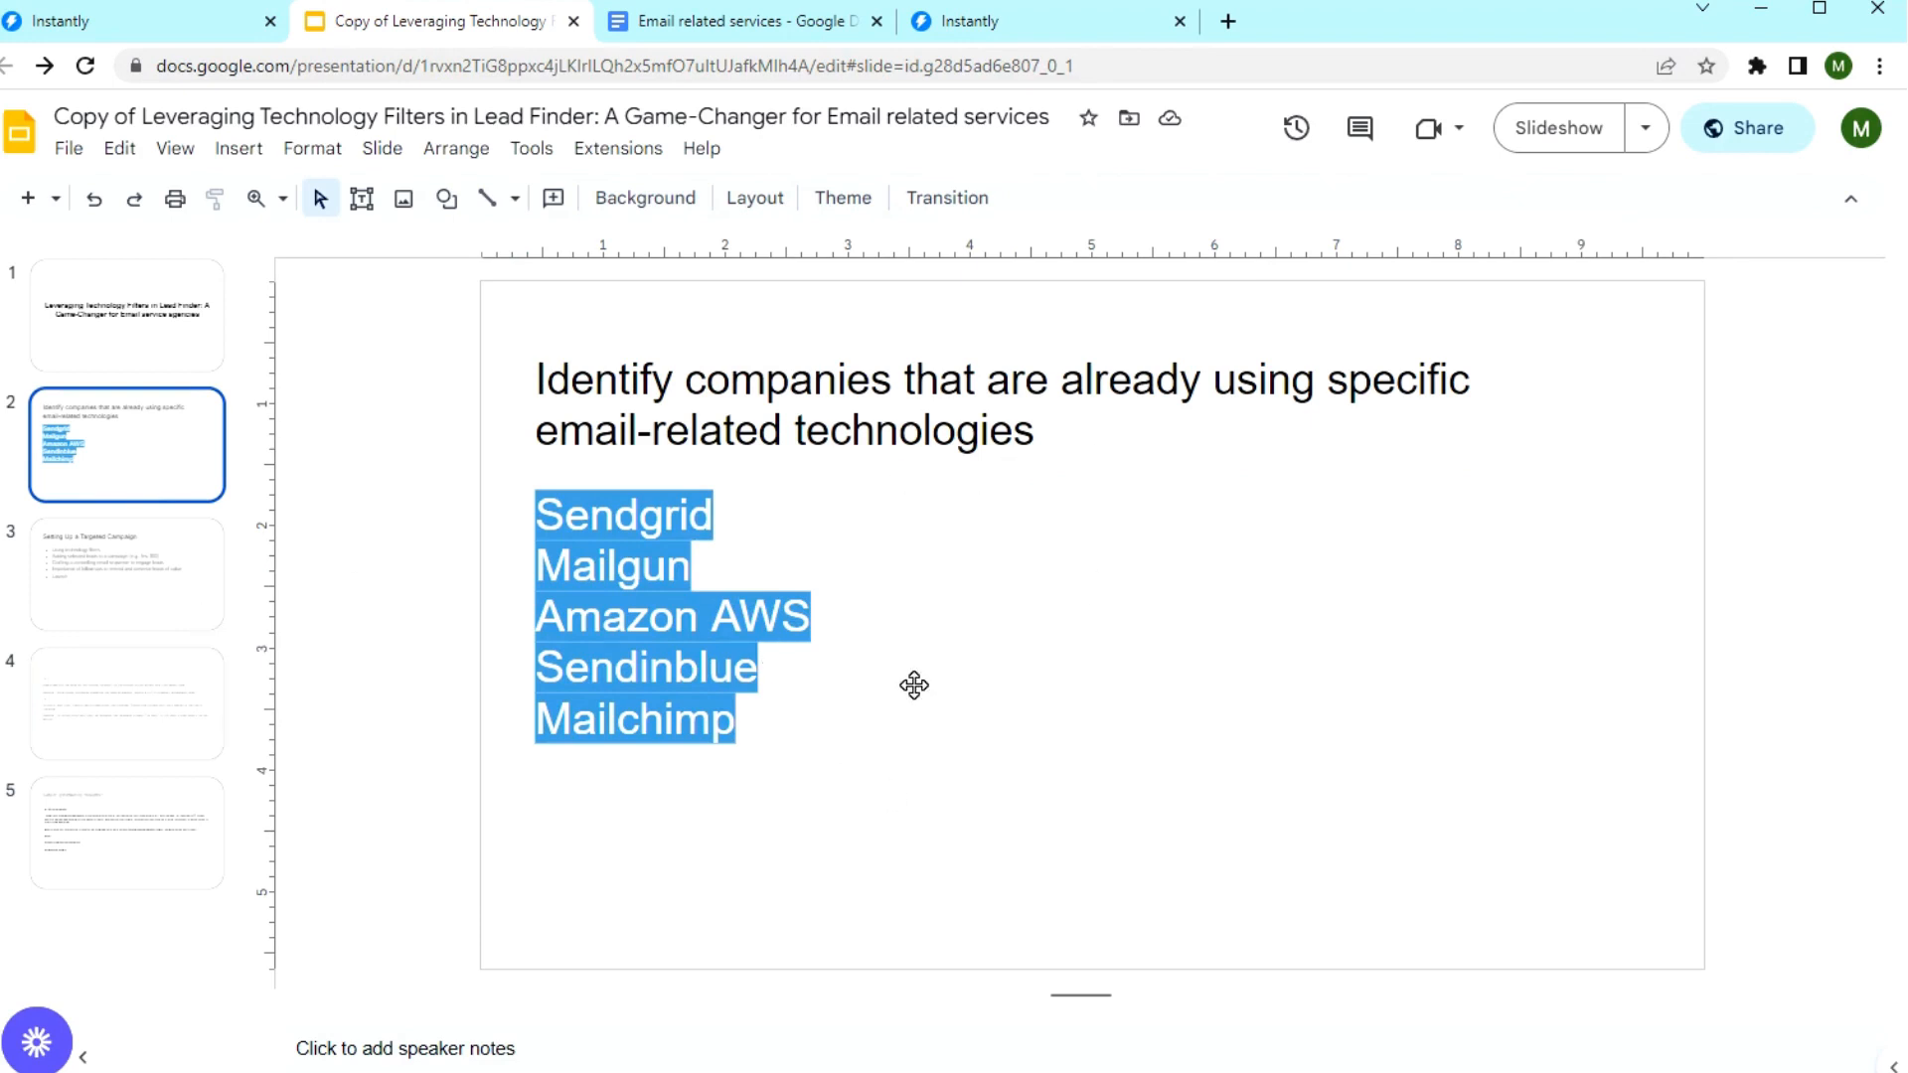